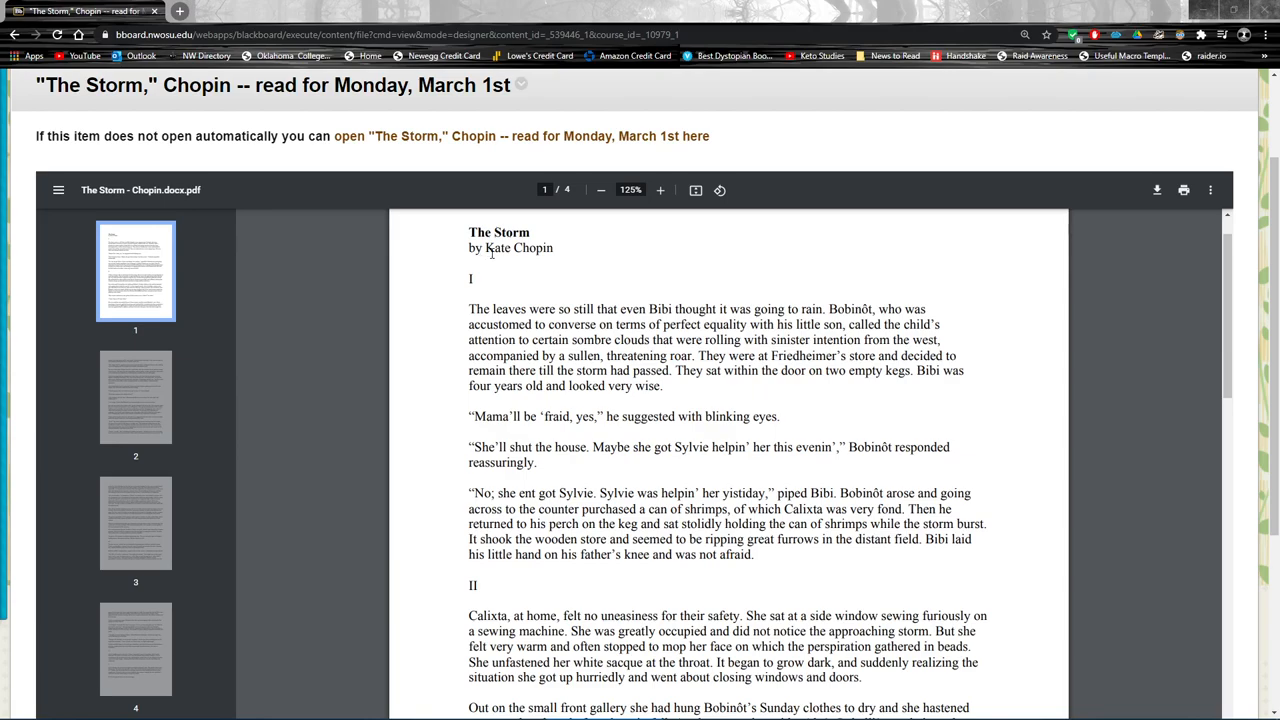
mouse_move(501, 291)
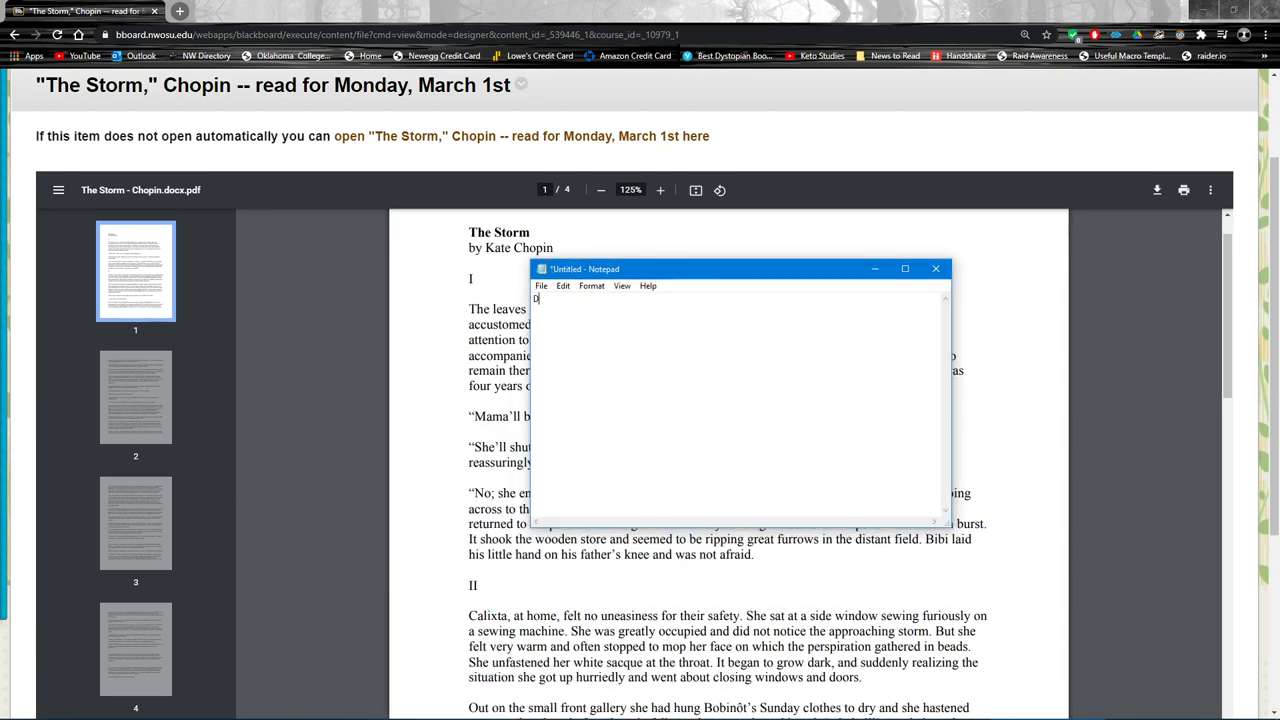
Step: Type the DEFAMILIARIZATION heading, then 'The process of experiencing new or strange elements in a text.' below it
text(DEFAMIL)
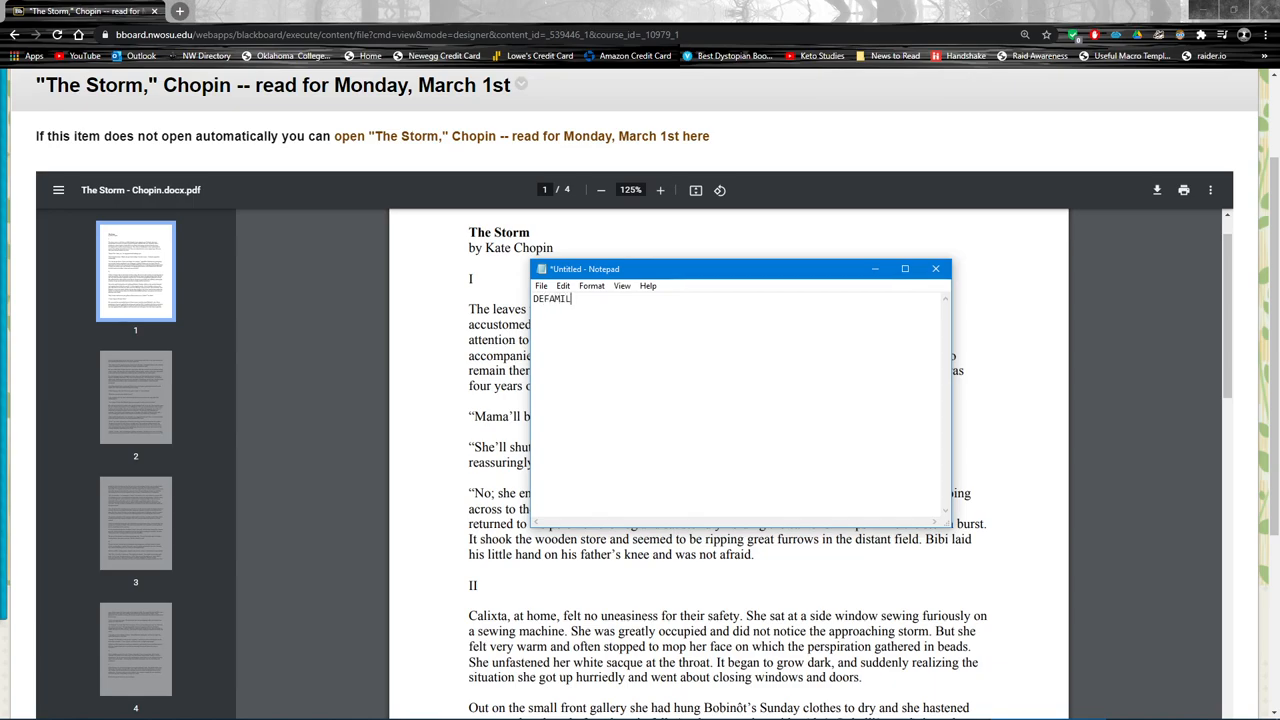
text(IARIZATION)
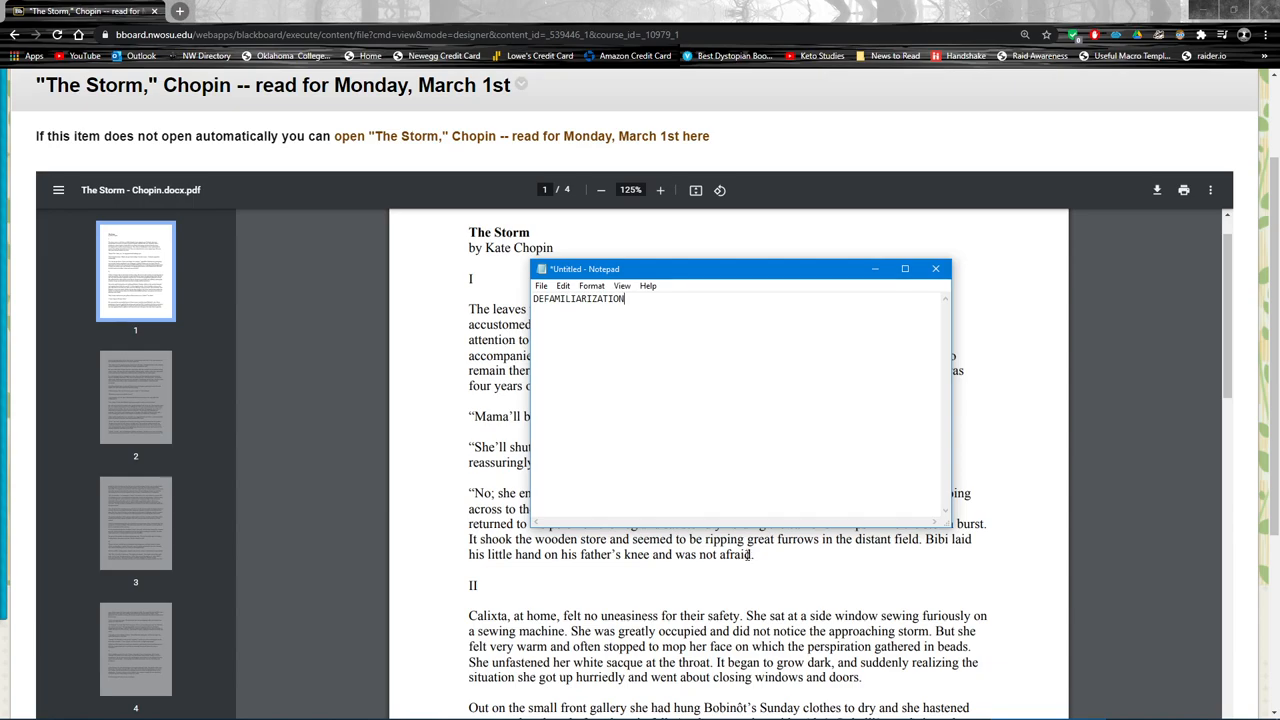
key(enter)
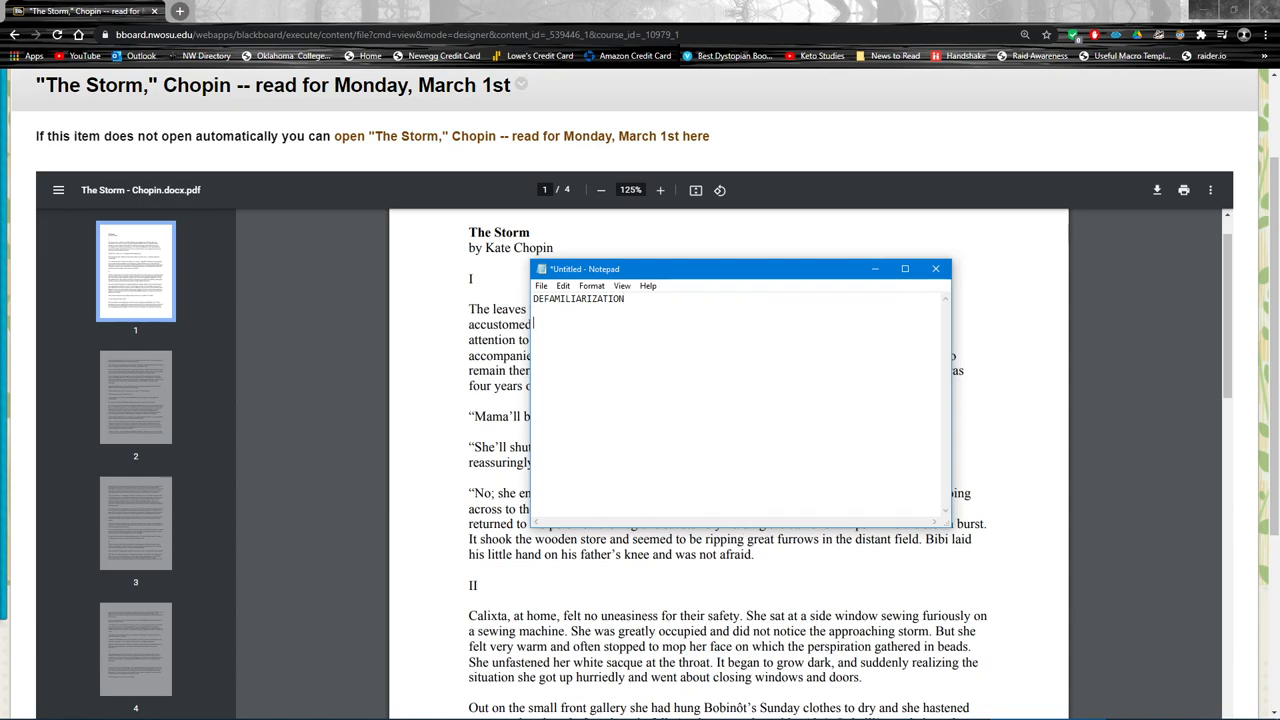
text(The process of)
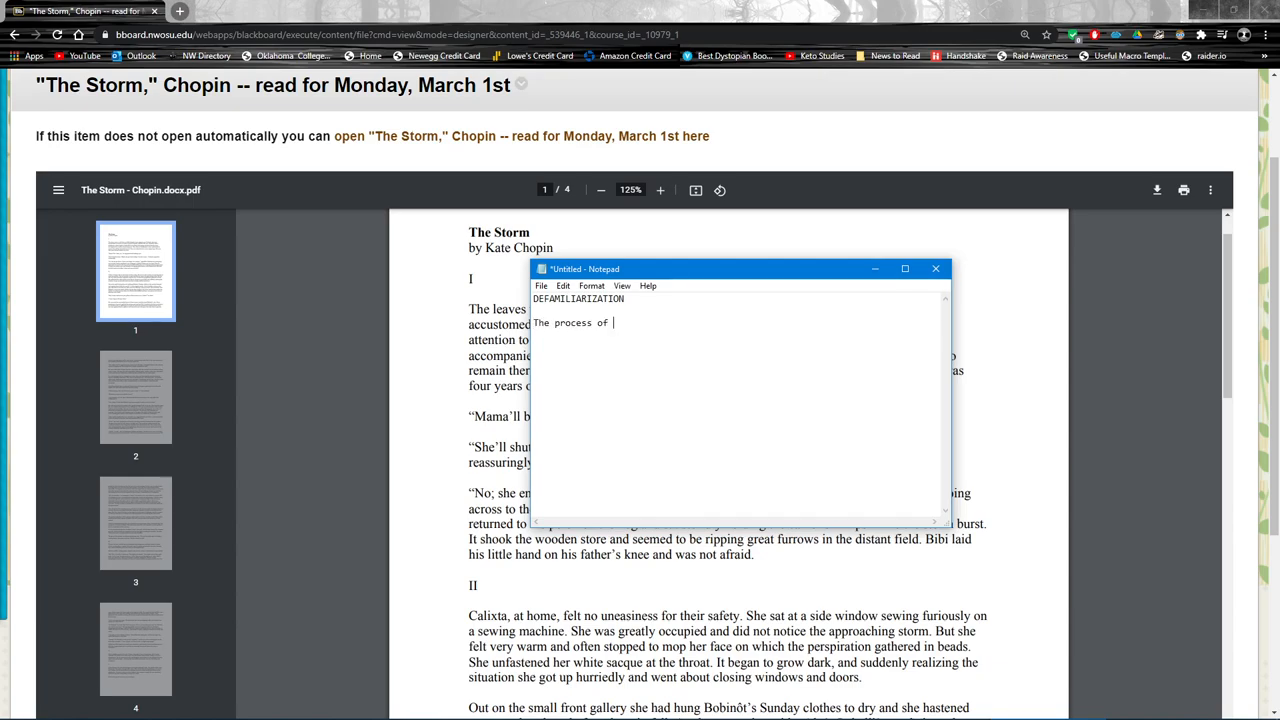
text(experiencing new)
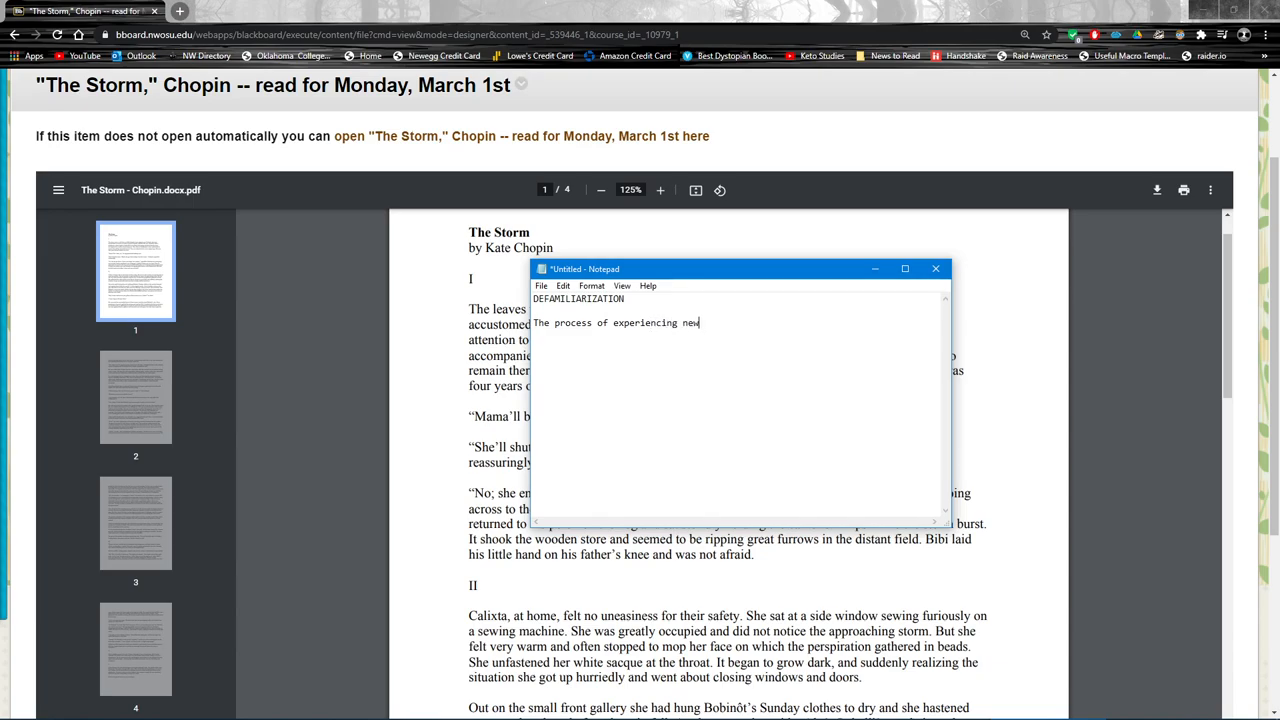
text(or strange)
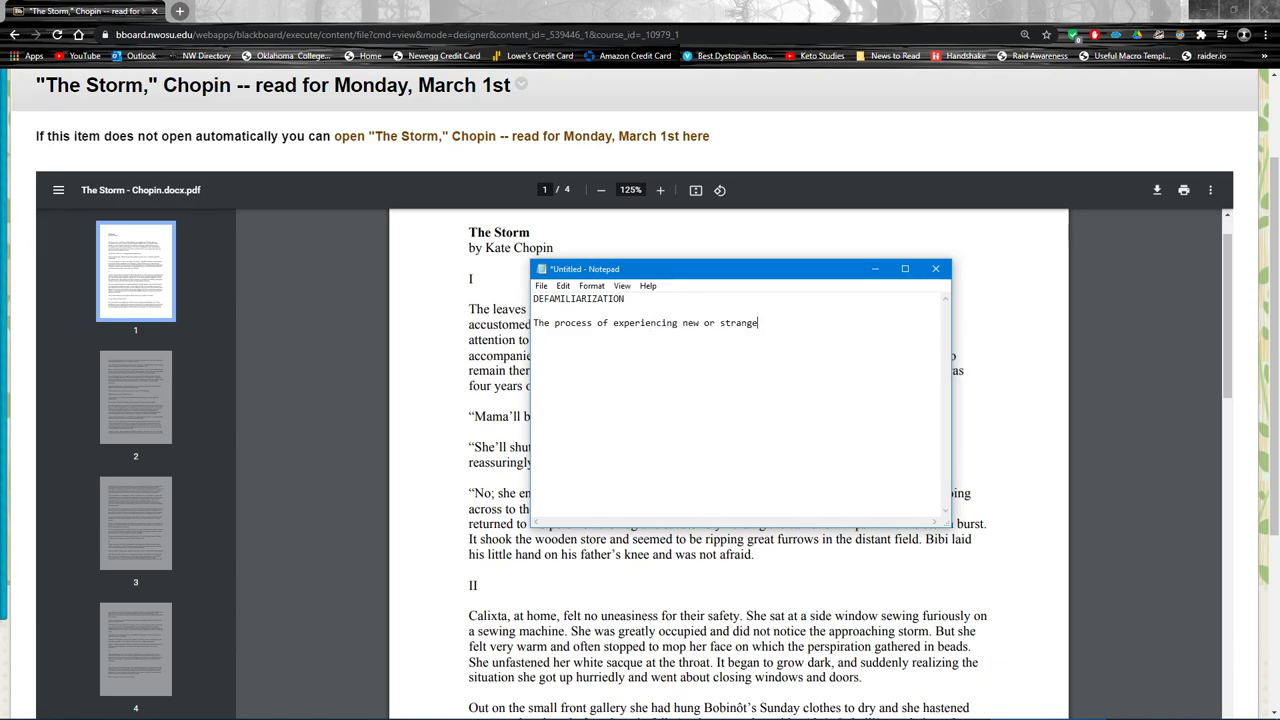
text(elements in a text.)
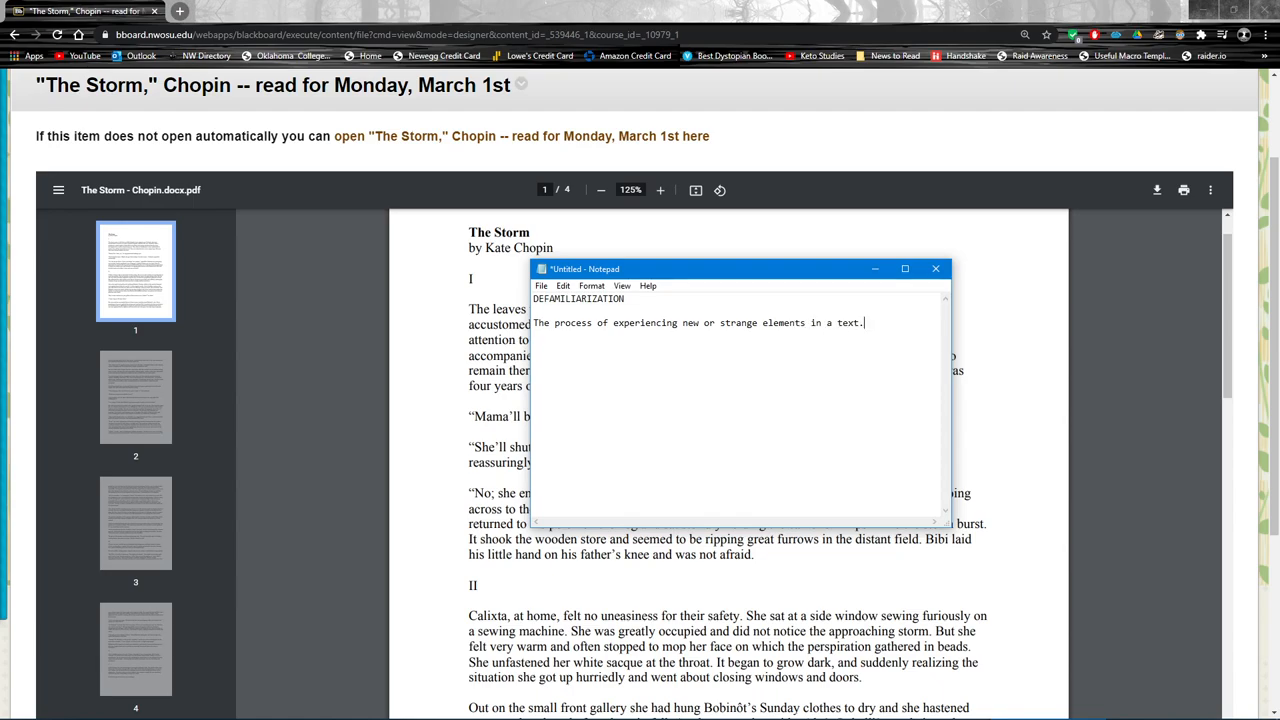
mouse_move(893, 326)
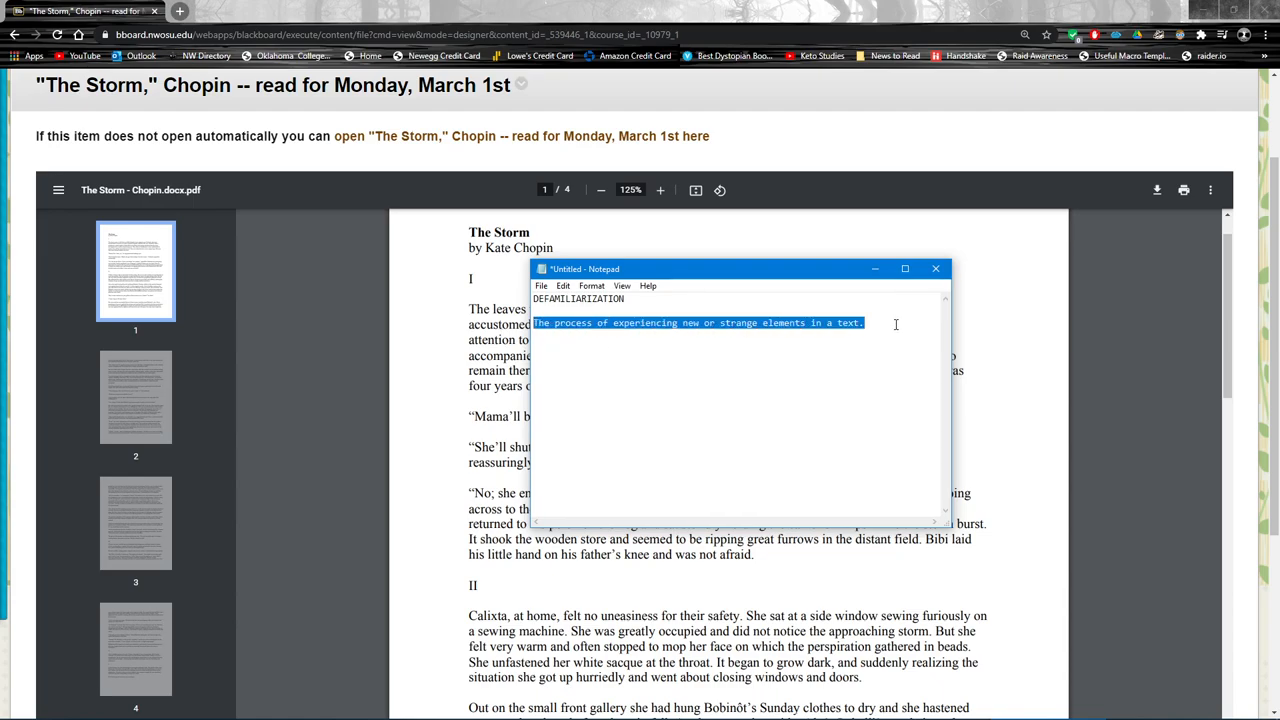
click(870, 322)
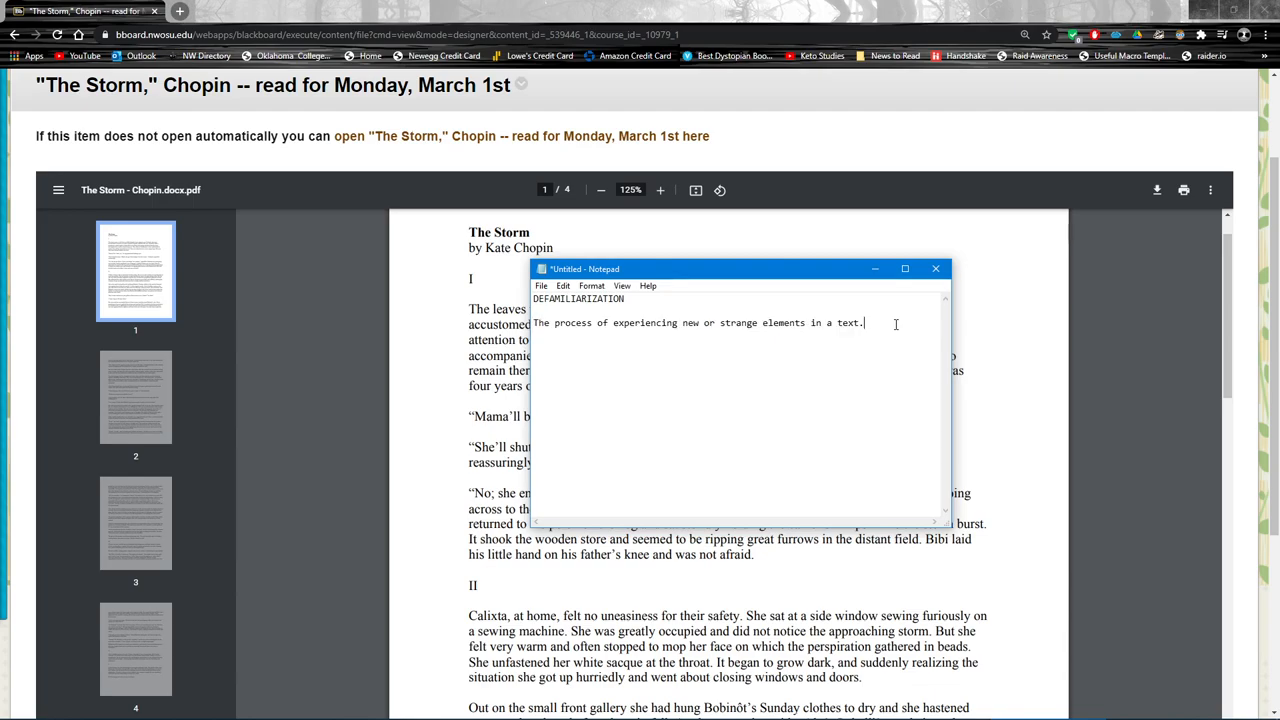
mouse_move(883, 325)
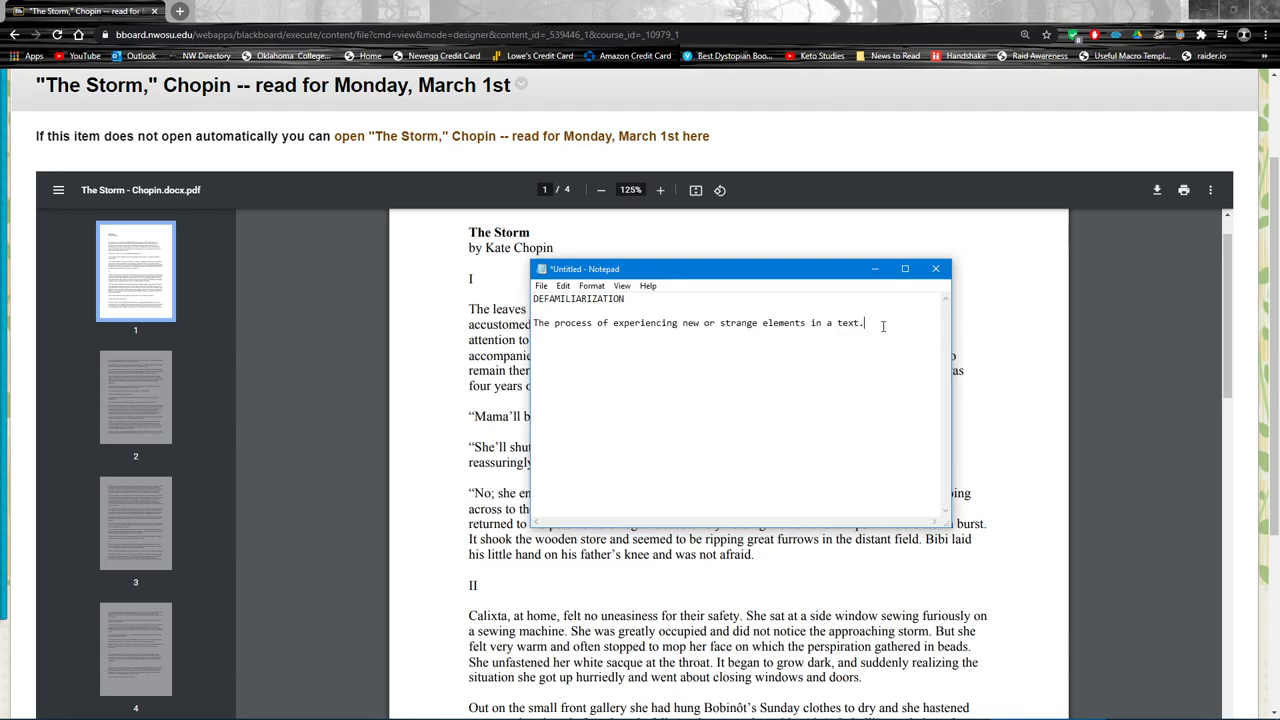
double_click(849, 322)
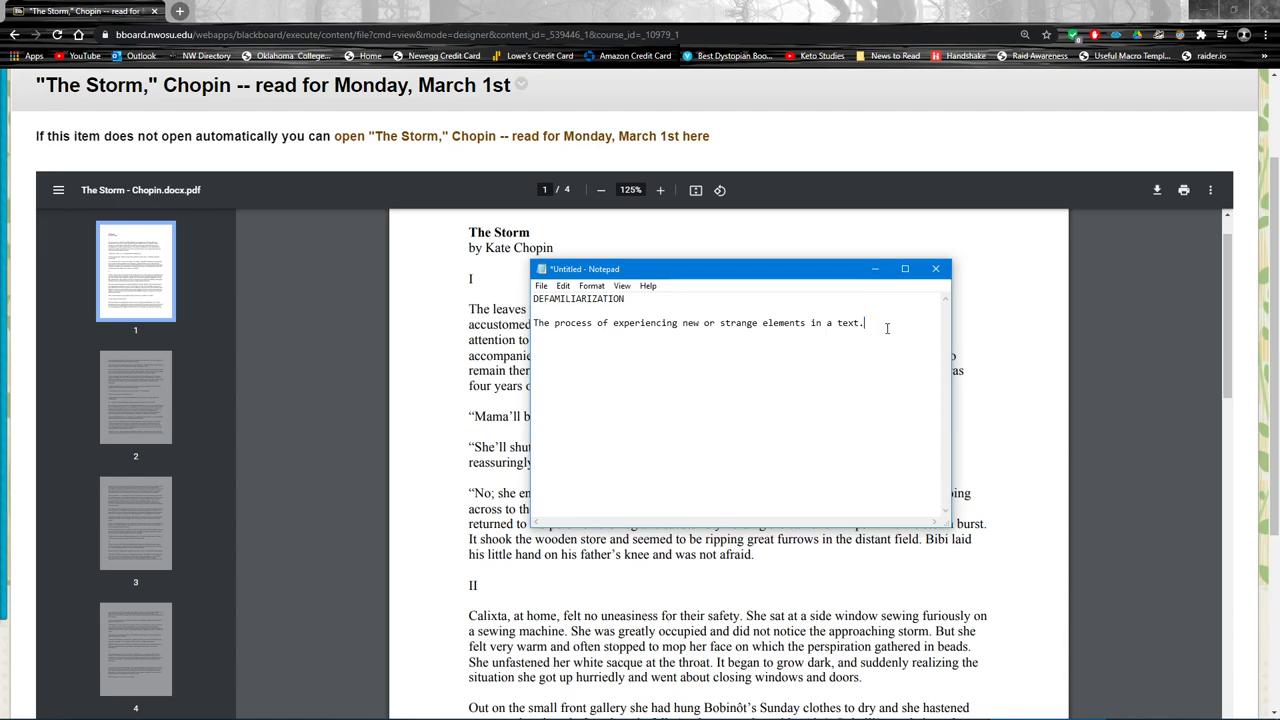
Step: Add the line 'Multiple levels (usually) - makes the process of reading harder.'
key(Enter)
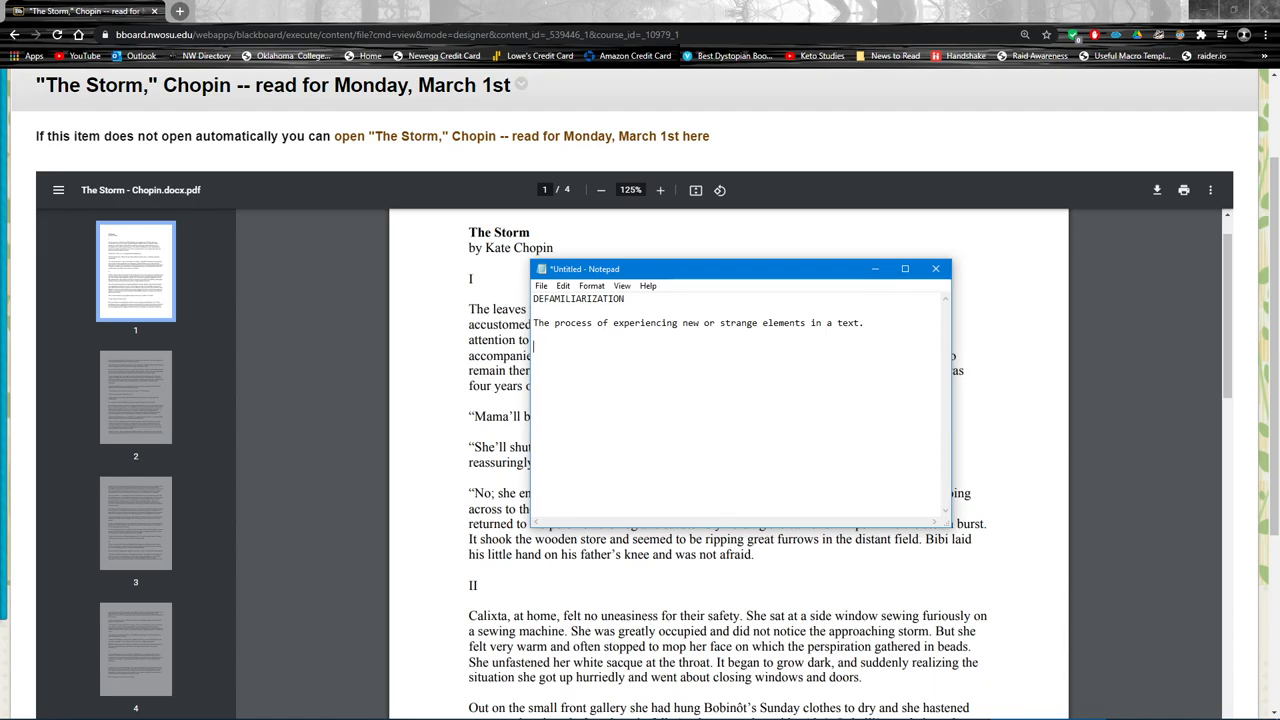
text(Multiple)
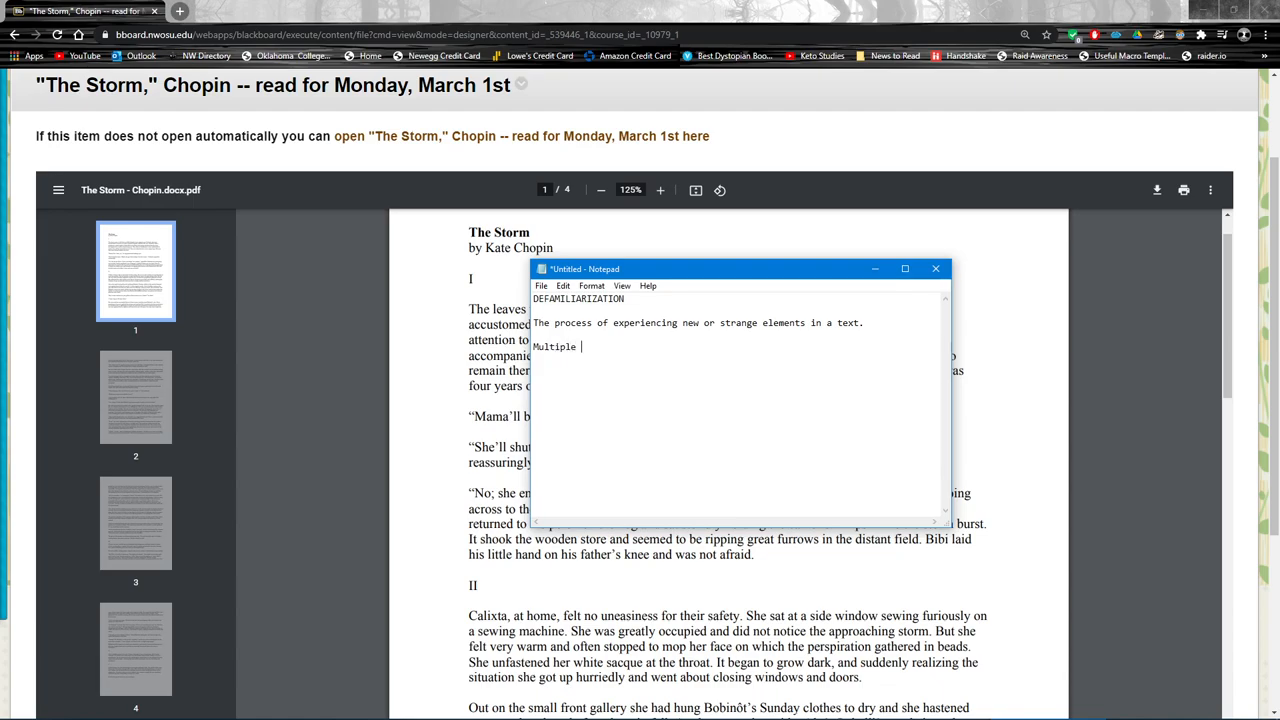
text(levels)
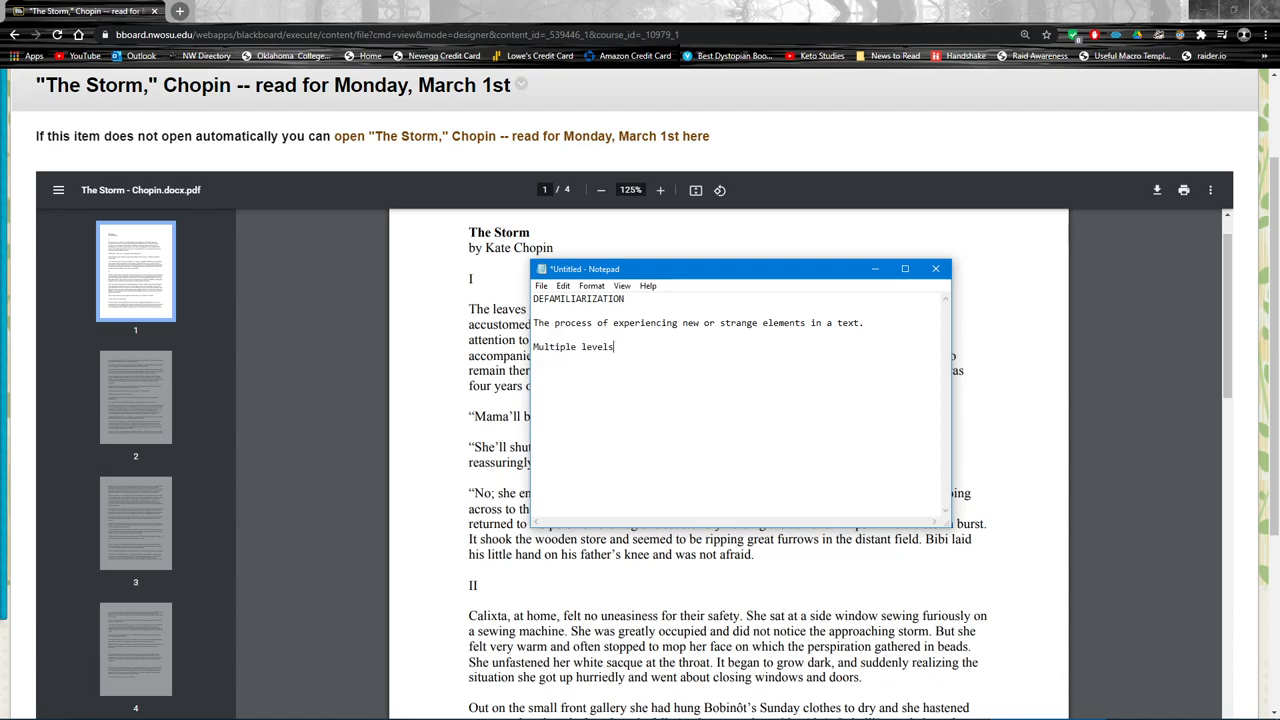
text(()
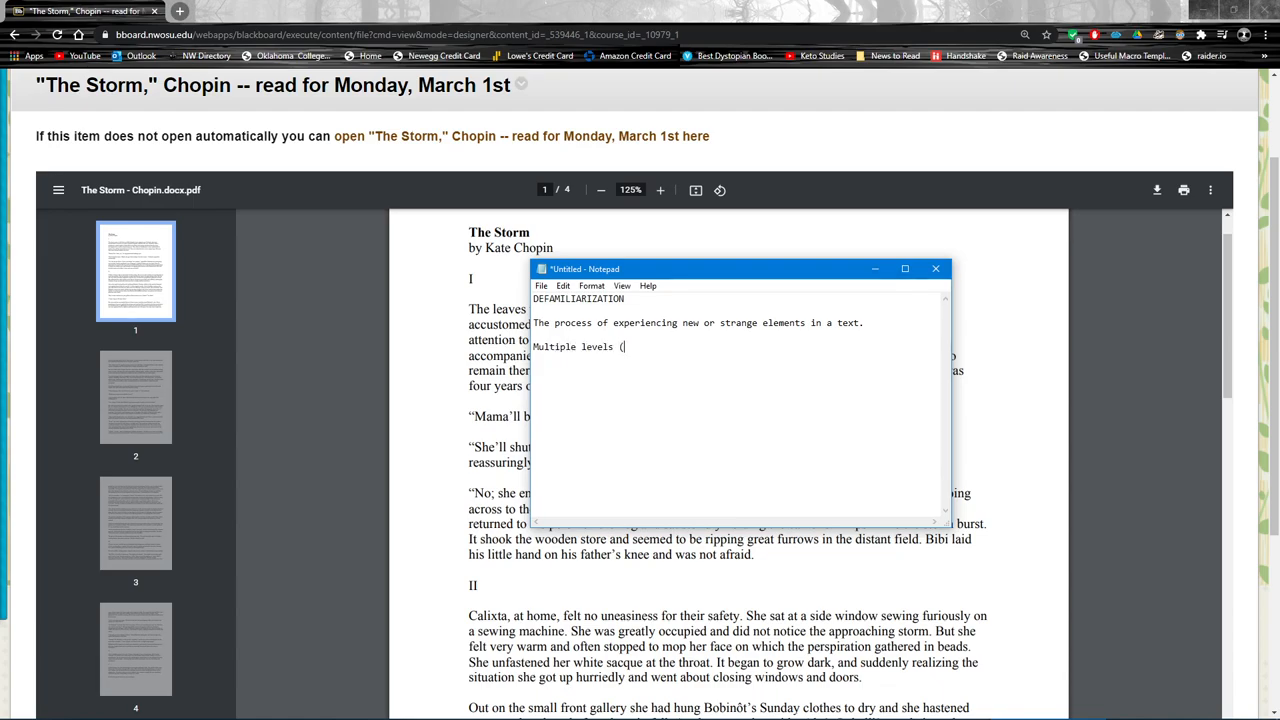
text(usually))
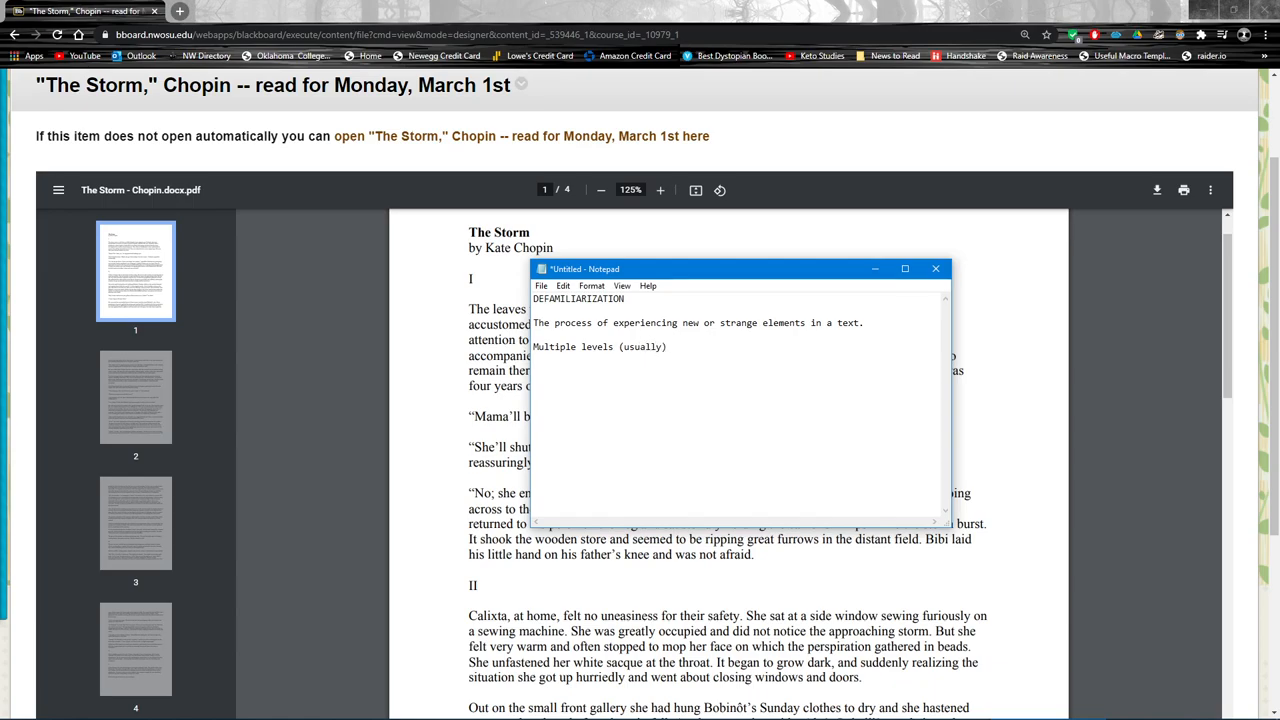
text(- makes th)
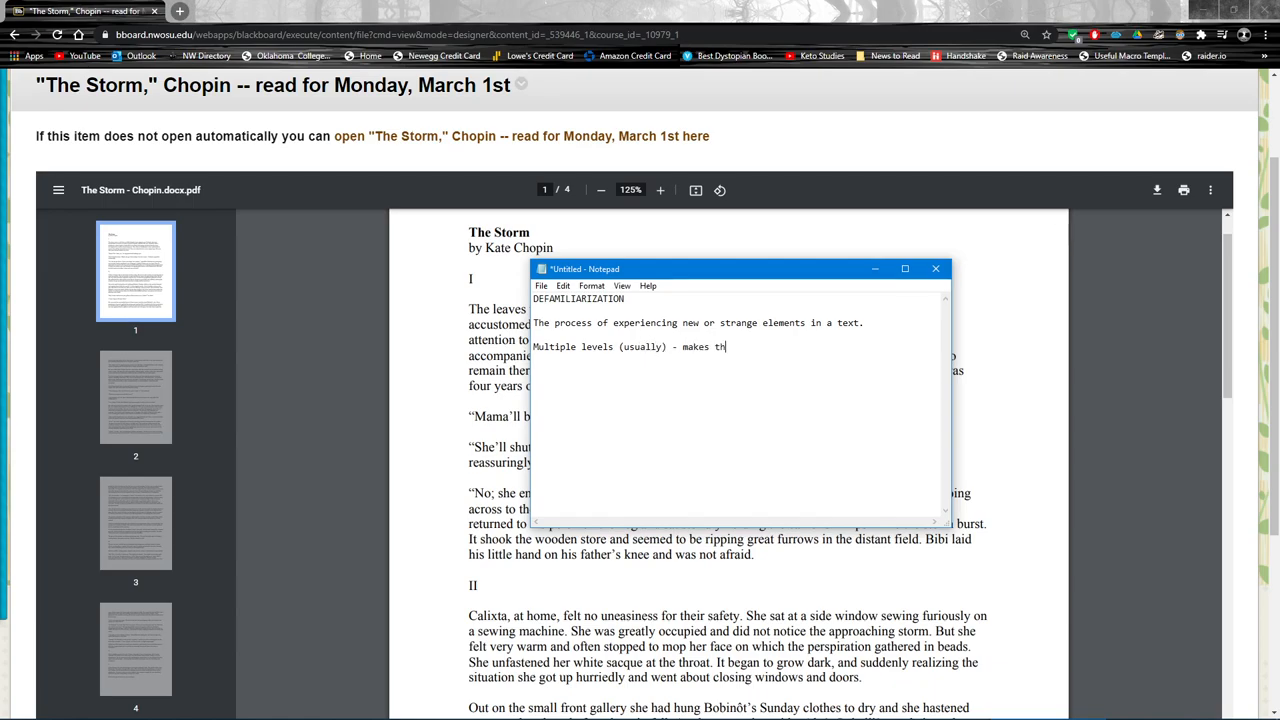
text(e process of reading a text)
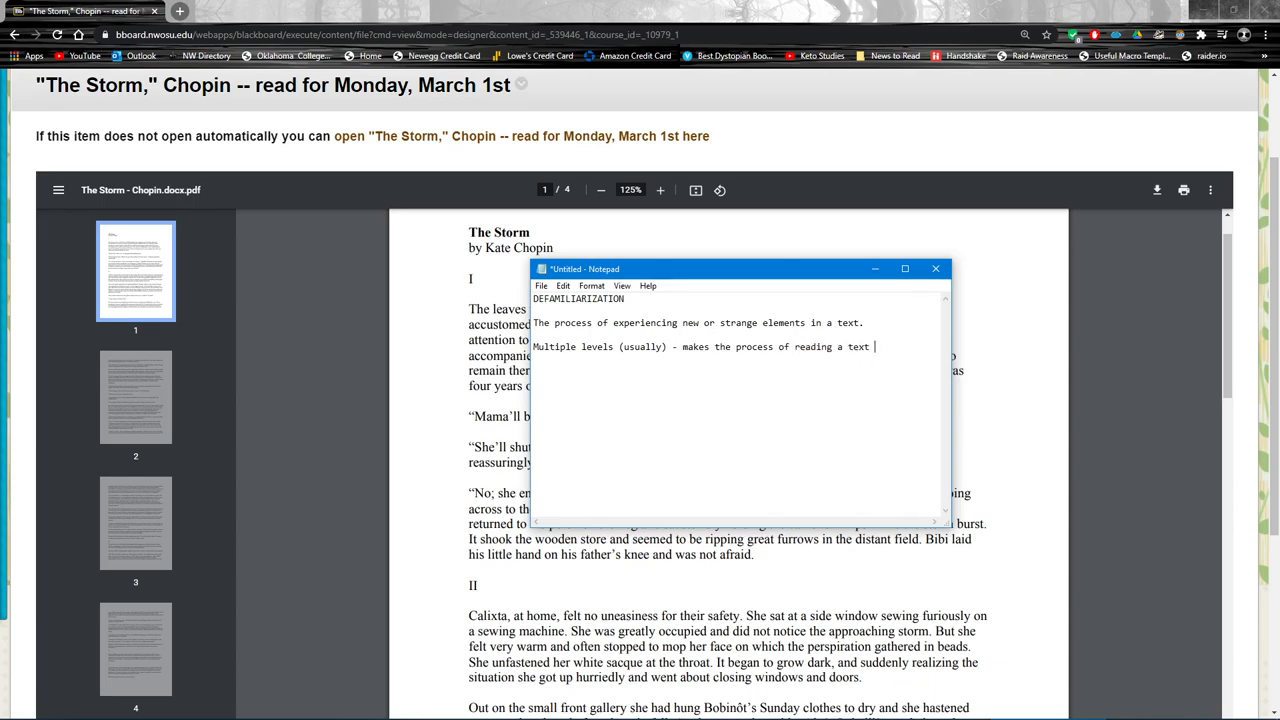
text(harder.)
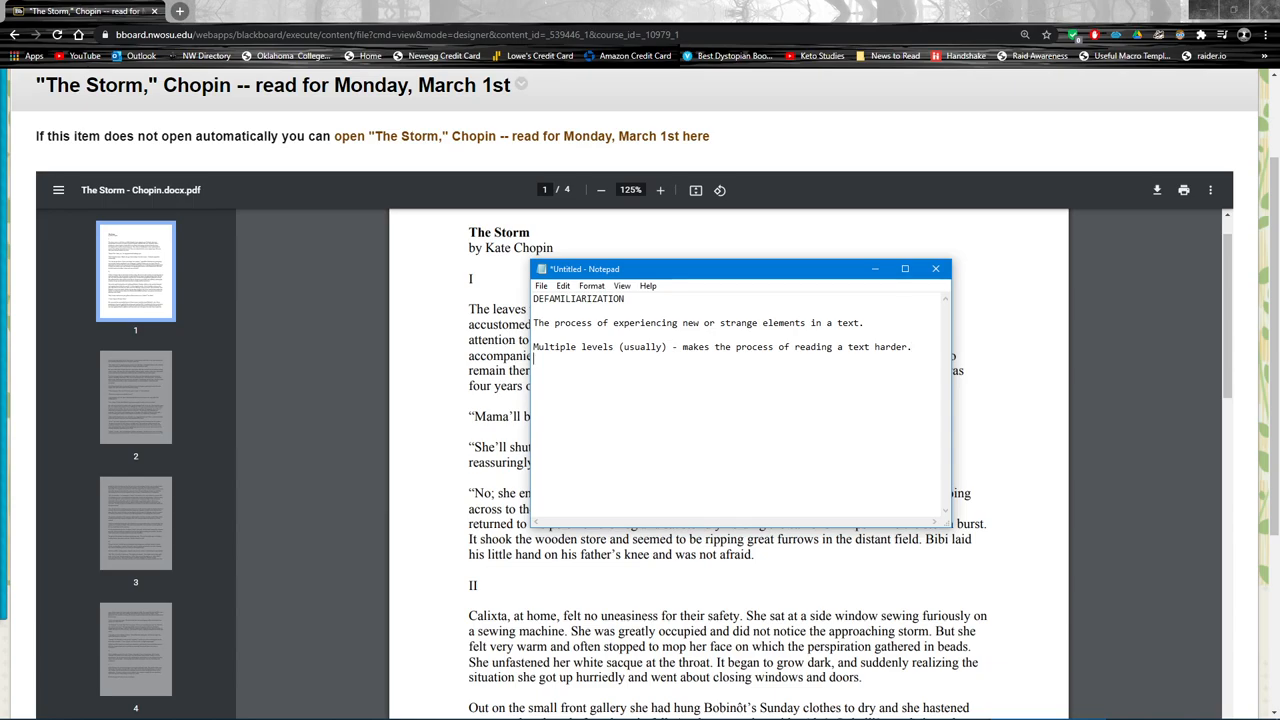
Step: Add 'Linguistic defamiliarization - think Shakespeare and/or a foreign language'
text(Linguistic defam)
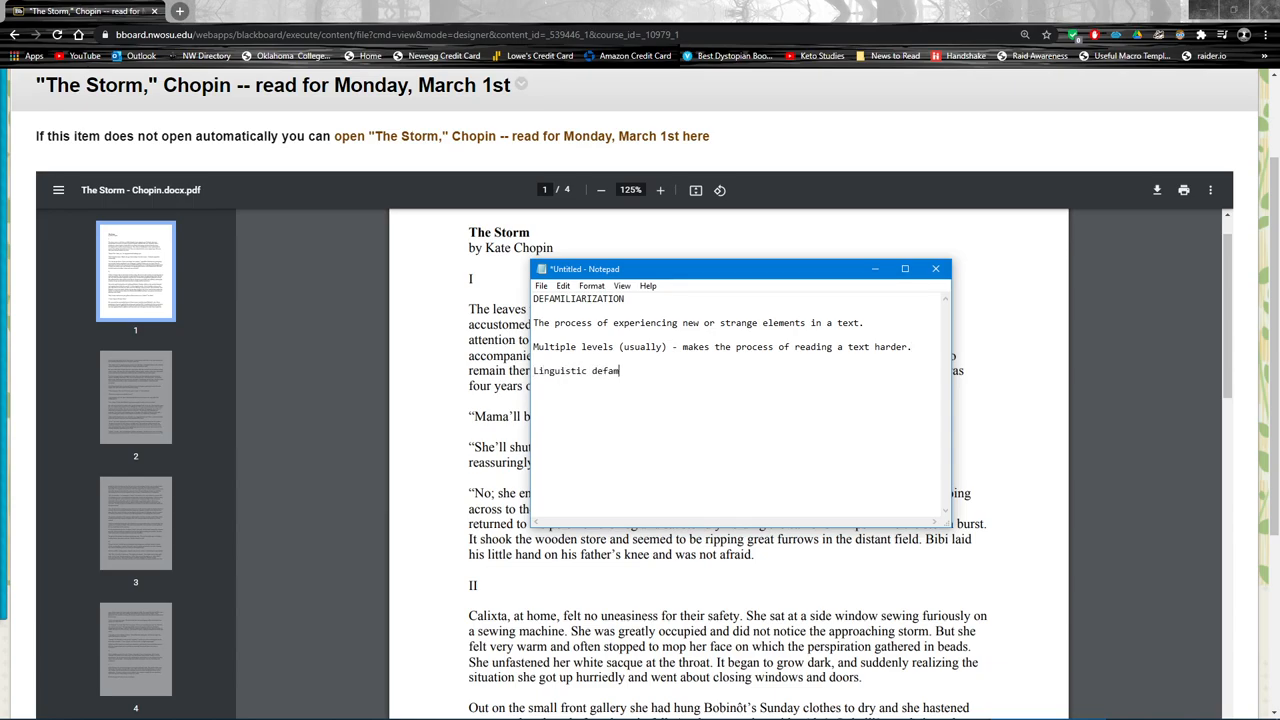
text(iliarization)
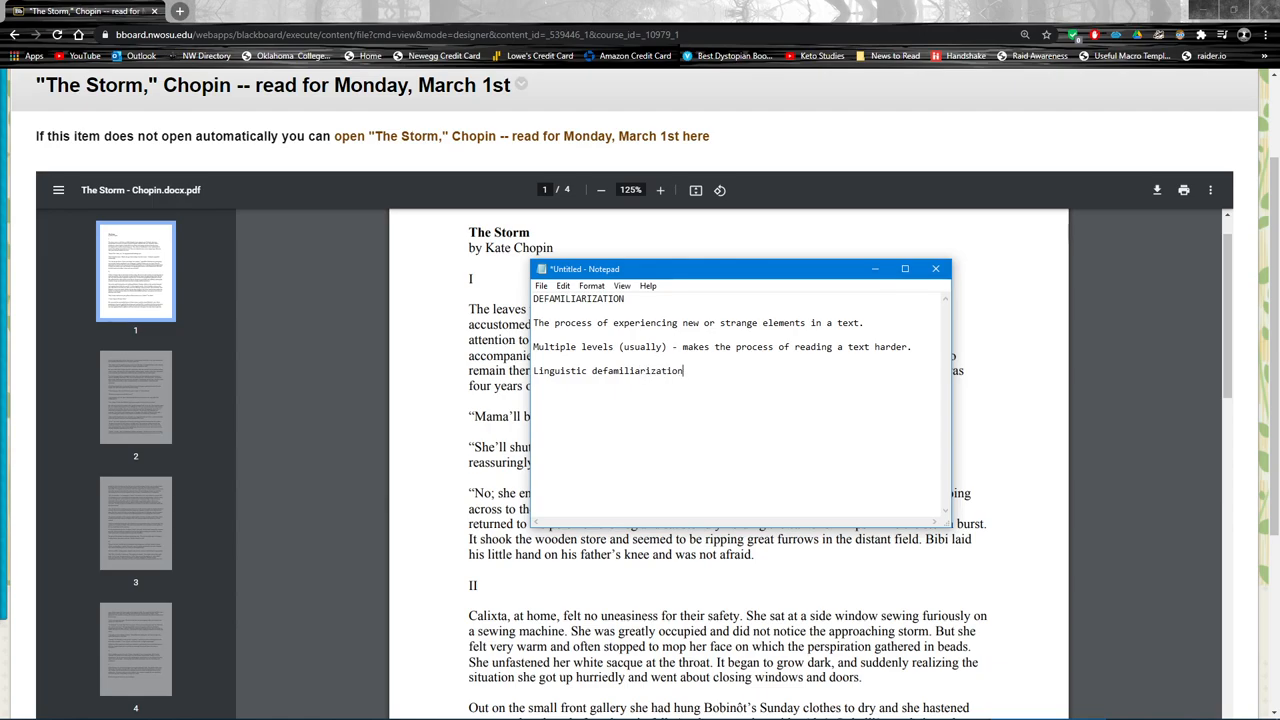
text(- think Sha)
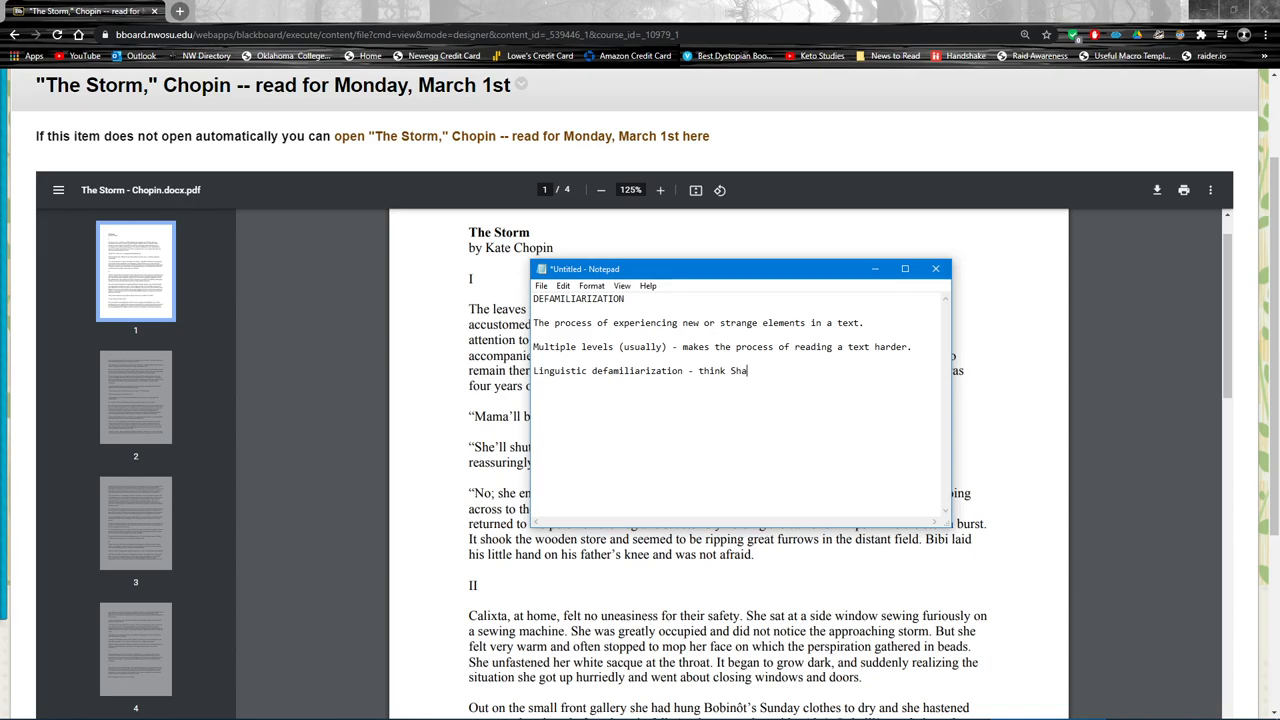
text(kespeare and/or)
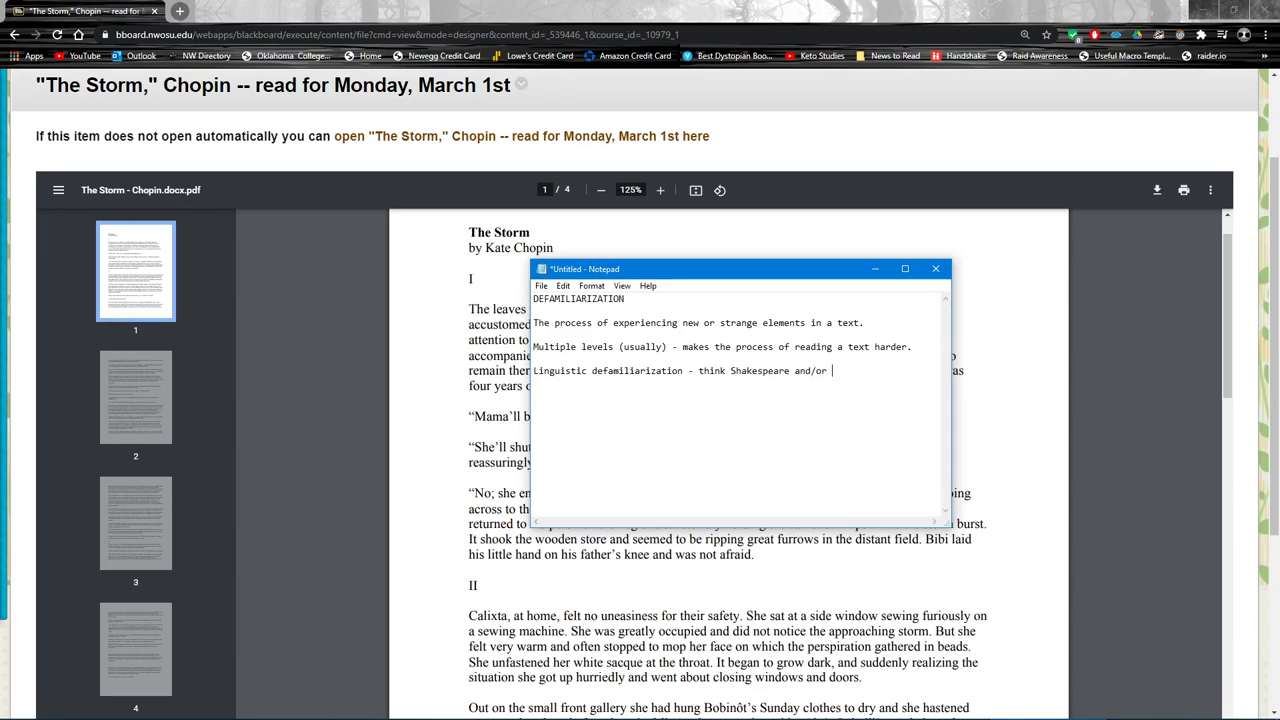
text(a foreign language)
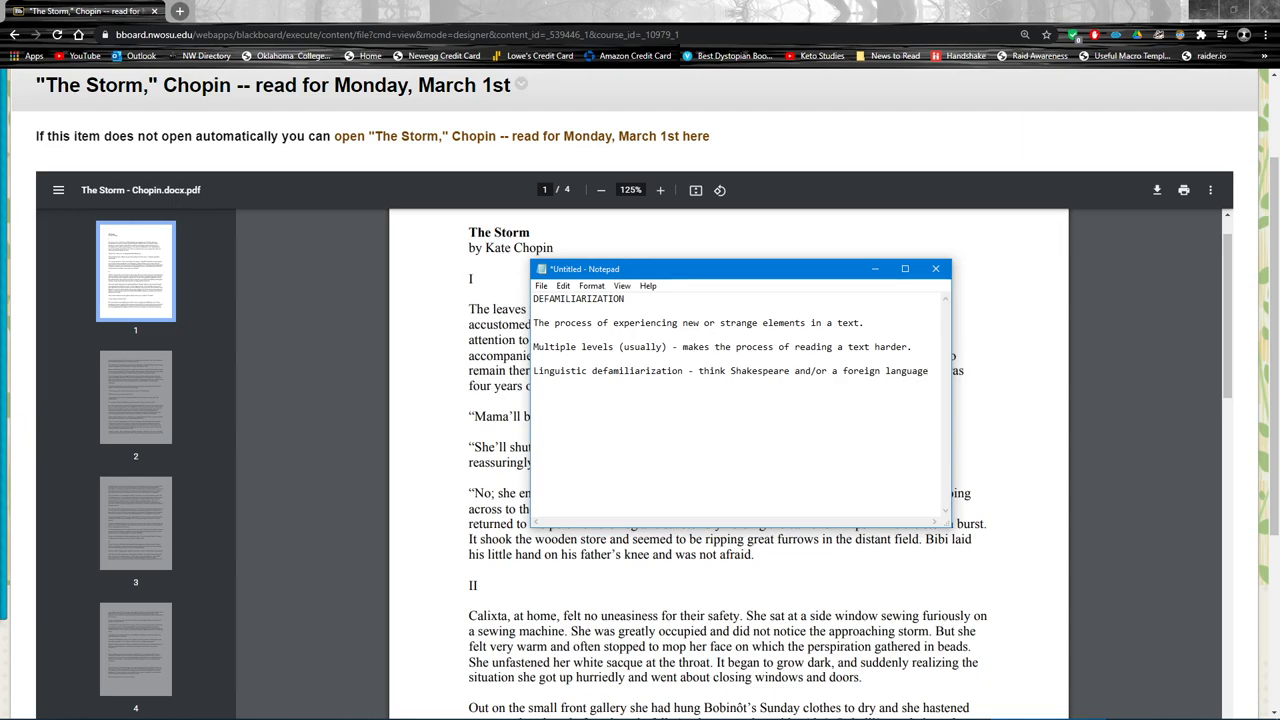
mouse_move(352, 323)
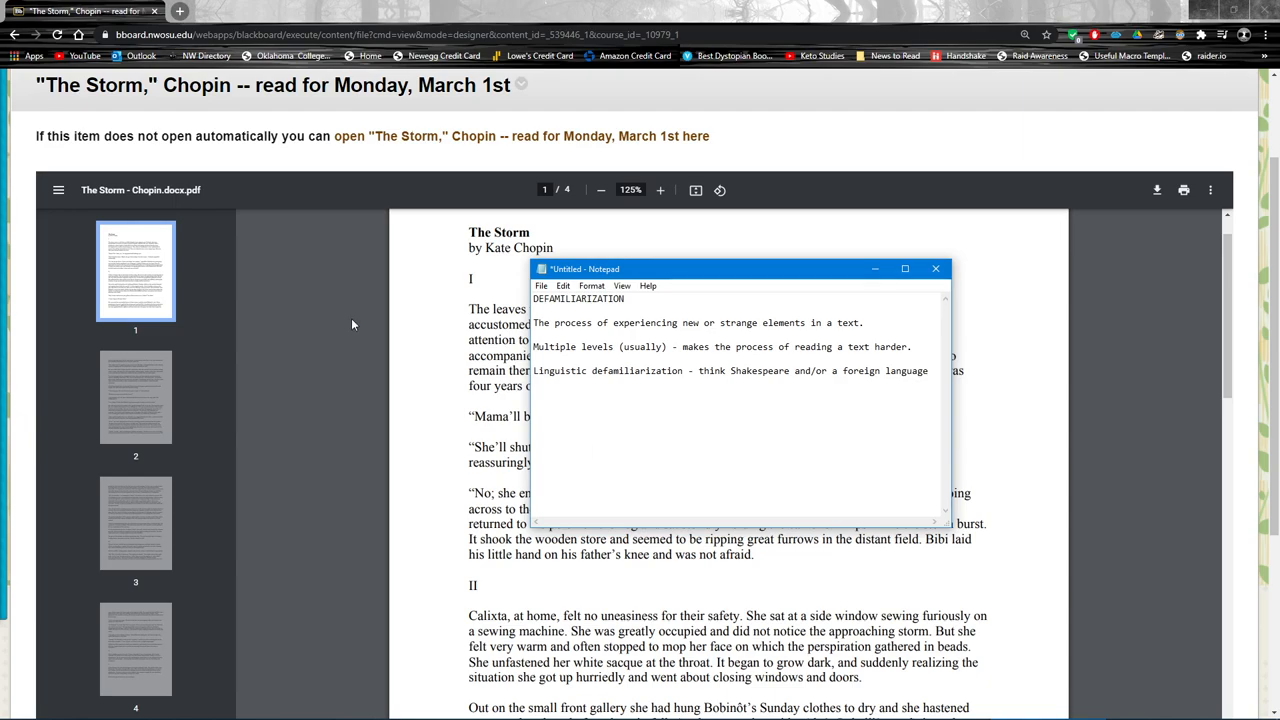
Step: Start an empty line below the Shakespeare and foreign-language note
double_click(546, 370)
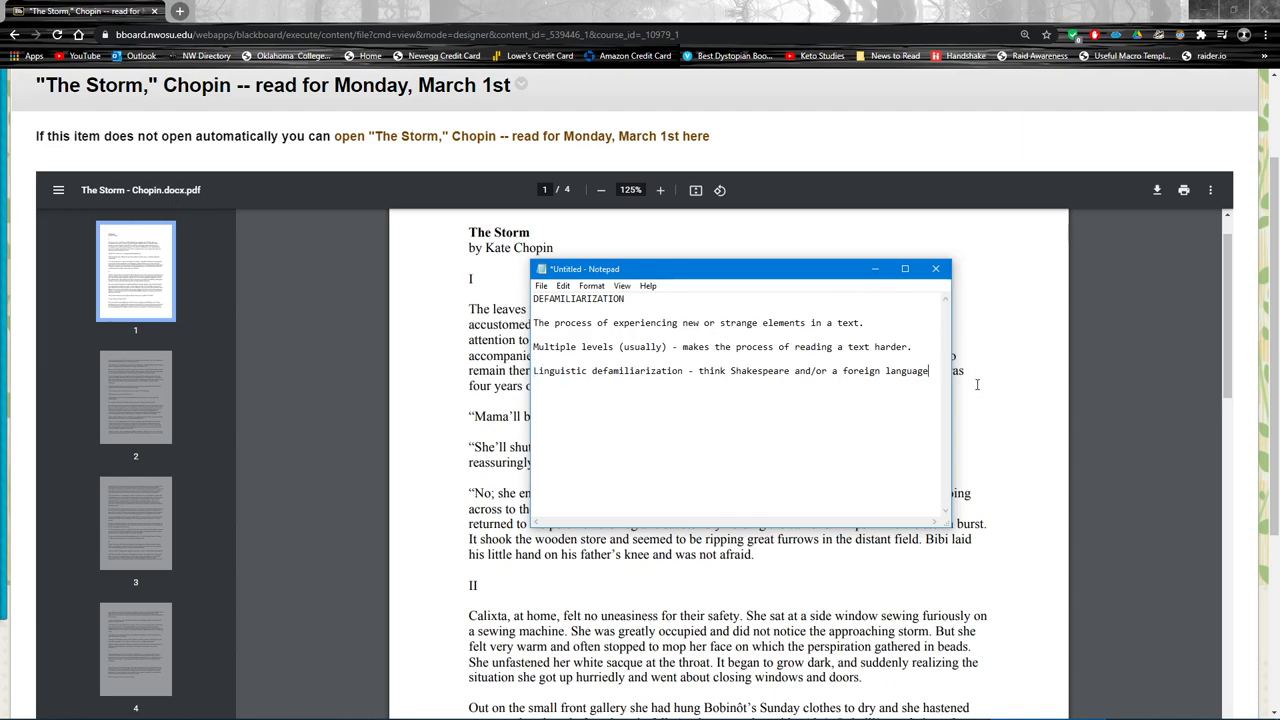
key(Enter)
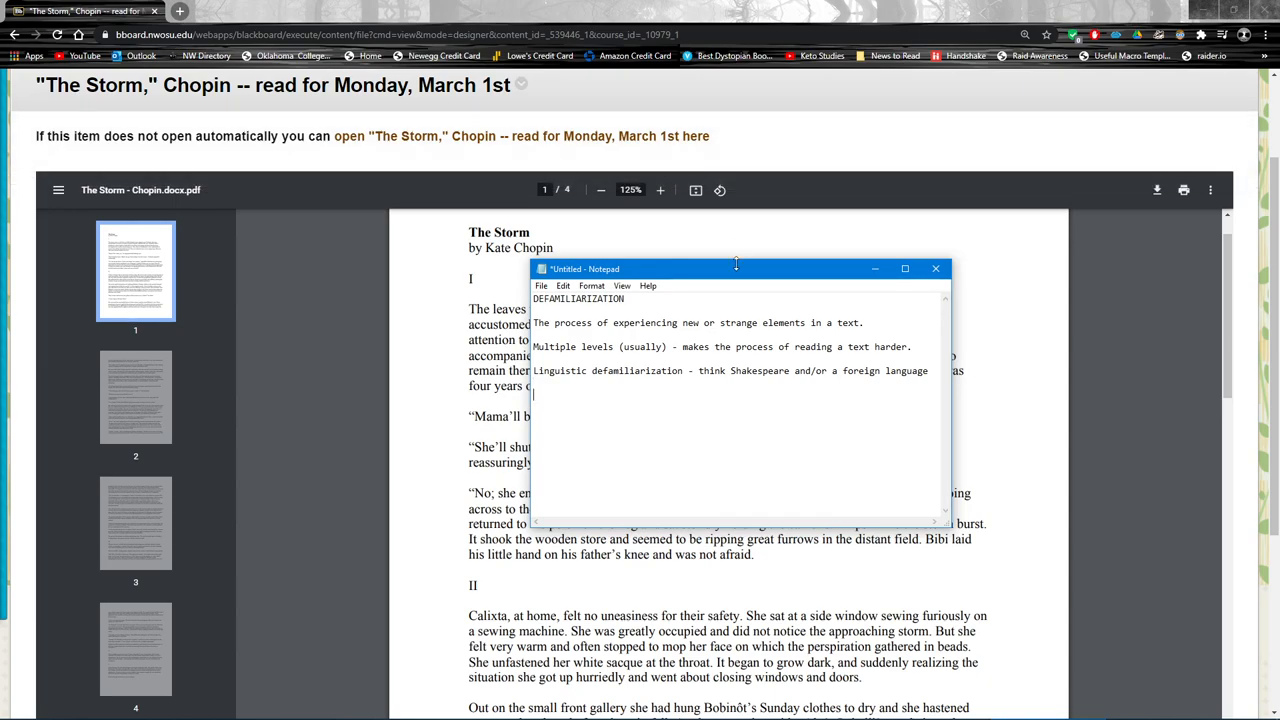
Step: Bring The Storm PDF in front of the notes and select the surname Chopin
click(935, 268)
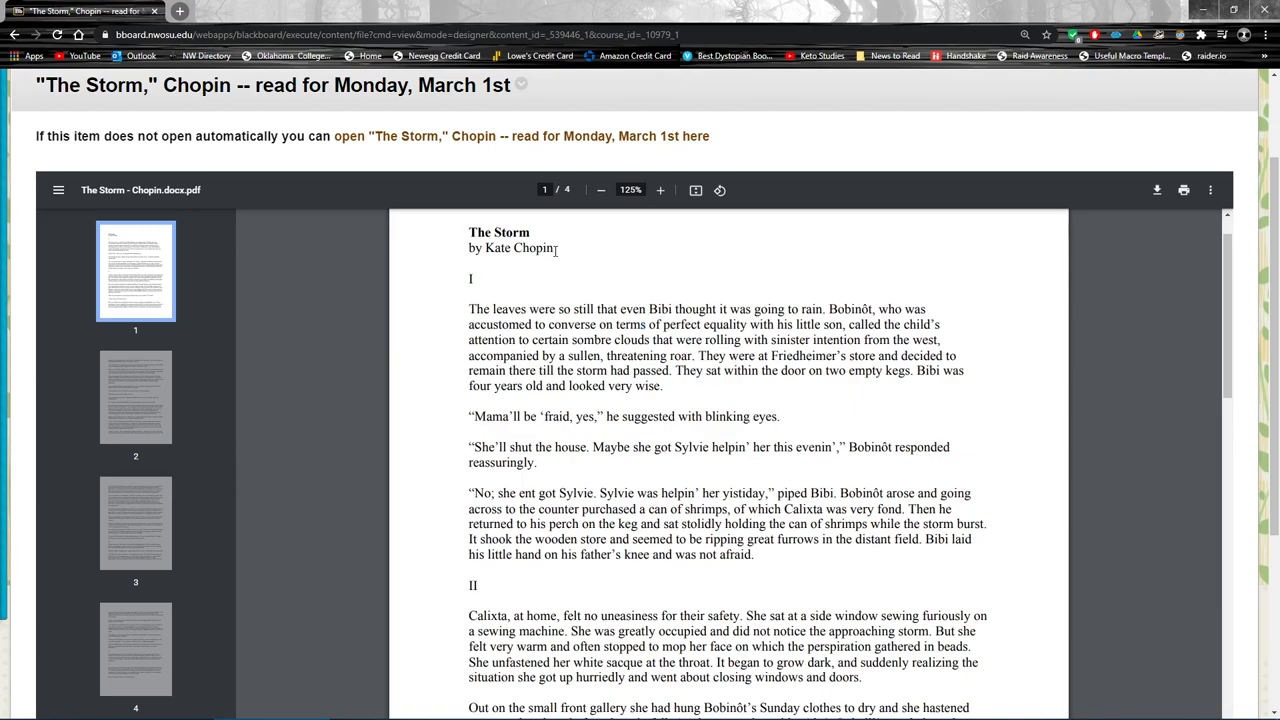
double_click(533, 248)
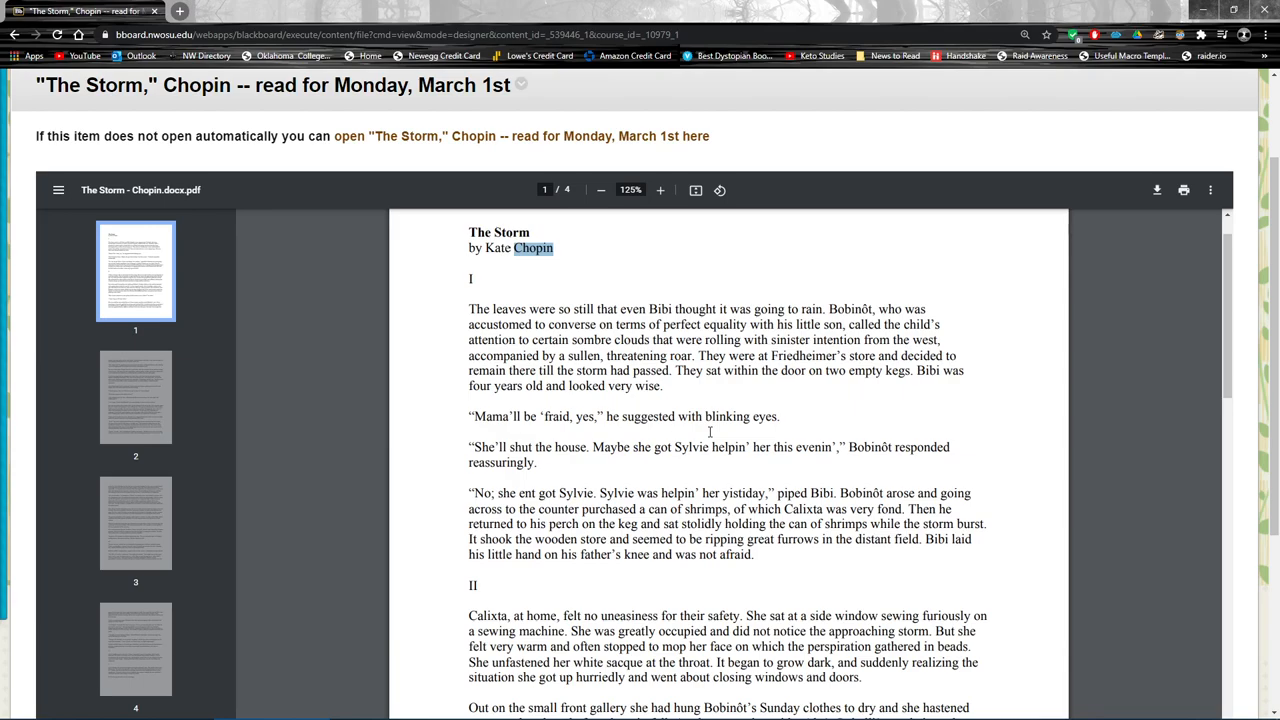
mouse_move(803, 422)
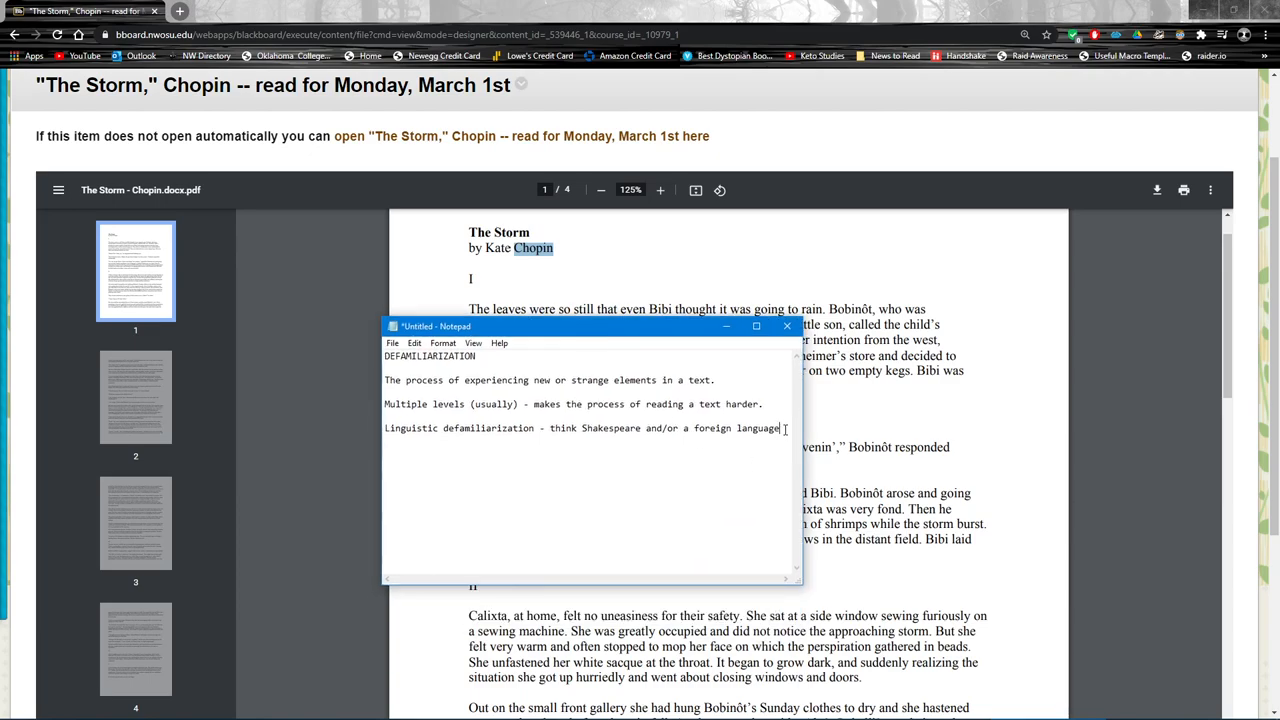
Step: Type the Temporal/geographic defamiliarization note about texts set long ago, far, far away
text(Temp[o)
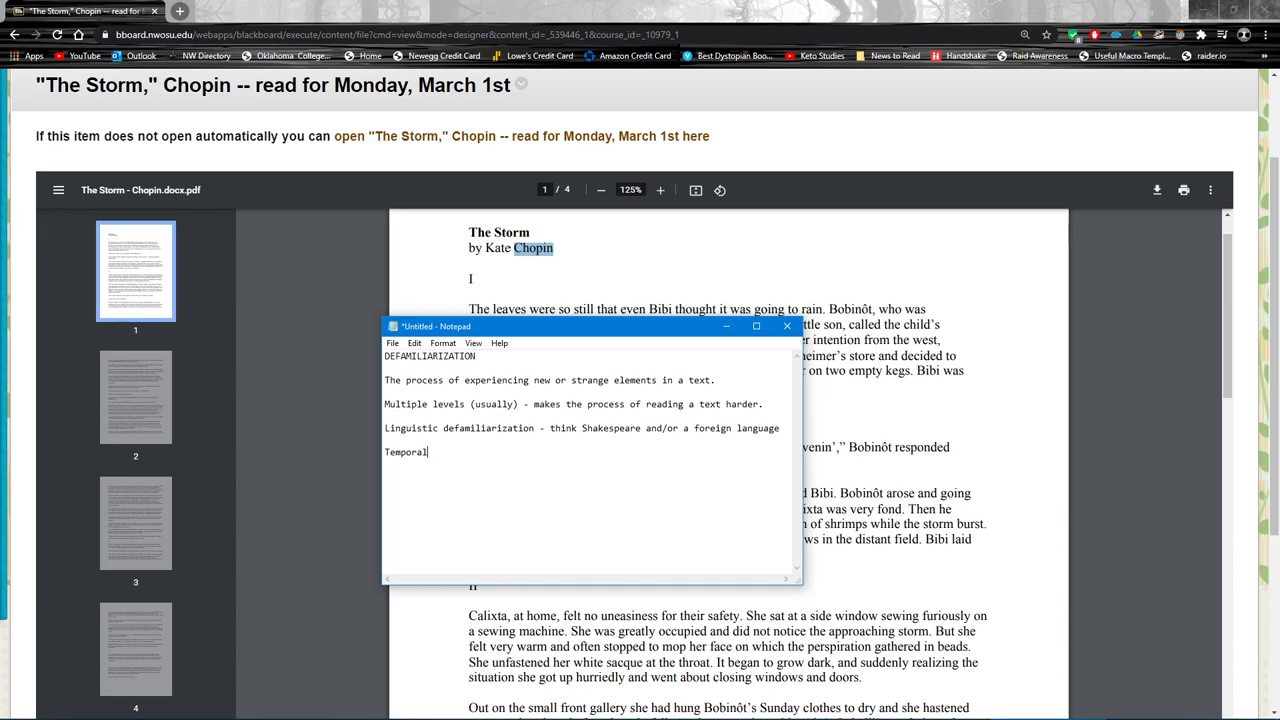
text(/geographic)
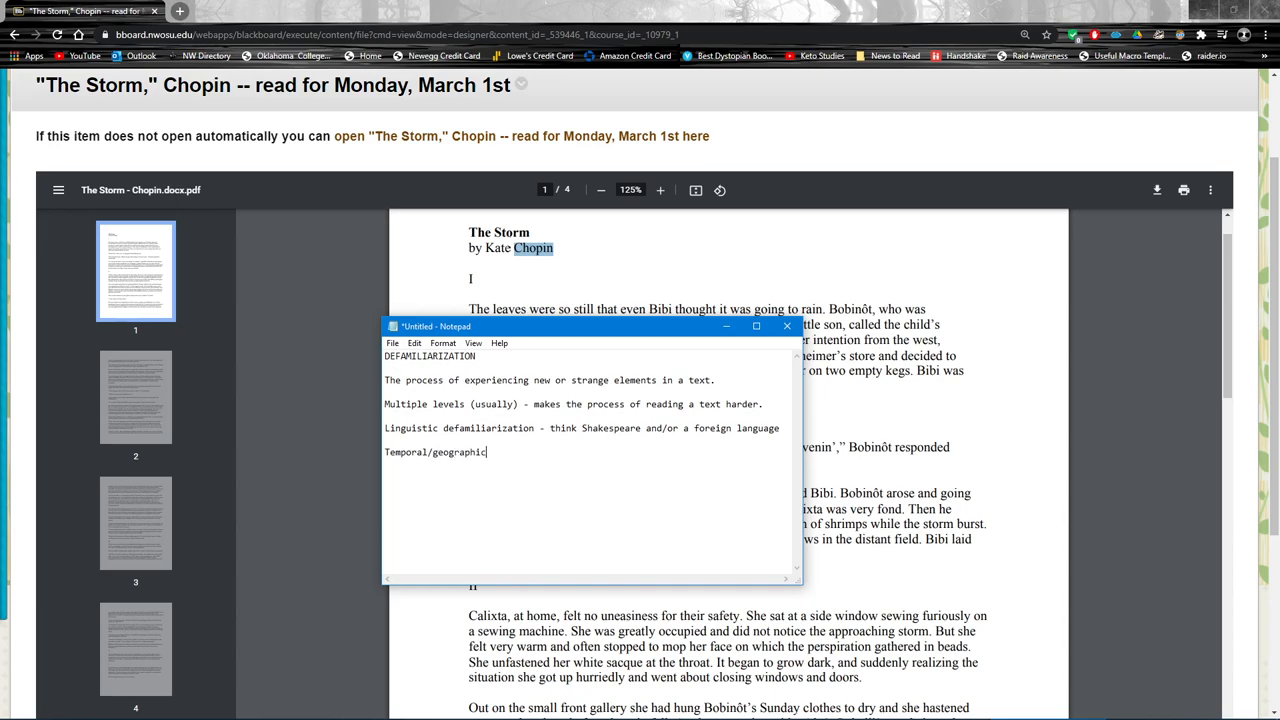
text(defamiliarization - when reading)
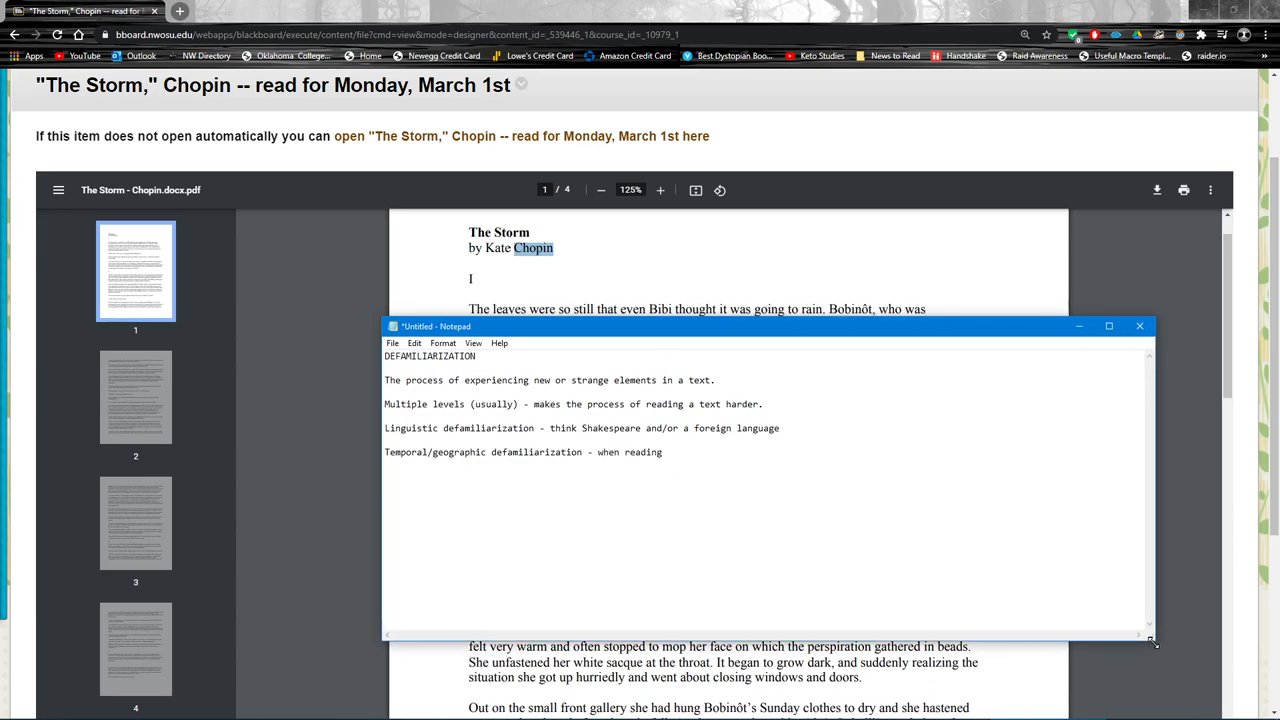
text(a text set)
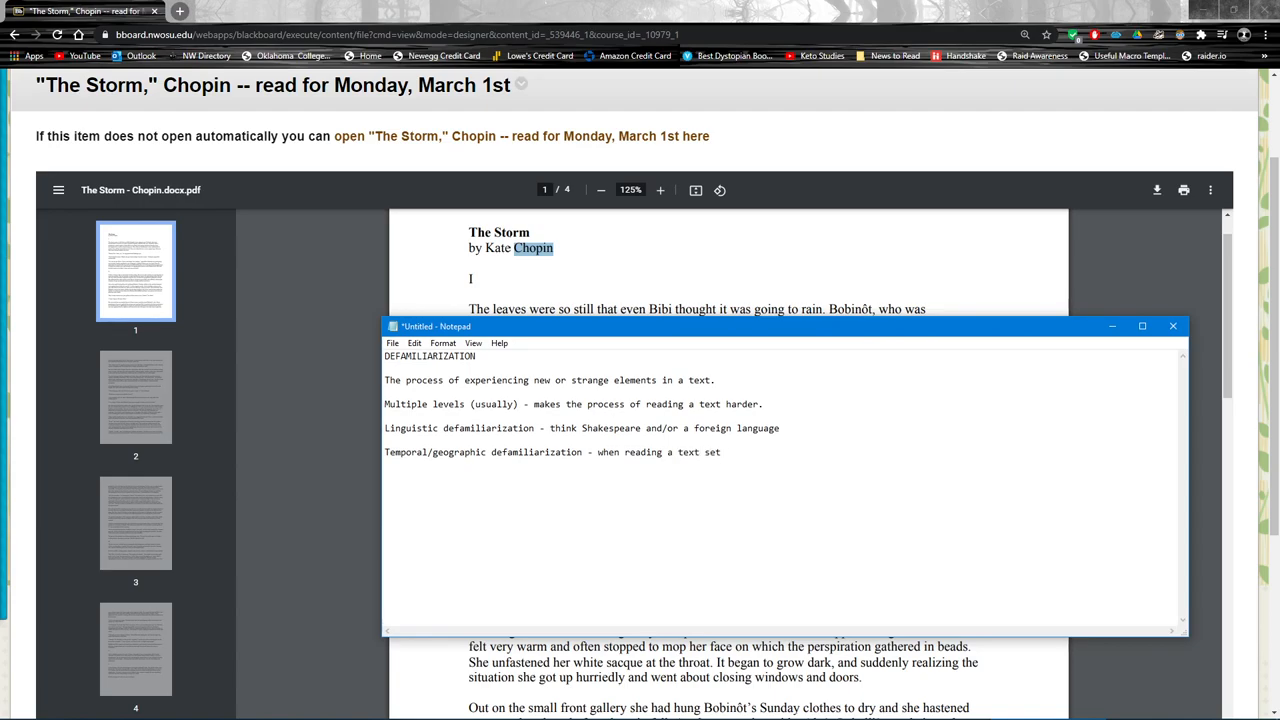
text(faa)
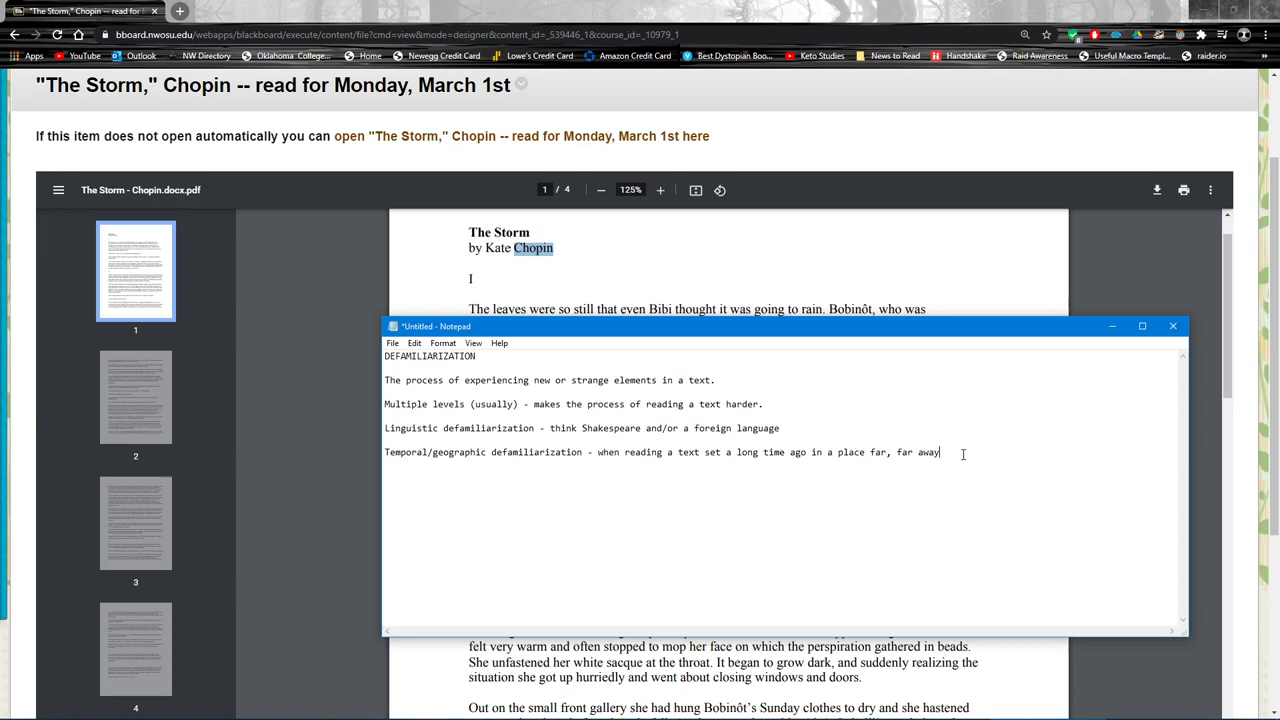
drag(737, 452, 938, 452)
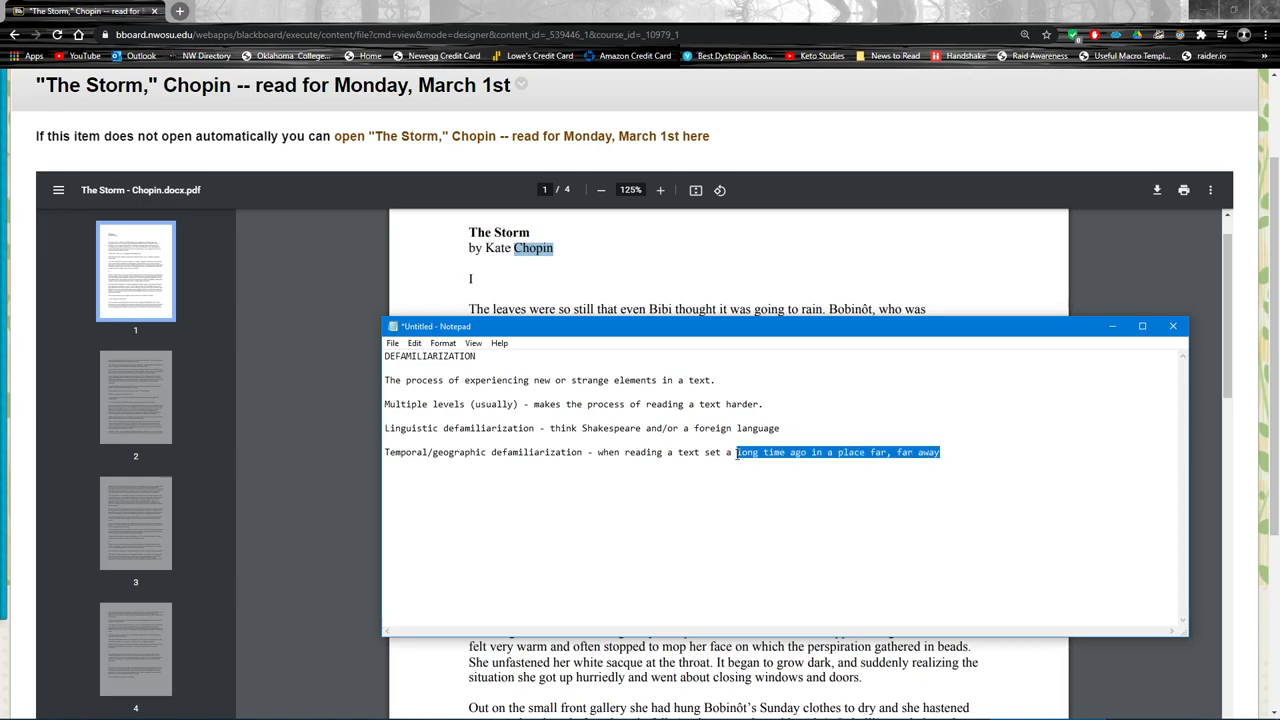
click(1000, 452)
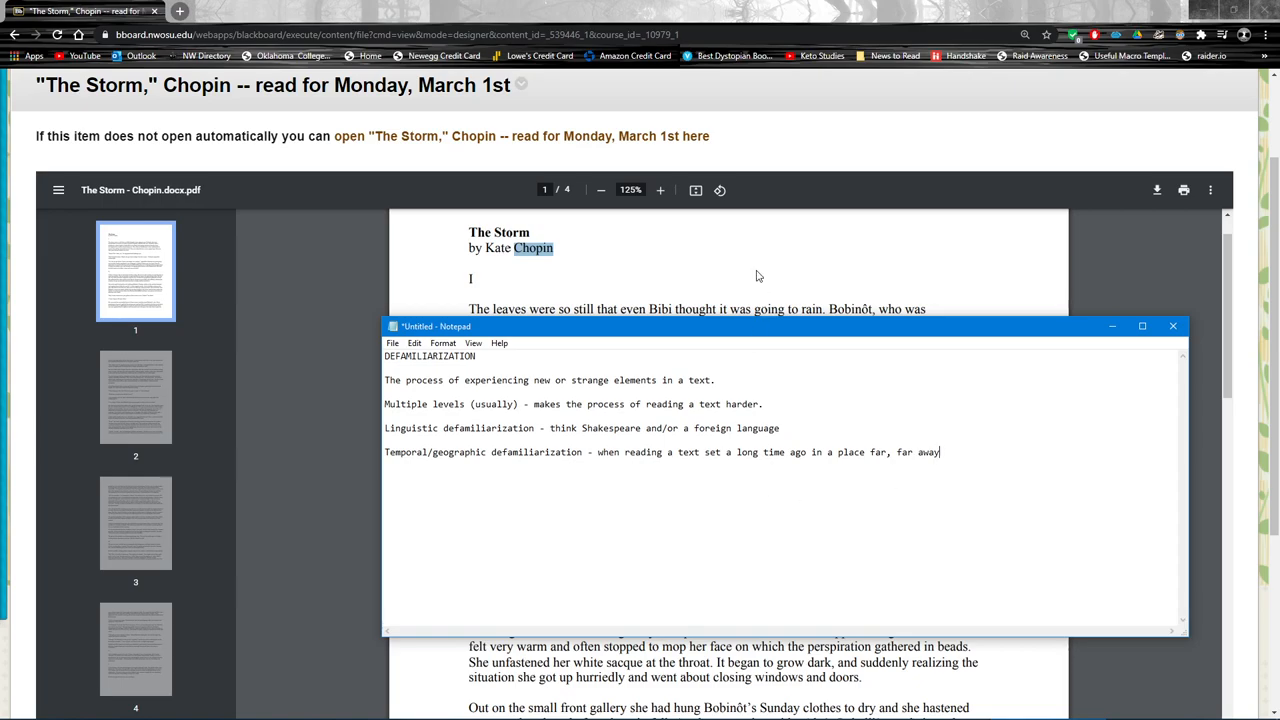
click(1174, 326)
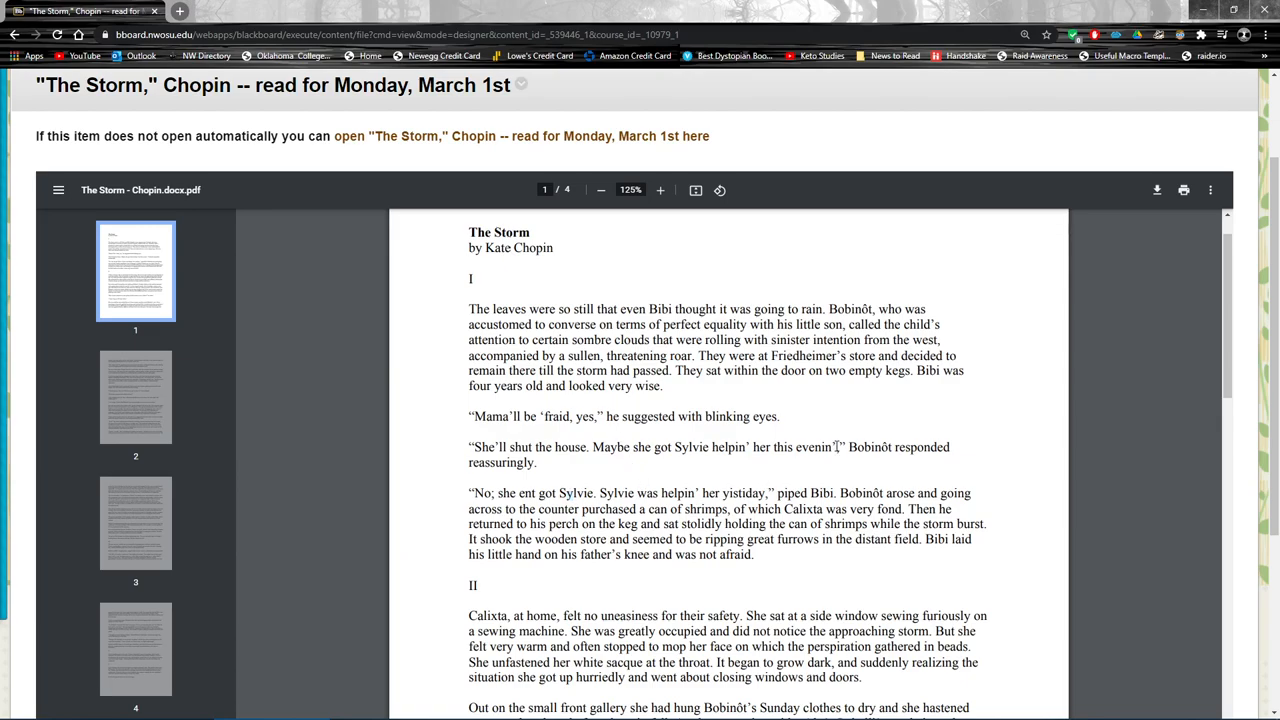
Step: Highlight Bobinôt's and Bibi's dialect lines, including evenin', and Bobinôt in Part II
drag(592, 447, 838, 447)
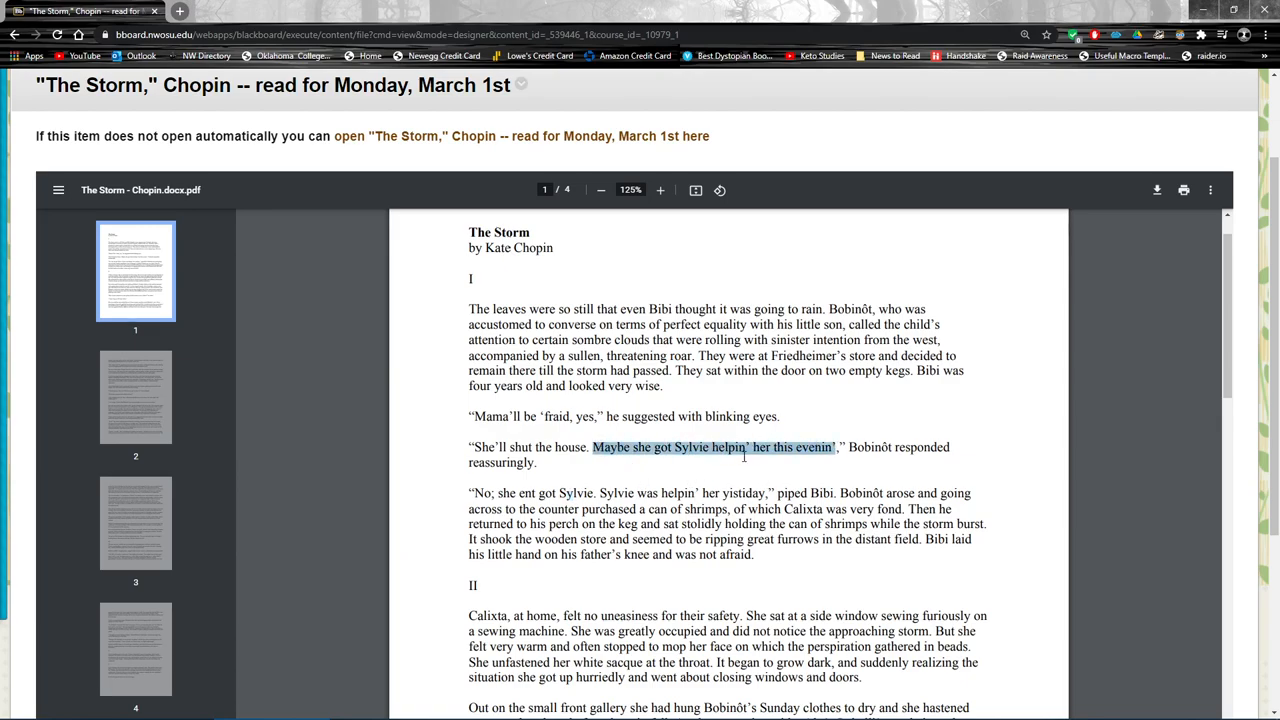
click(817, 447)
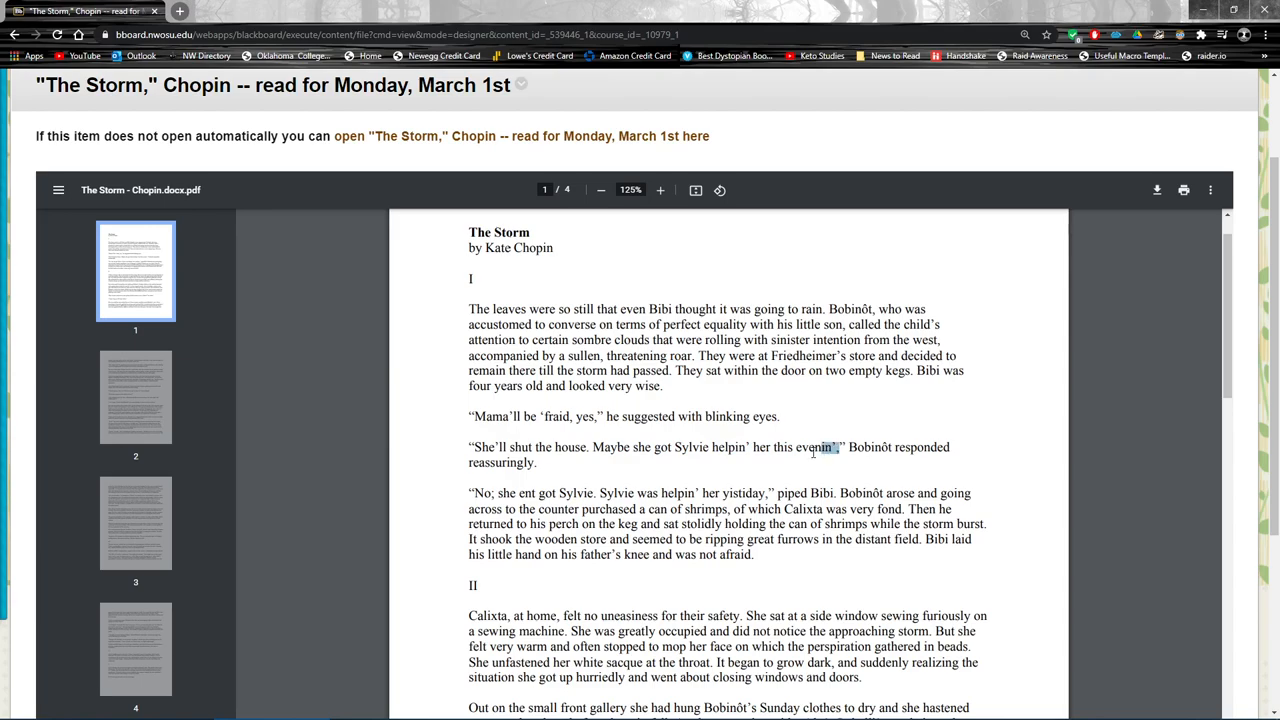
double_click(814, 447)
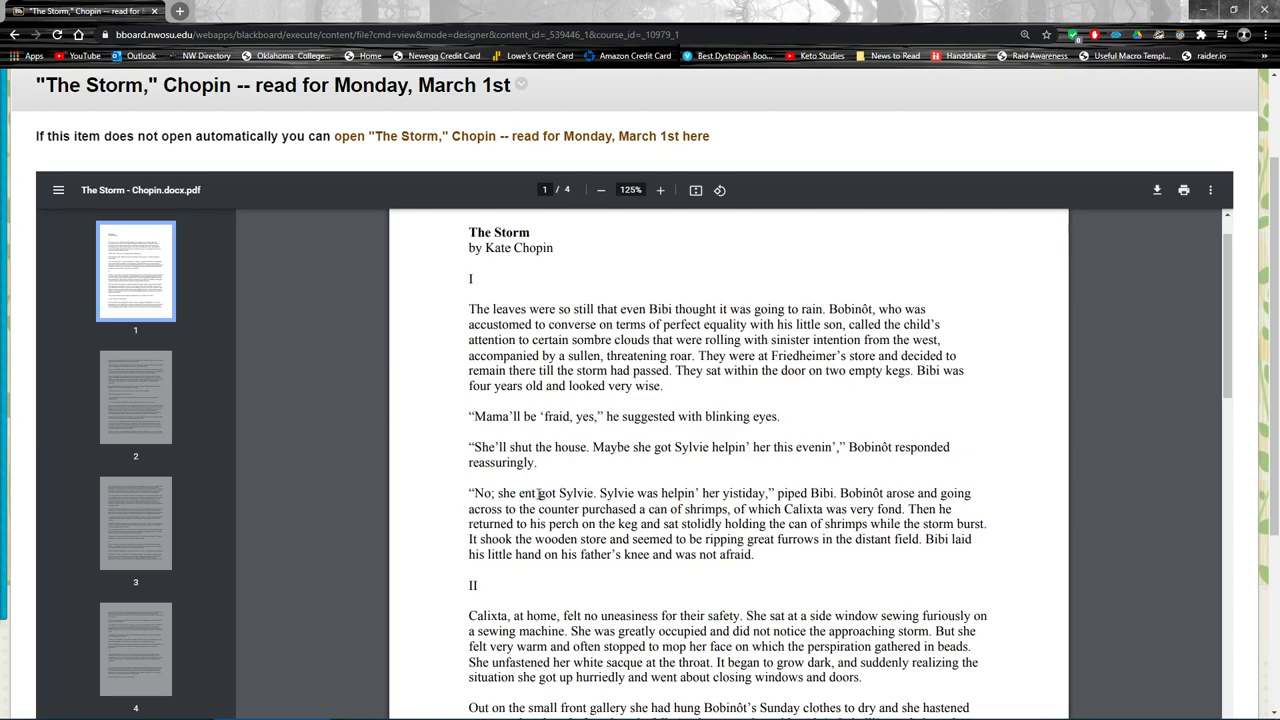
double_click(522, 493)
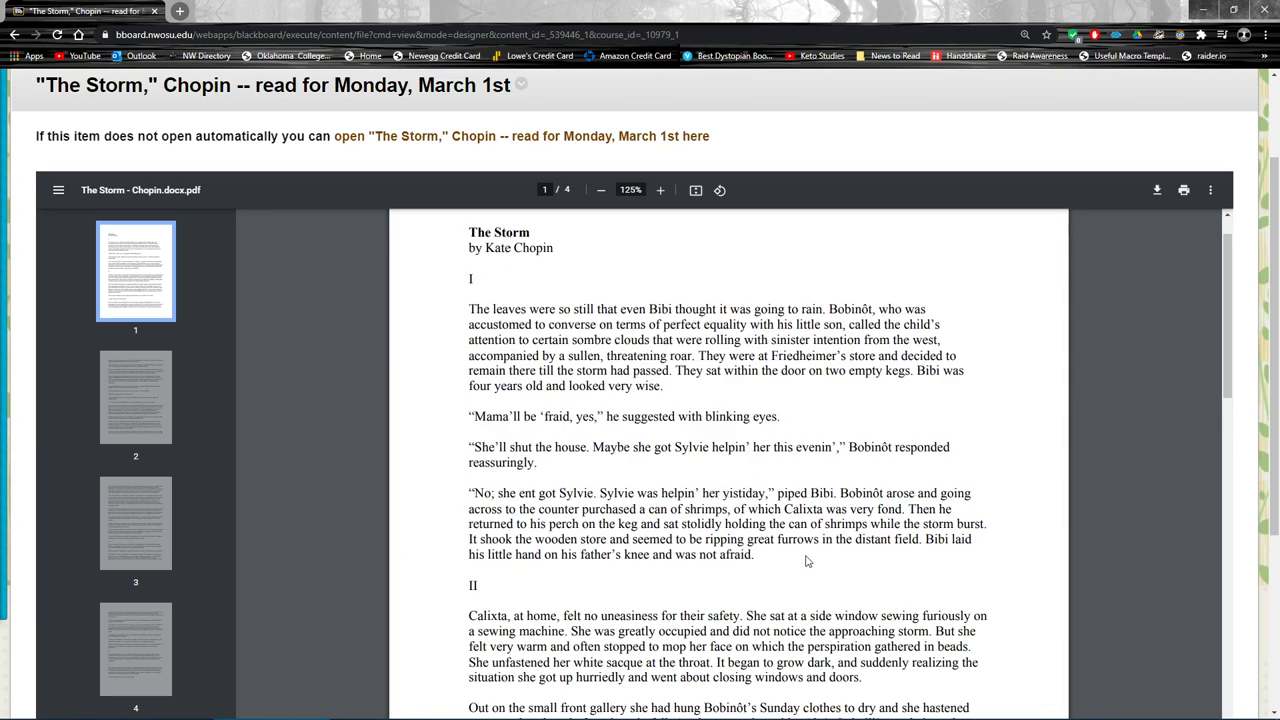
scroll(down, 3)
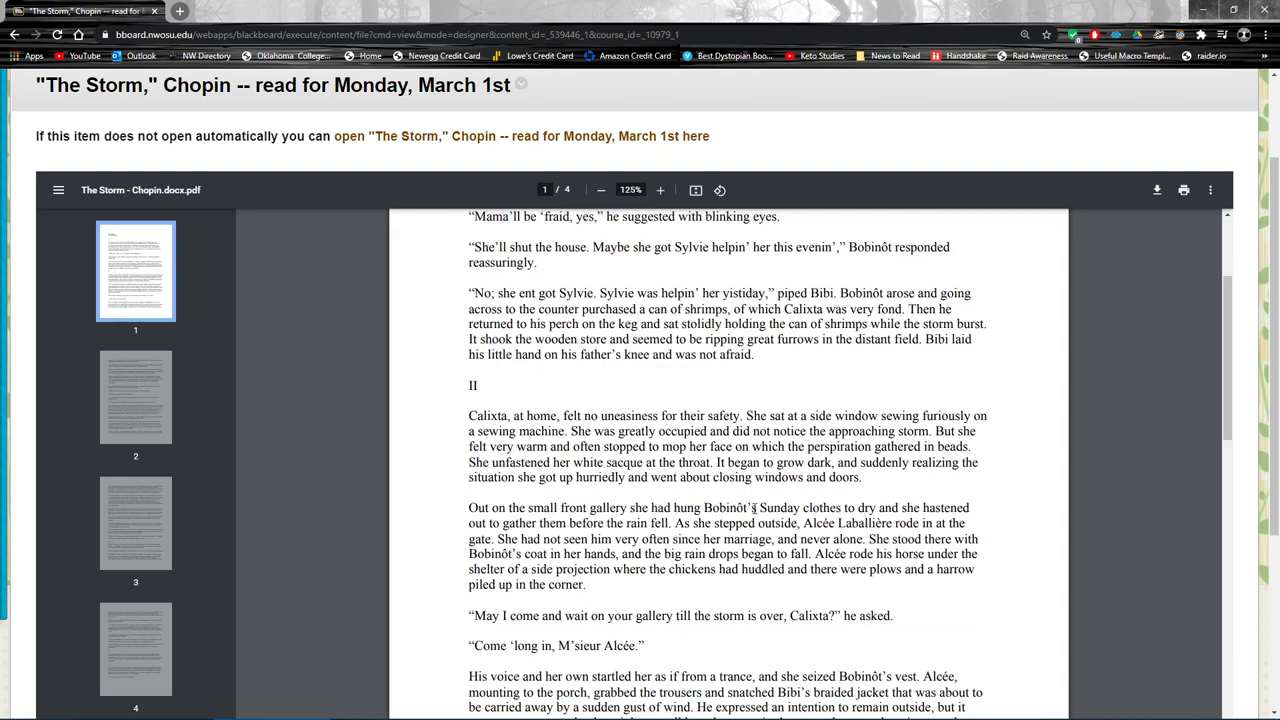
double_click(729, 507)
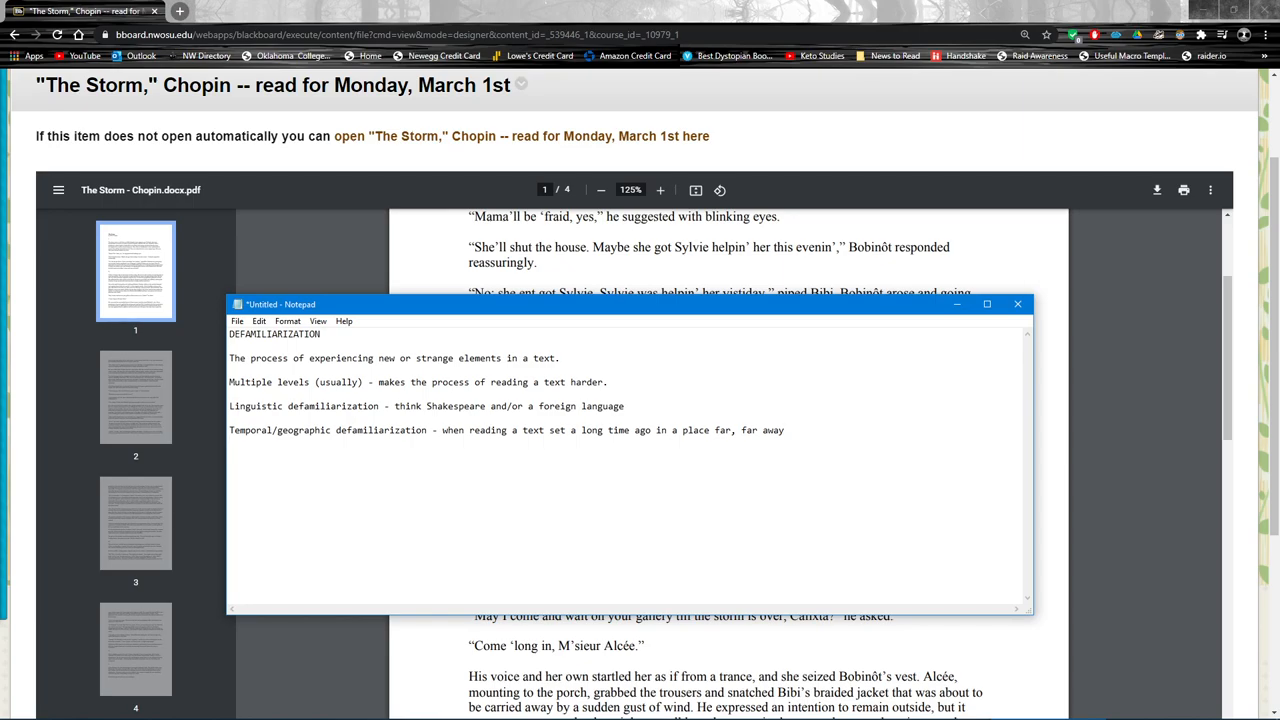
Step: Type 'Ideological defamiliarization' and place the cursor in the definition column
text(Ideolog)
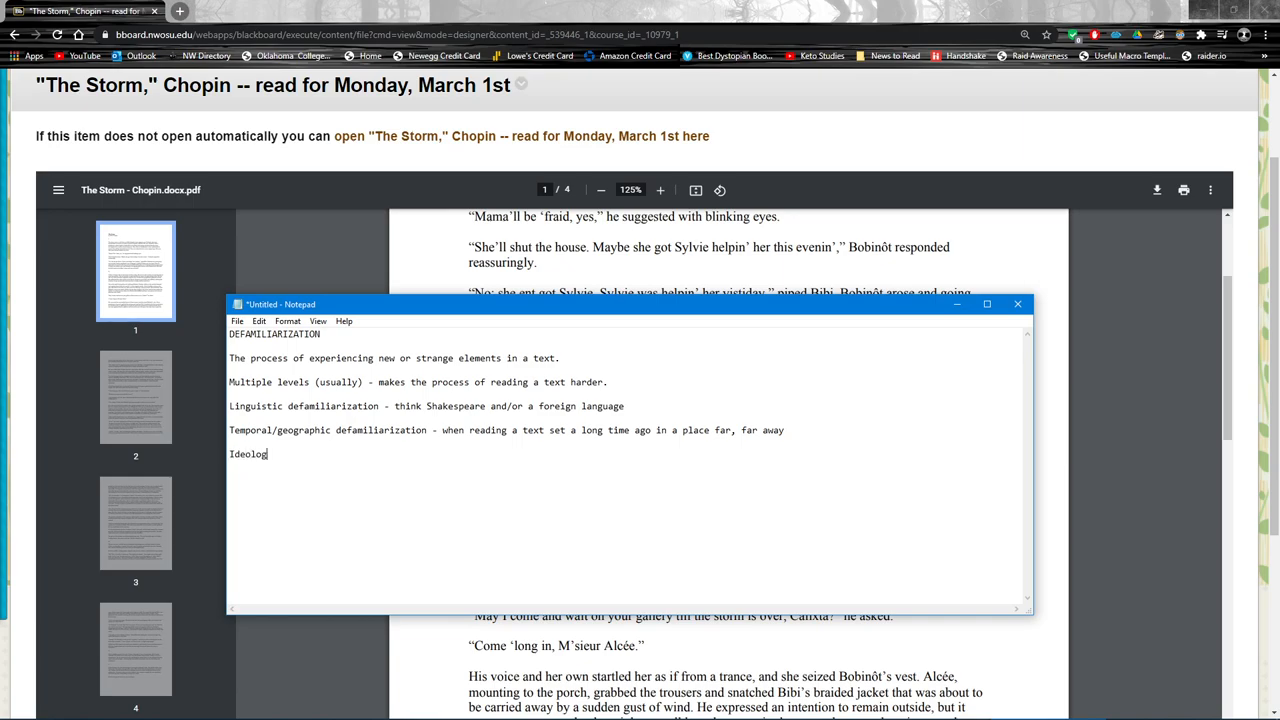
text(ical defamiliarization -)
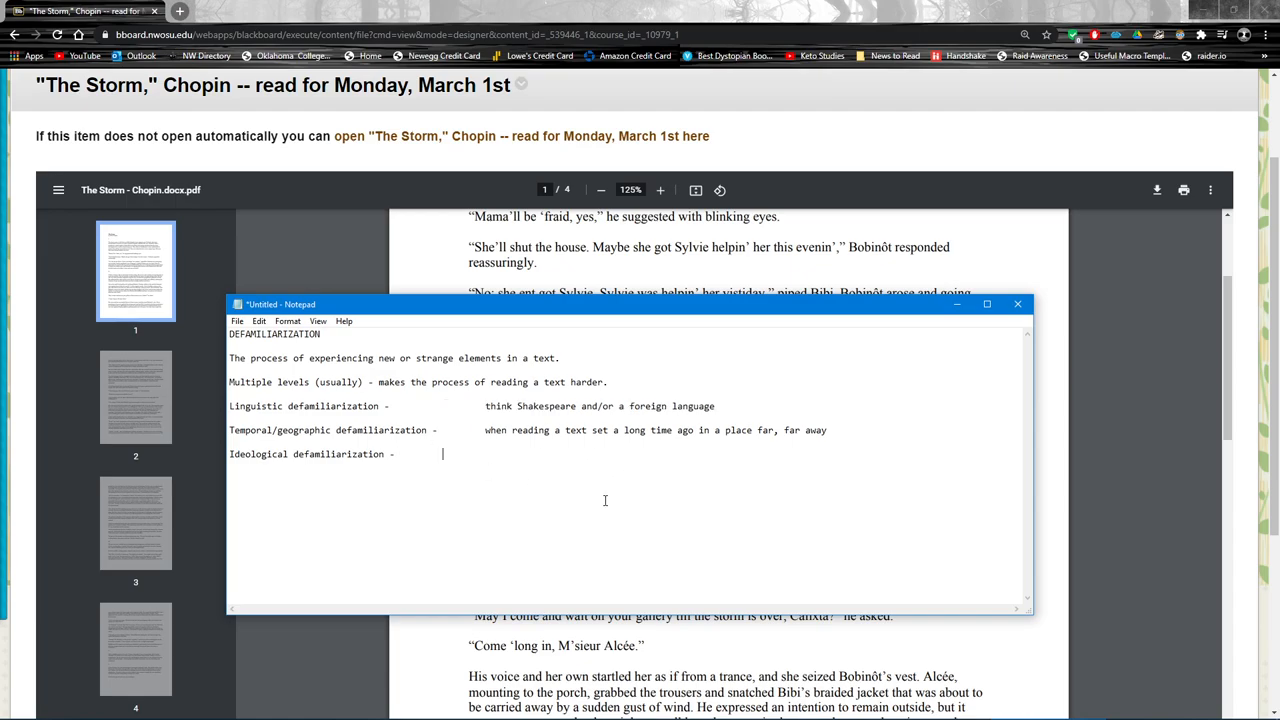
double_click(259, 455)
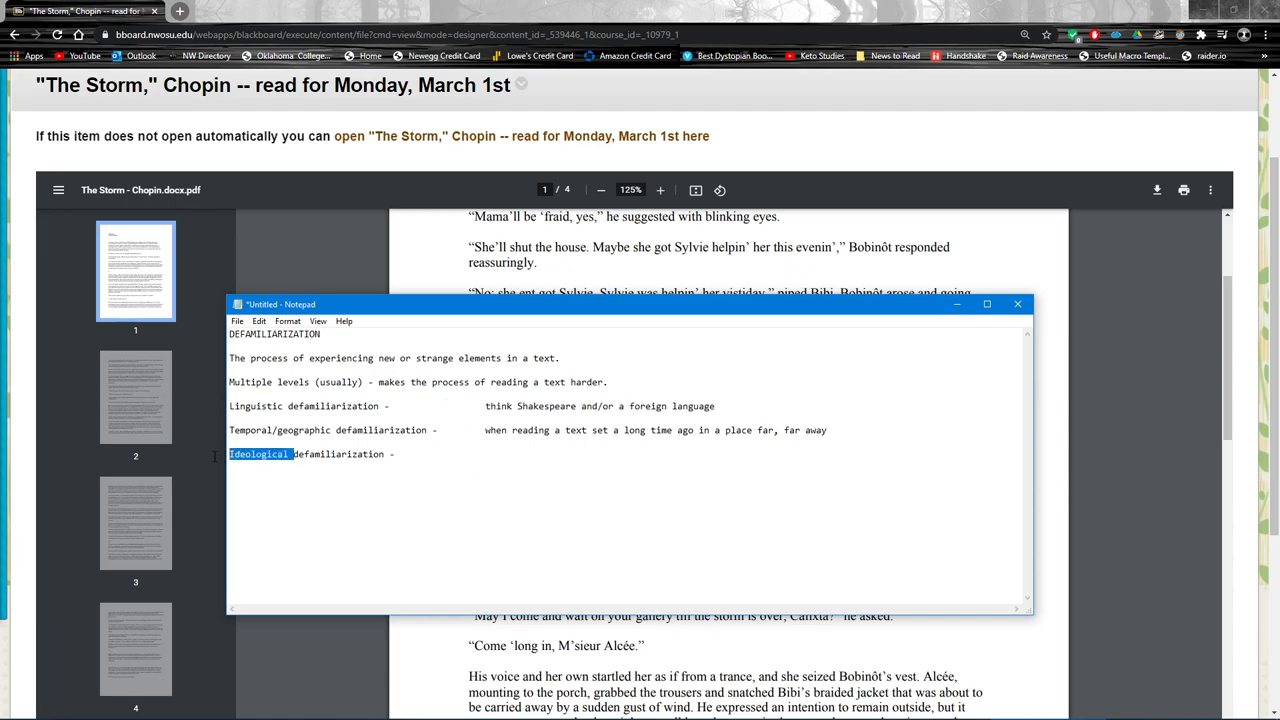
mouse_move(318, 505)
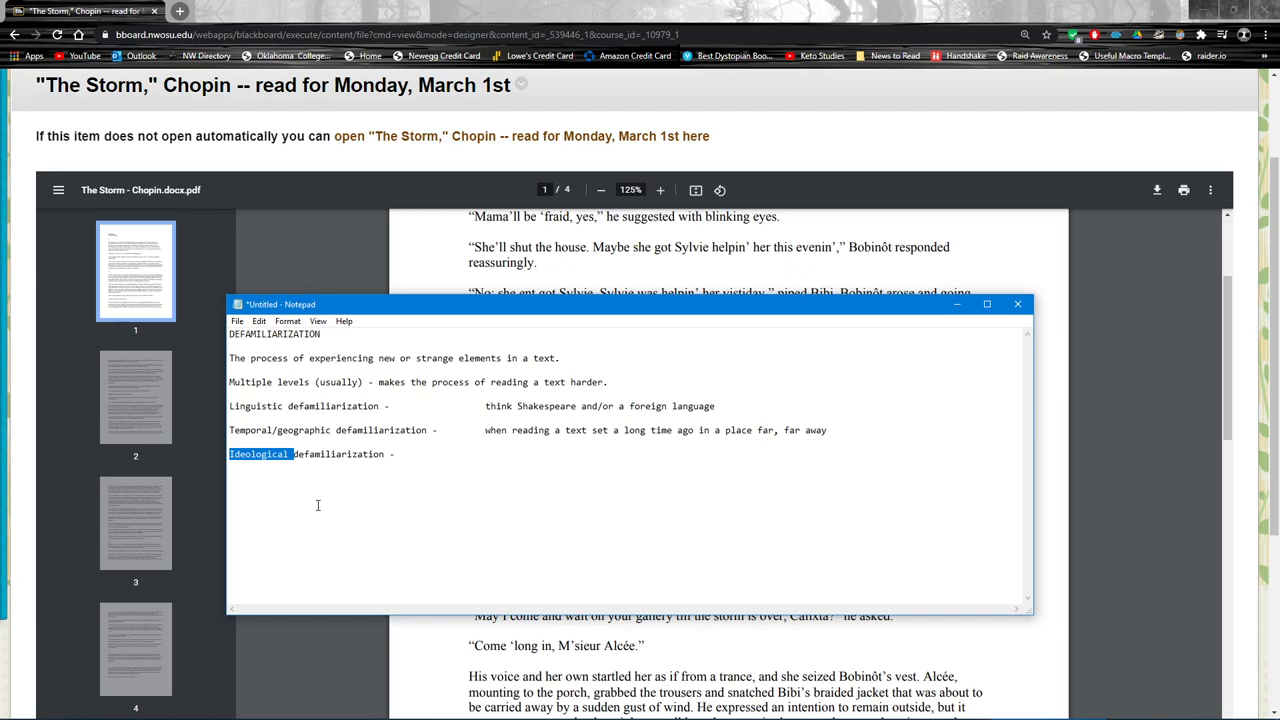
mouse_move(512, 456)
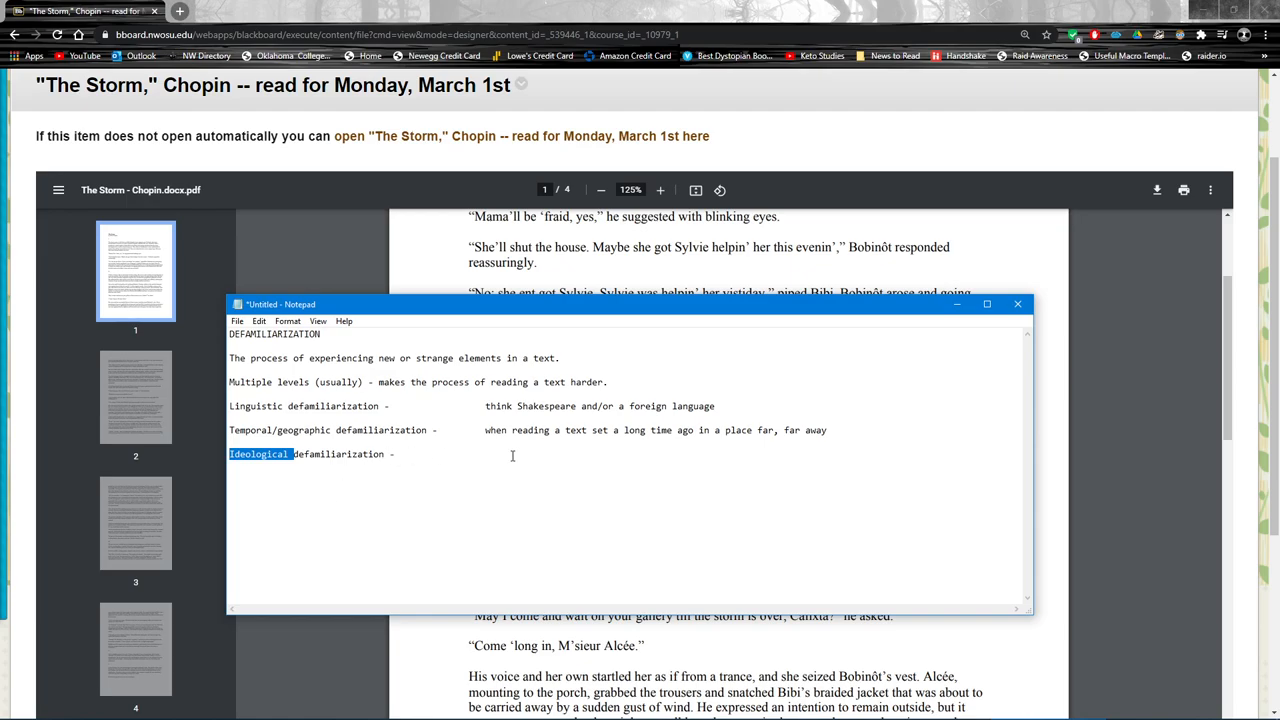
click(475, 314)
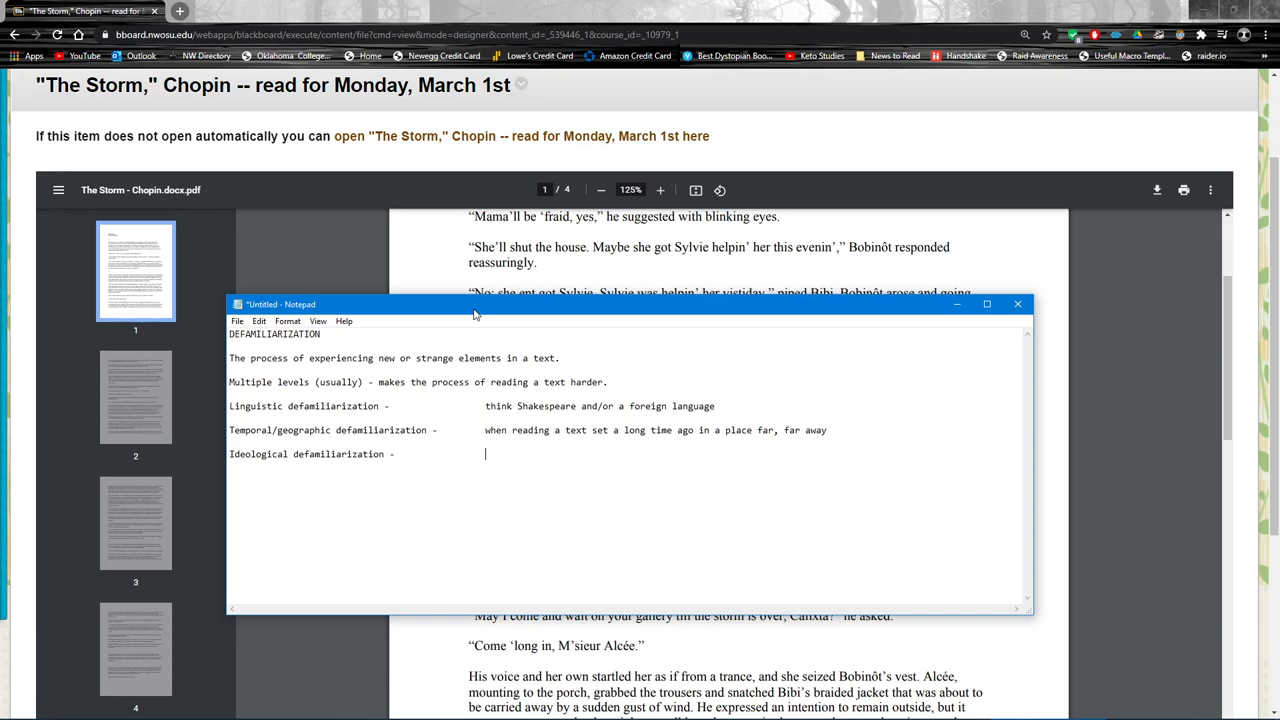
click(1017, 304)
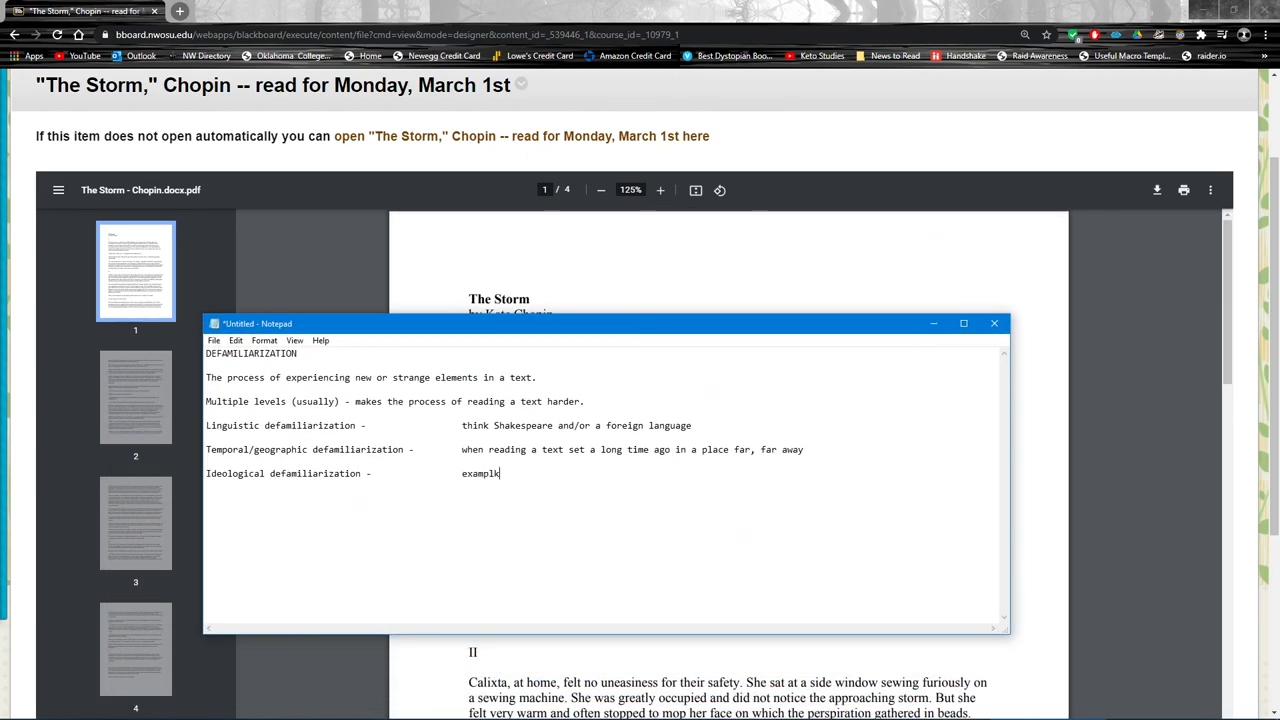
Step: Define it as 'encountering ideas or morals new or disagreeable to our standard worldview'
text(example -)
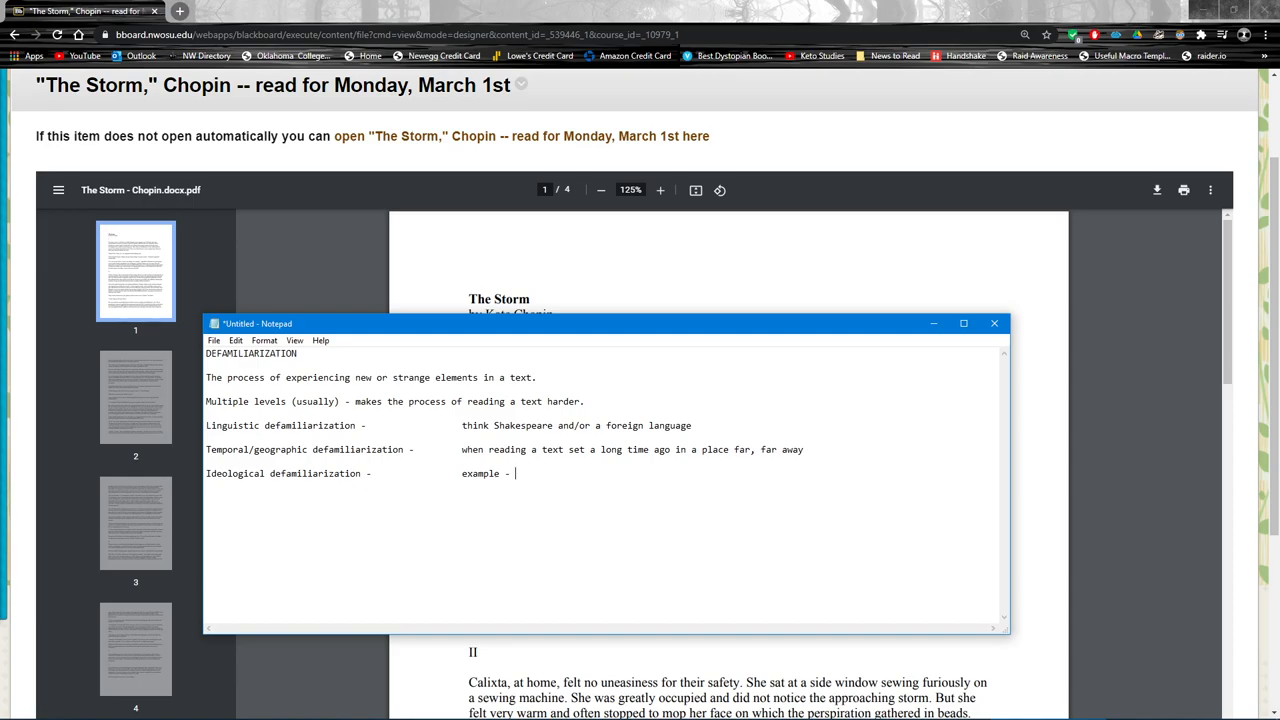
key(BackSpace)
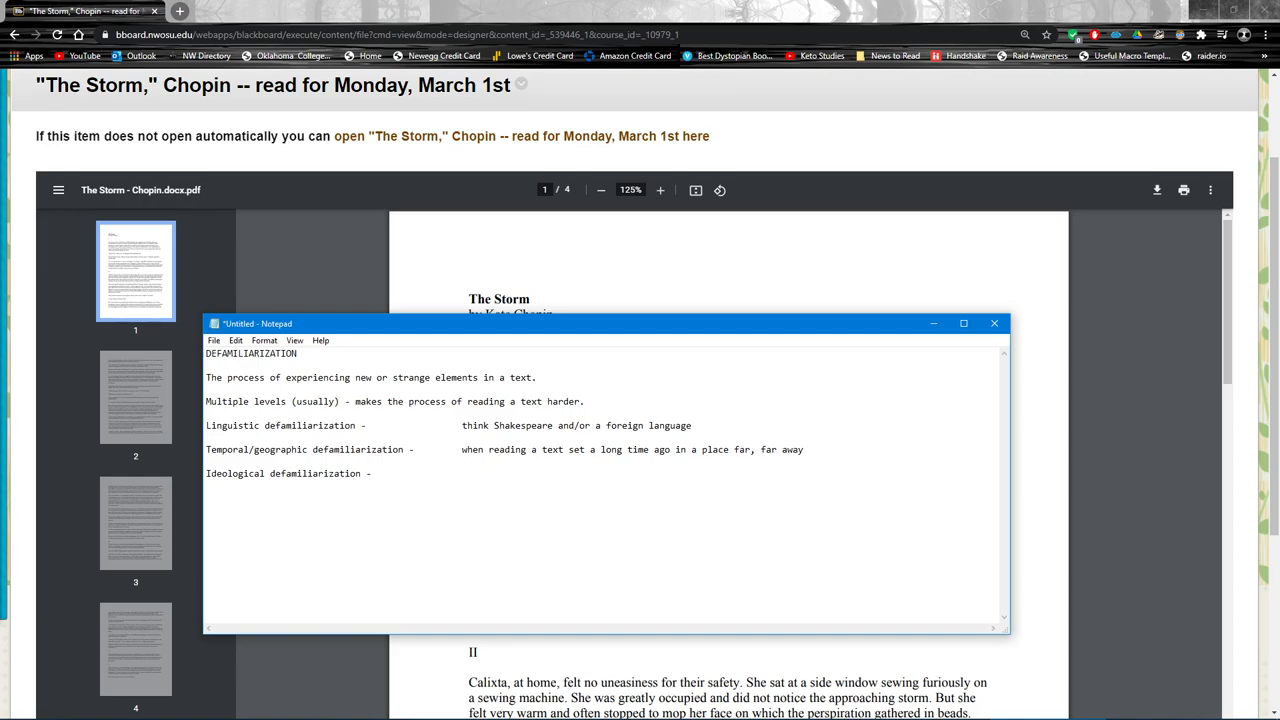
text(e)
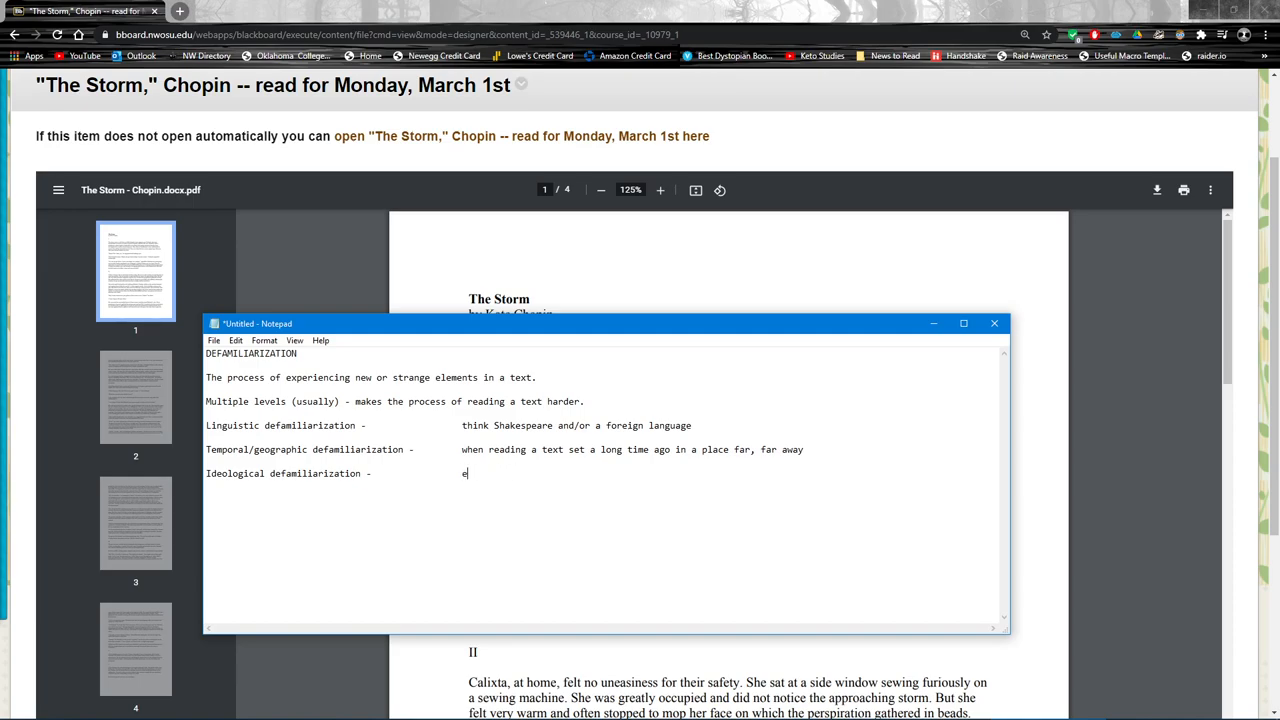
text(ncountering i)
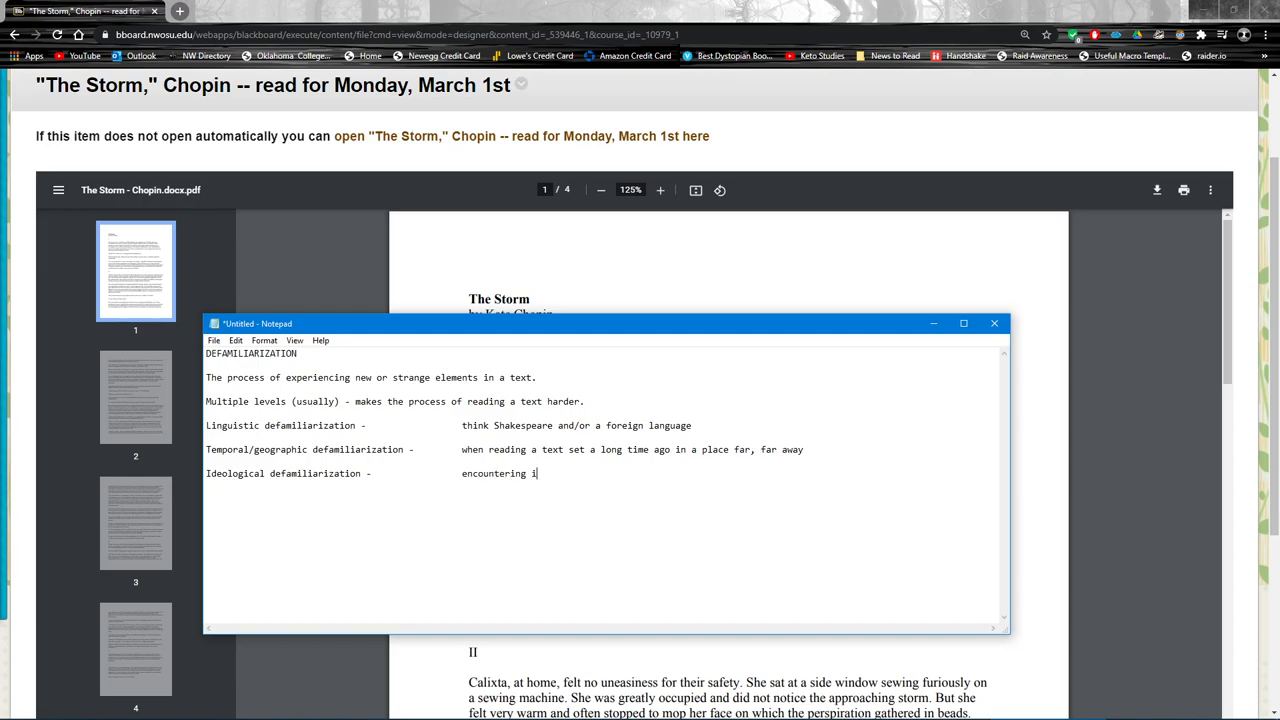
text(deas or)
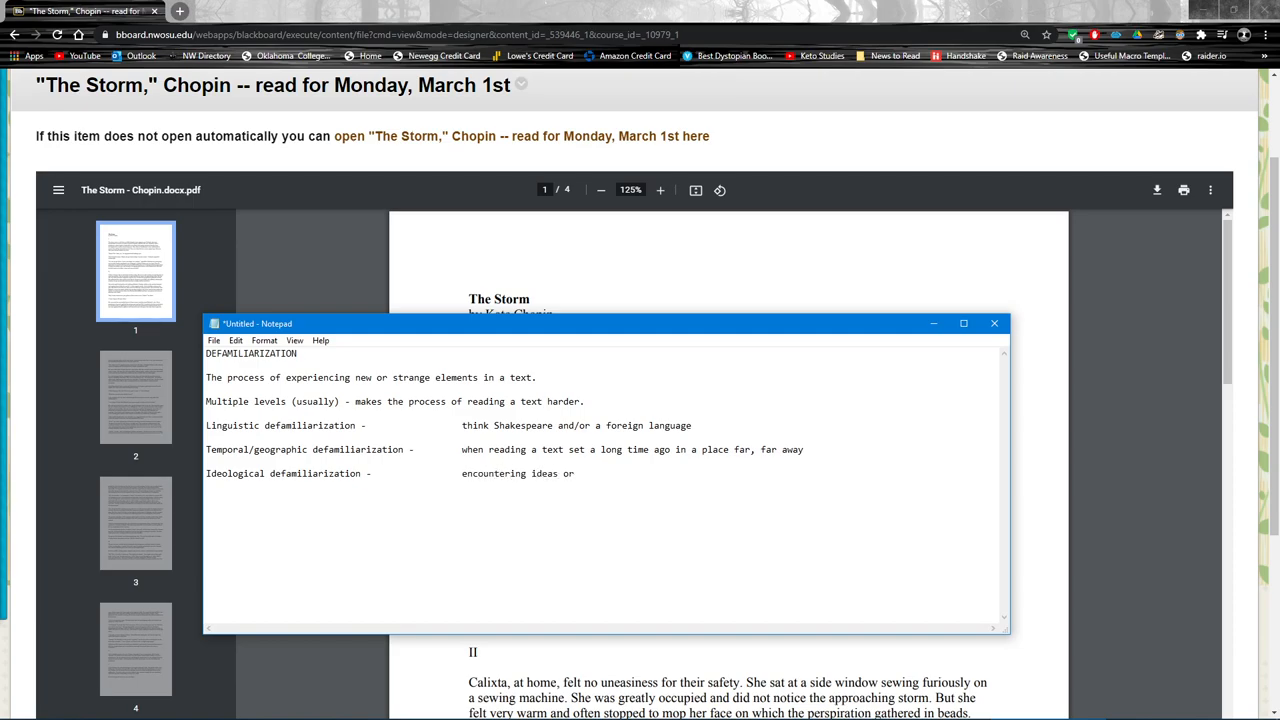
text(morals)
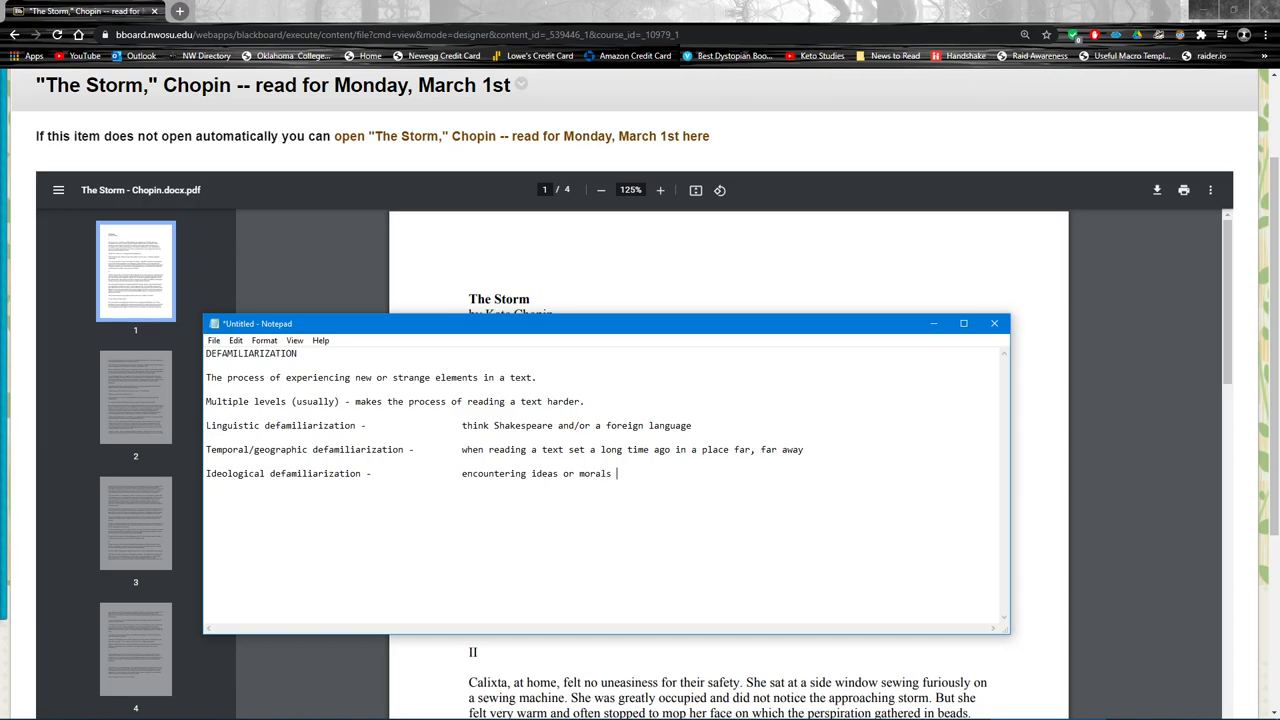
text(new or disagreeable to our)
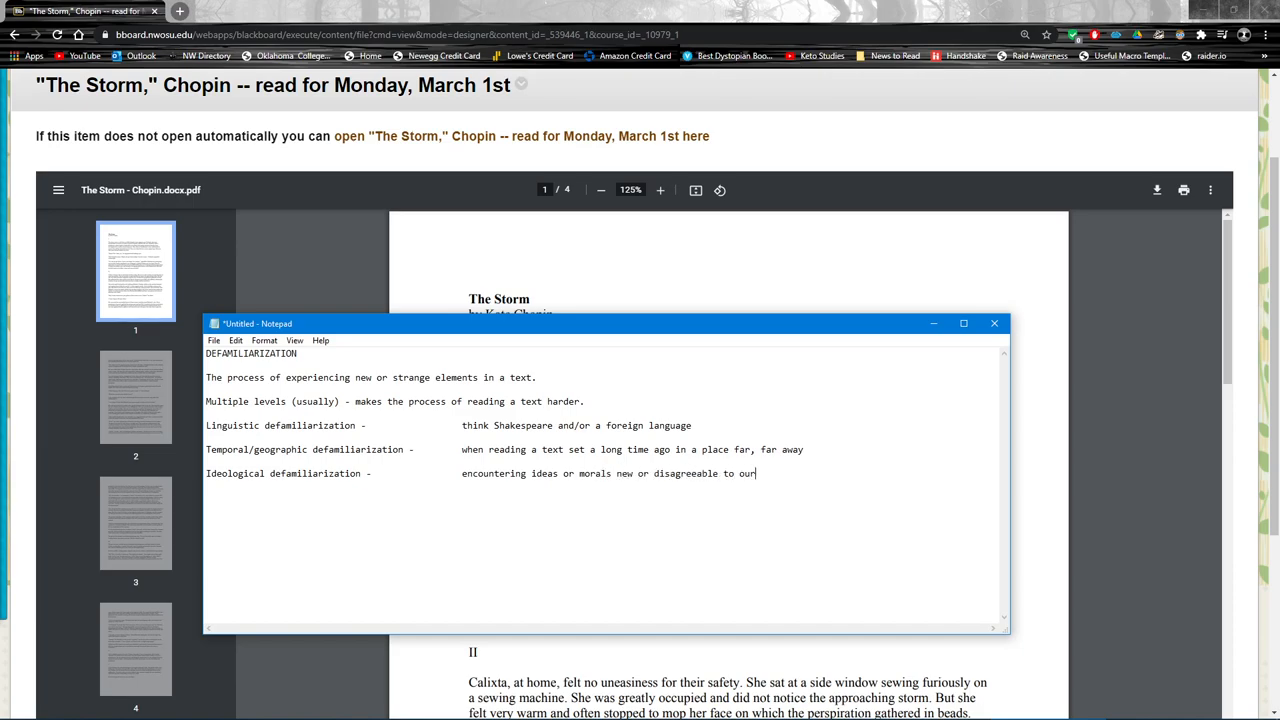
text(standard worldview)
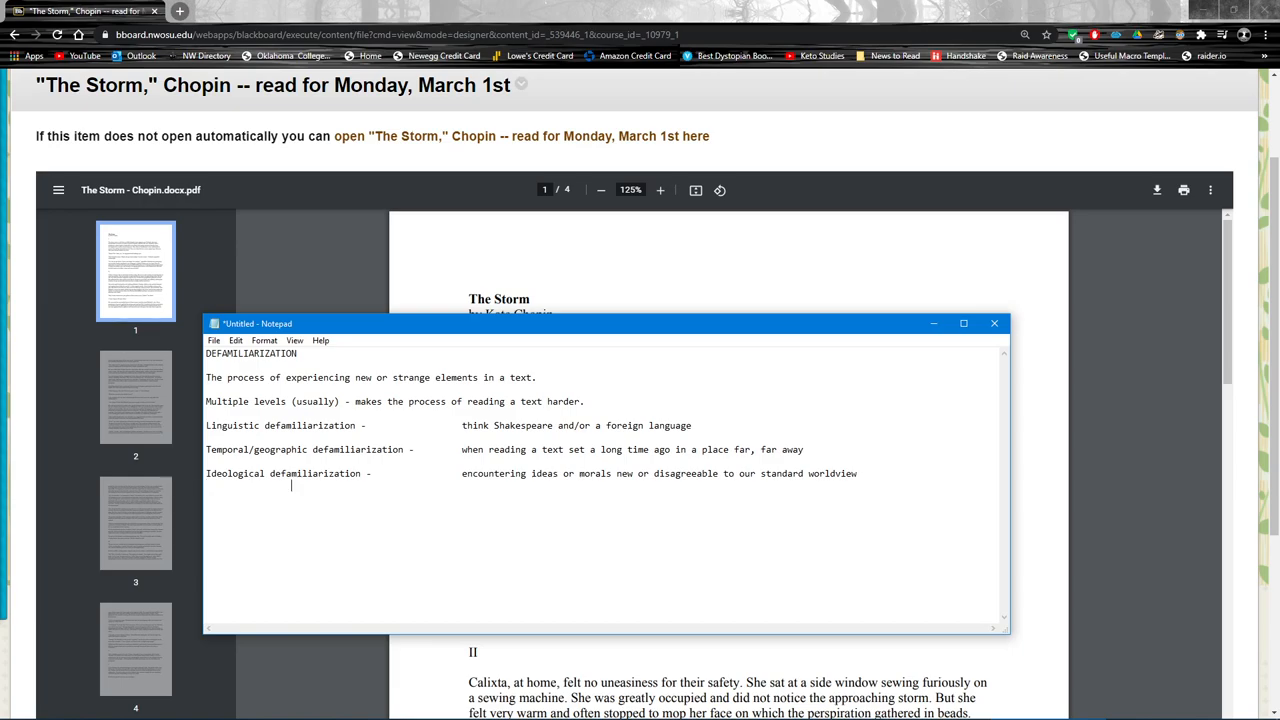
Step: Add the example: in "The Storm" we see adultery presented in a flattering way
text(EX)
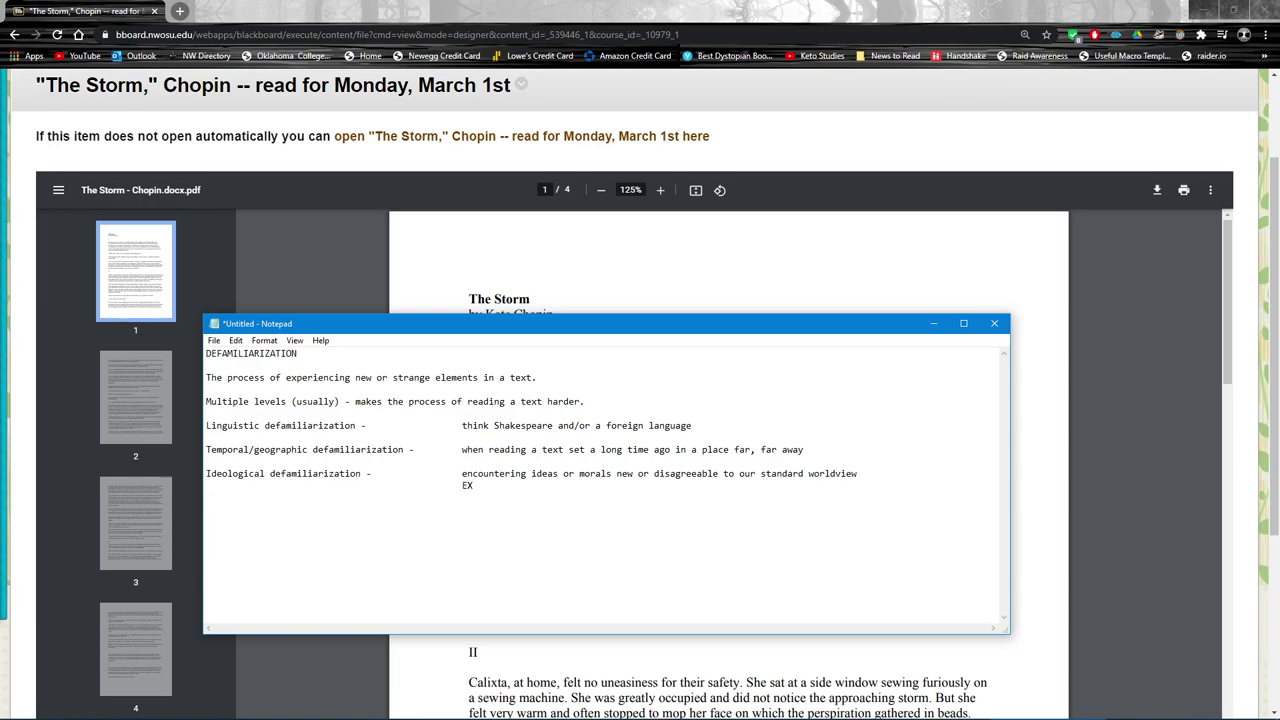
text(in "th)
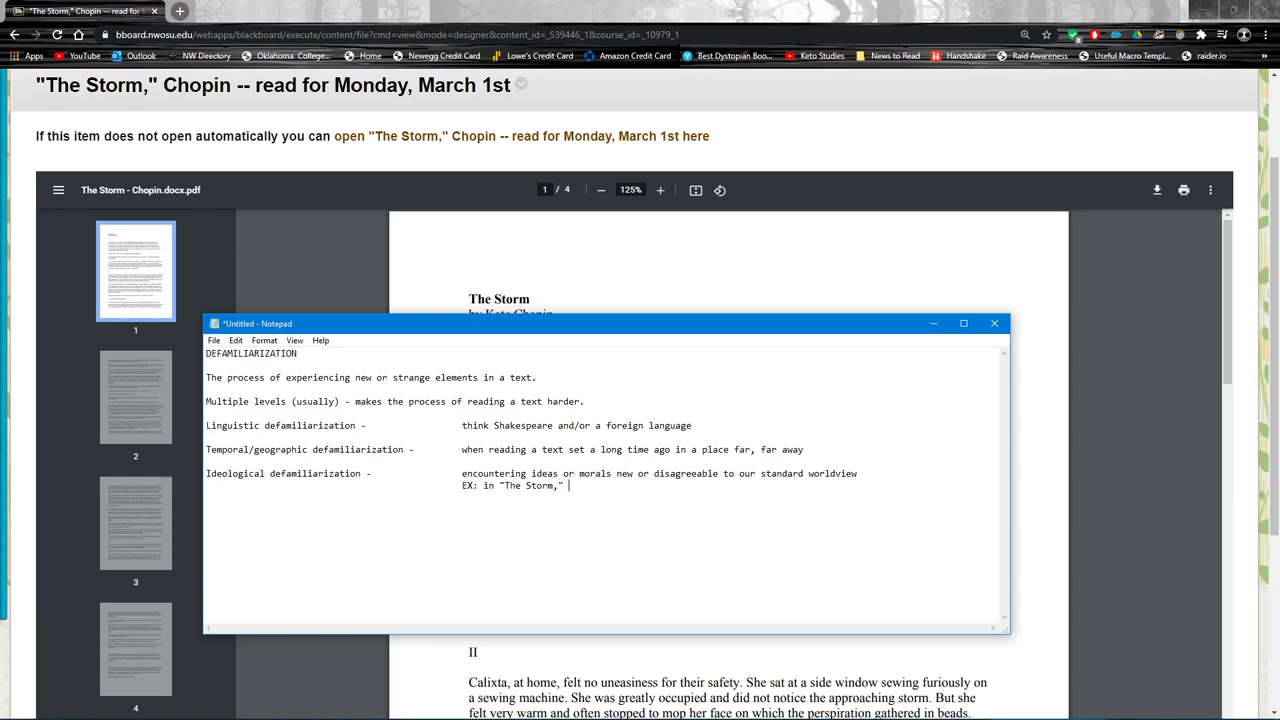
text(we see adultery presented in a fla)
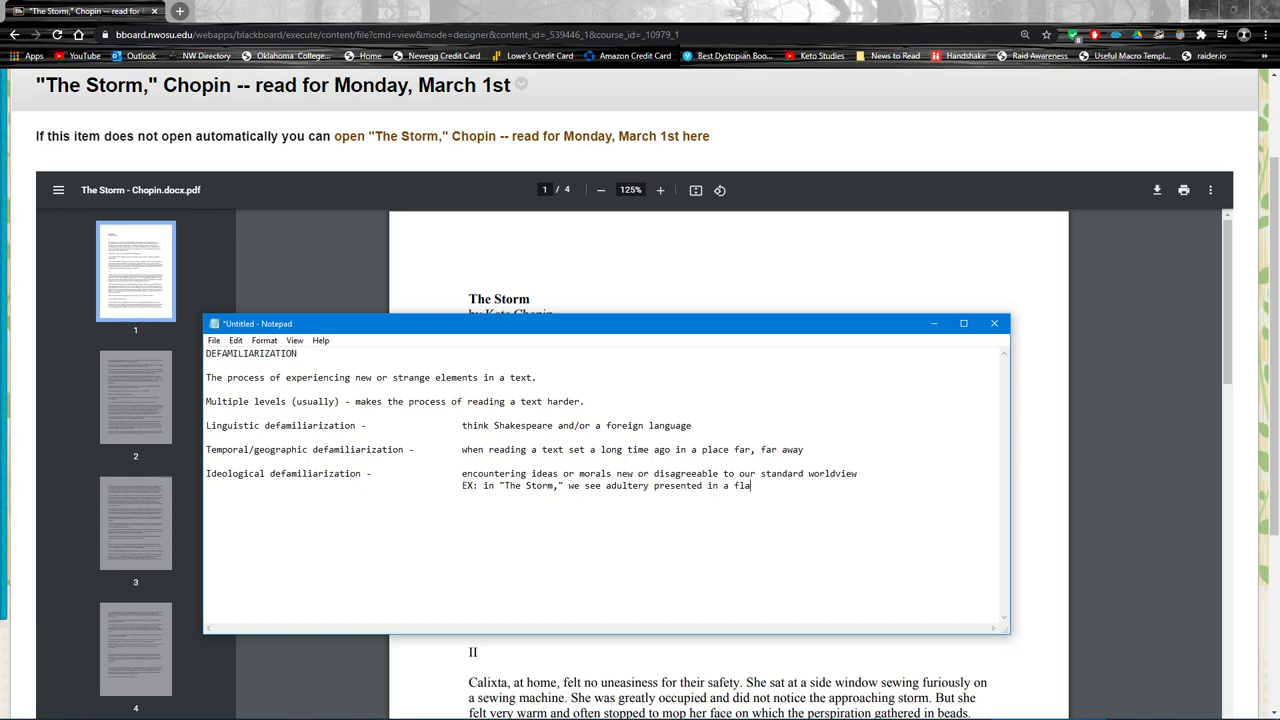
text(ttering way)
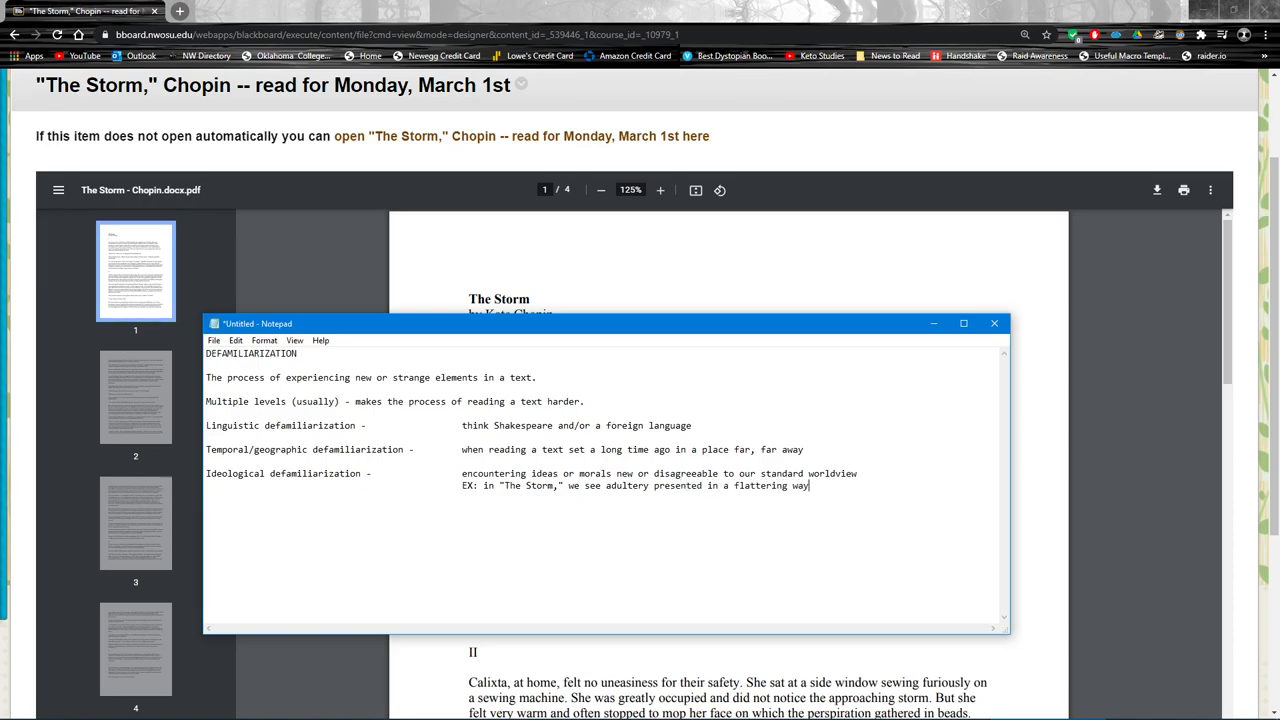
drag(483, 485, 810, 485)
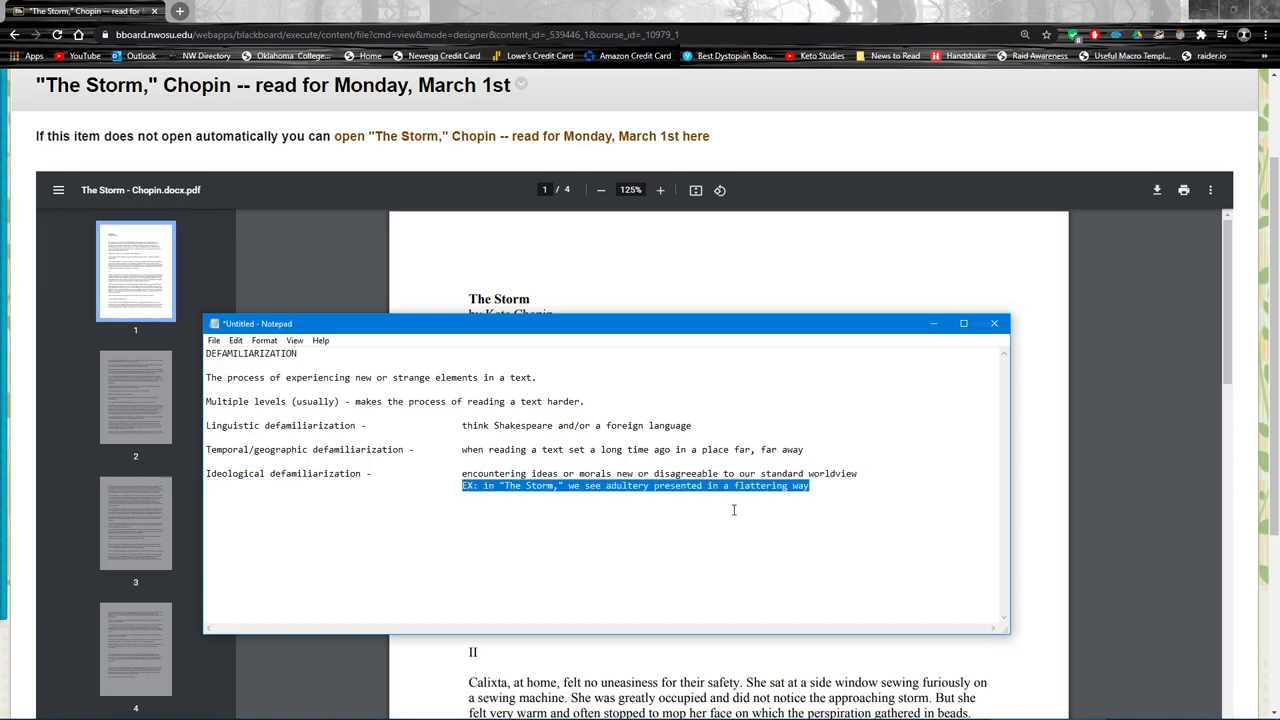
click(810, 486)
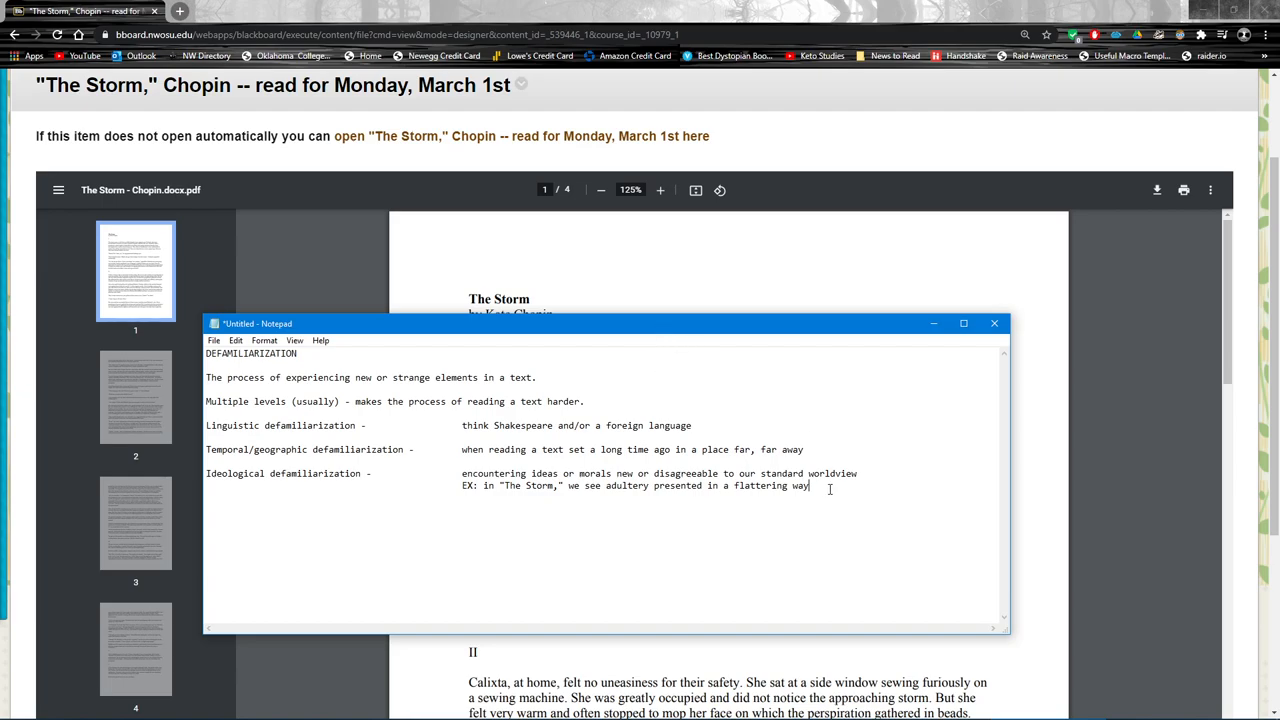
key(Enter)
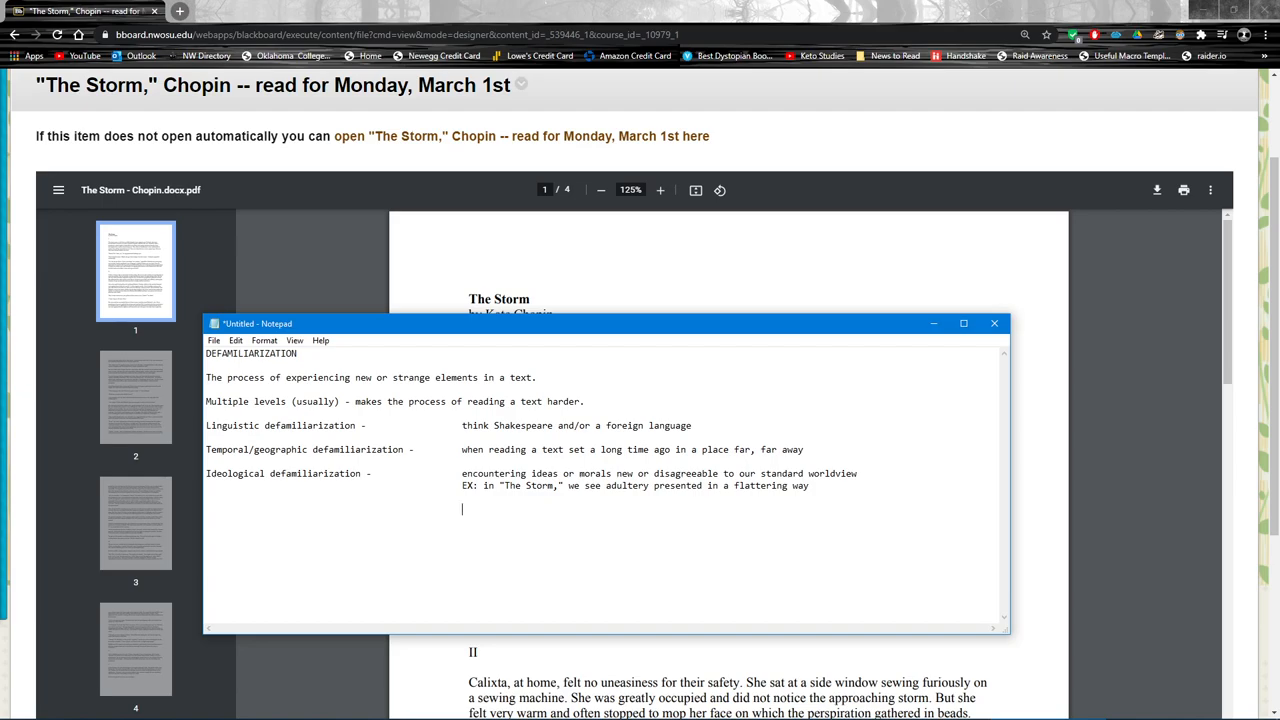
Step: Type EX: (non-defamiliarizing) "The Scarlet Letter" and highlight the Storm example
text(EX: ()
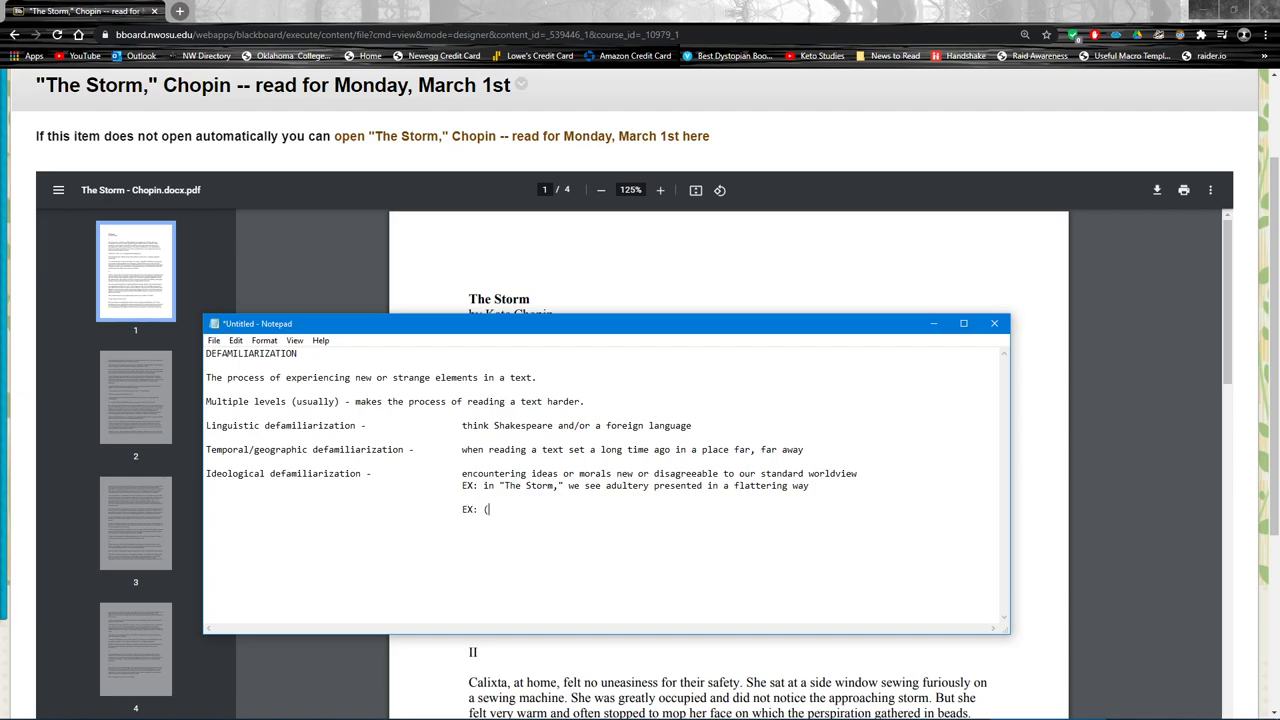
text(no)
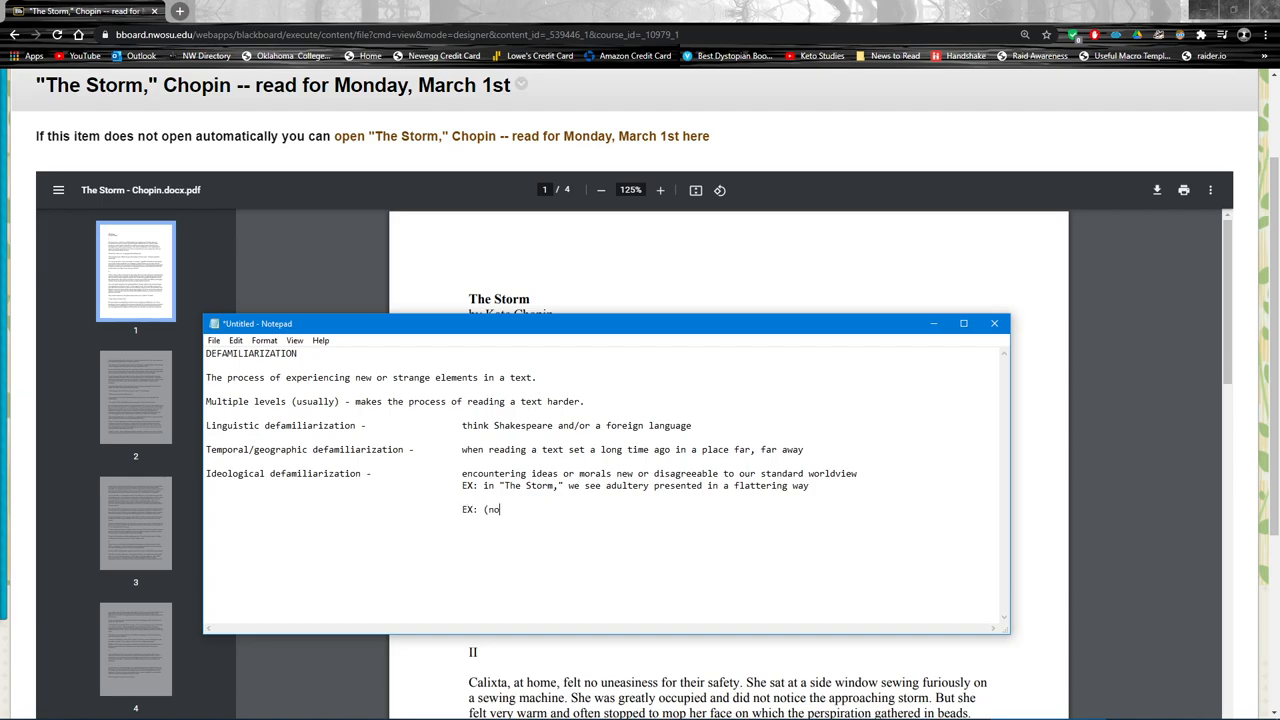
text(n-defamiliarizing)
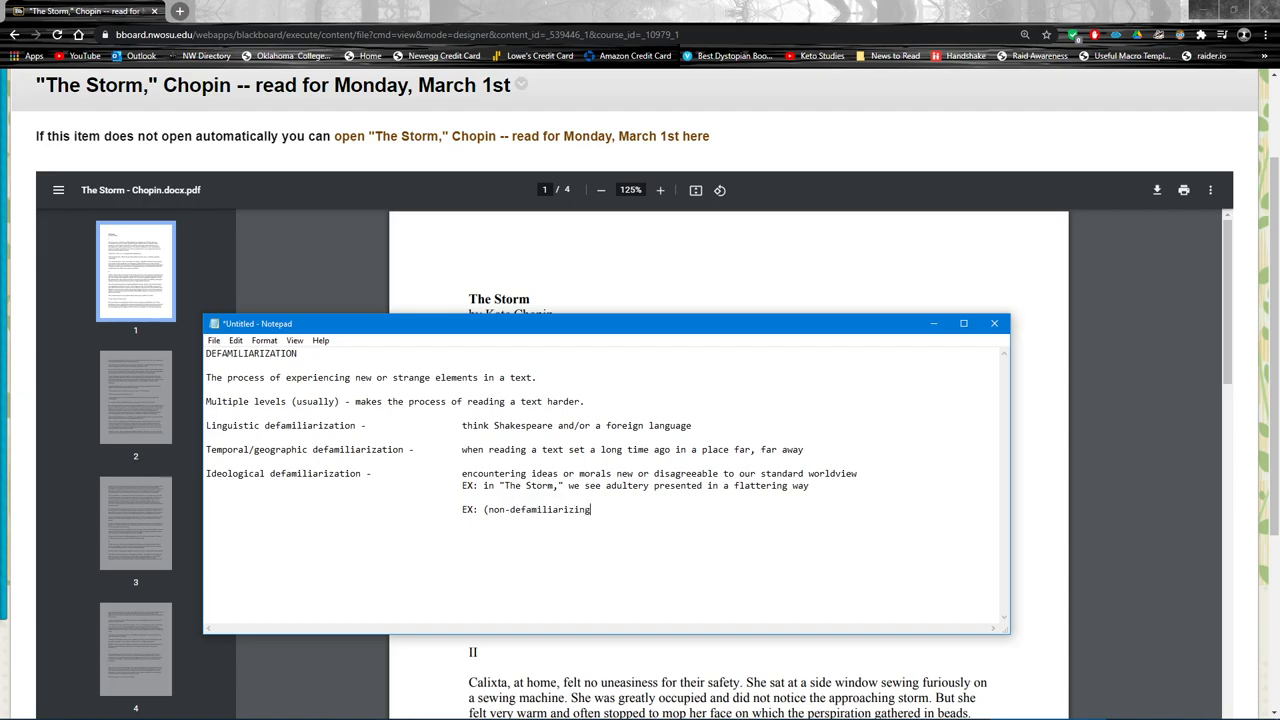
text())
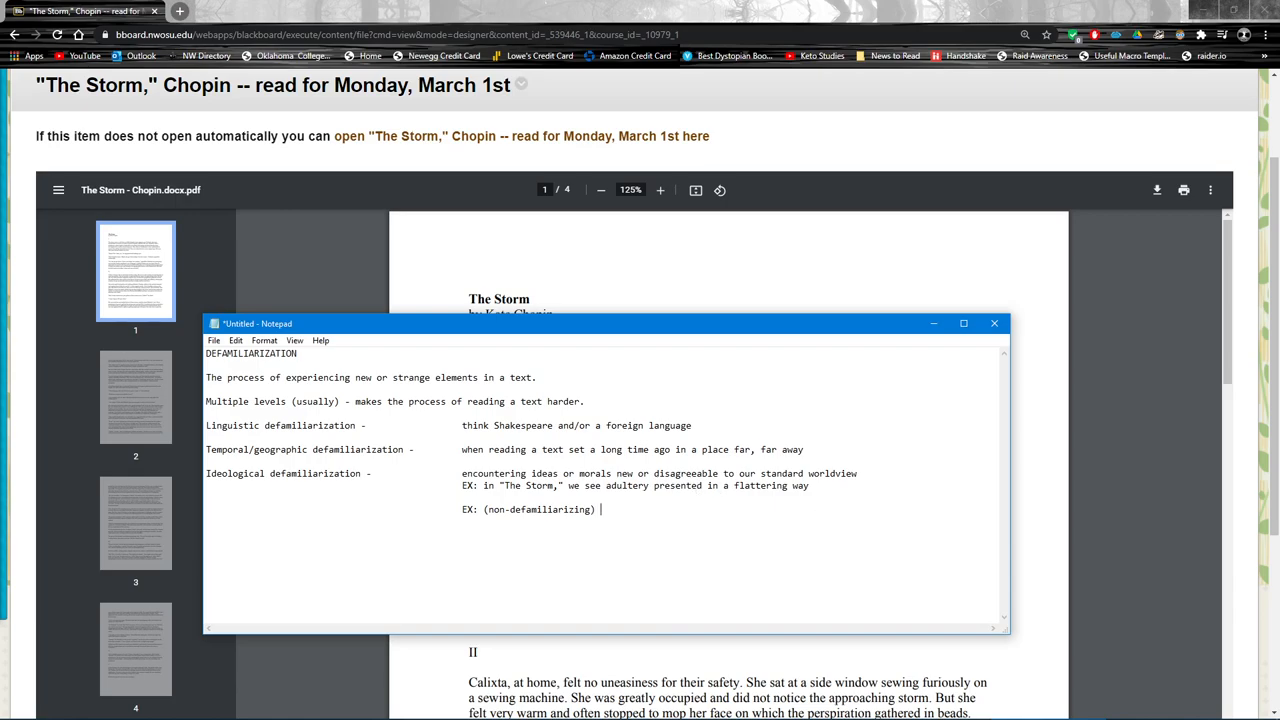
text("The Scarl)
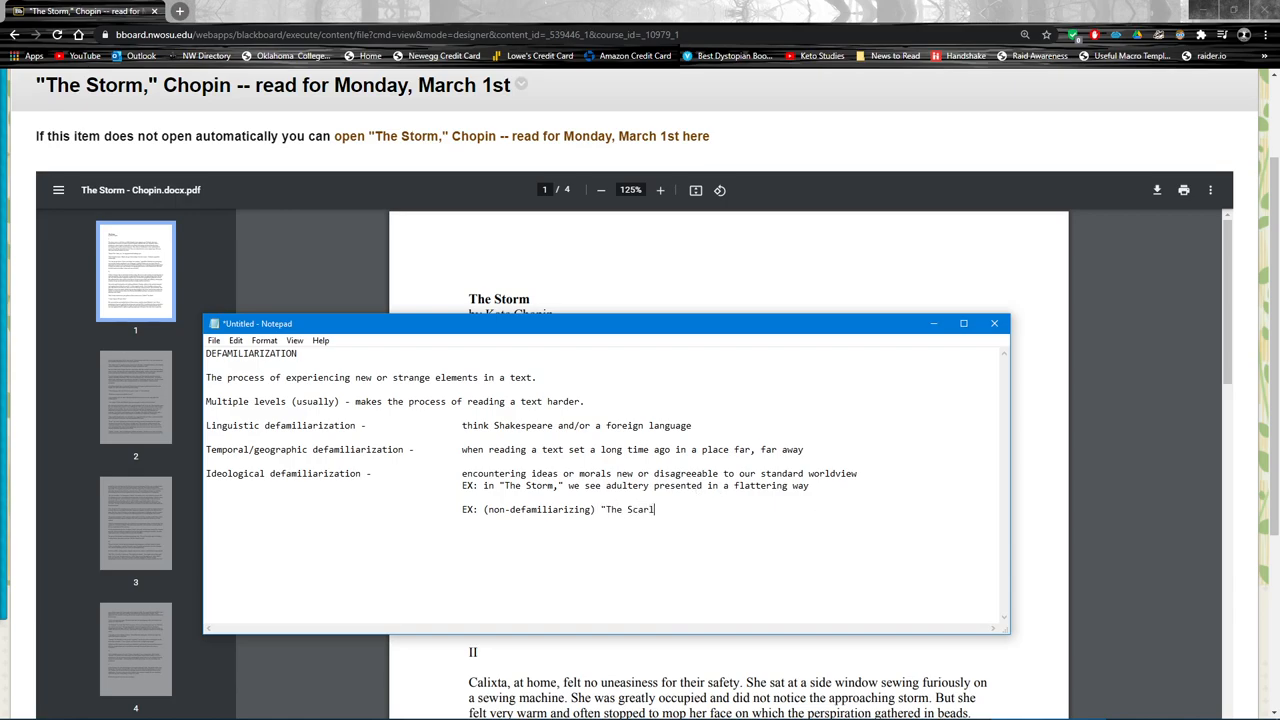
text(et Letter")
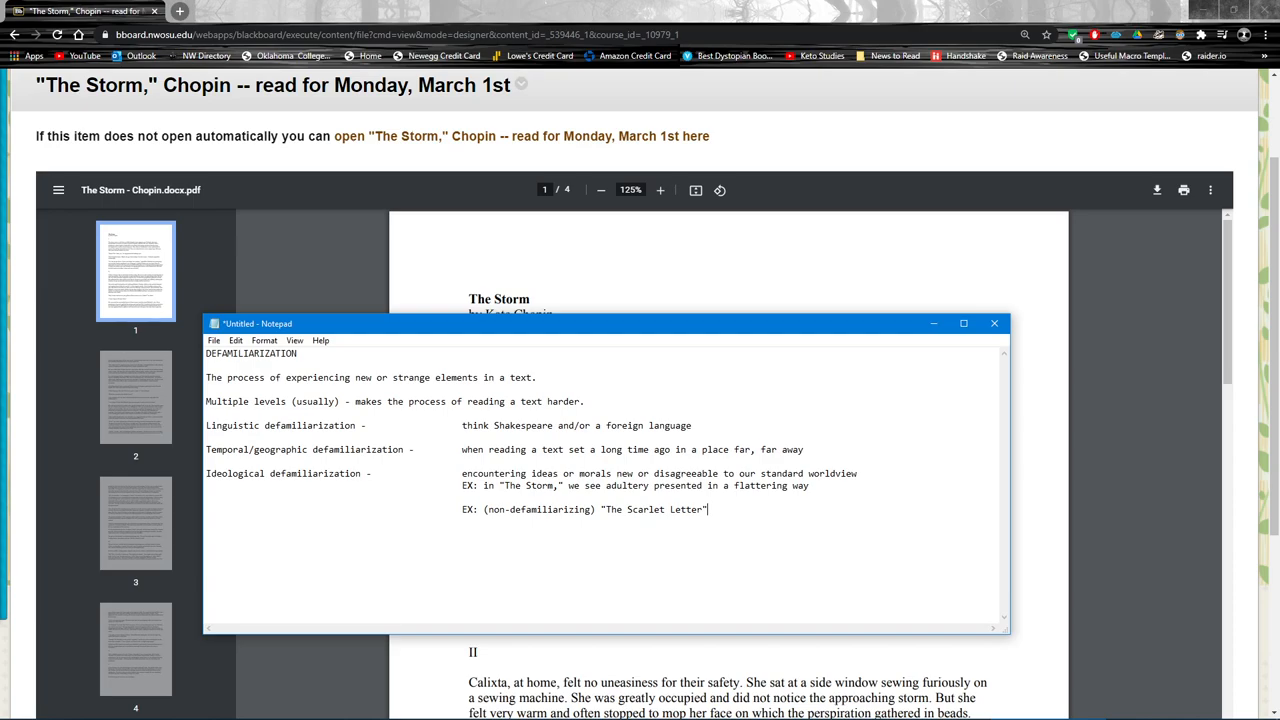
mouse_move(813, 473)
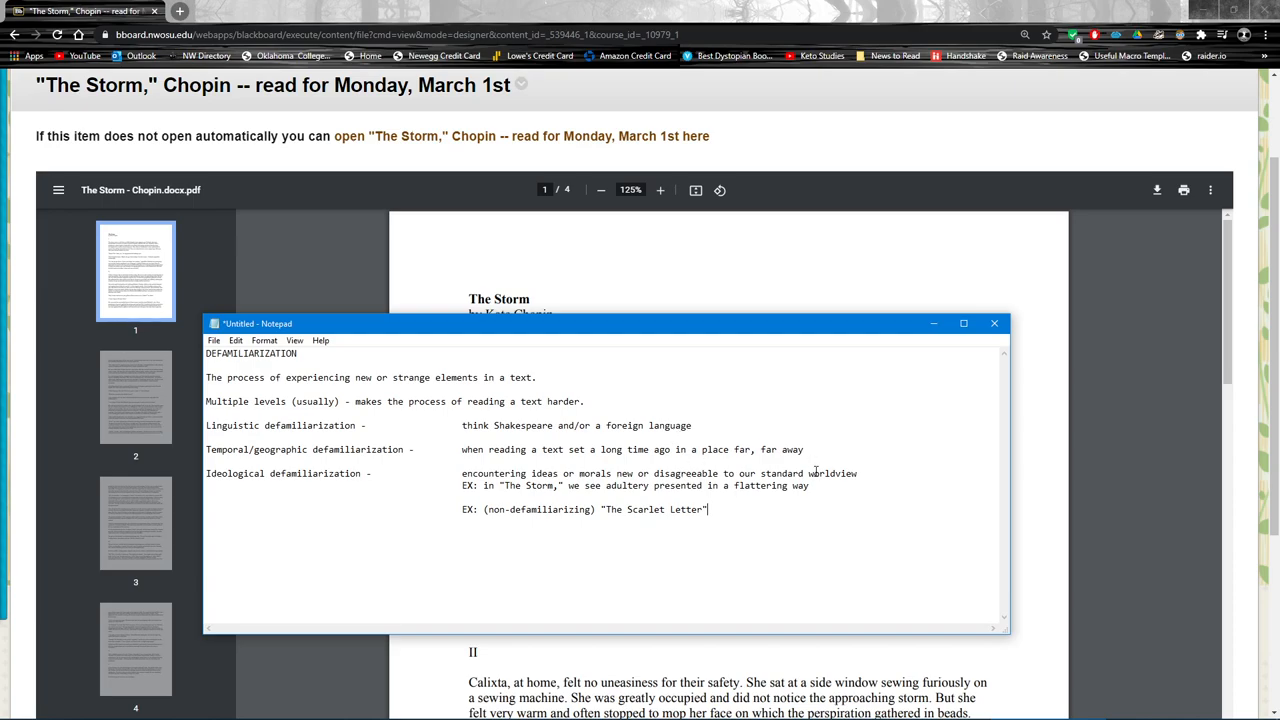
drag(497, 485, 810, 485)
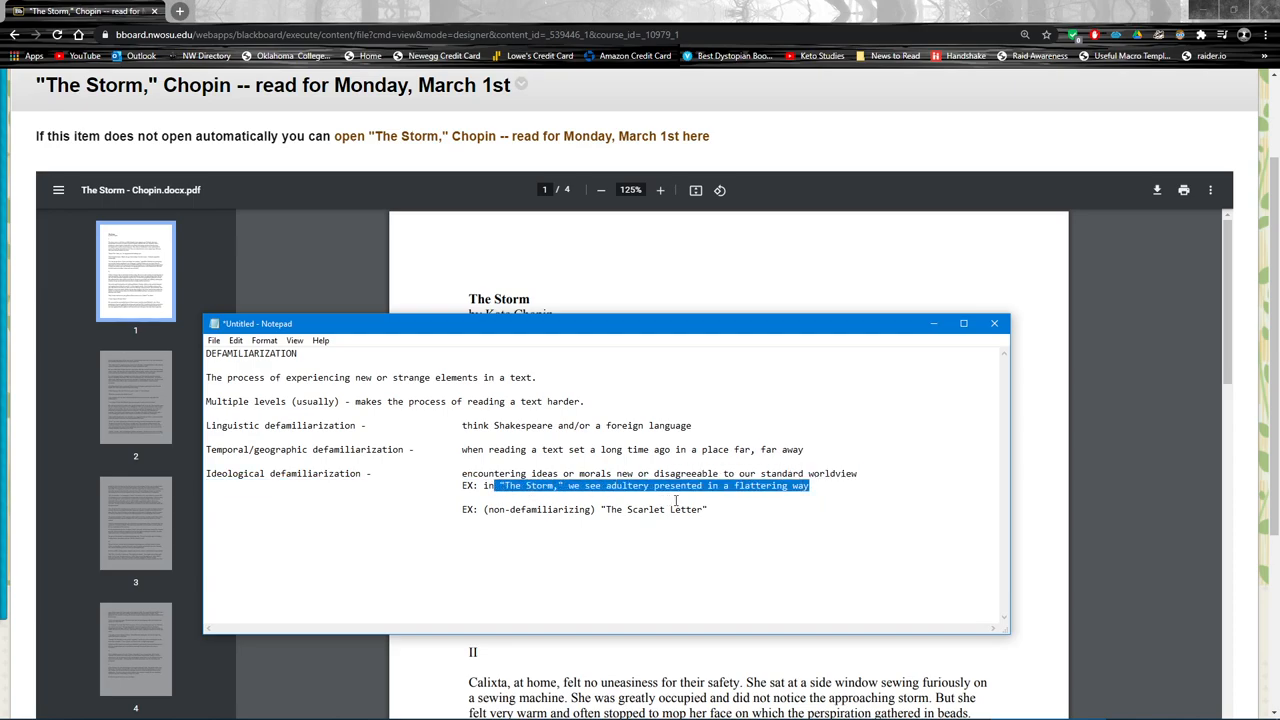
mouse_move(747, 506)
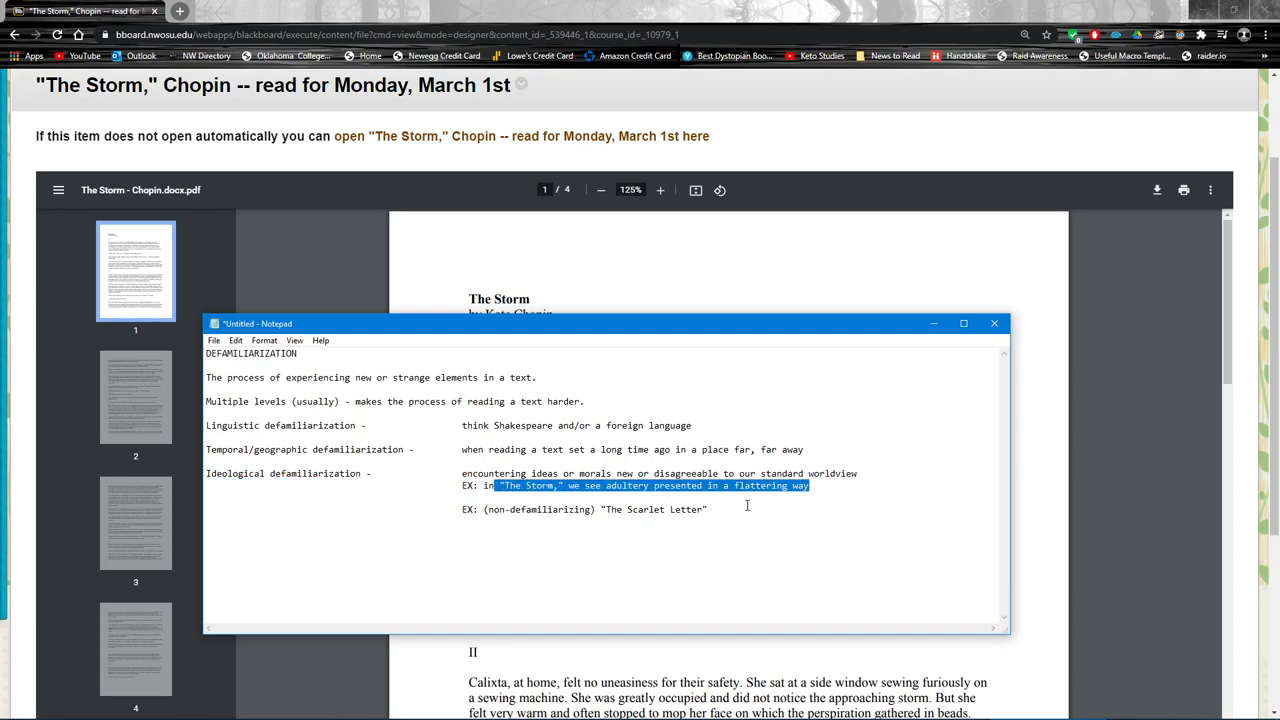
click(994, 324)
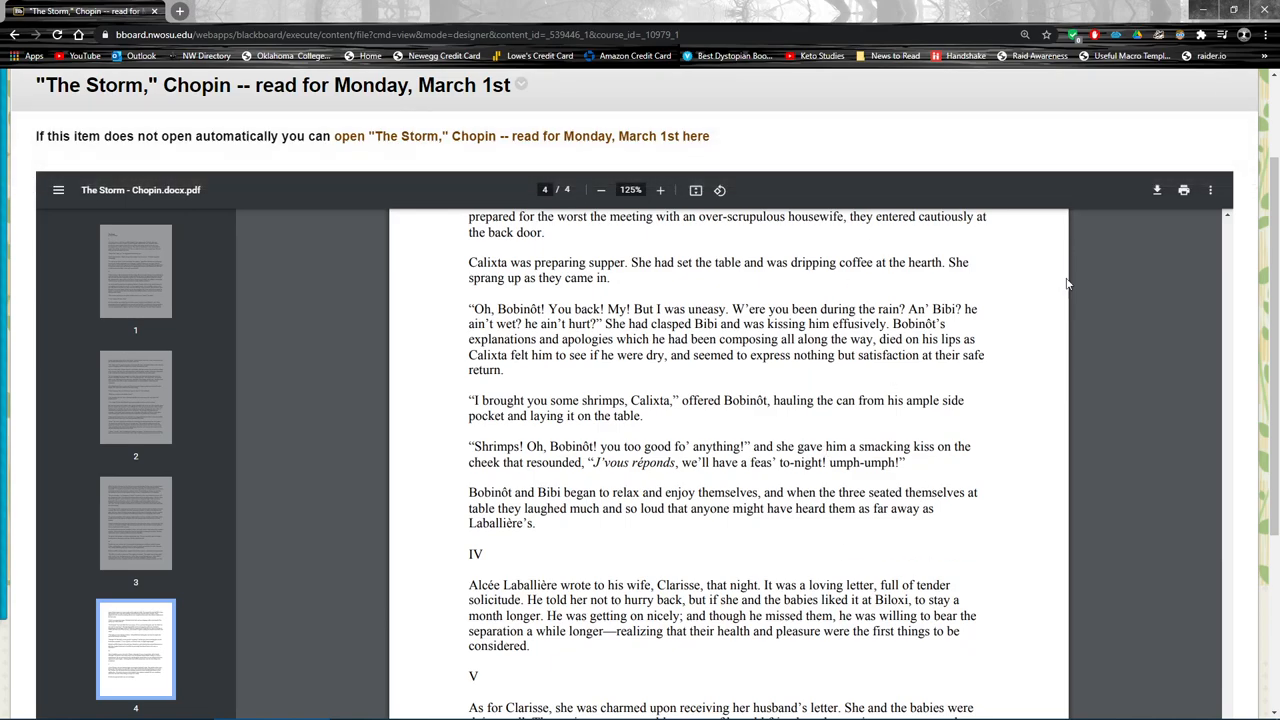
Step: Scroll to the story PDF's closing page, then return briefly to the Notepad notes
scroll(down, 3)
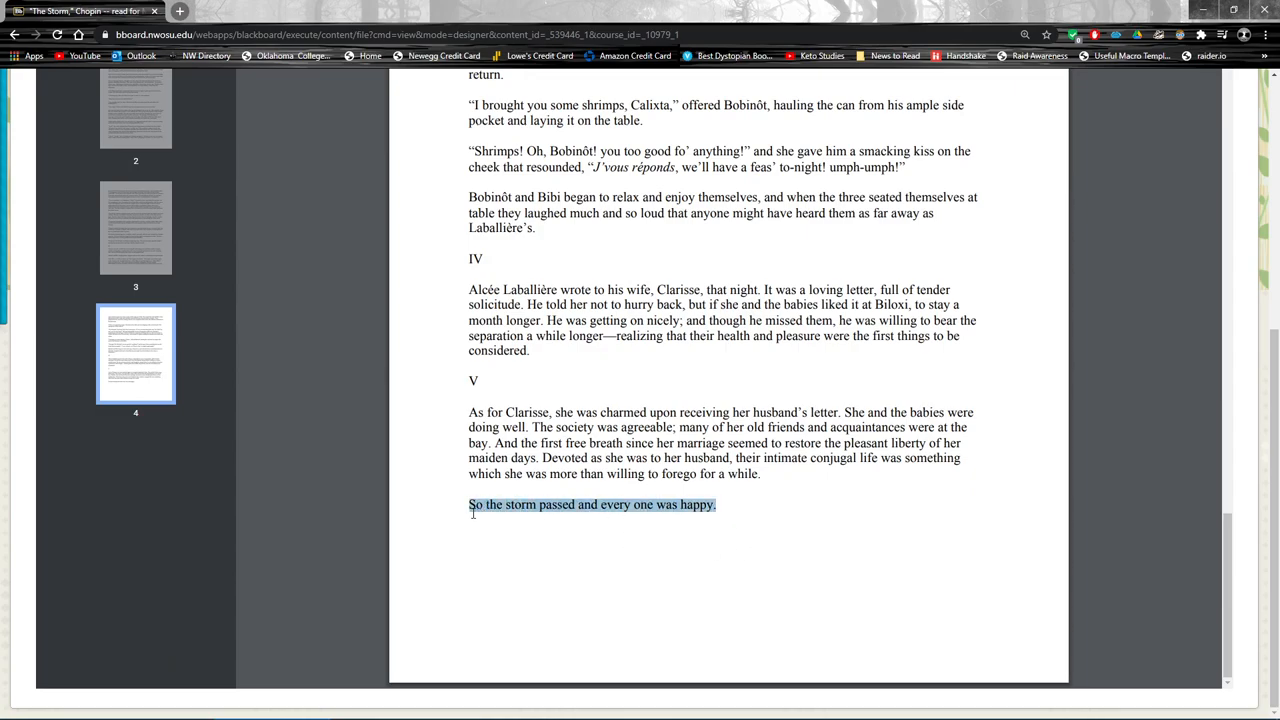
mouse_move(689, 530)
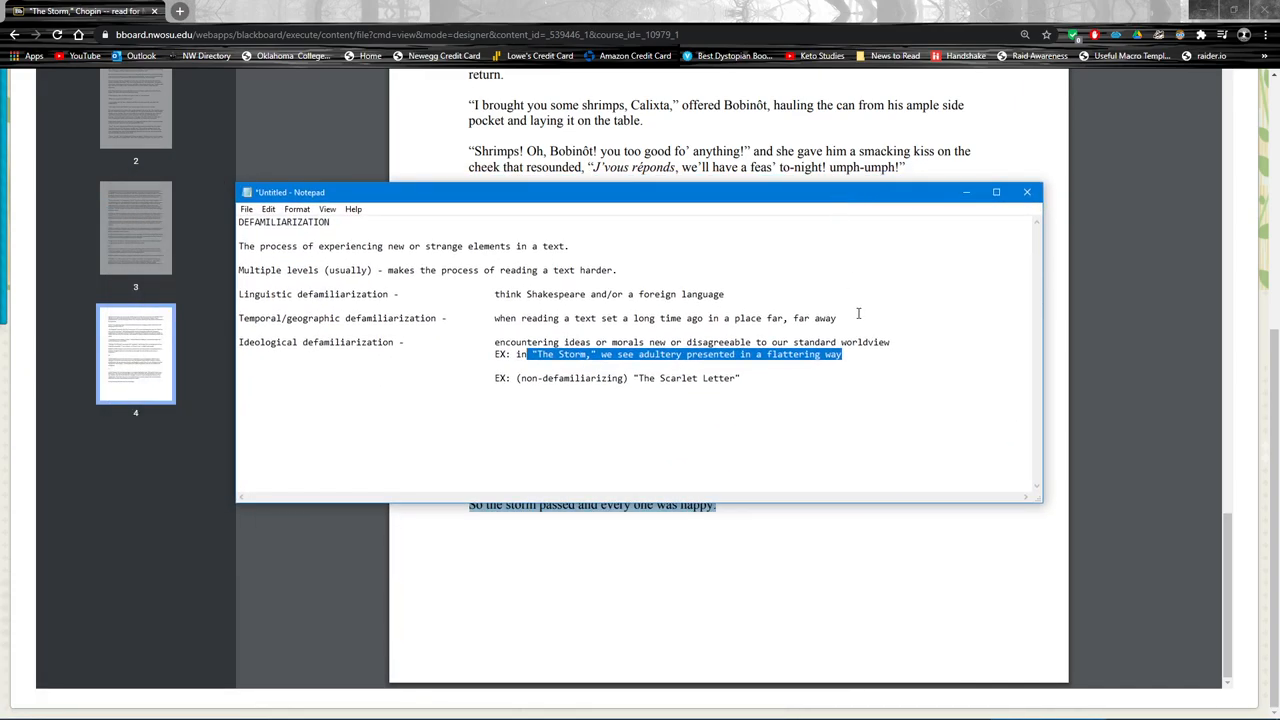
click(874, 354)
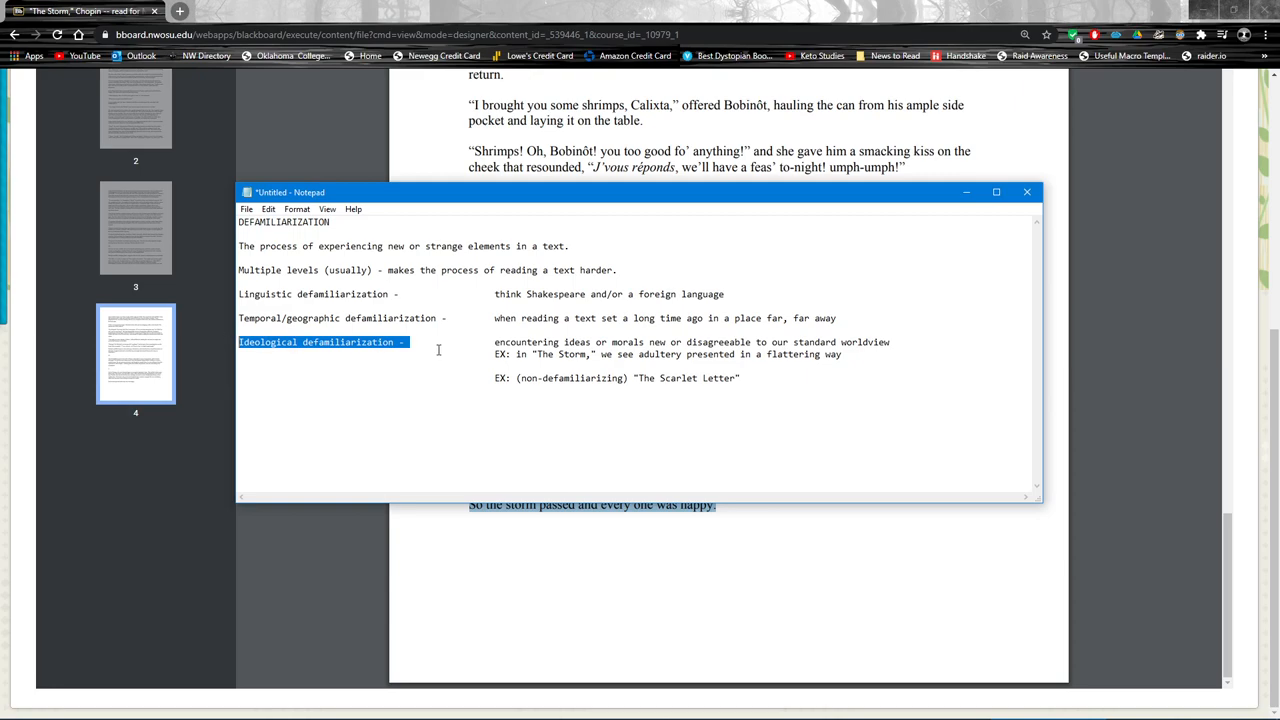
click(412, 341)
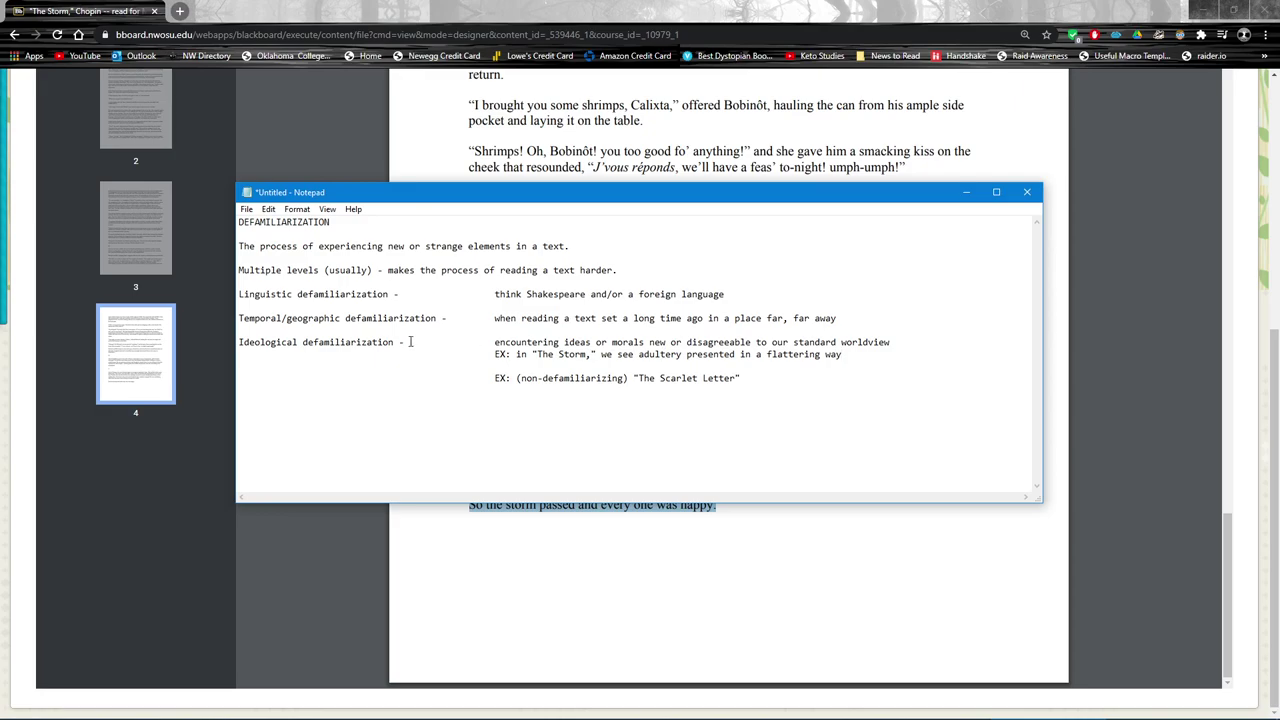
double_click(278, 269)
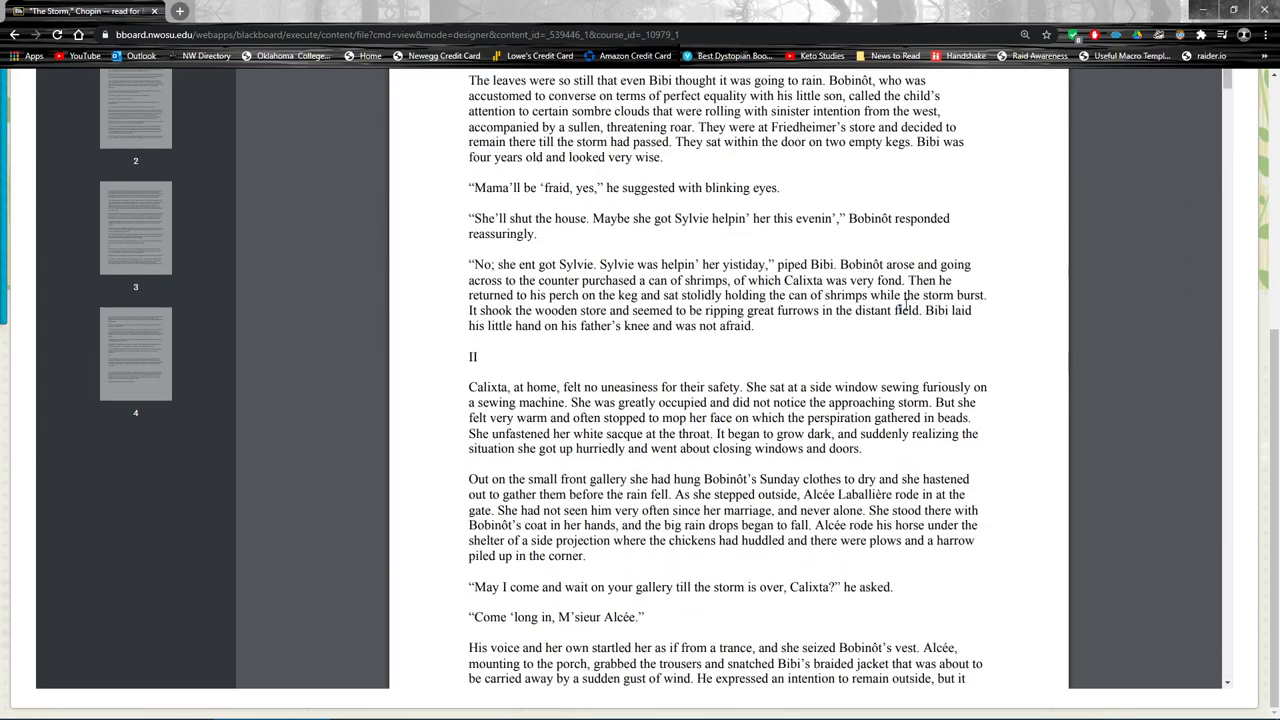
click(135, 108)
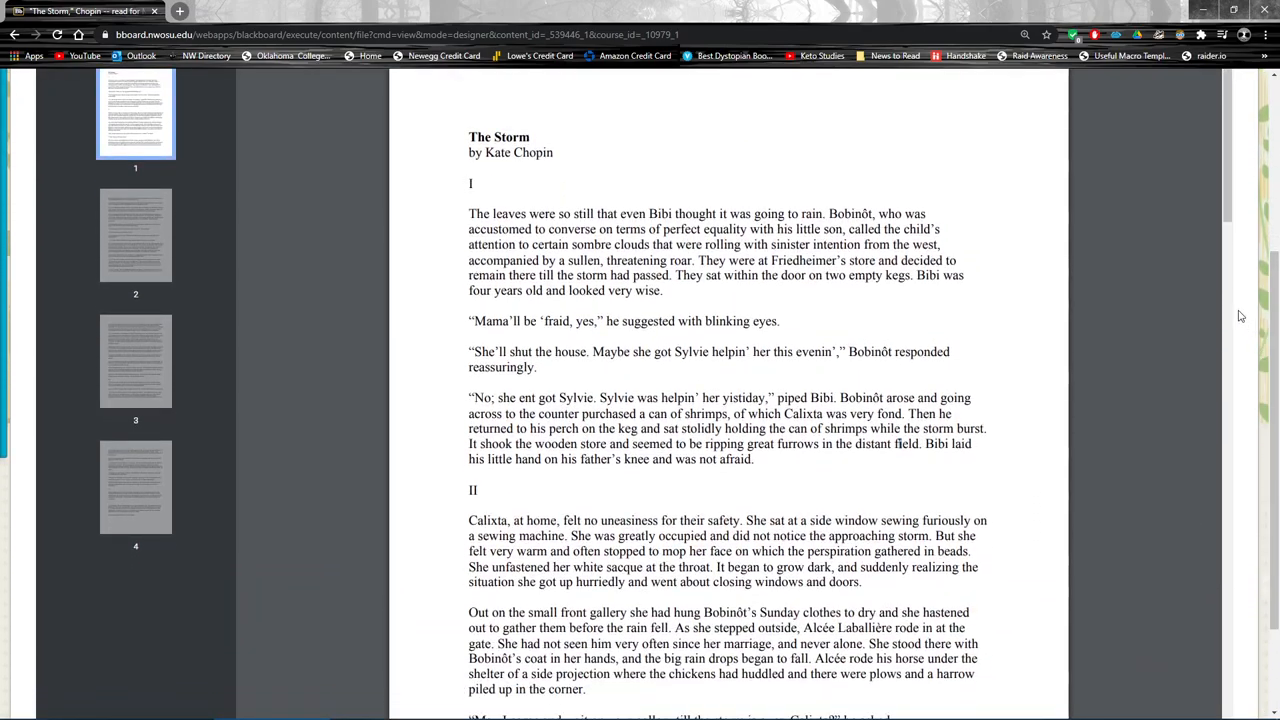
scroll(down, 3)
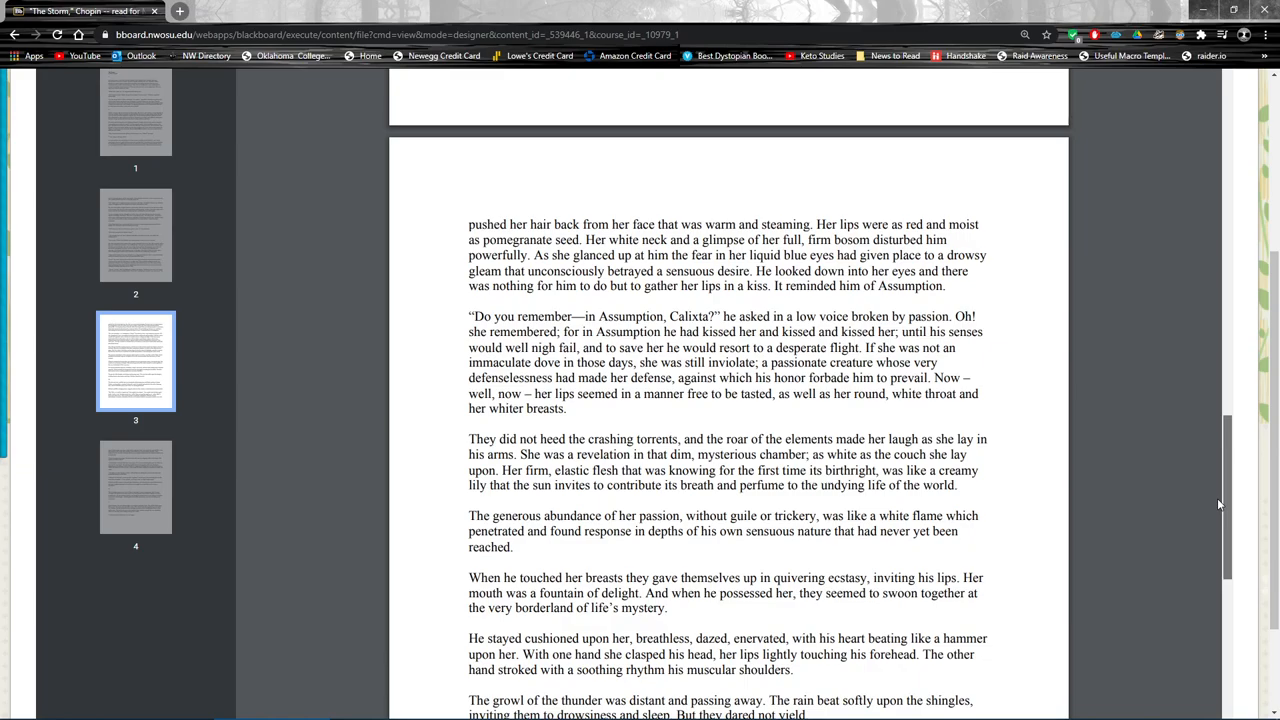
click(135, 120)
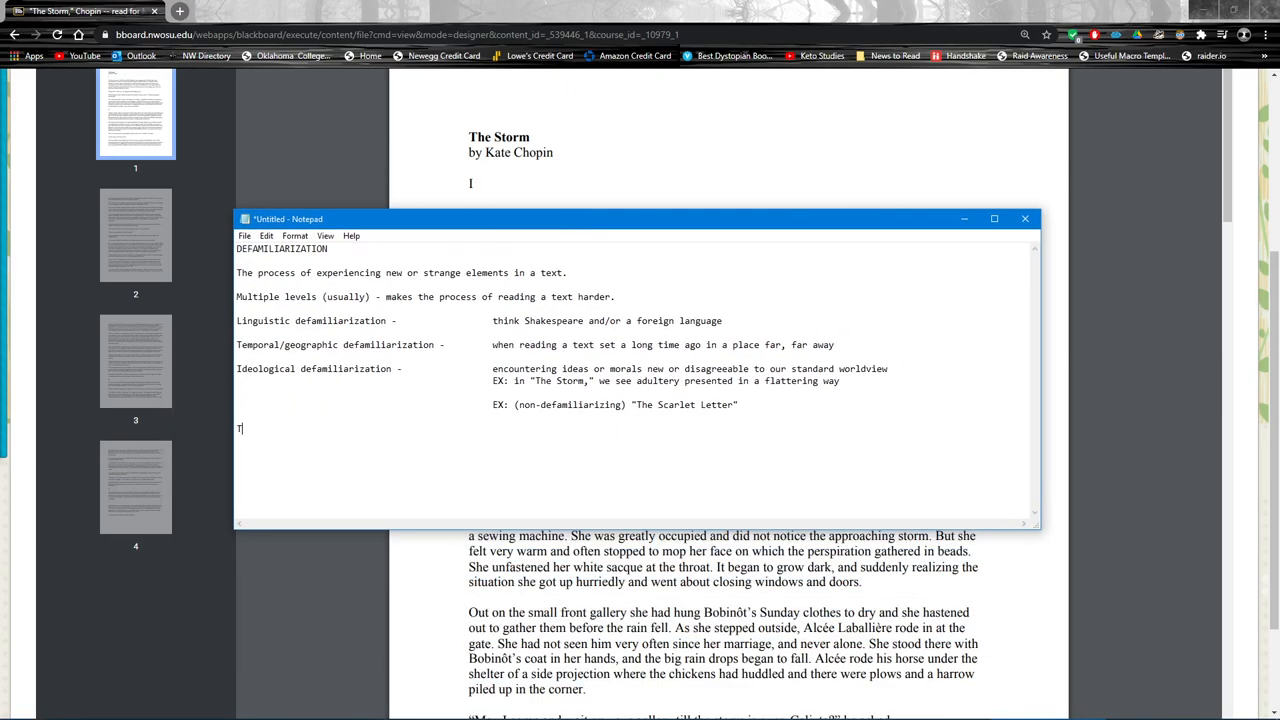
Step: Add the line 'Together, levels of defam can make a text impenetrable.' and select 'defamiliarization'
text(ogether, levels of defam)
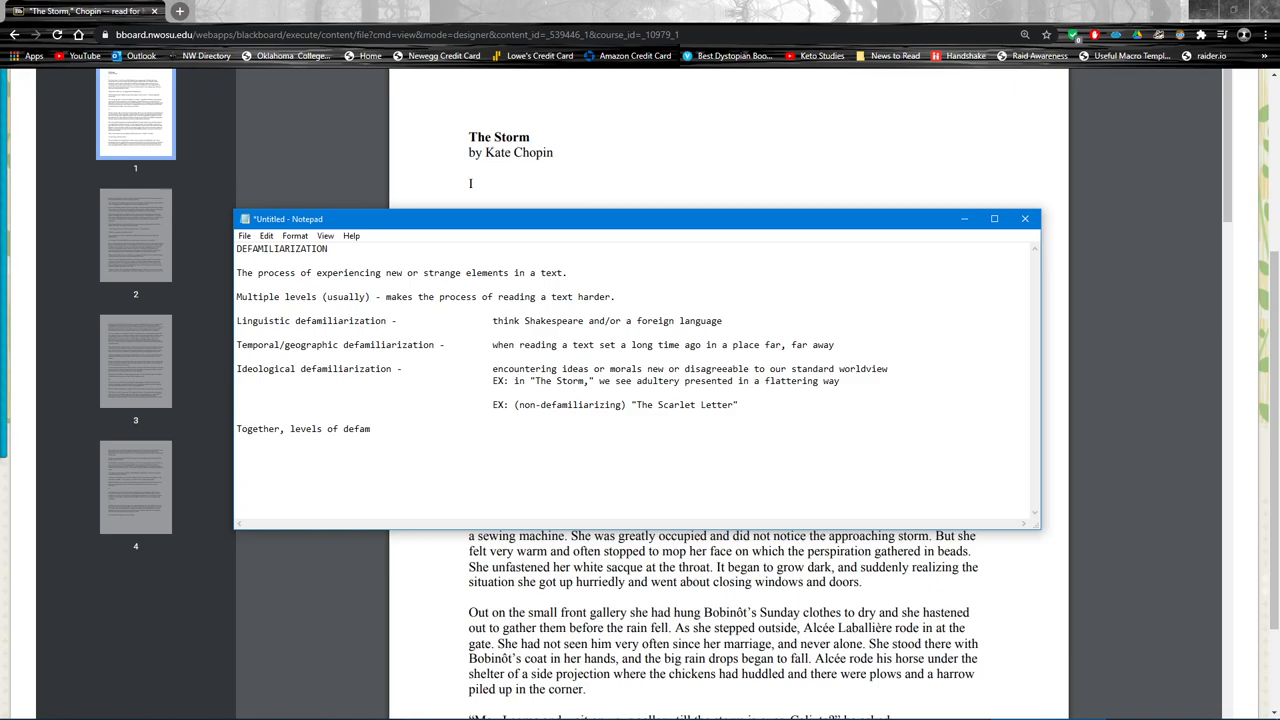
text(can make a text impenetrable.)
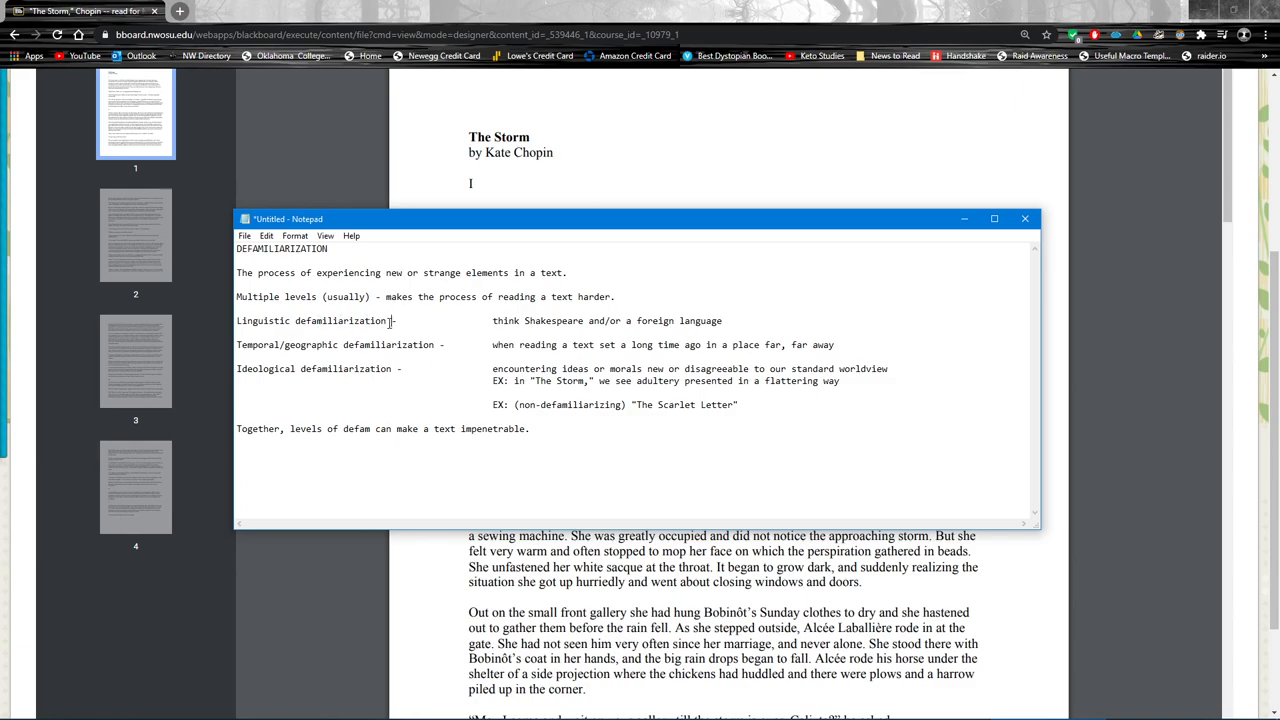
double_click(341, 320)
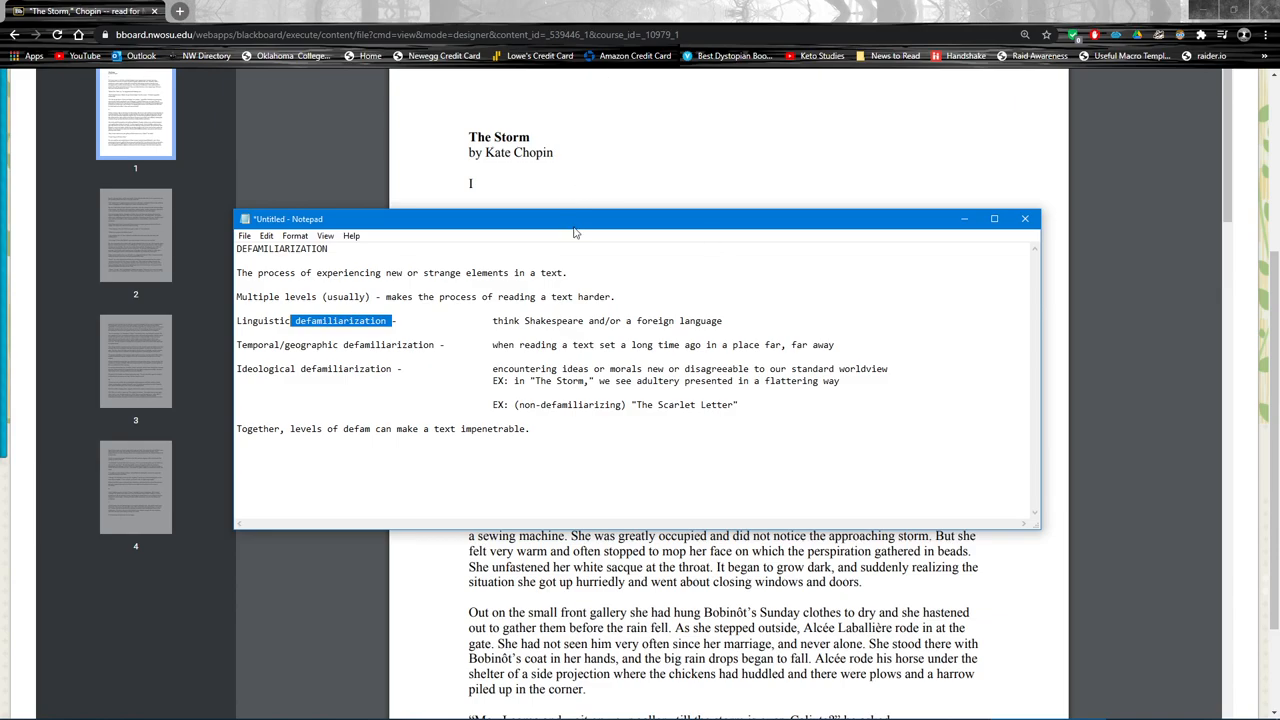
mouse_move(557, 227)
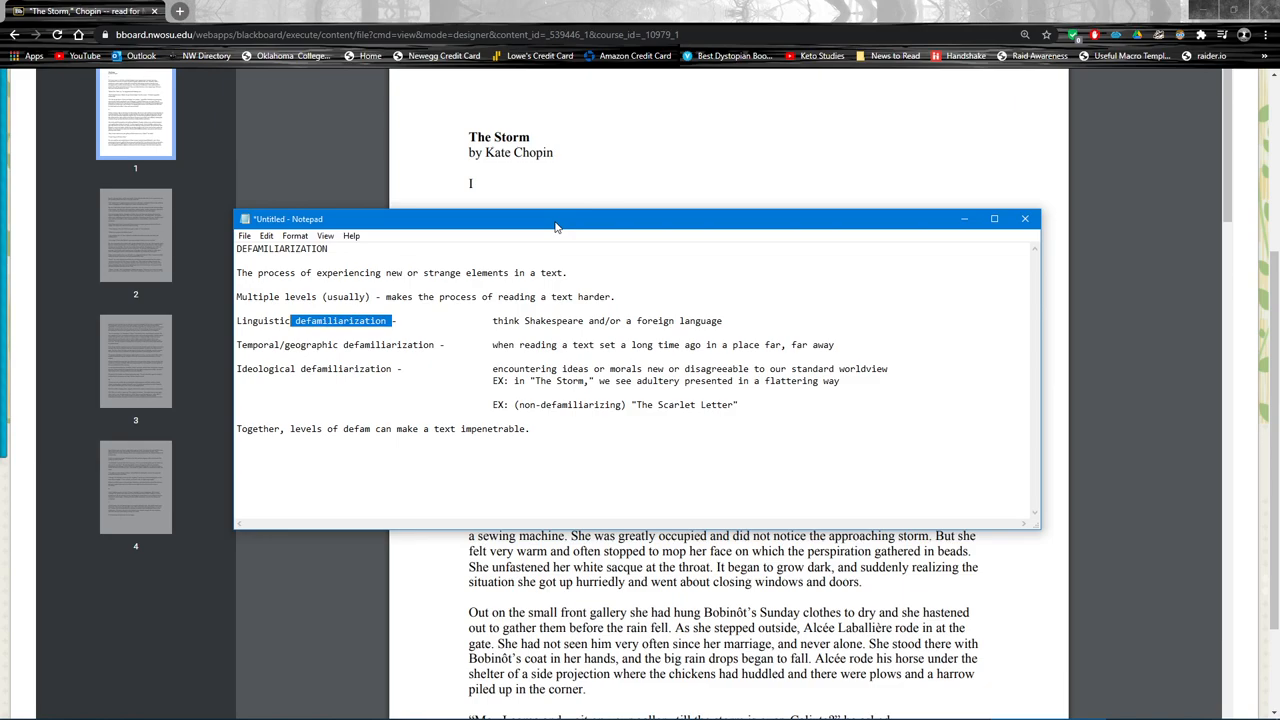
mouse_move(511, 210)
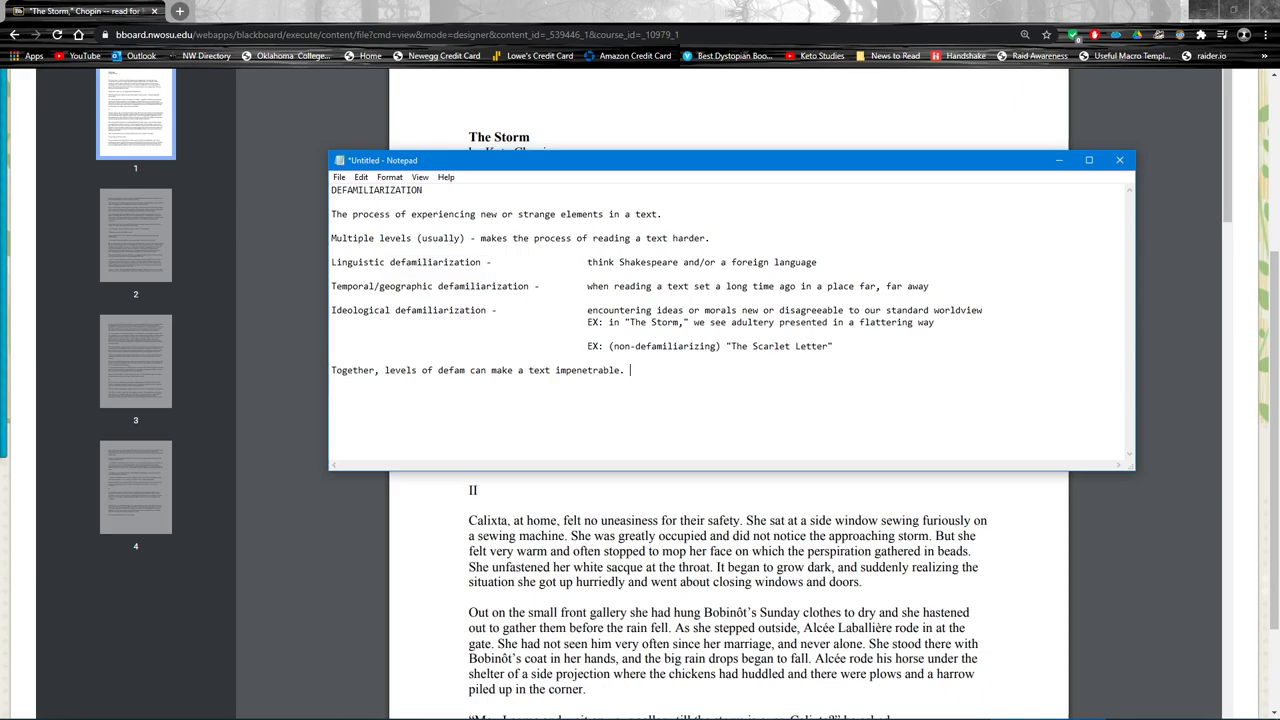
Step: Note 'To deal with defam': remain objective, read the text many times, take notes, interrogate your bias
text(To deal with d)
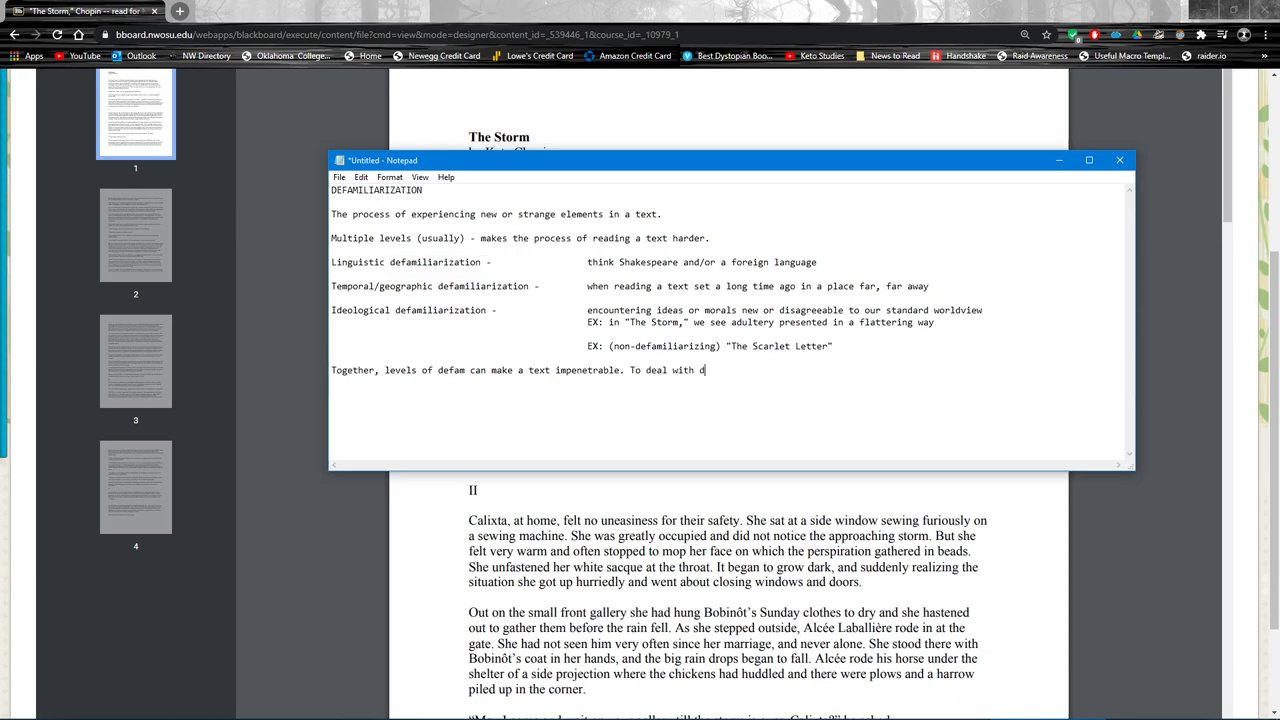
text(efam, REMAIN)
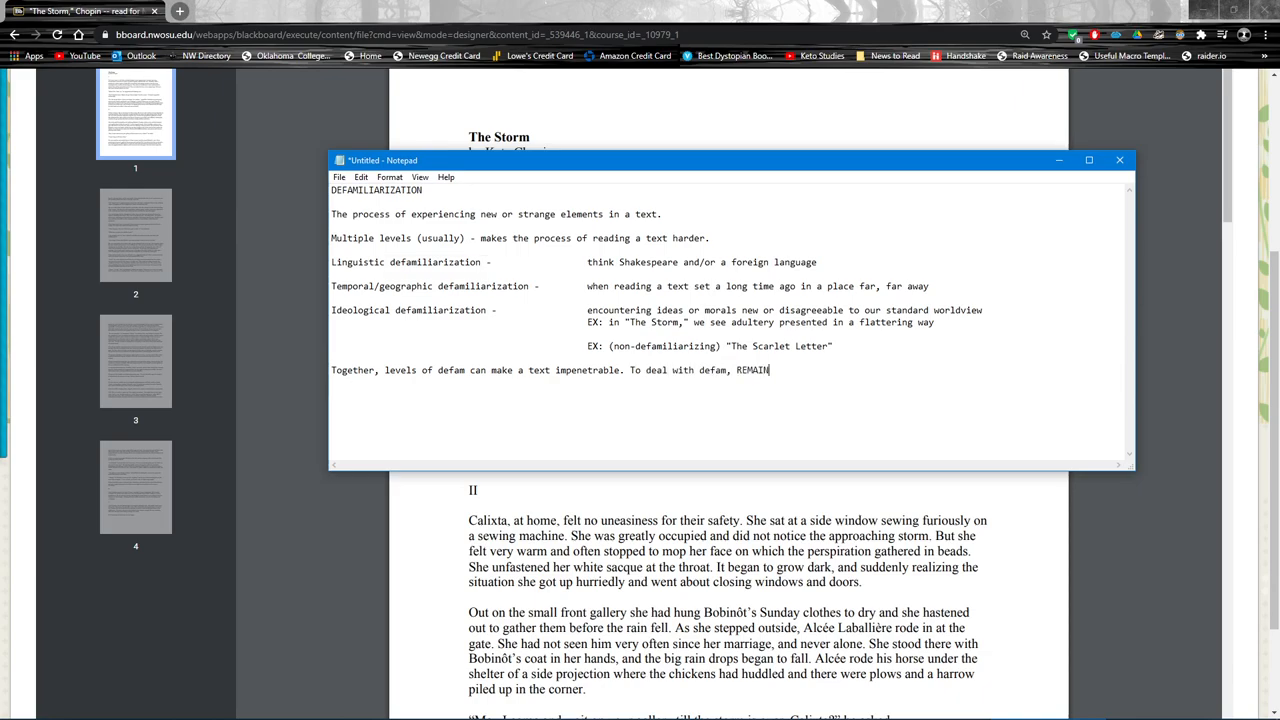
text(OBJECTIVE. R)
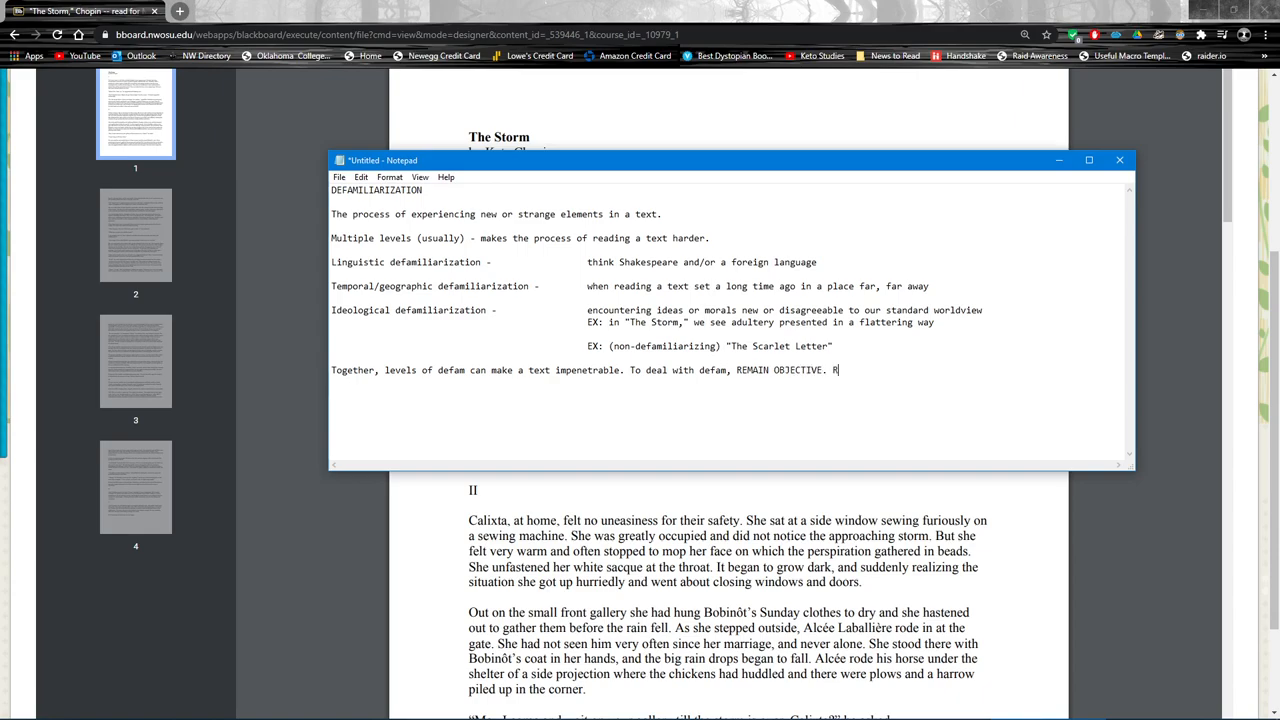
text(EAD THE TEXT MANY TIMES. TA)
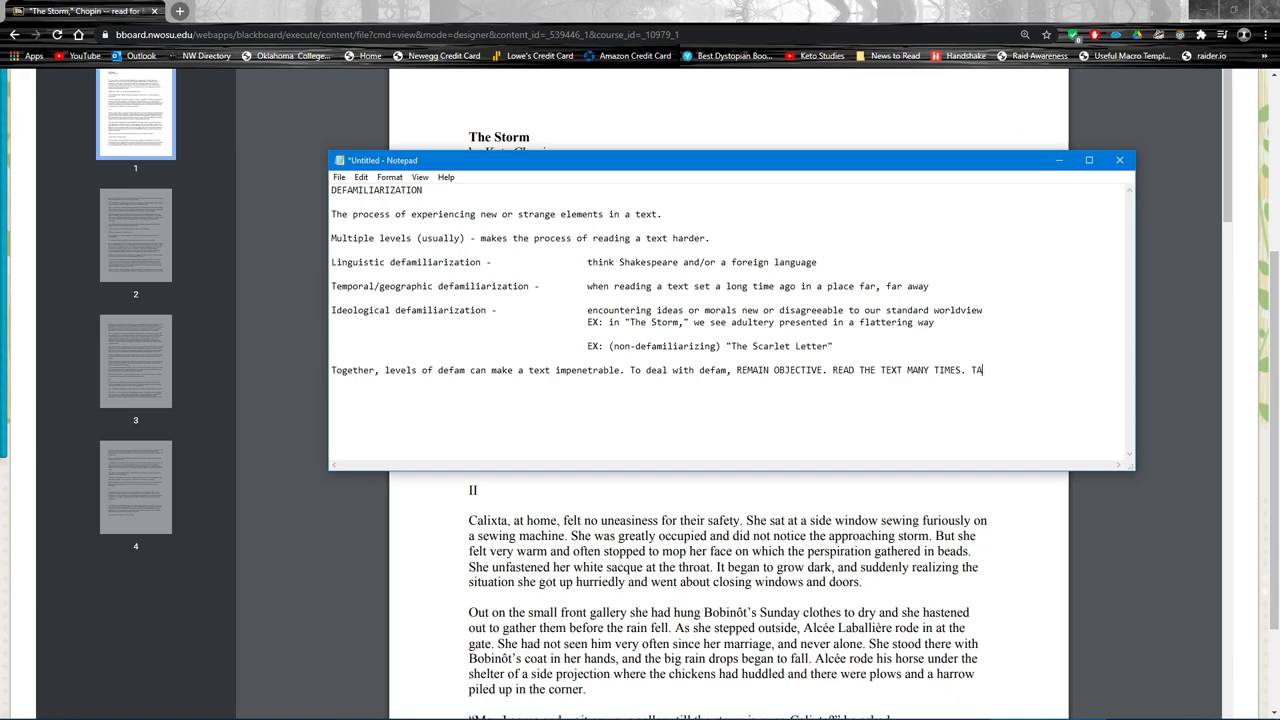
text(KE NOTES.)
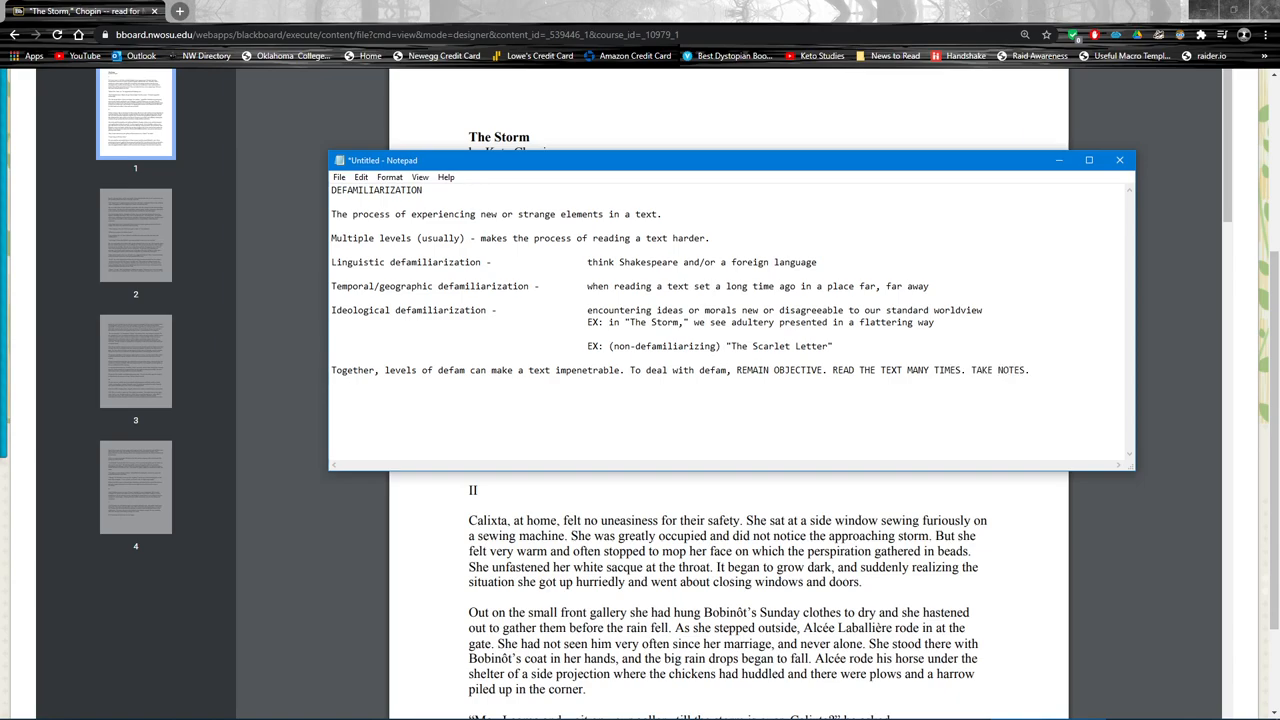
text(INTERROG)
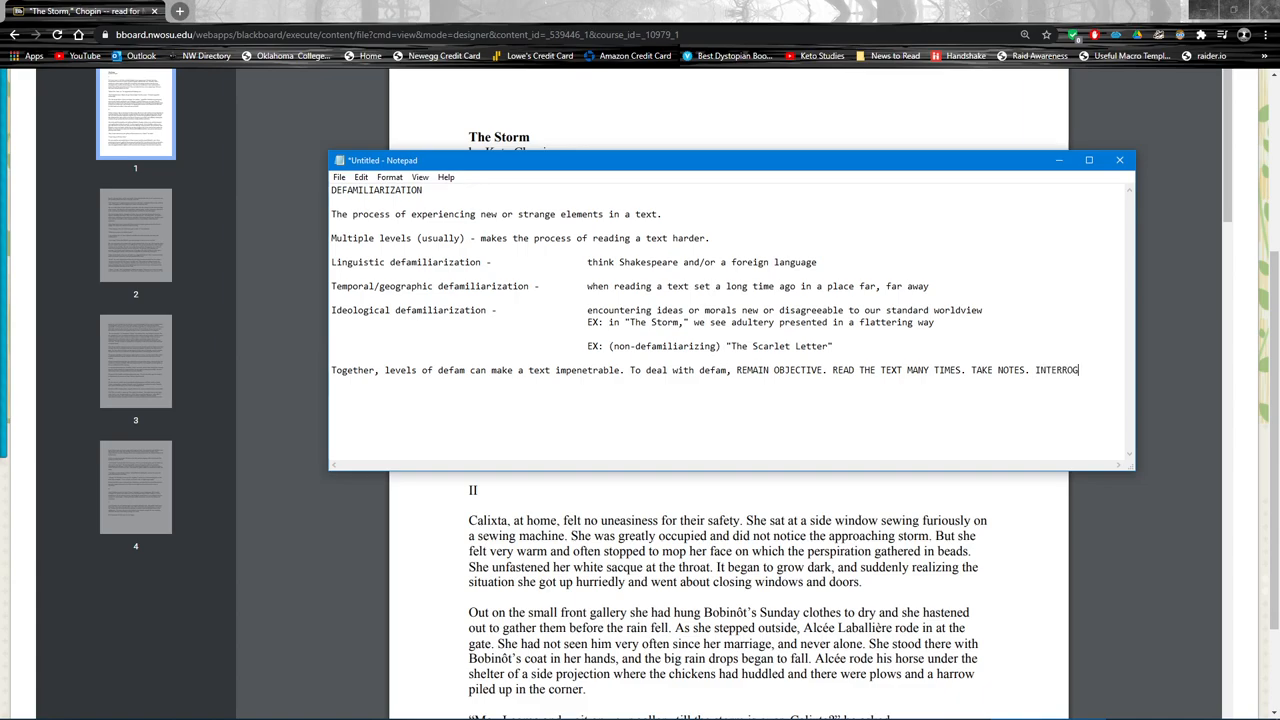
text(YOUR OWN ASSUMPTIONS OF BIAS.)
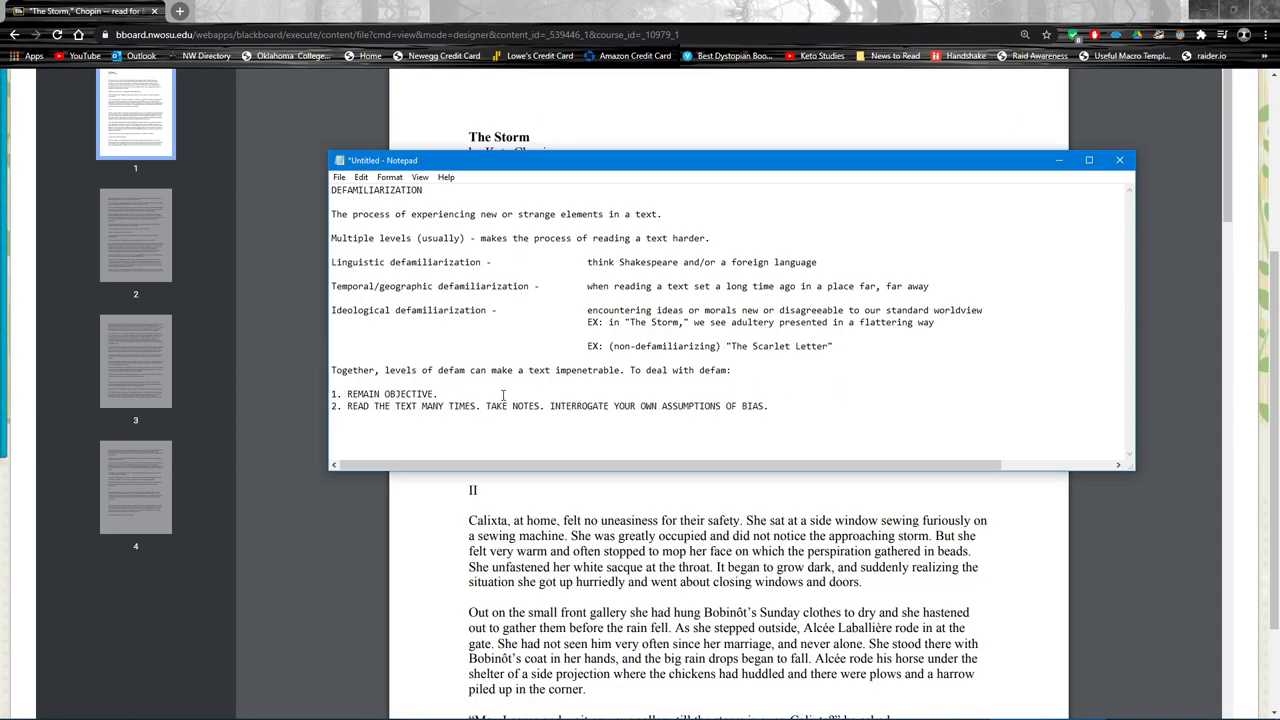
Step: Split the strategies into four numbered items ending 'Interrogate your own bias', then minimize Notepad
key(Enter)
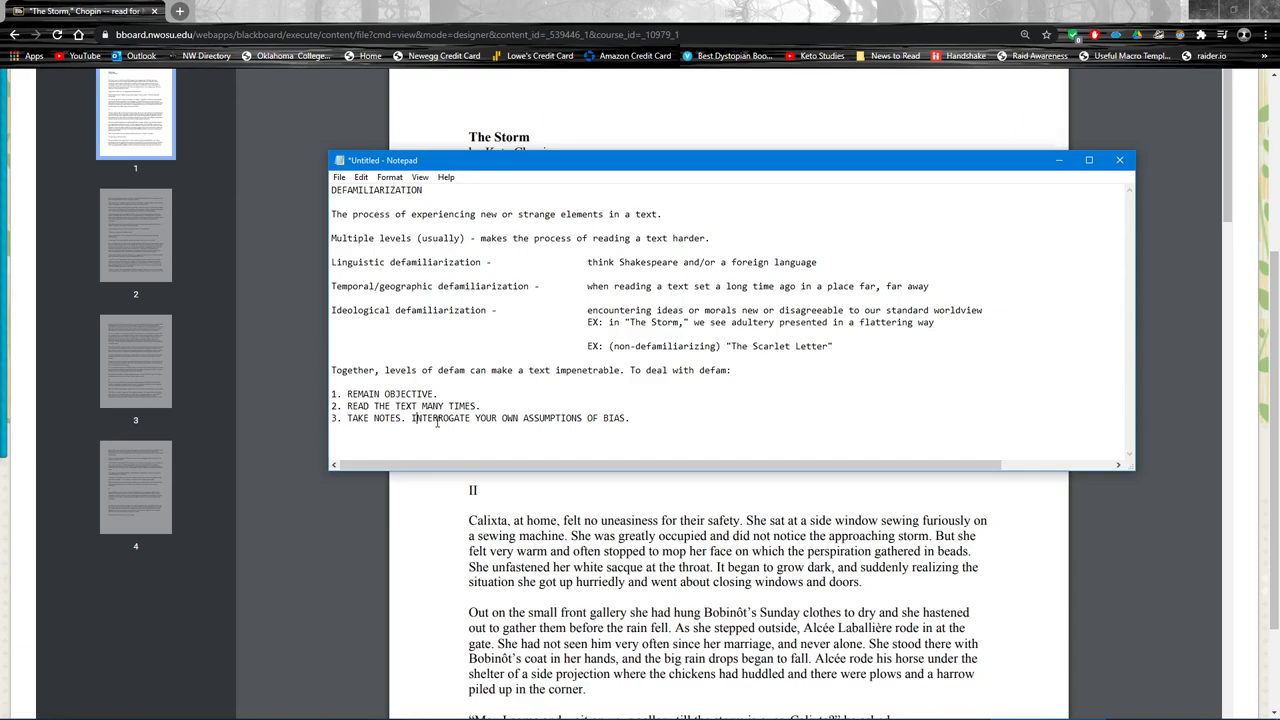
key(Enter)
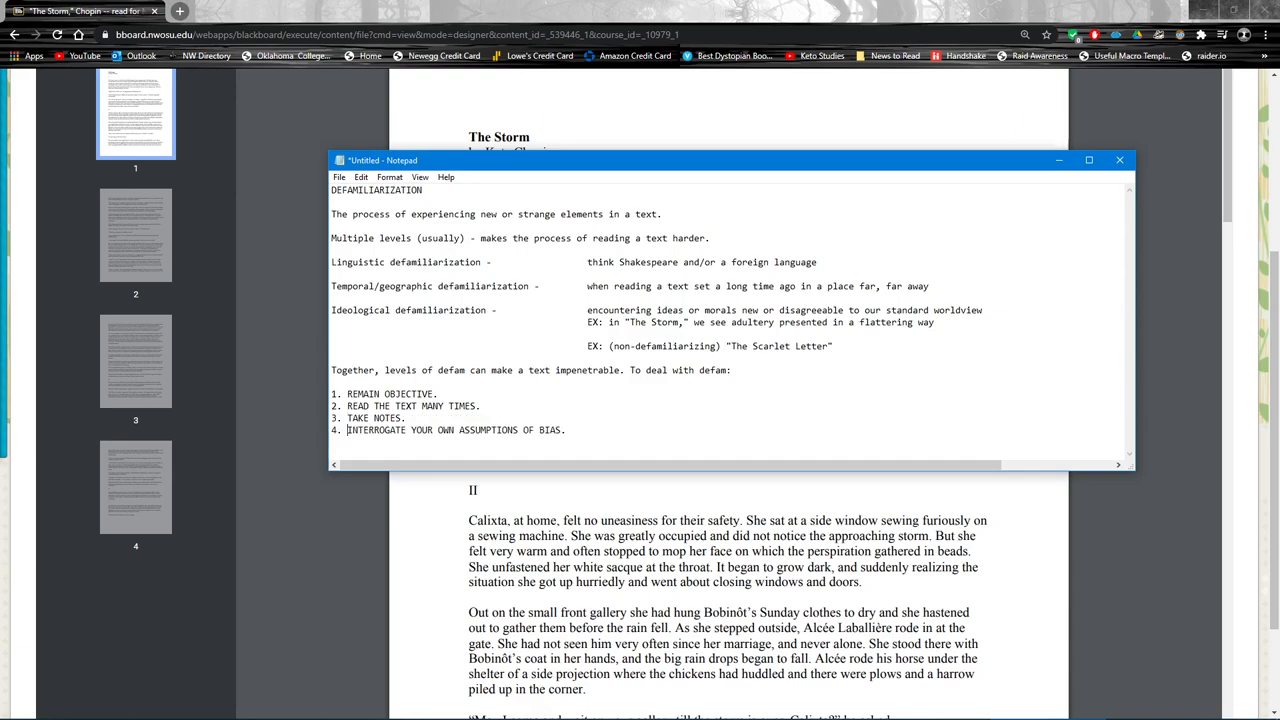
drag(438, 429, 535, 429)
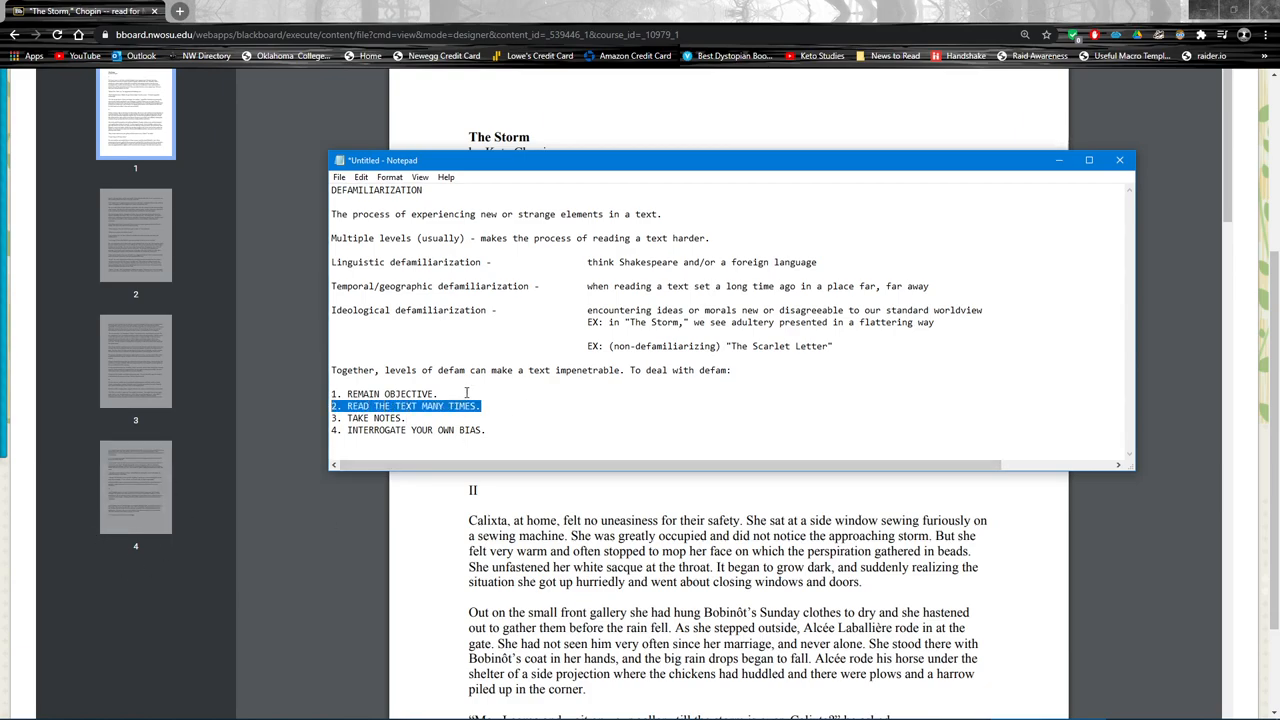
mouse_move(555, 411)
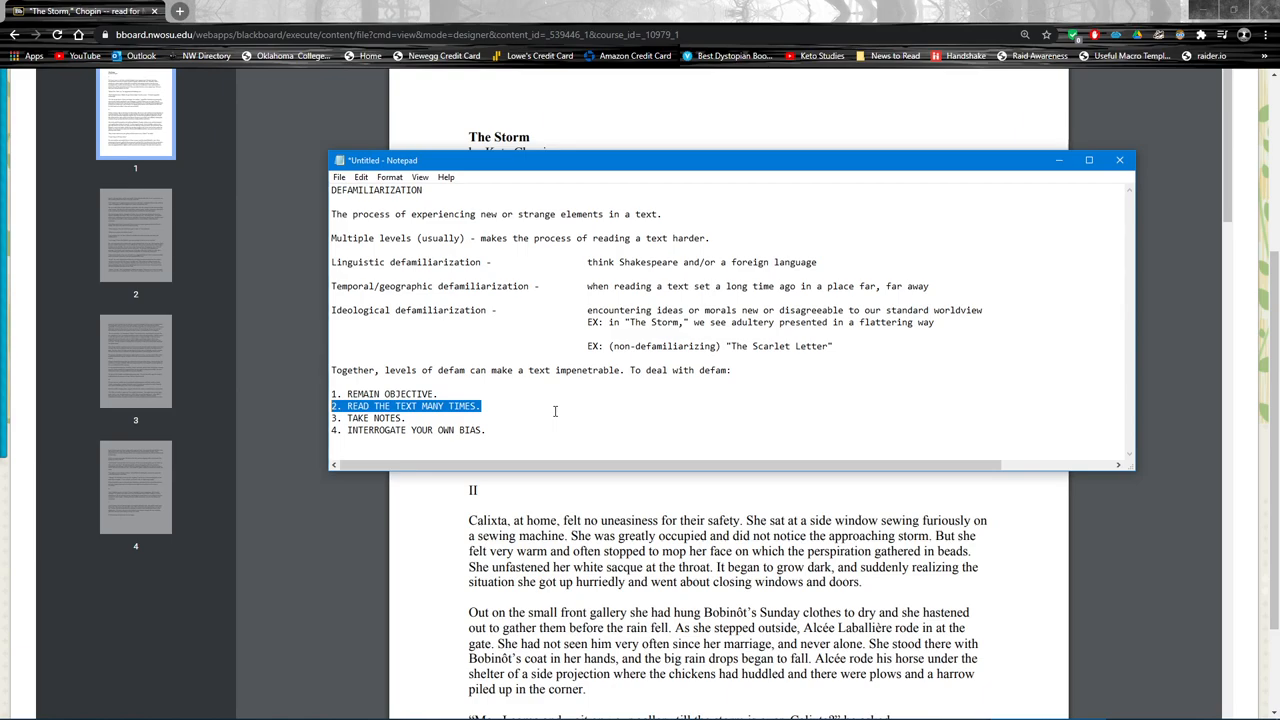
mouse_move(556, 406)
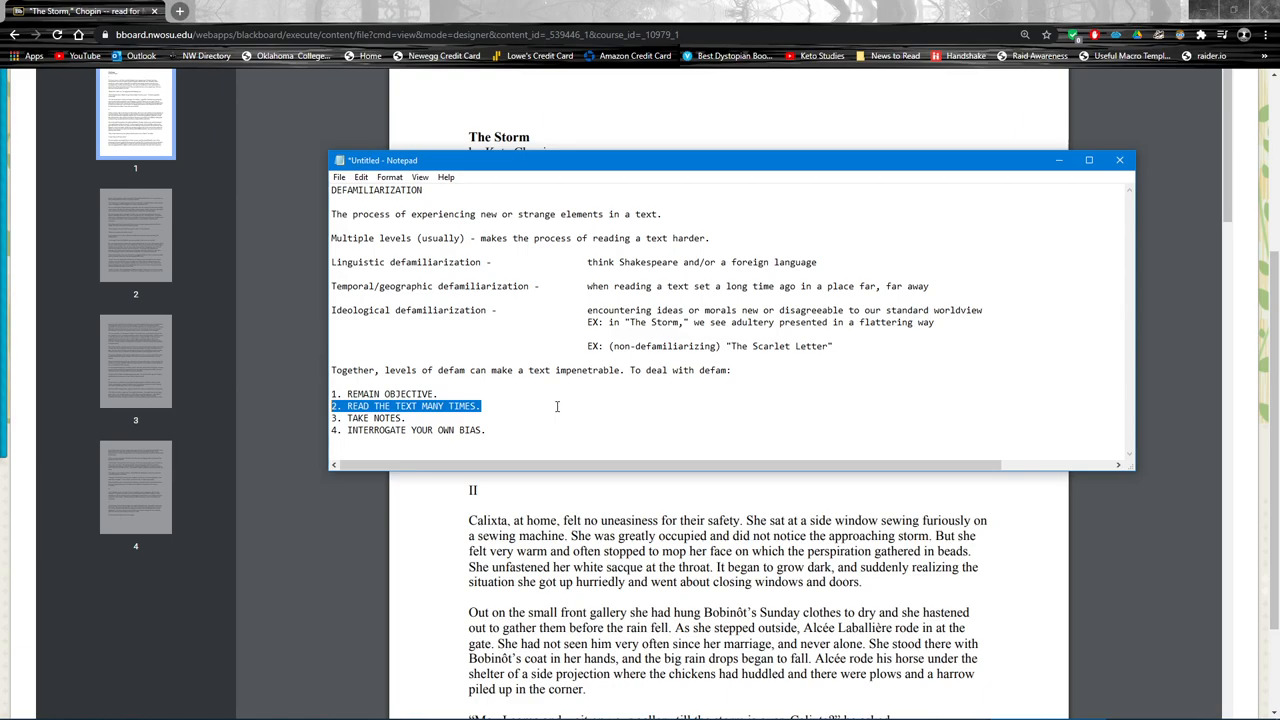
mouse_move(556, 416)
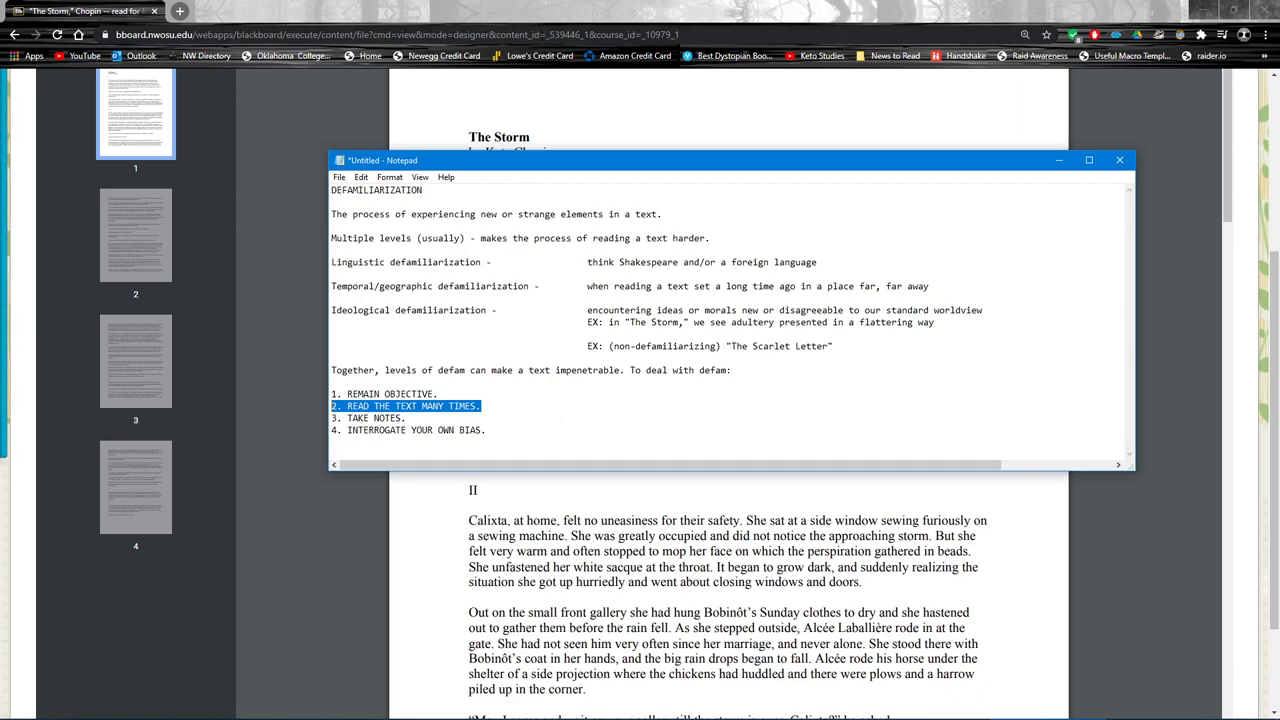
click(1119, 160)
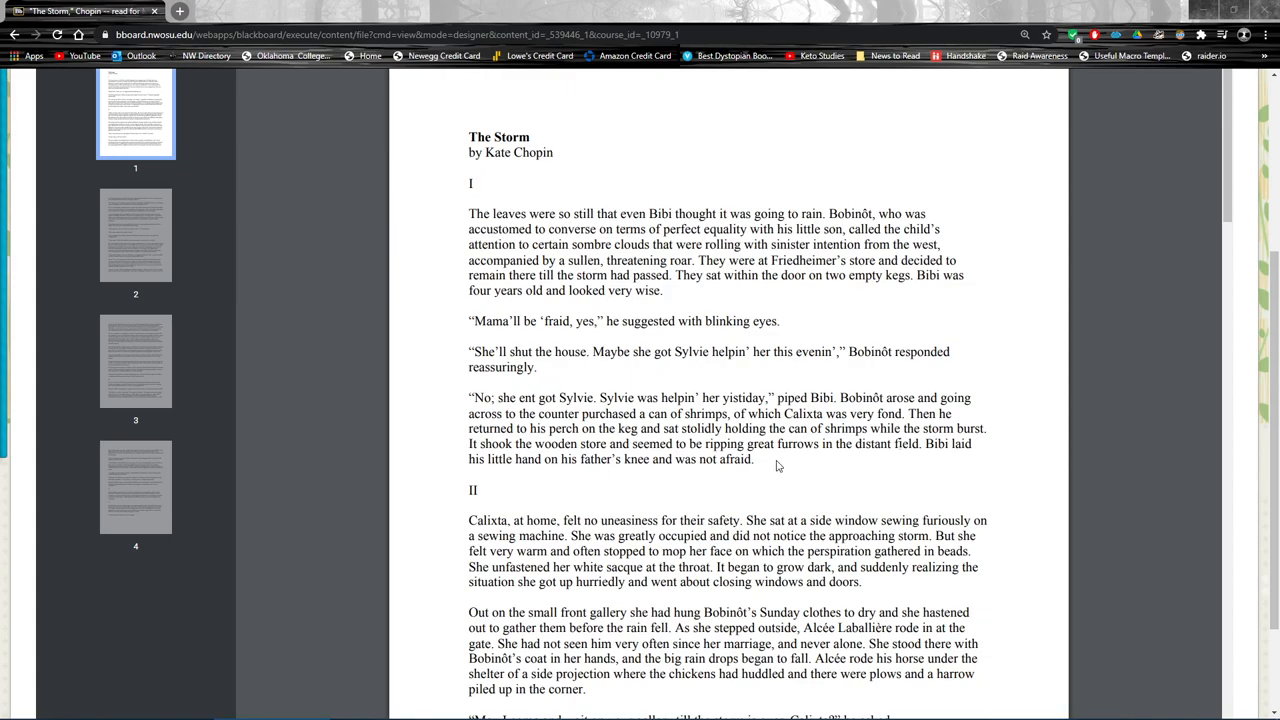
Step: Read The Storm down to its final page, highlighting passages along the way
drag(468, 351, 536, 366)
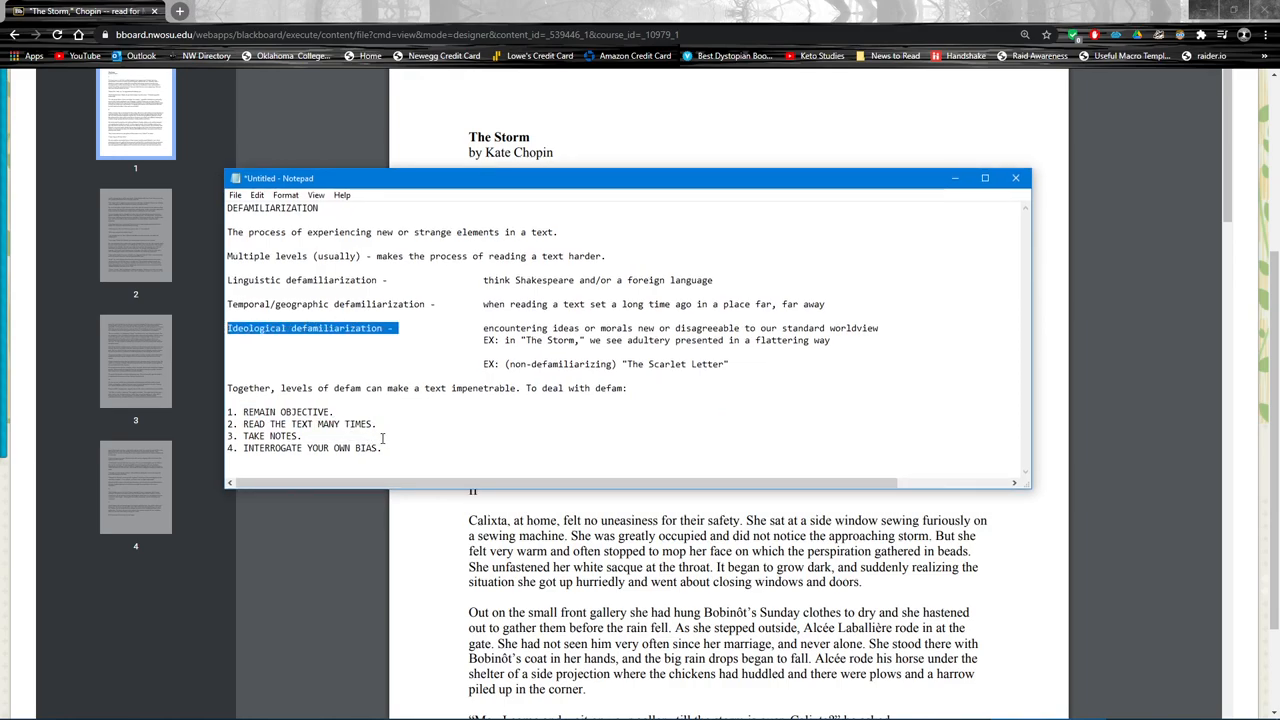
click(1015, 177)
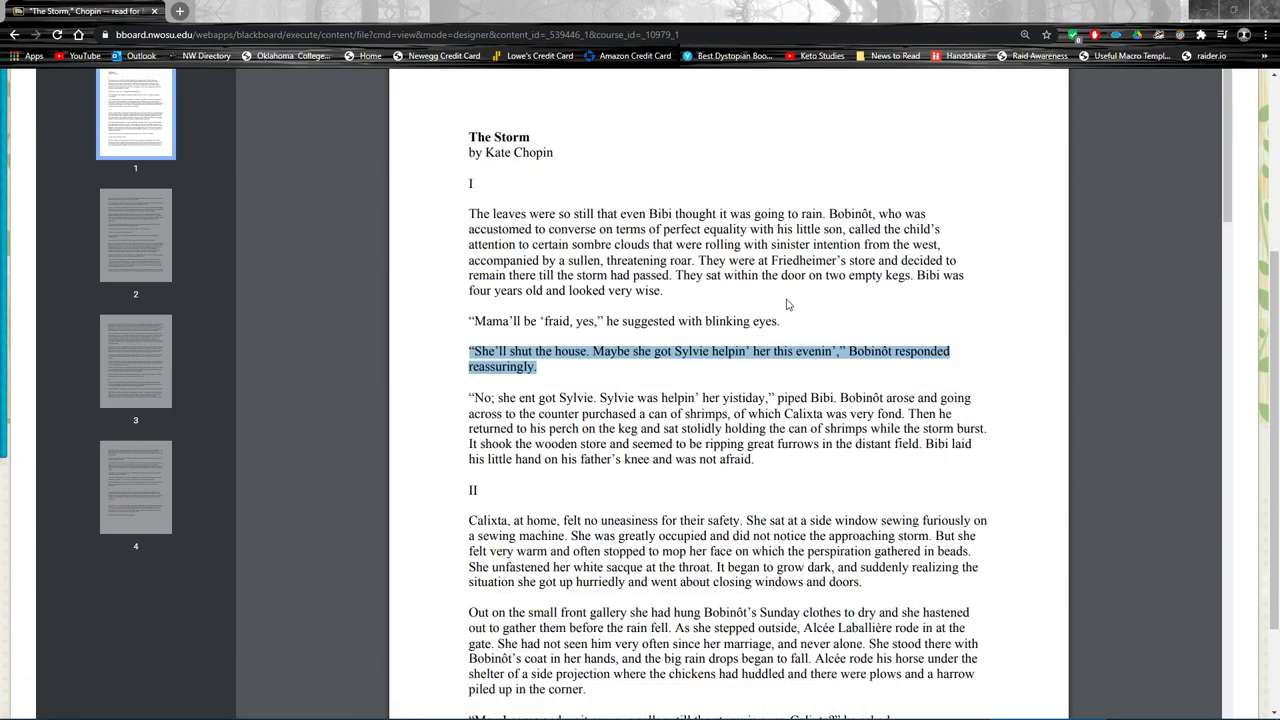
scroll(down, 3)
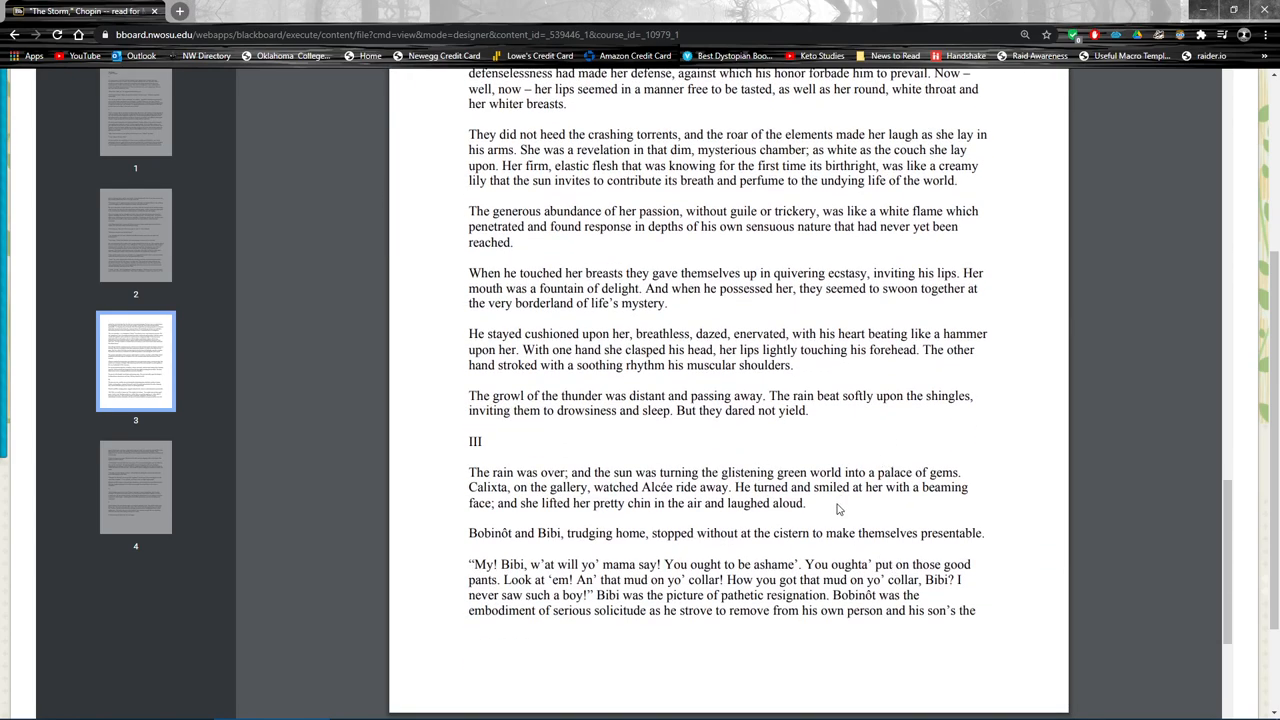
drag(468, 472, 805, 503)
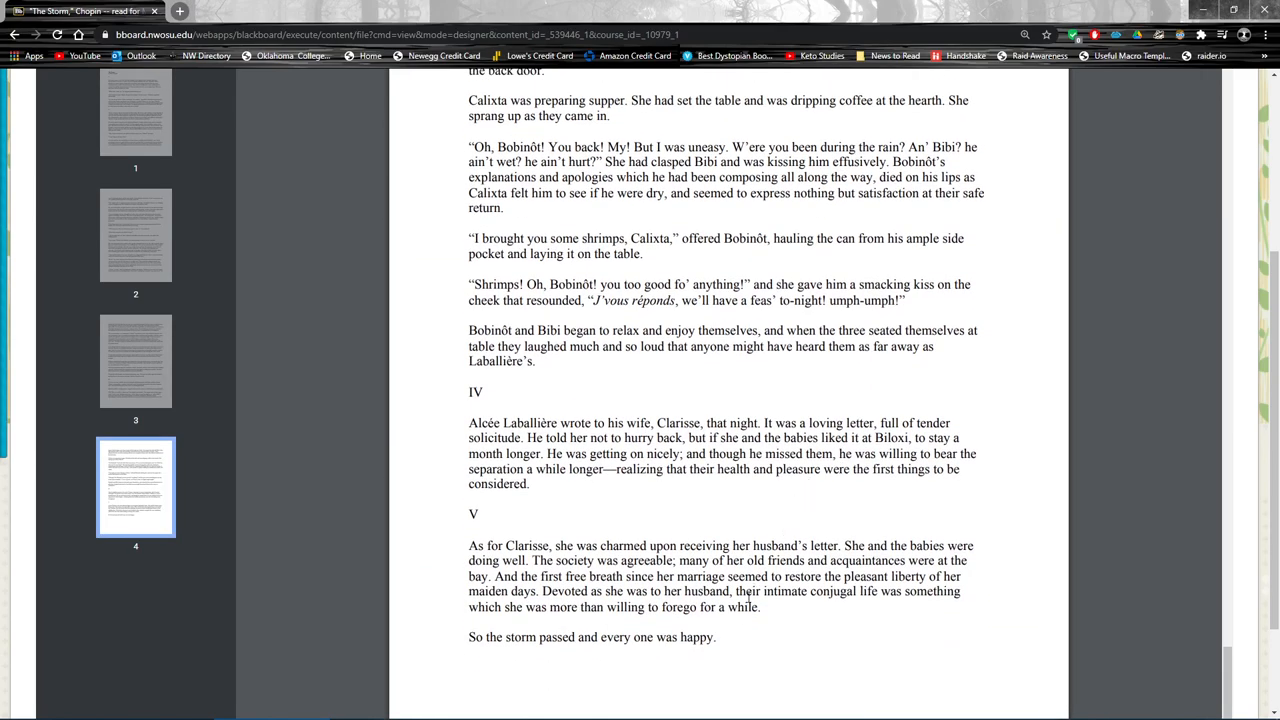
drag(468, 591, 715, 637)
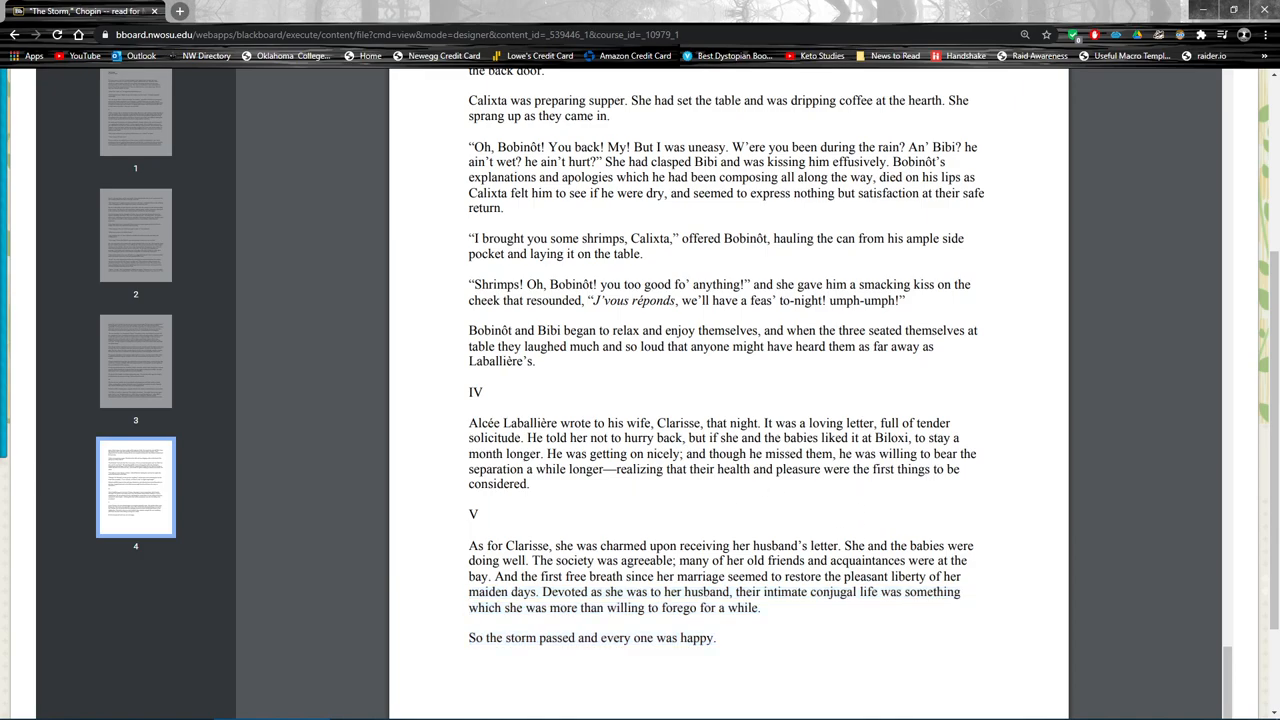
mouse_move(705, 396)
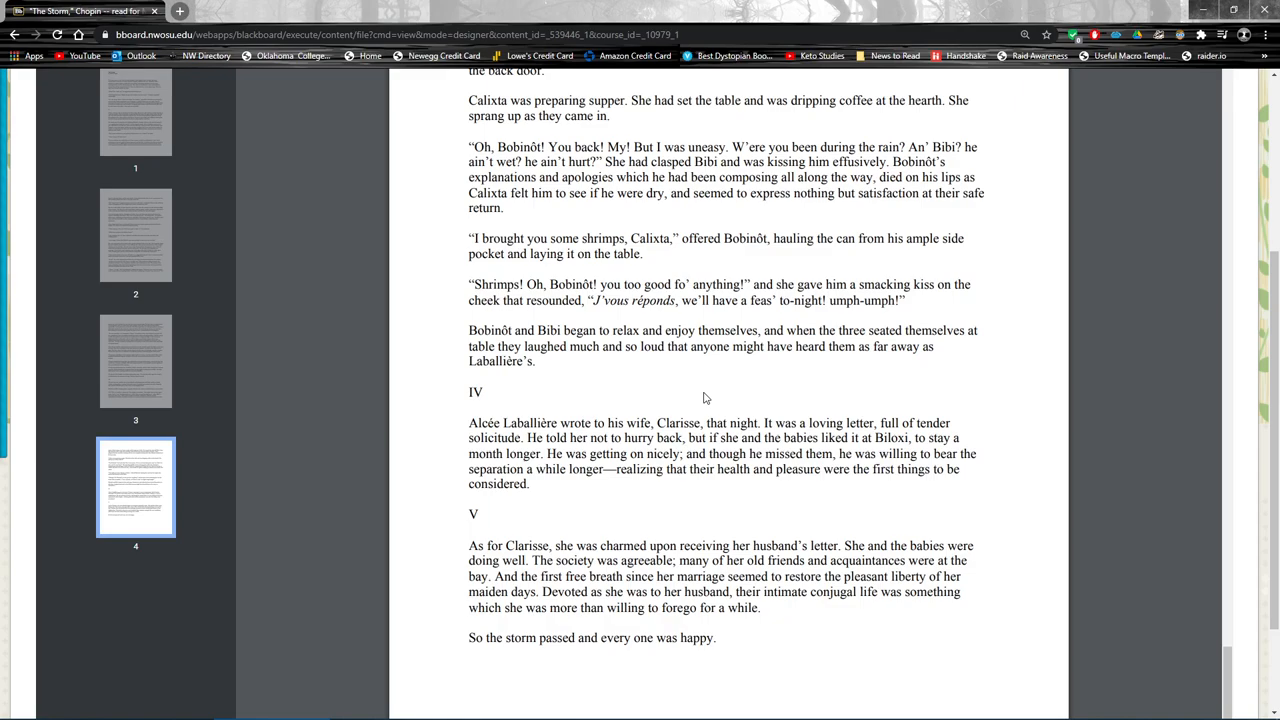
mouse_move(643, 533)
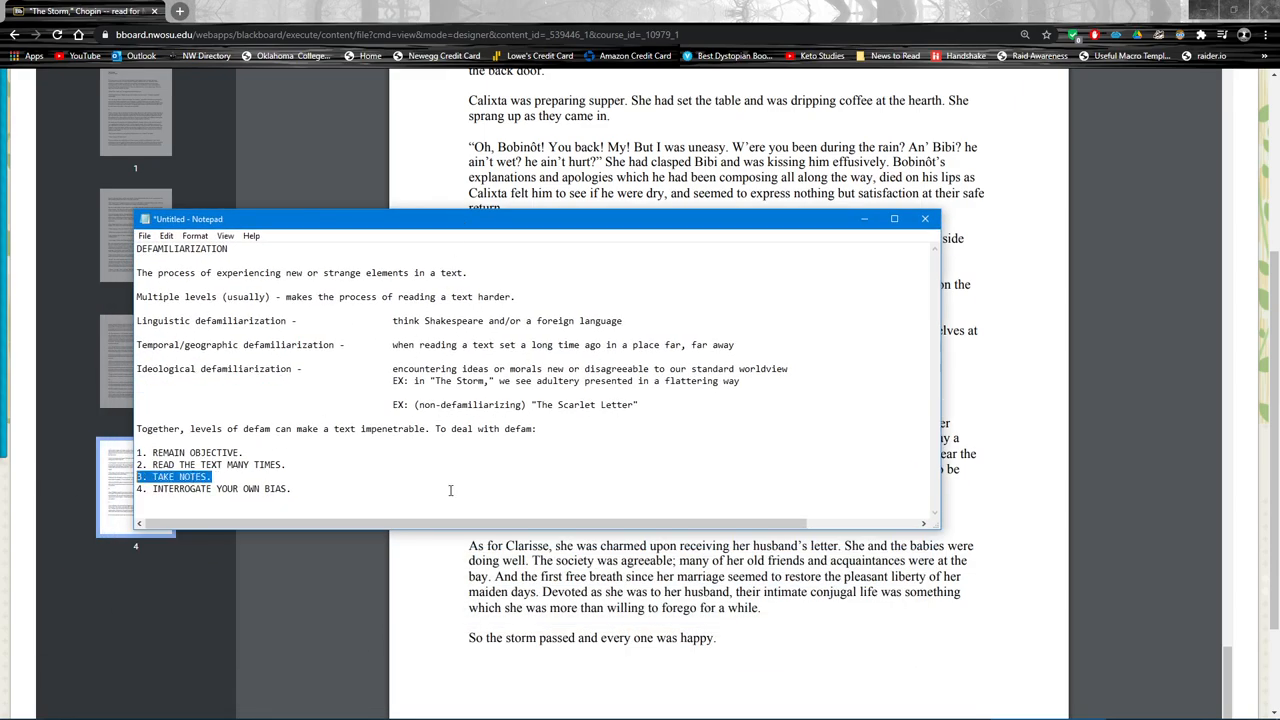
click(365, 502)
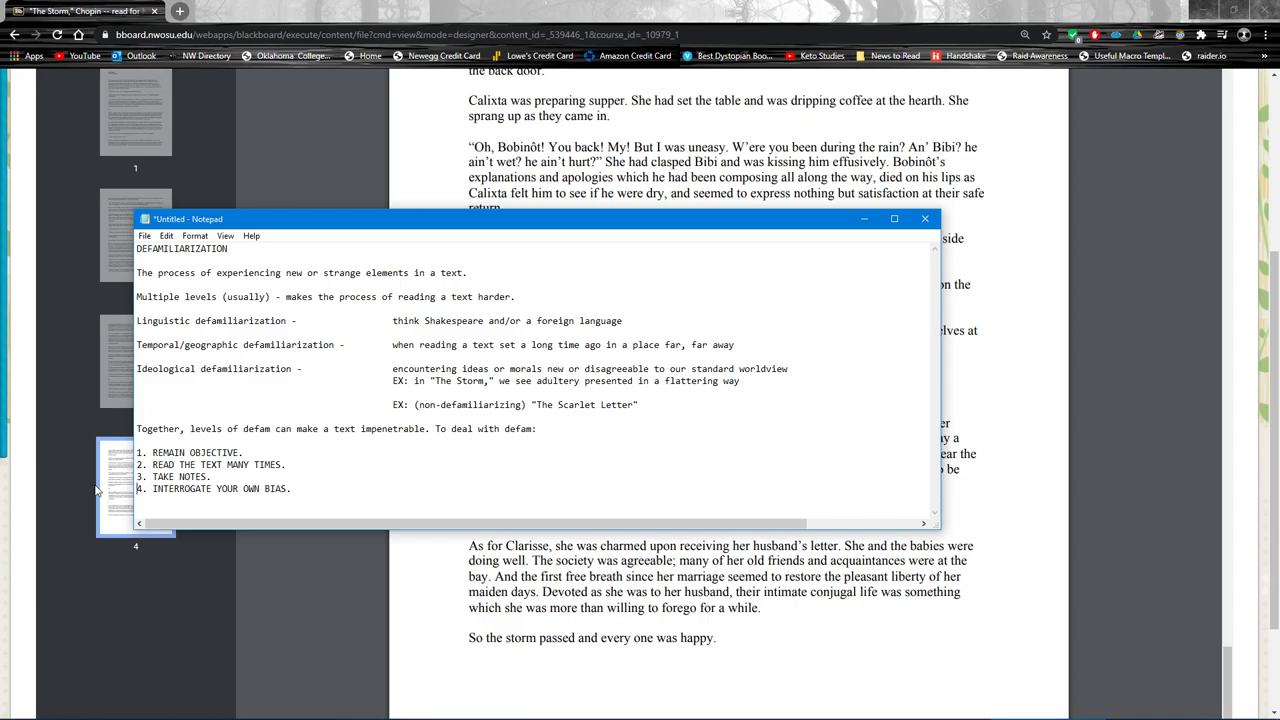
Step: Move Notepad lower and add the character line 'Bobinot / Alcee / Calixta'
drag(533, 218, 533, 441)
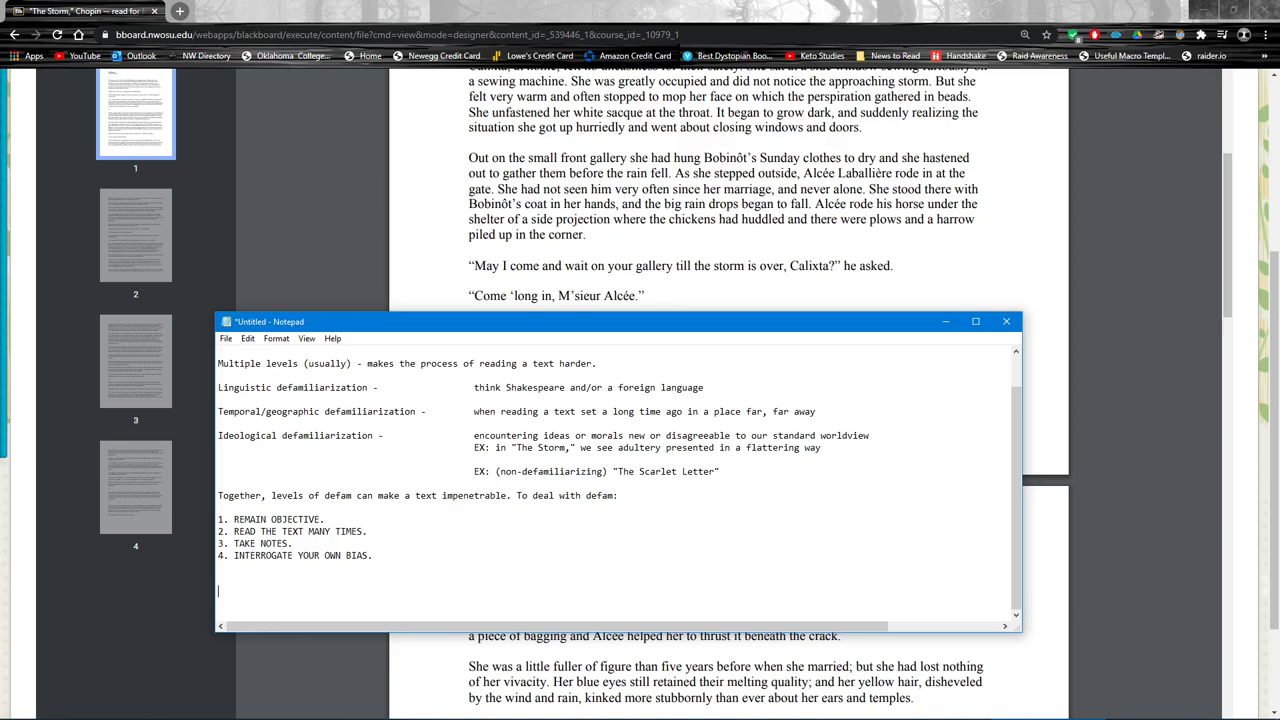
text(Bobinot)
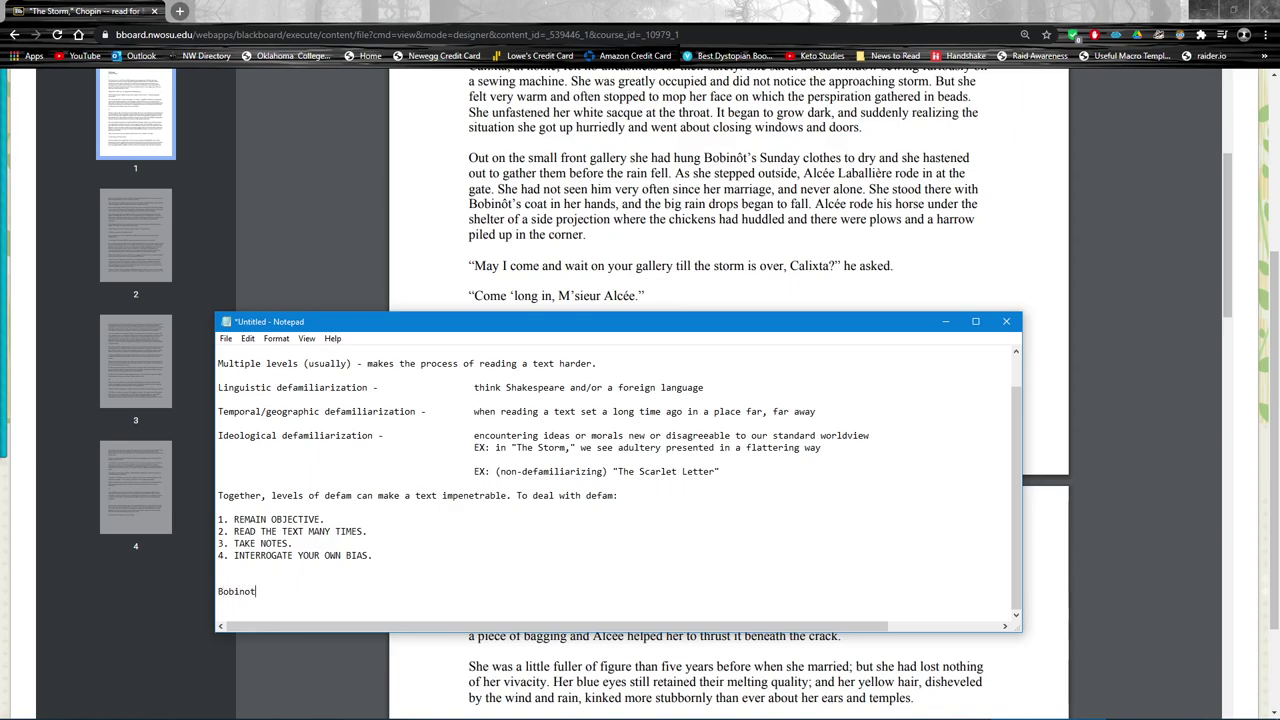
text(/ Alcee)
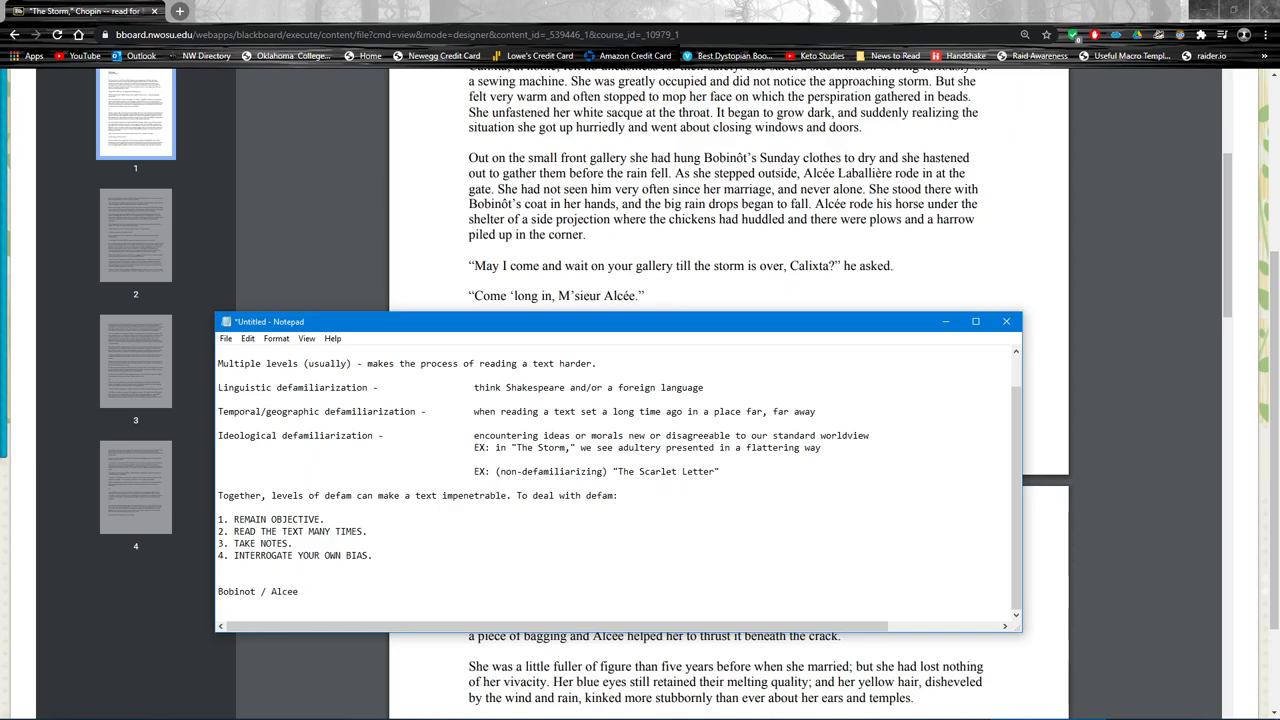
text(/)
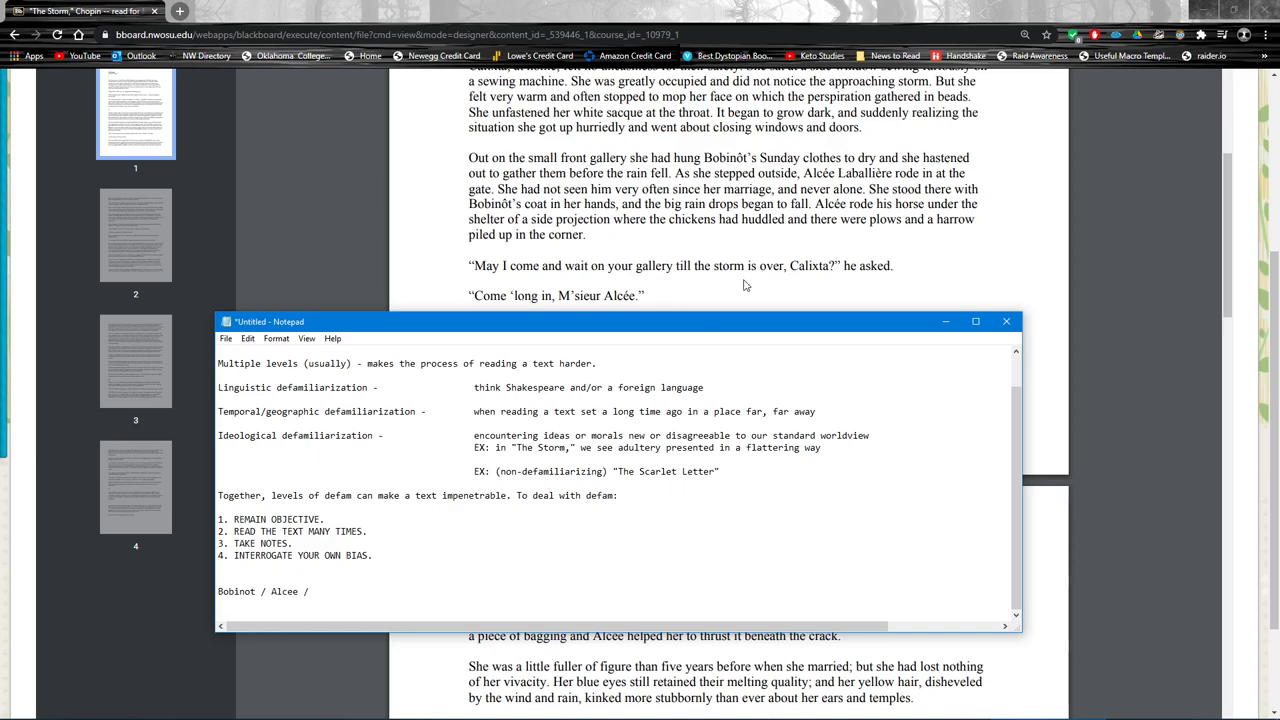
text(Calixta)
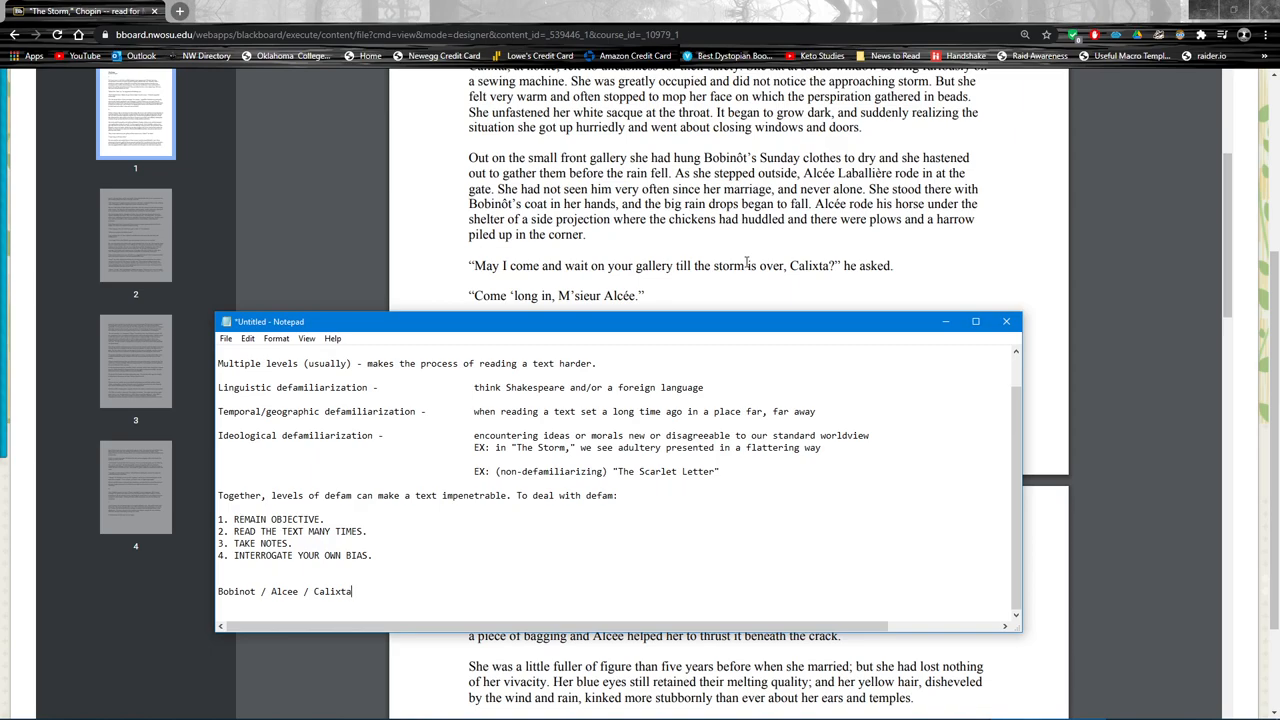
text(/)
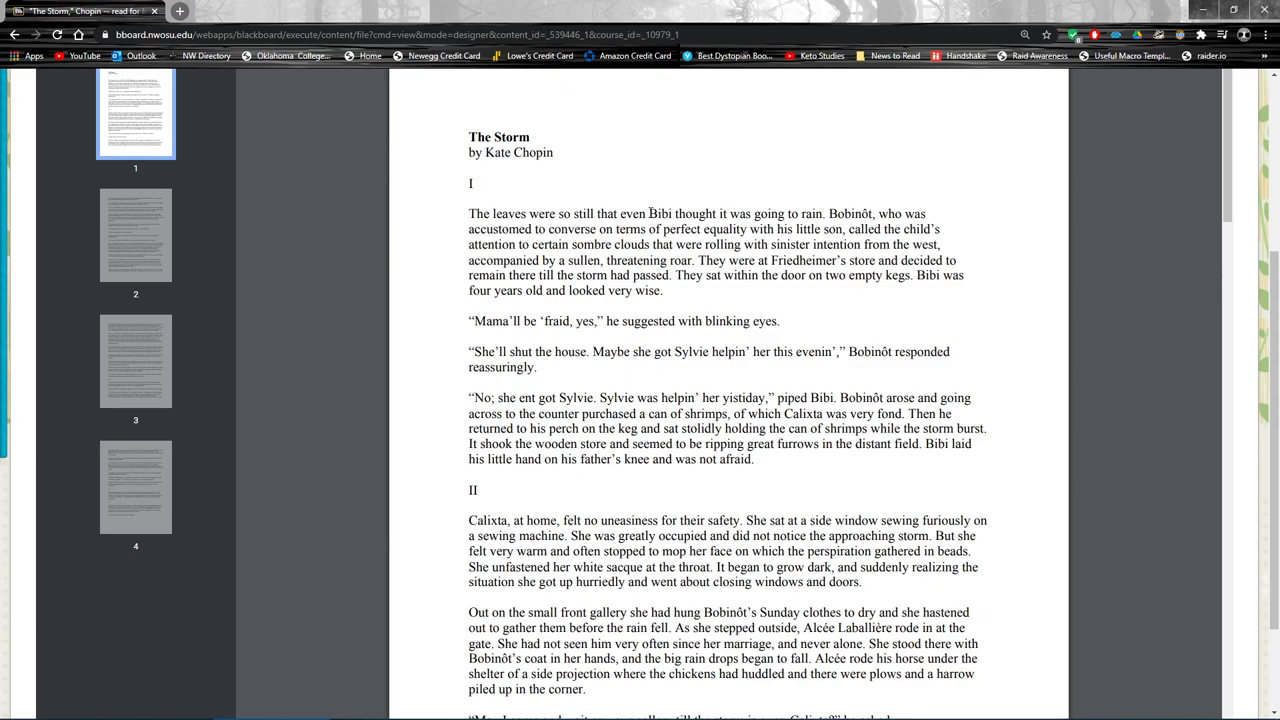
Step: Add Bibi to the names and a second character line 'Sylvie / Friedheimer'
drag(828, 213, 898, 213)
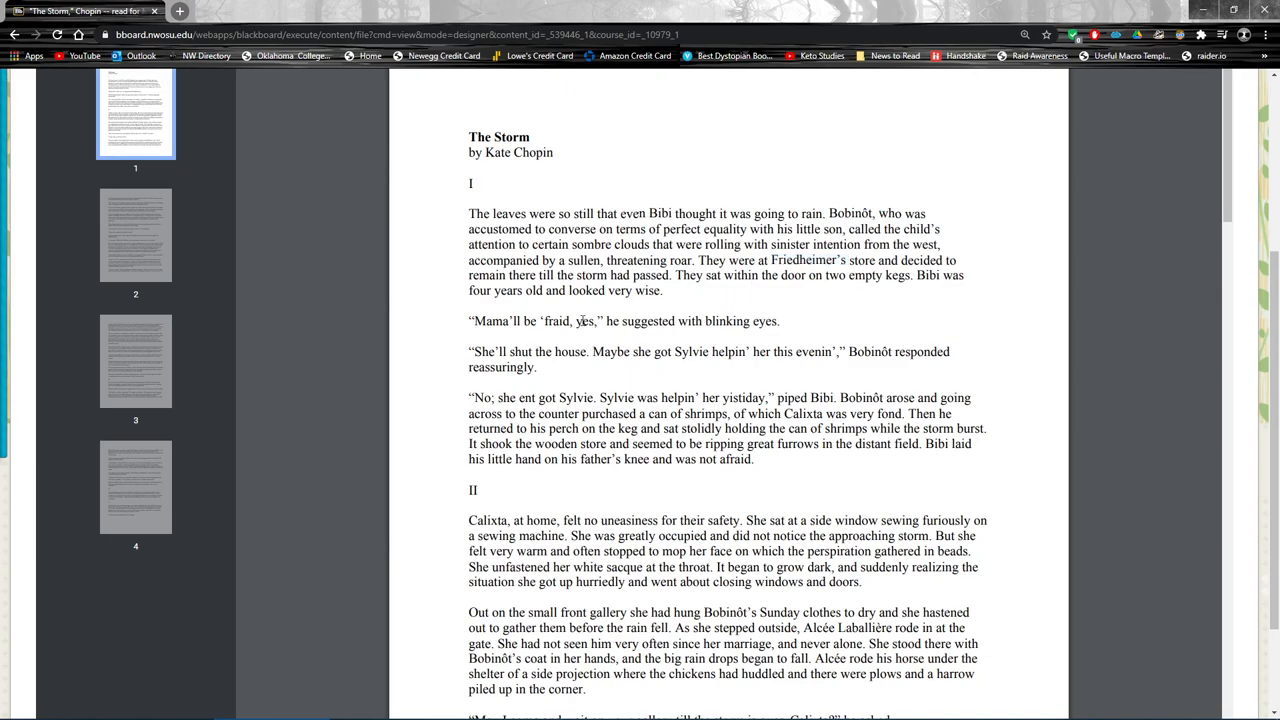
mouse_move(710, 355)
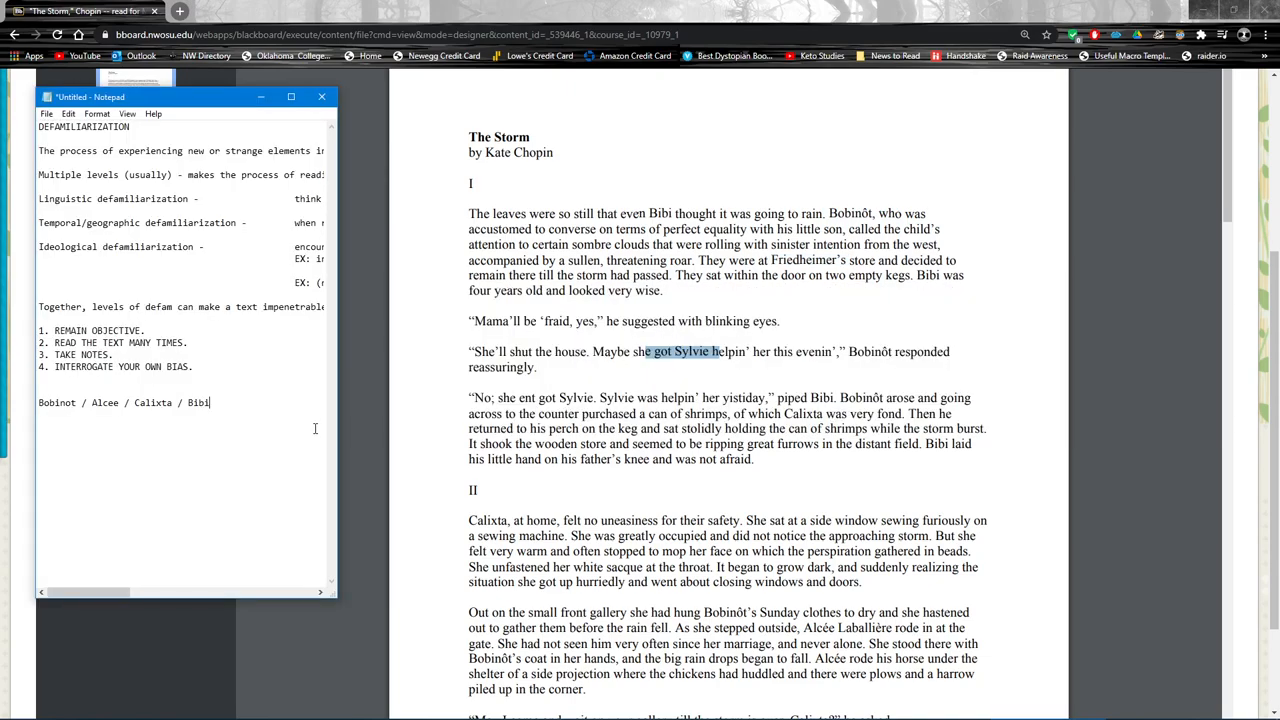
text(Sylvie / Frie)
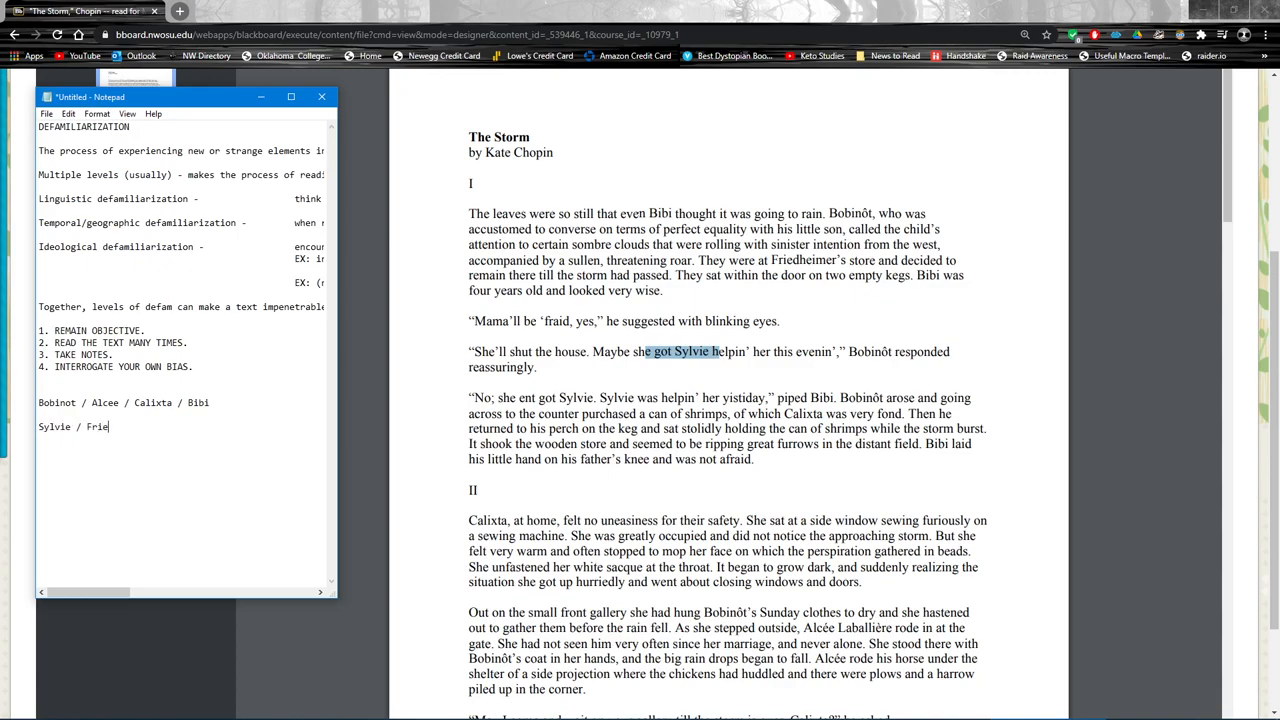
text(dheimer)
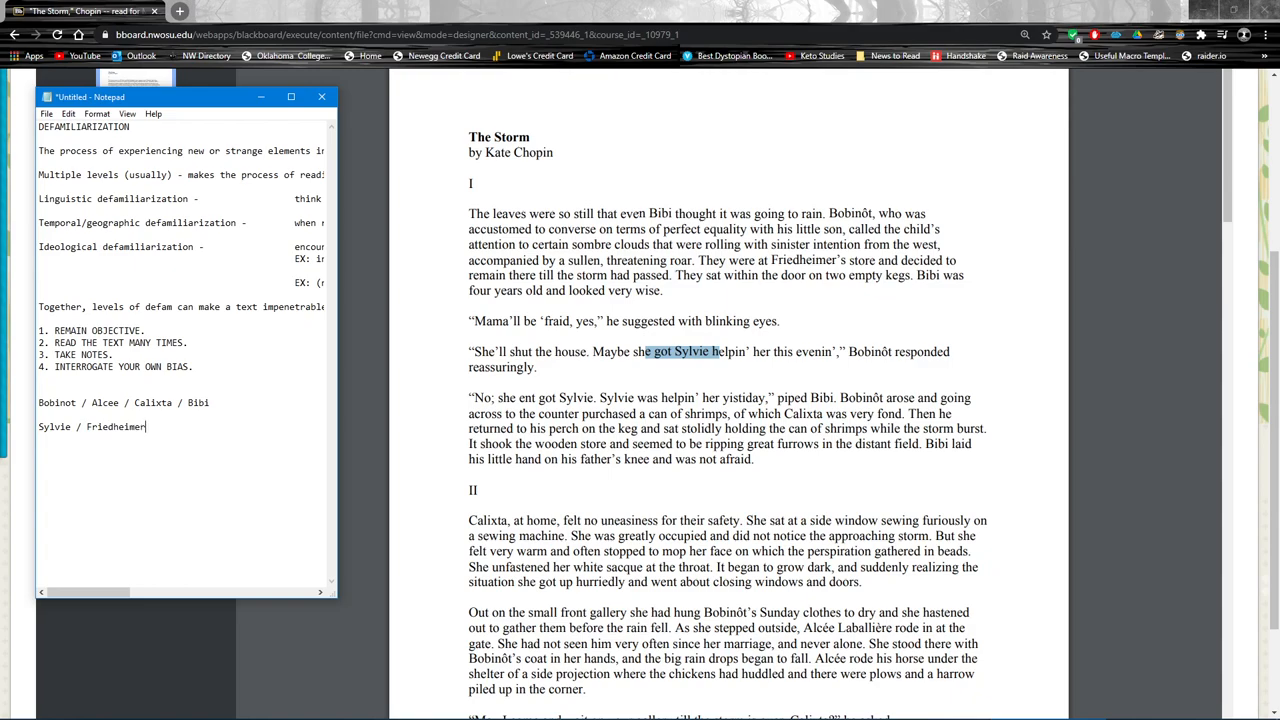
click(320, 97)
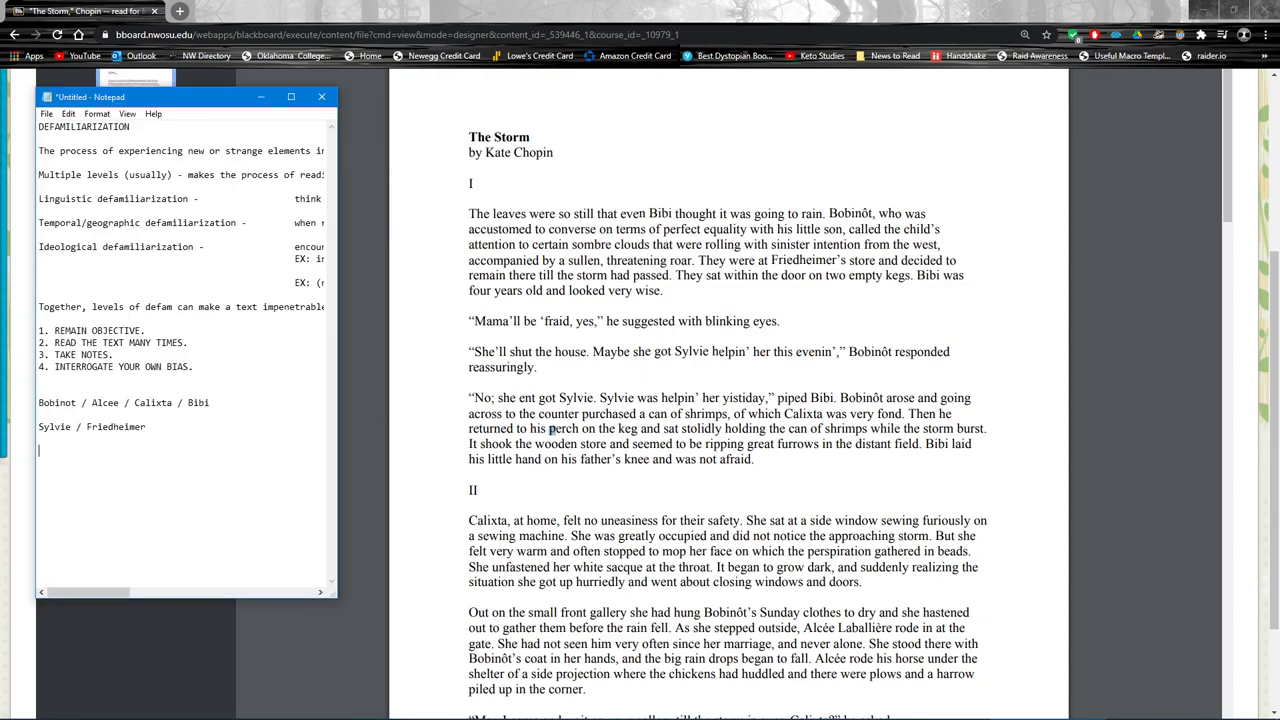
Step: Type 'relationships?' followed by the motifs [adultery], [storm] and [marriage] on separate lines
text(relationships?)
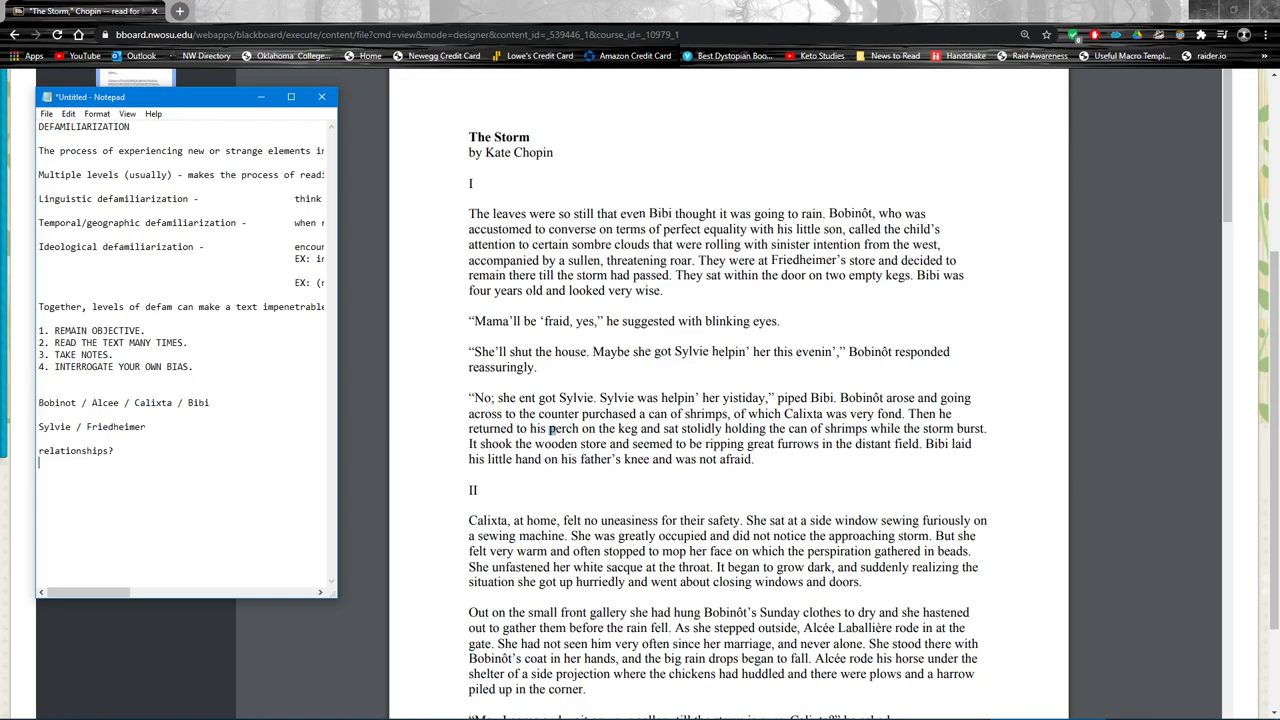
text([adultery)
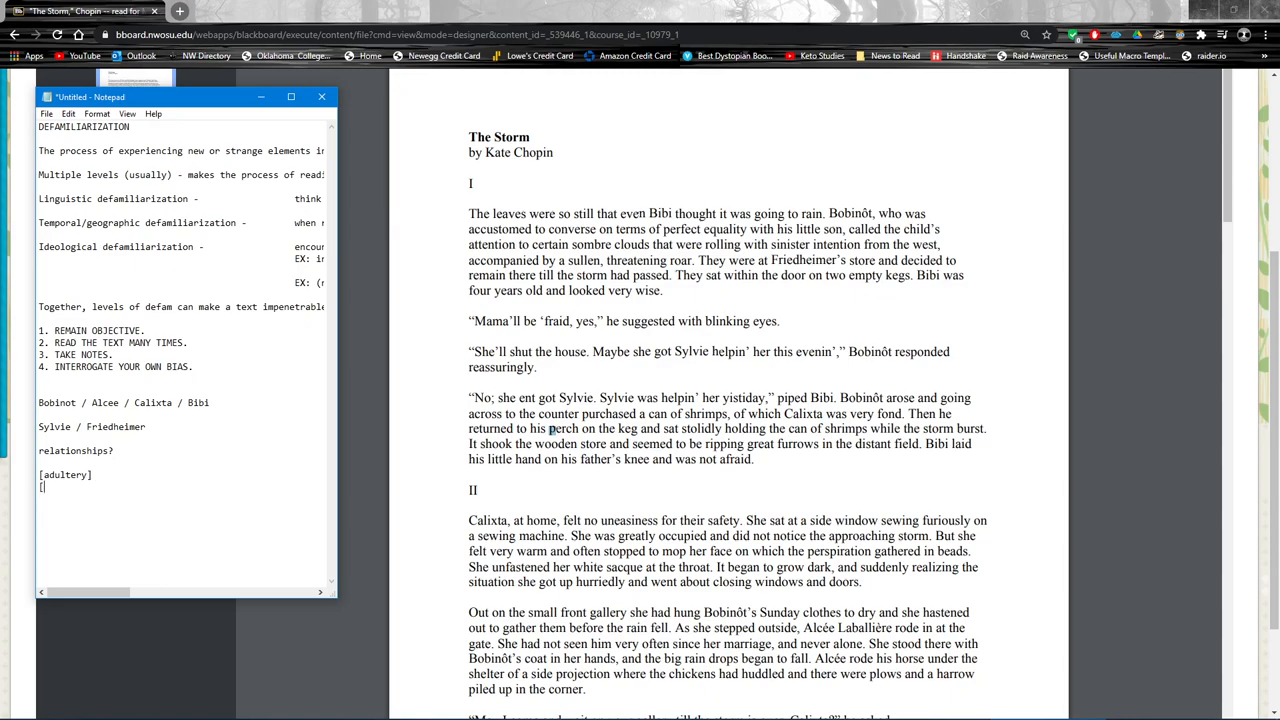
text([storm])
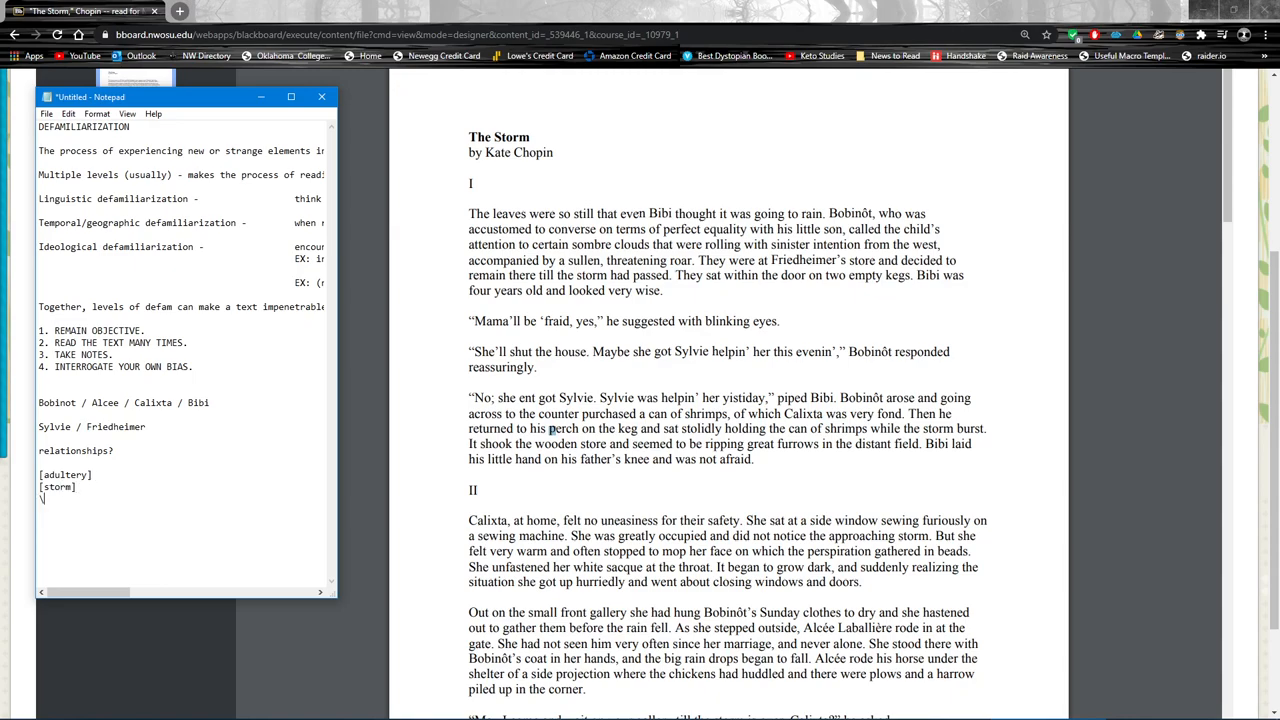
text([marriu)
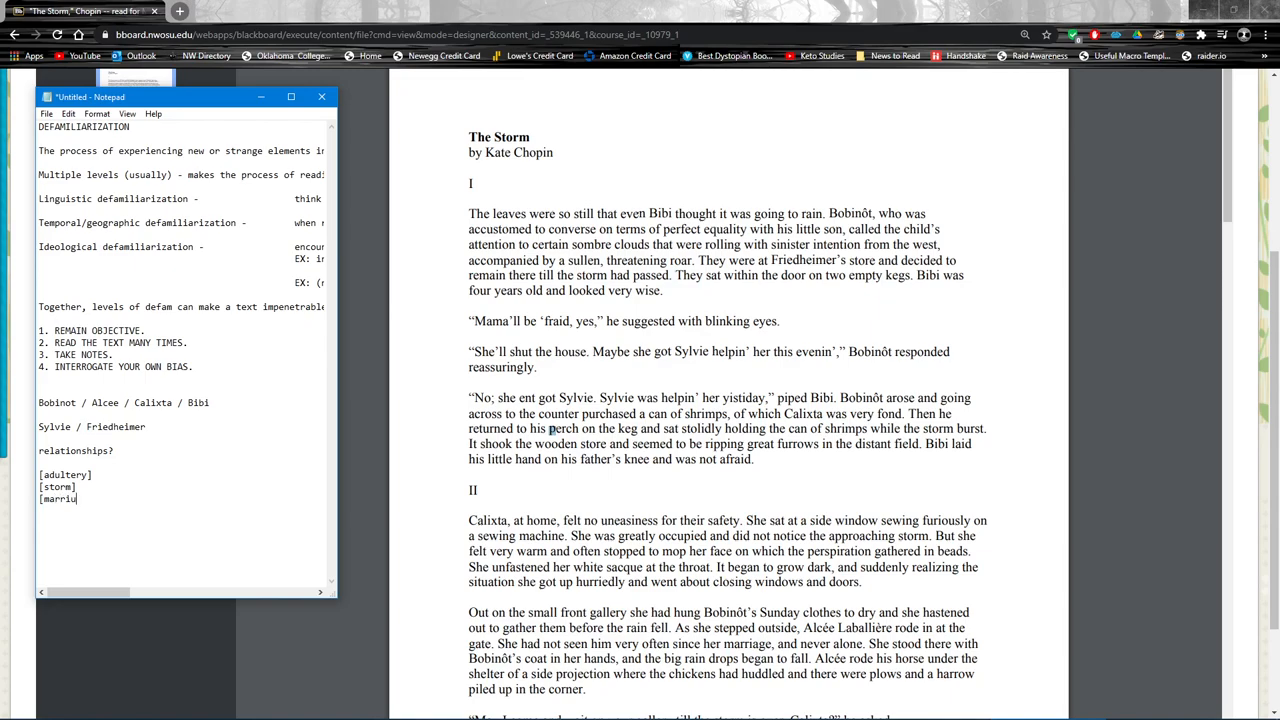
text(age])
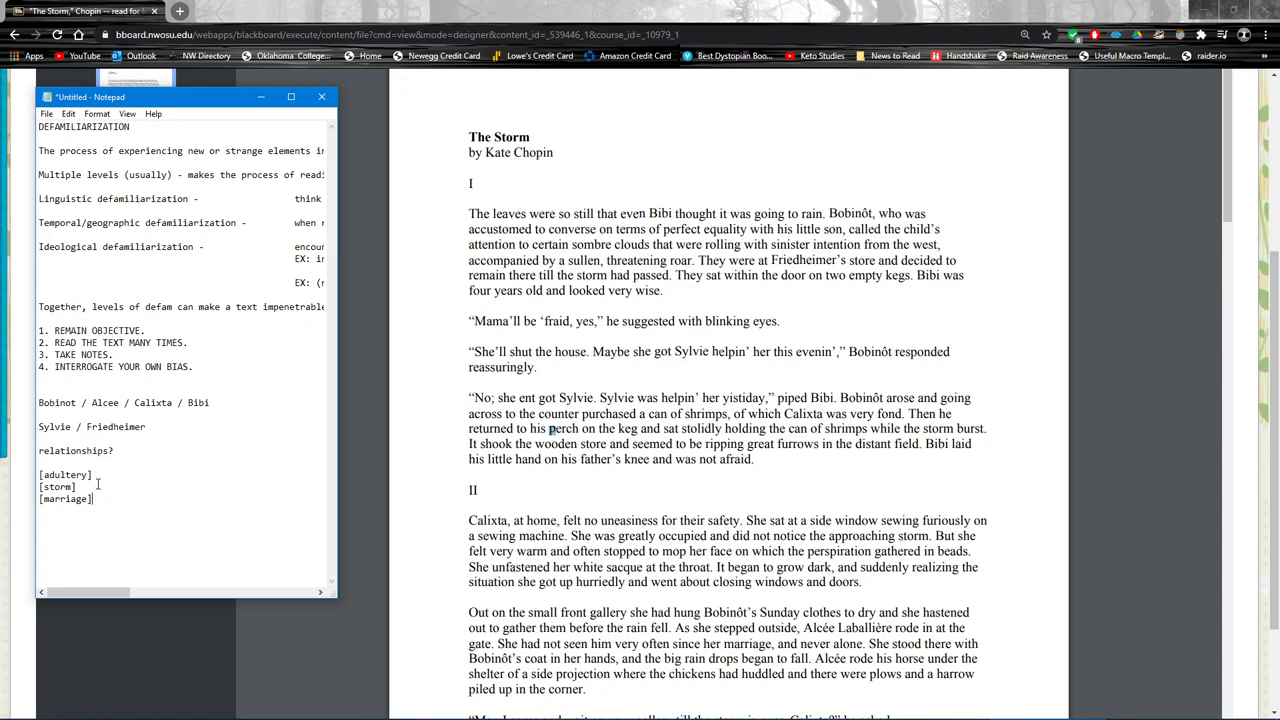
double_click(62, 501)
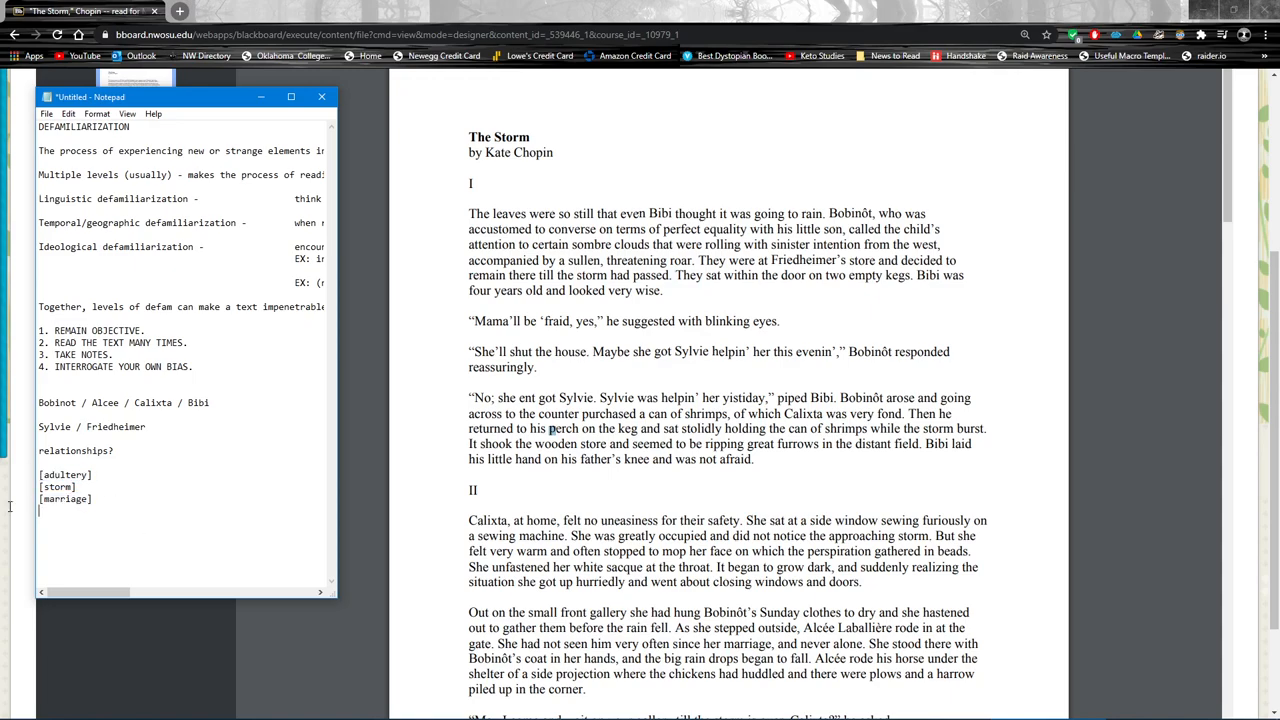
double_click(62, 499)
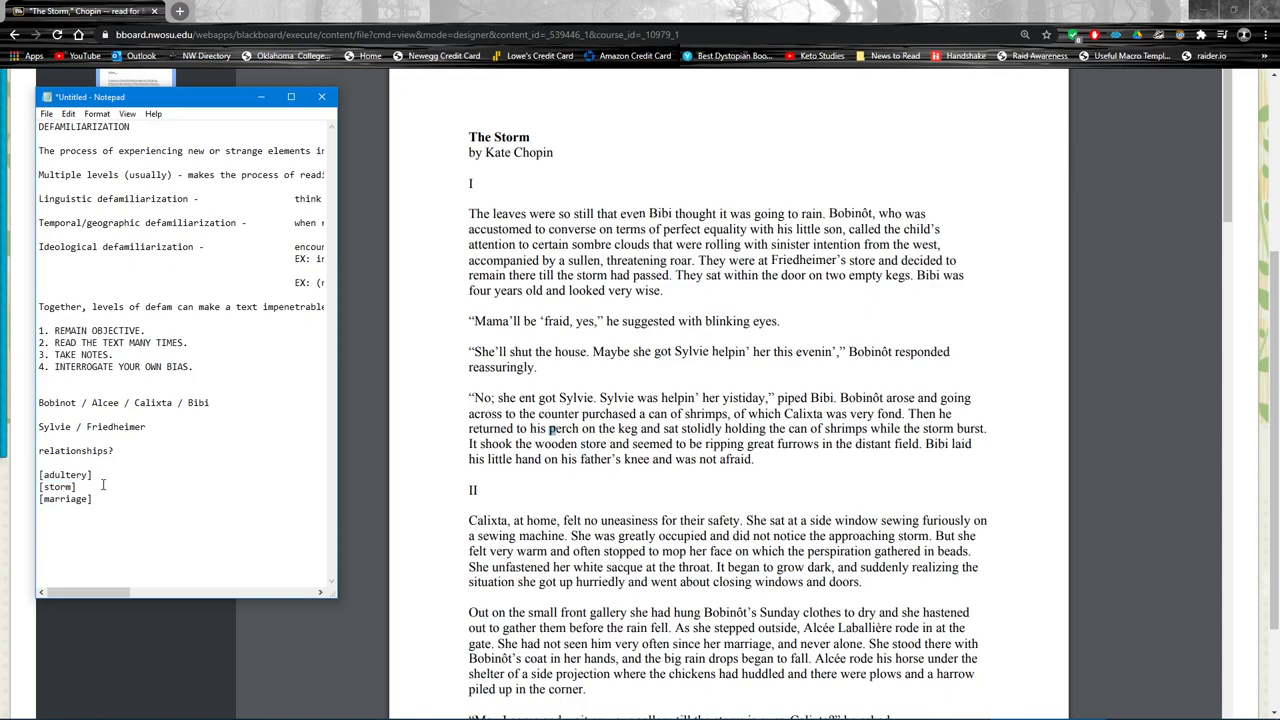
mouse_move(104, 475)
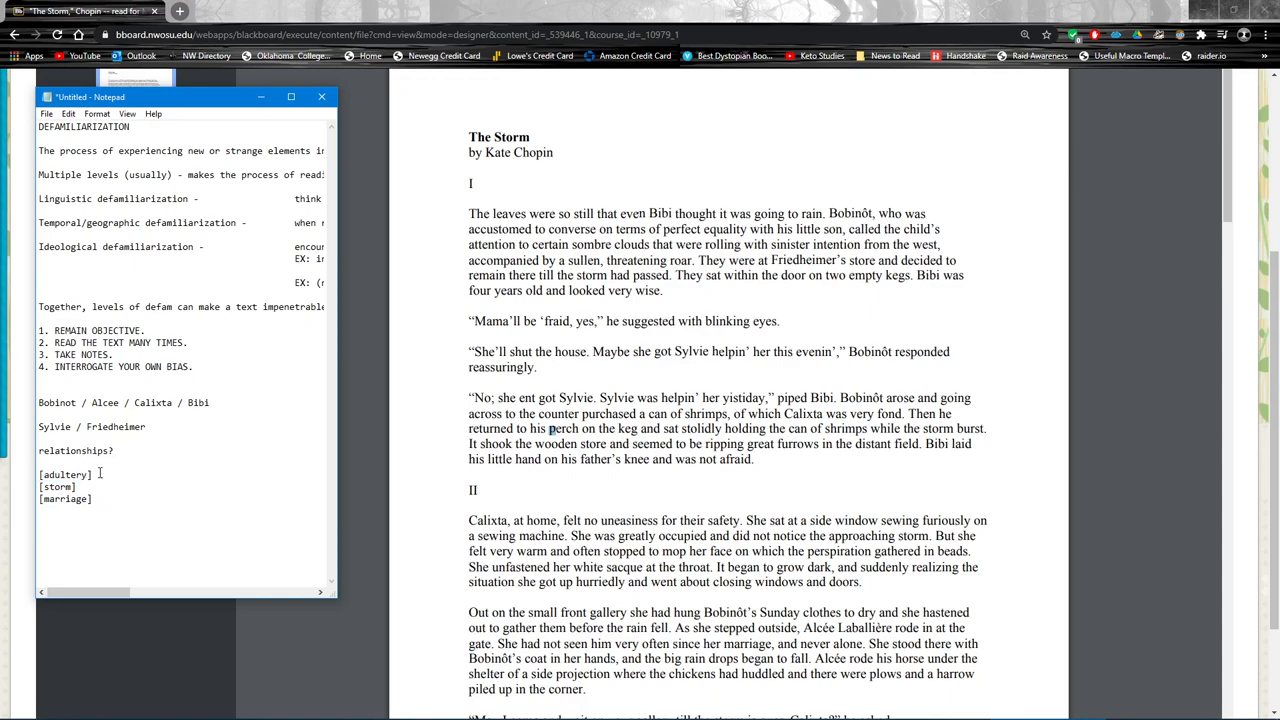
double_click(73, 451)
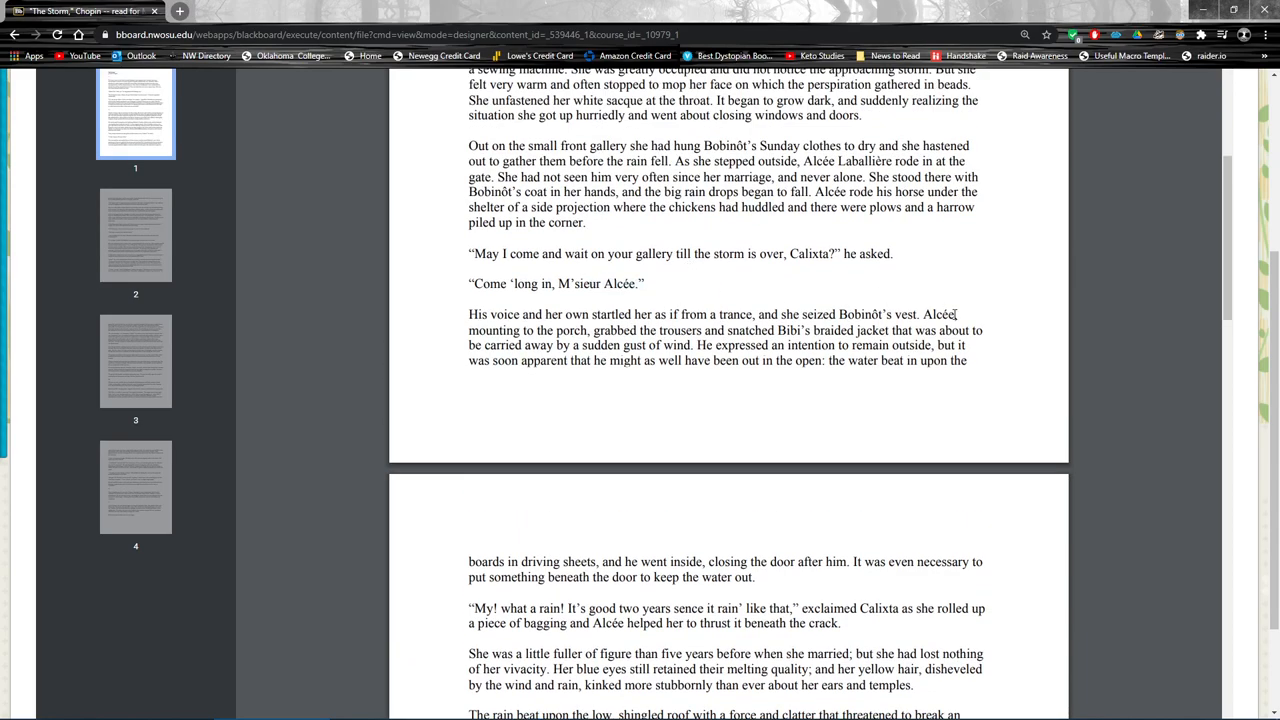
Step: Scroll The Storm PDF back up to its title and section I on page 1
scroll(up, 3)
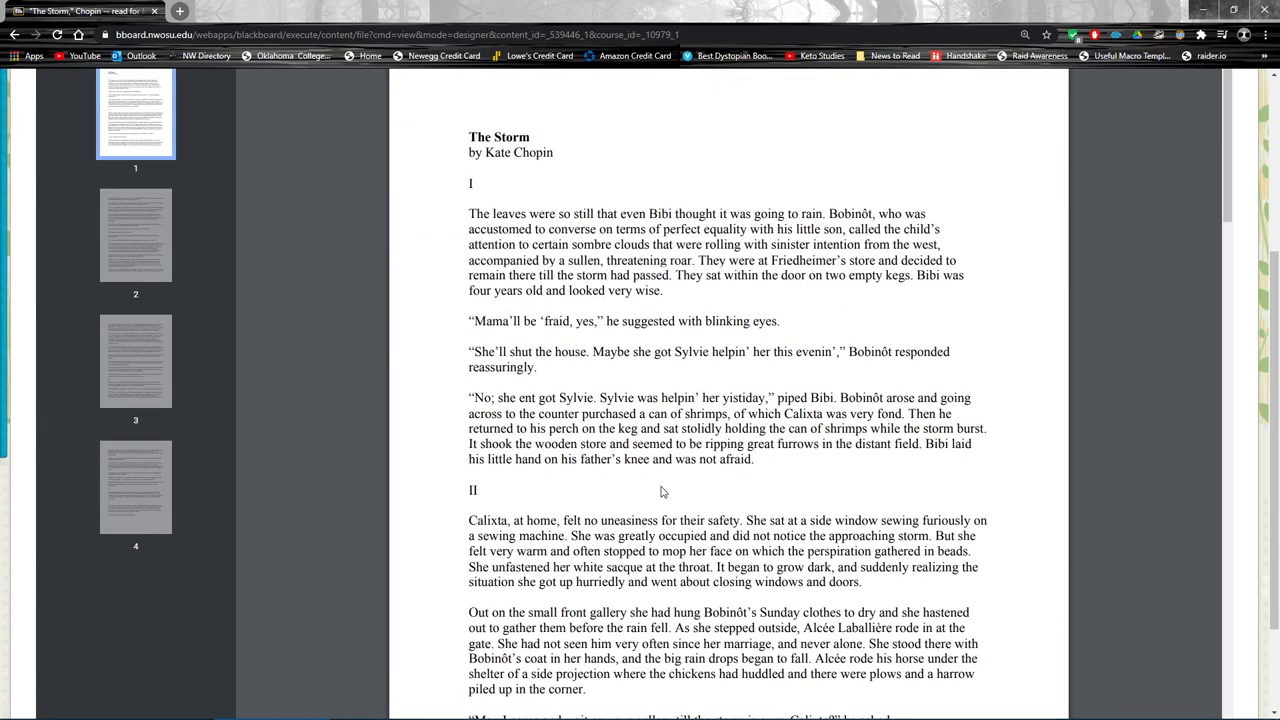
double_click(533, 152)
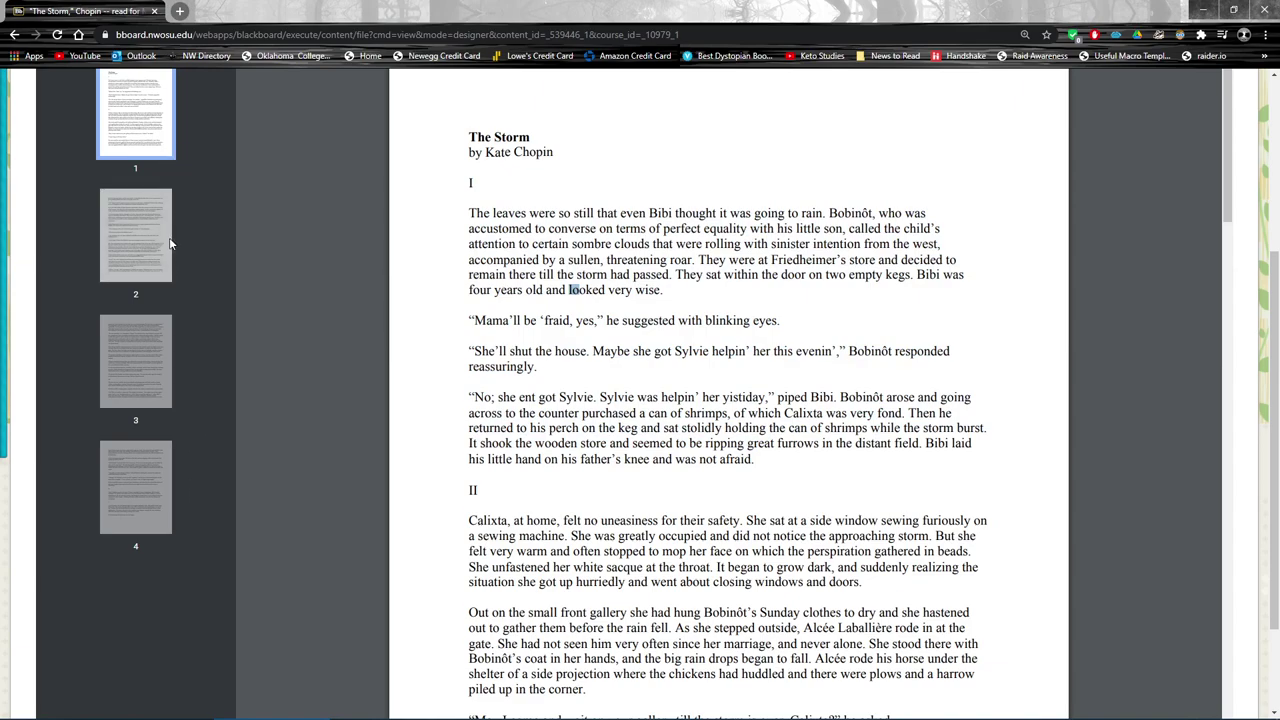
mouse_move(202, 203)
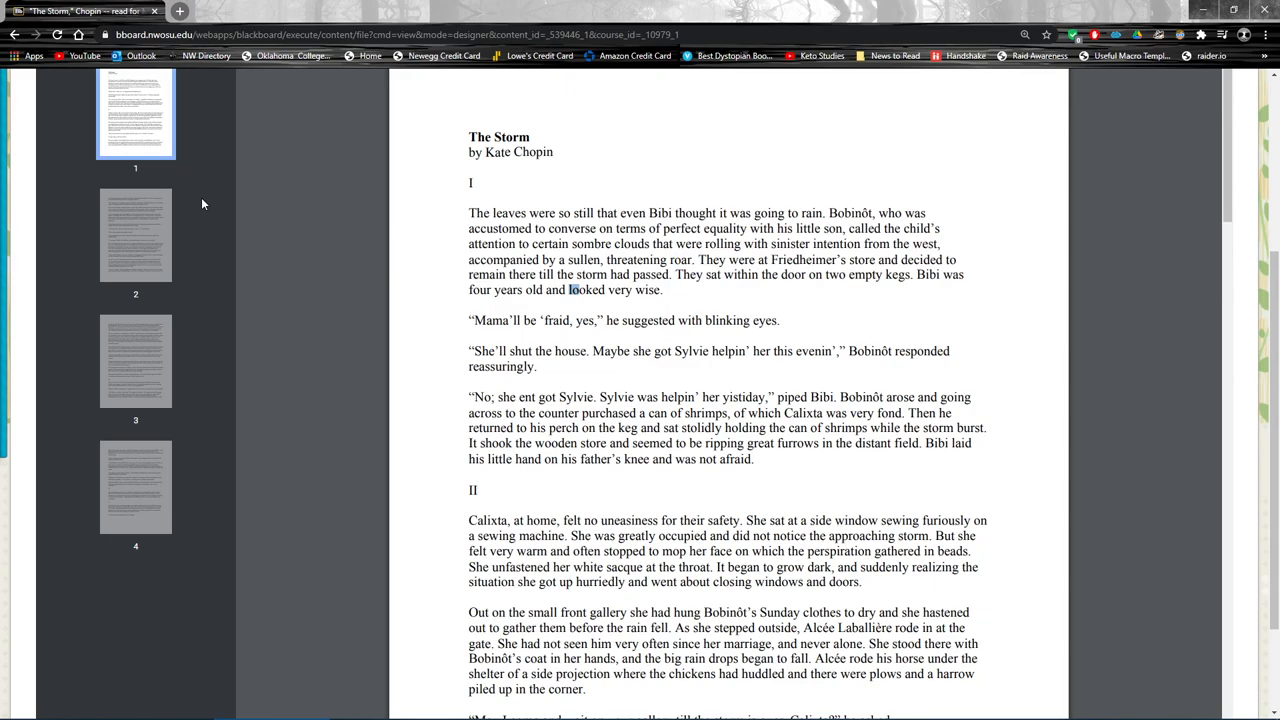
mouse_move(196, 245)
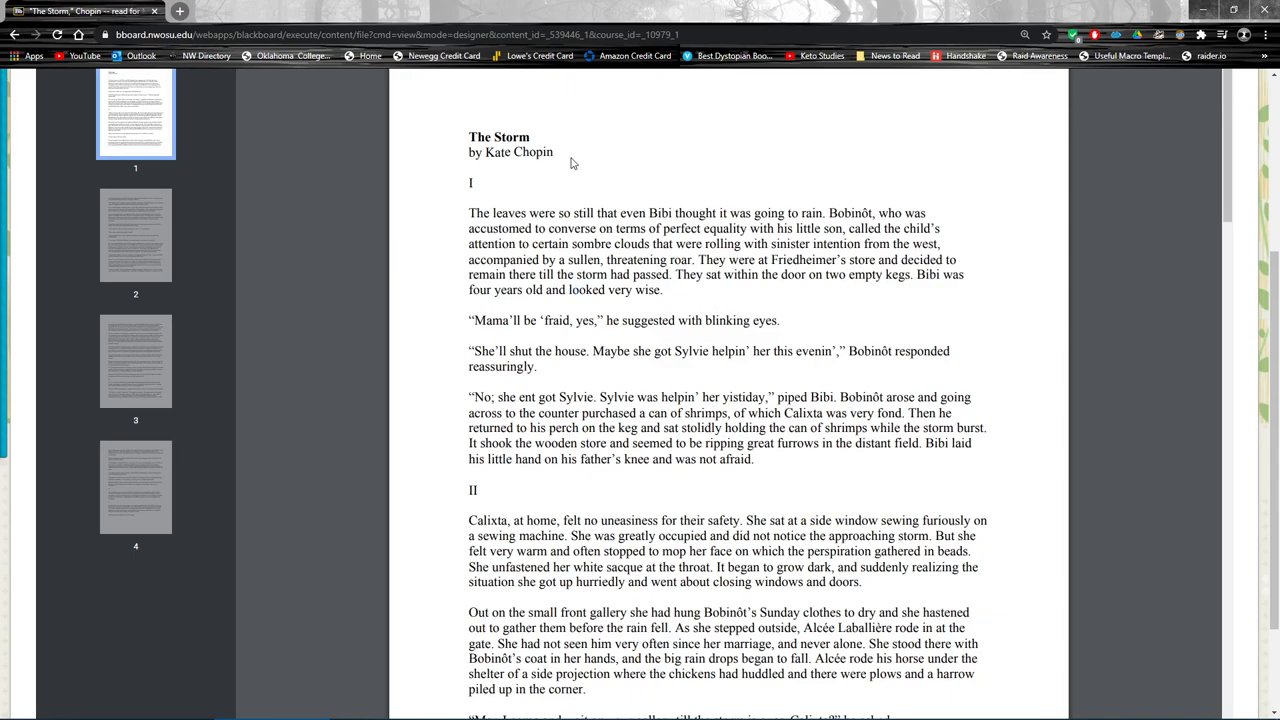
mouse_move(744, 501)
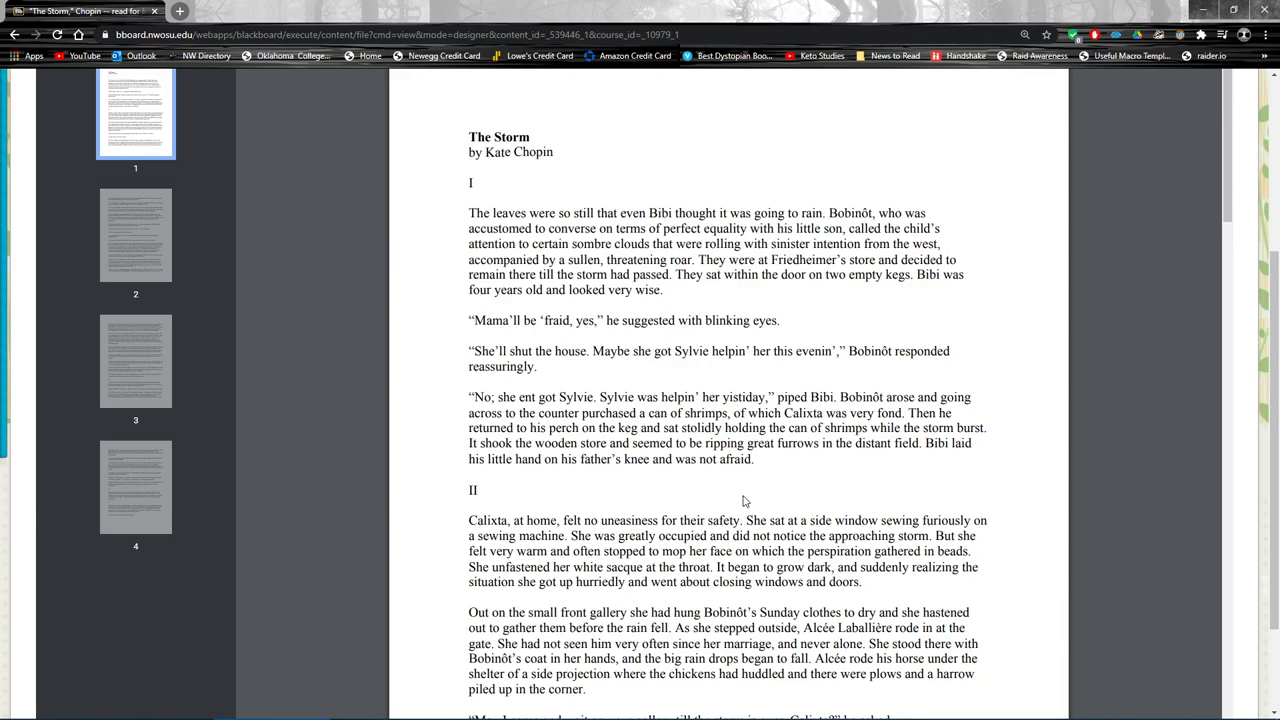
mouse_move(744, 499)
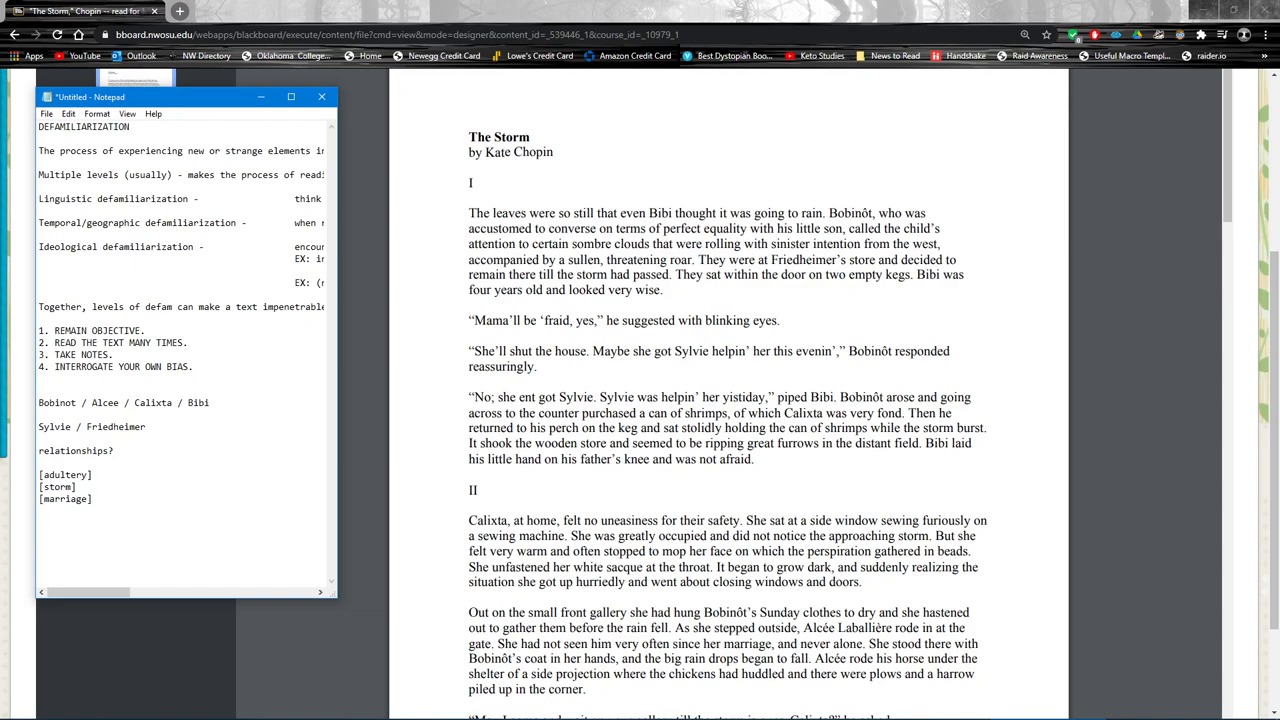
Step: Add the questions 'Who is doing what to whom? (physically, emotionally)' and 'Why? Who benefits?'
text(Who is)
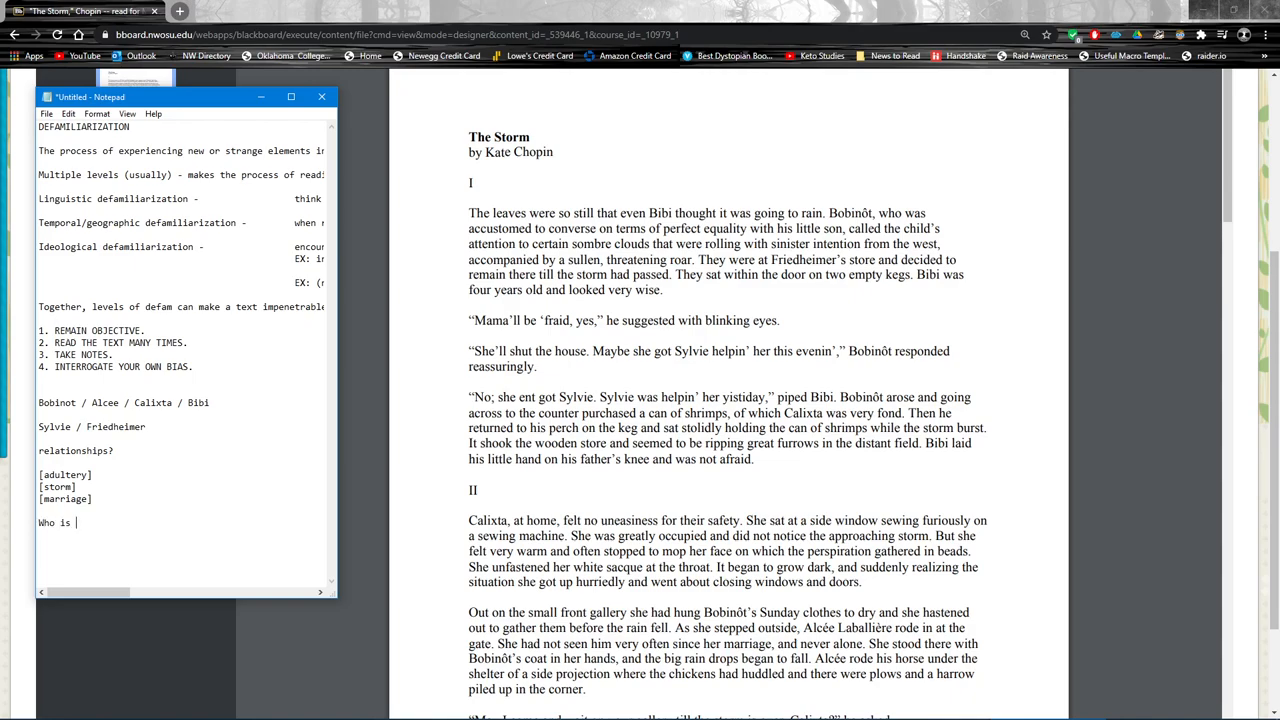
text(doing what to whom)
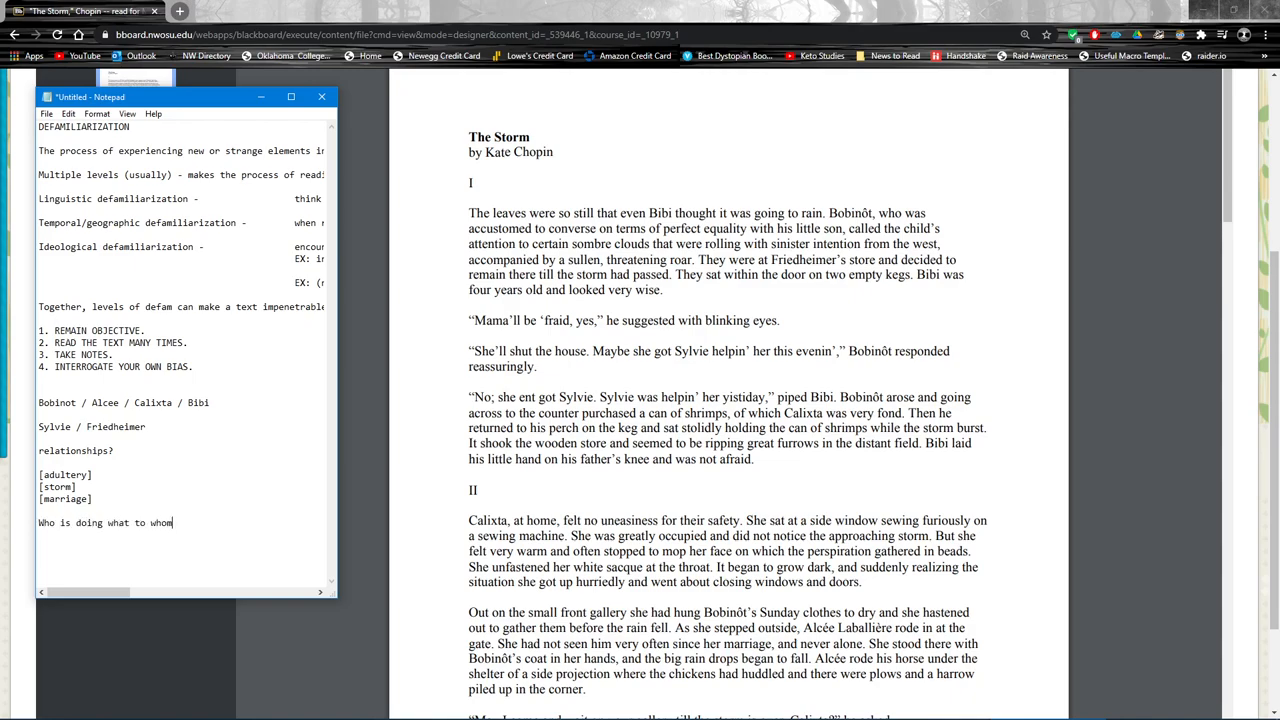
text(?)
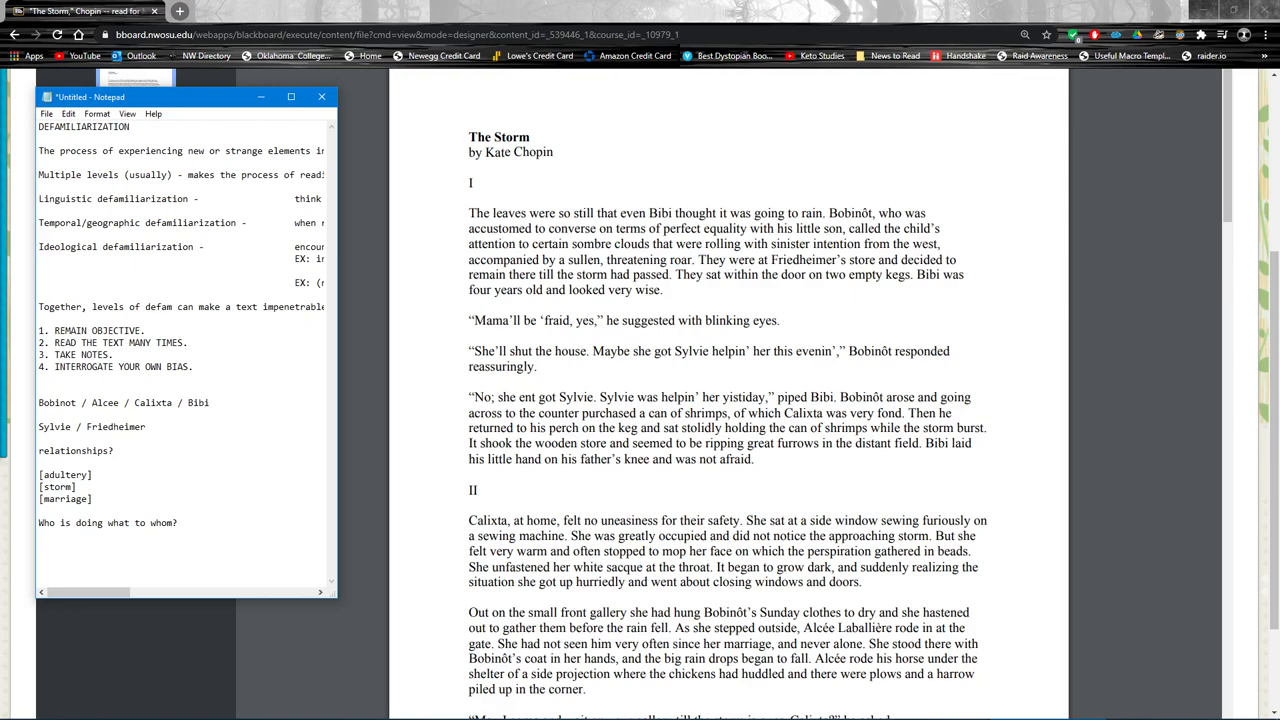
text((physically,)
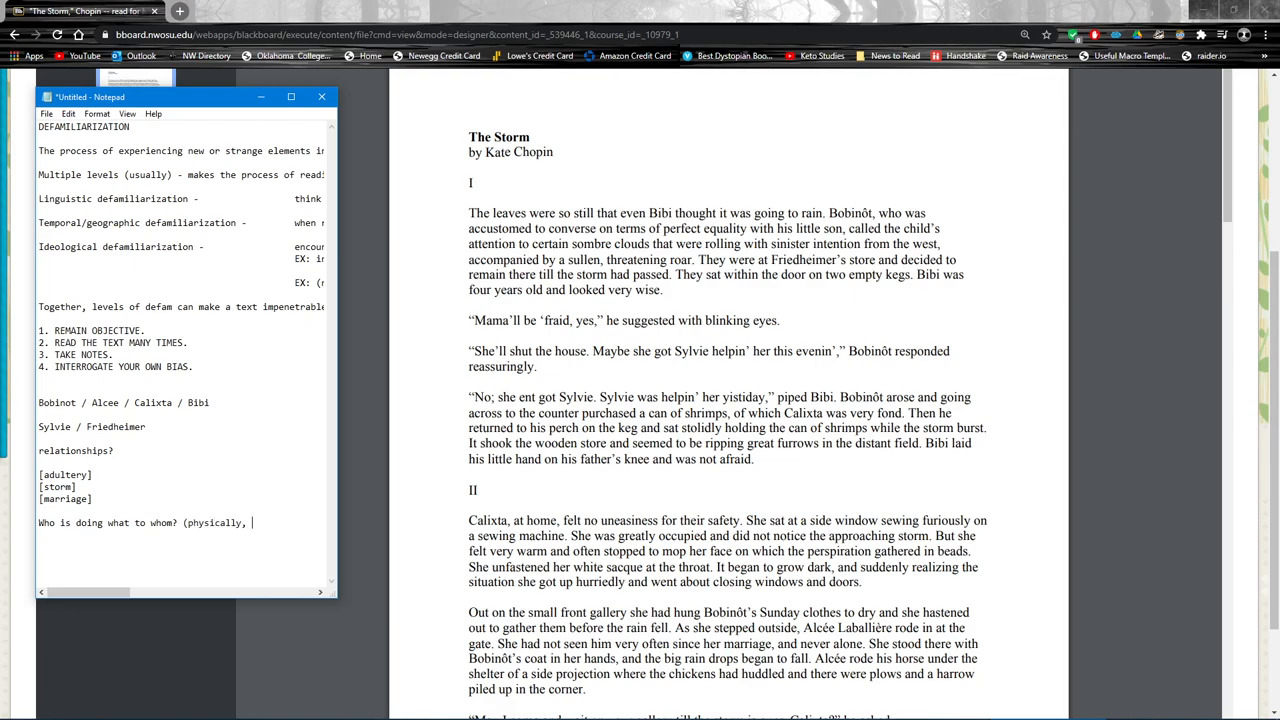
text(emotionally))
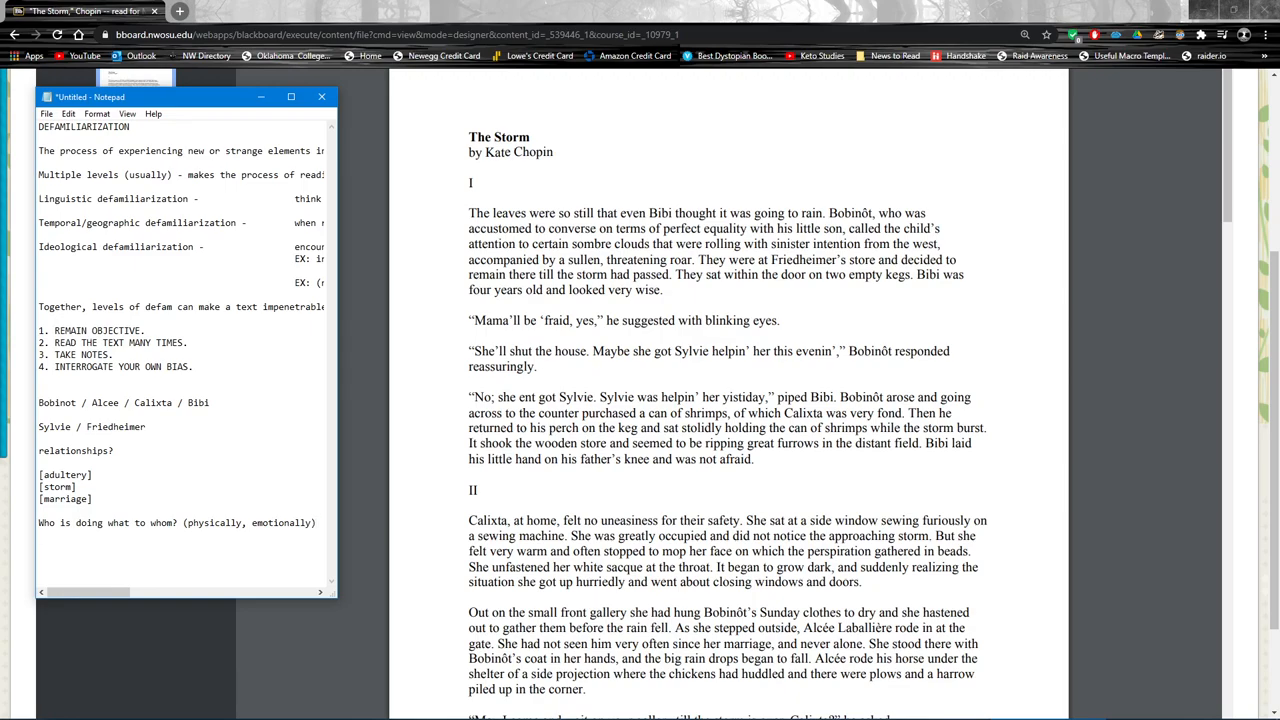
text(Why?)
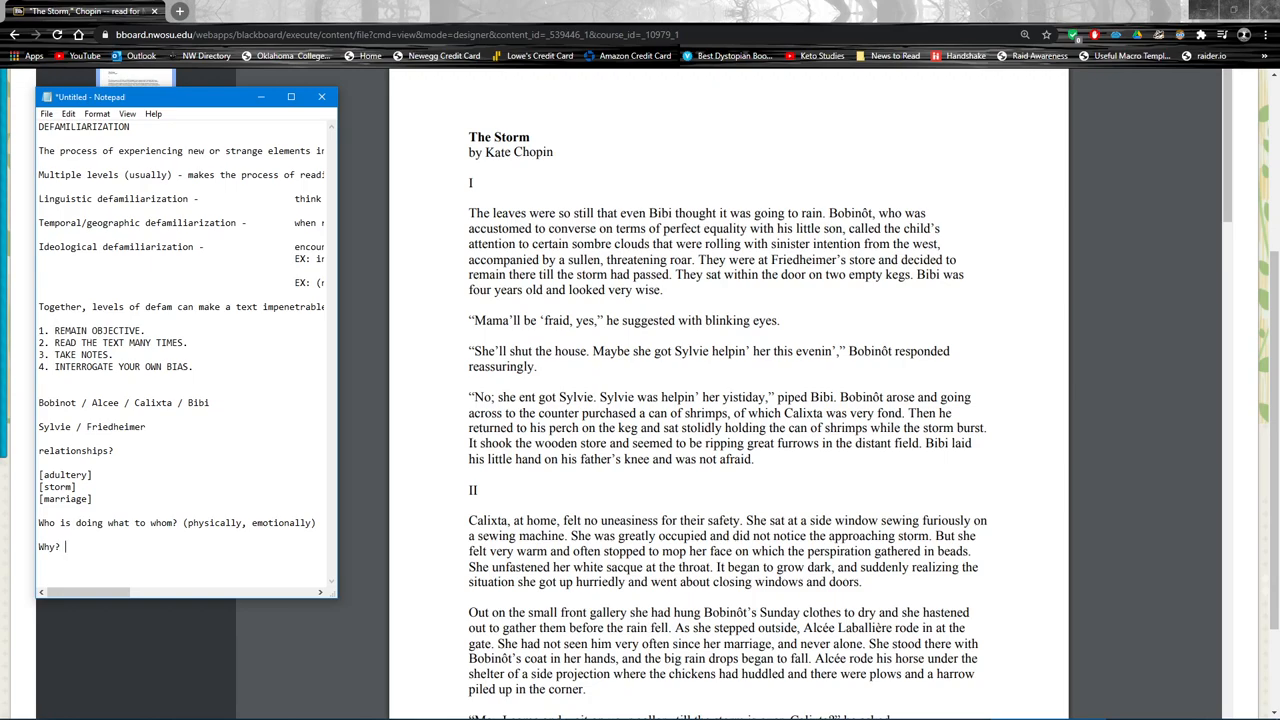
text(Qui b)
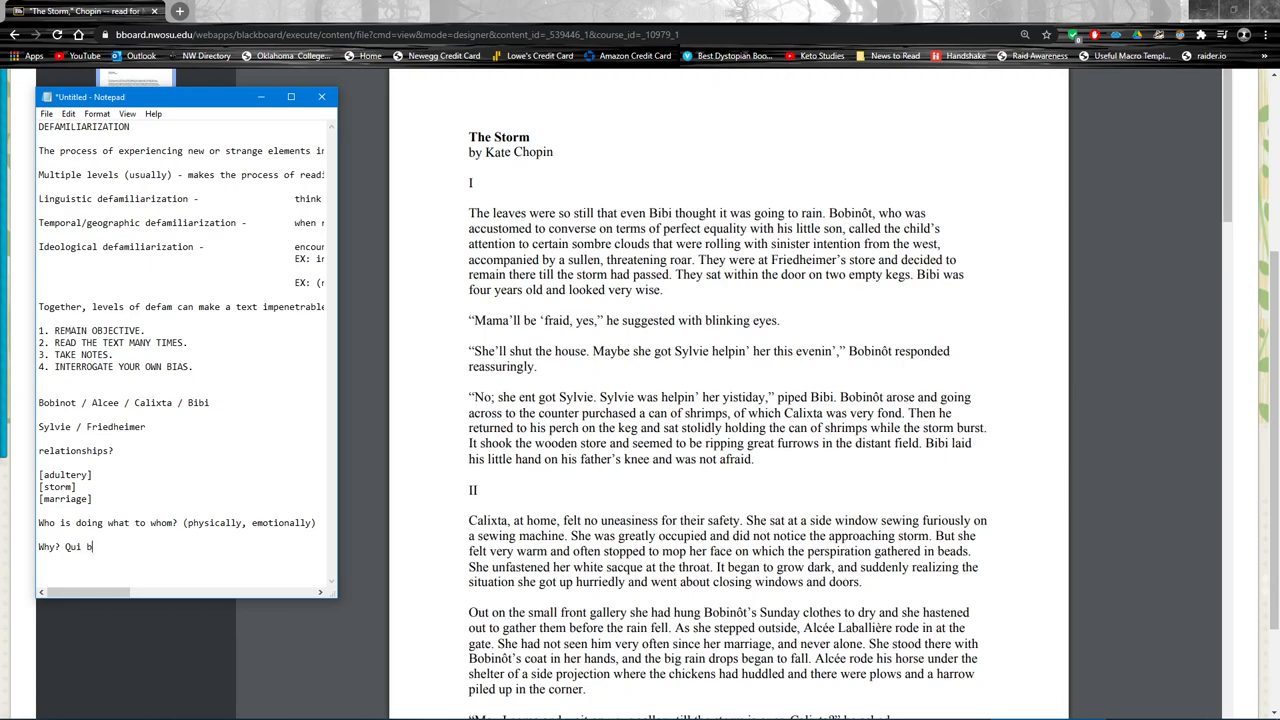
text(ene?)
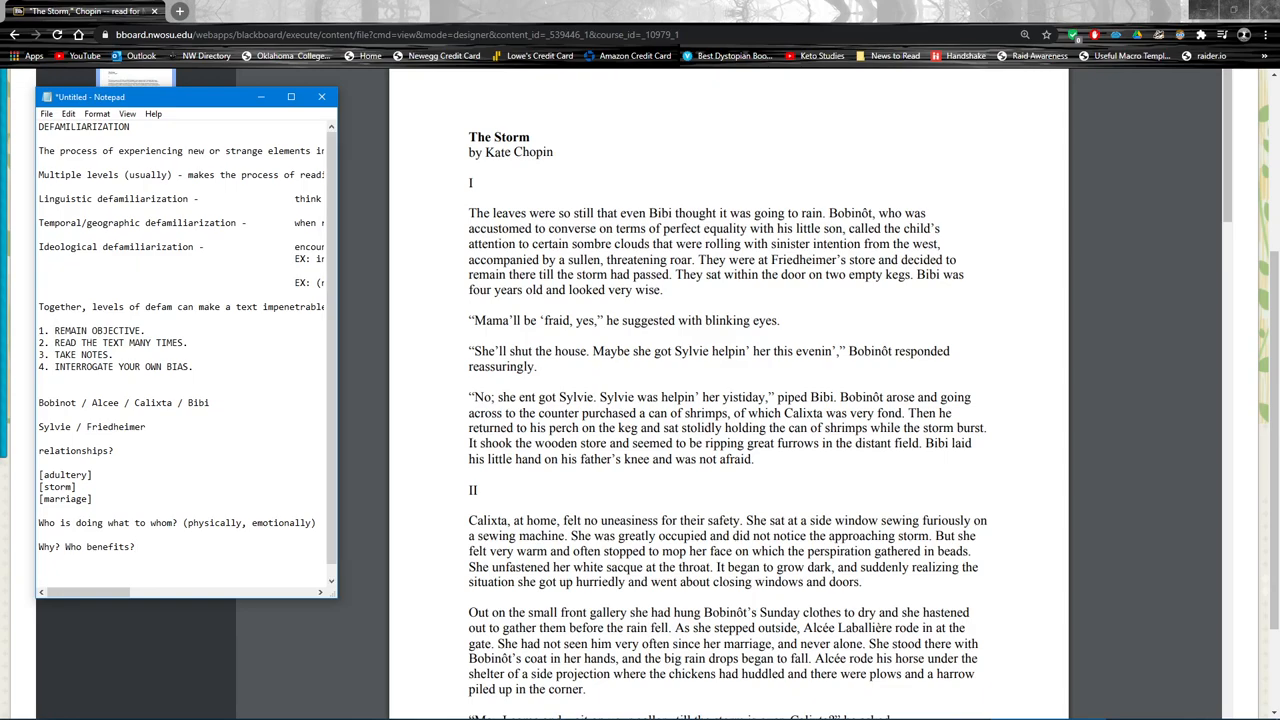
text(What are the e)
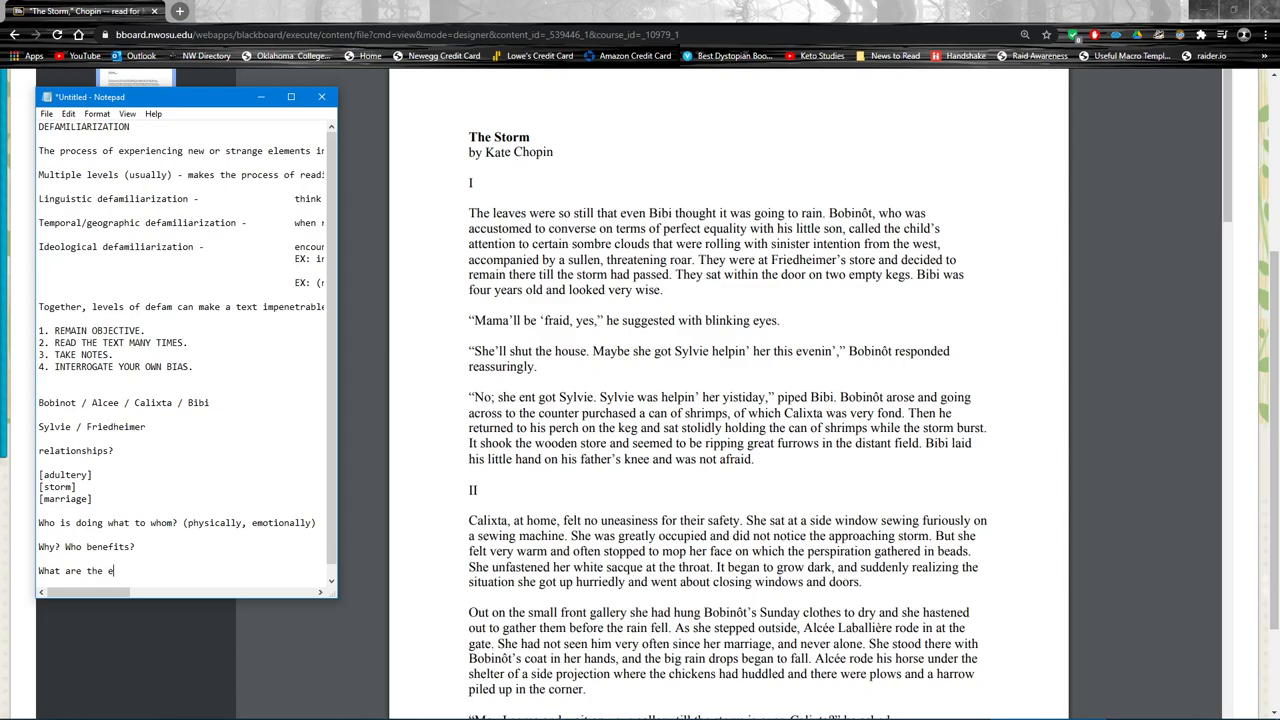
Step: Add 'What are the effects?', 'Why do those effects matter?' and the closing 'A D A D'
text(ffects?)
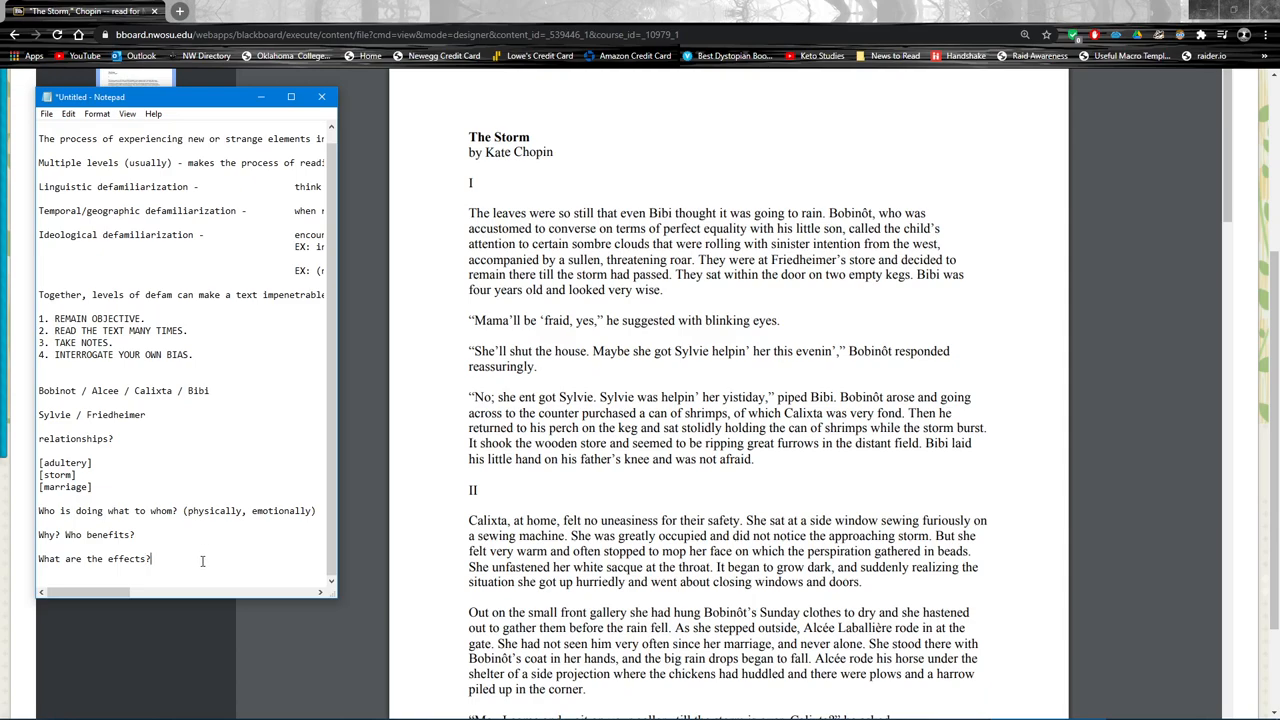
text(Why do)
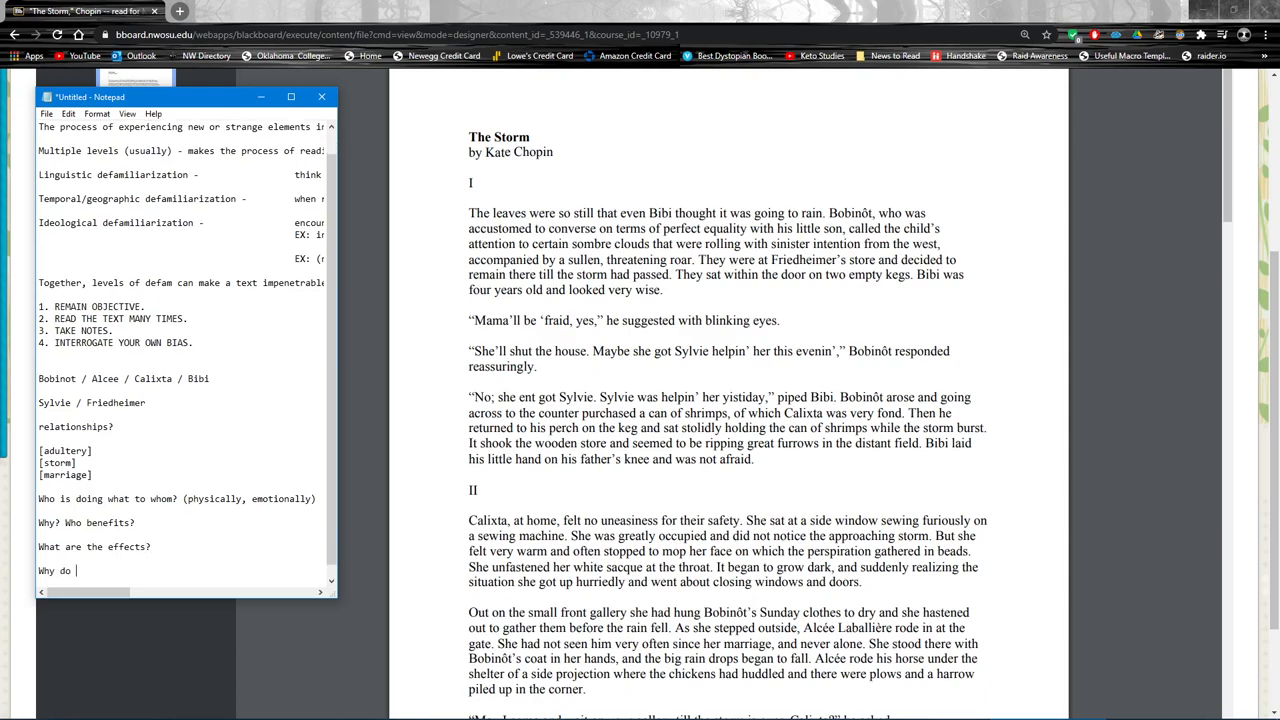
text(those effects matter?)
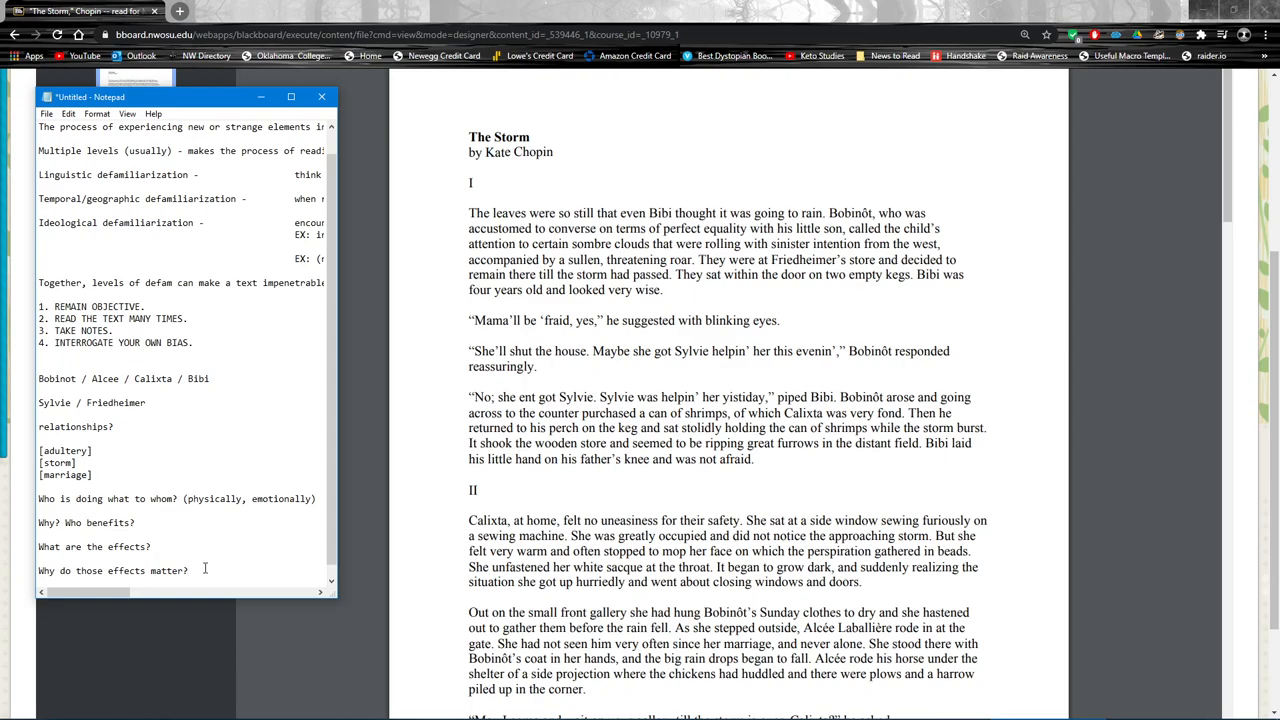
double_click(51, 499)
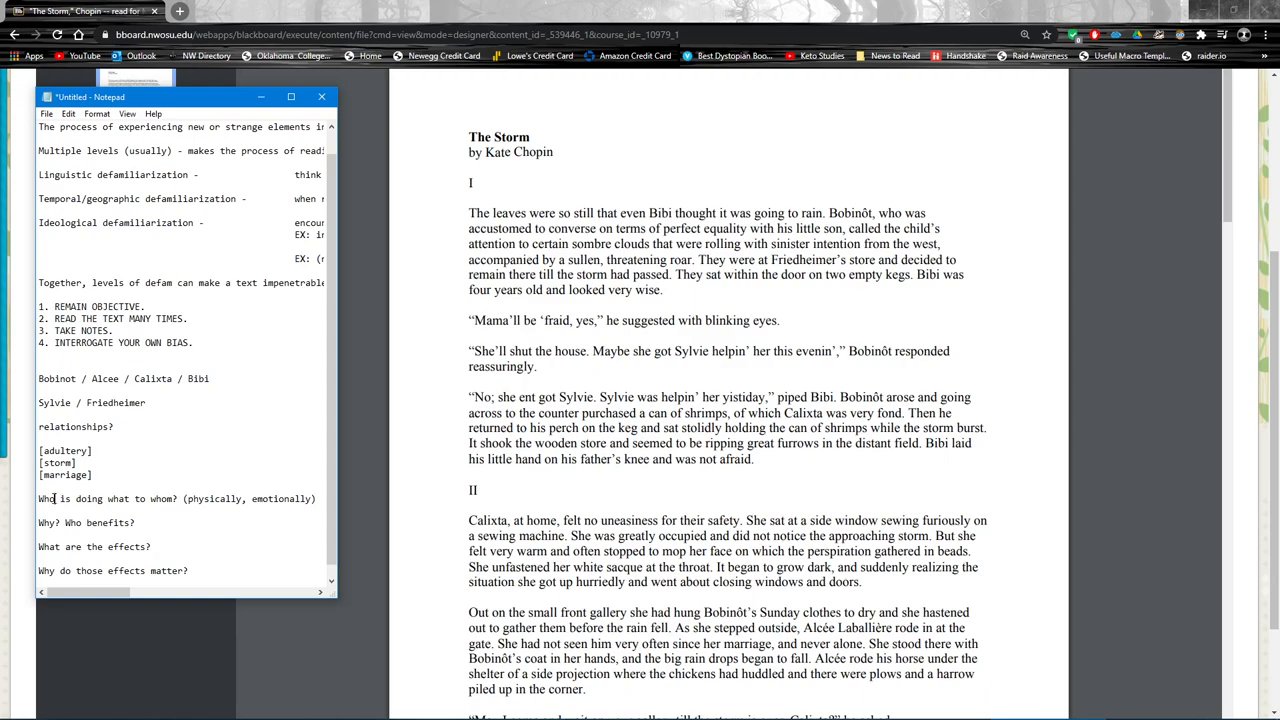
mouse_move(59, 524)
text(A D A D)
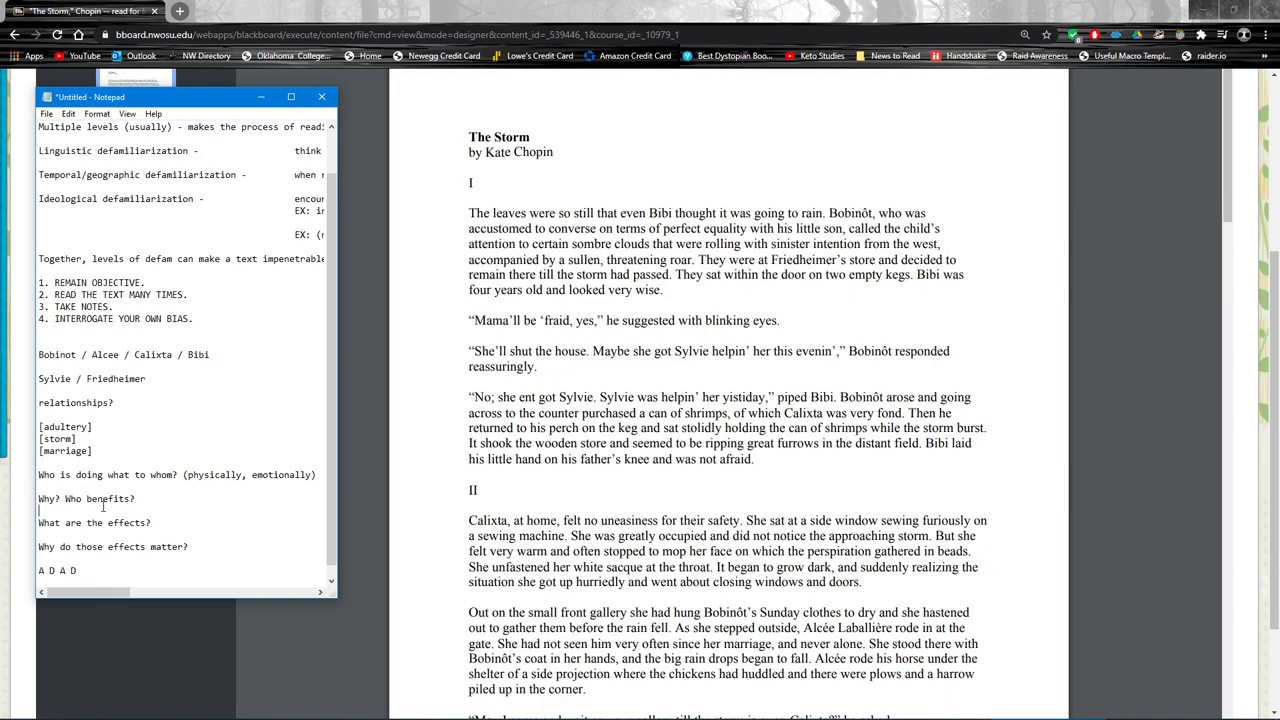
triple_click(88, 498)
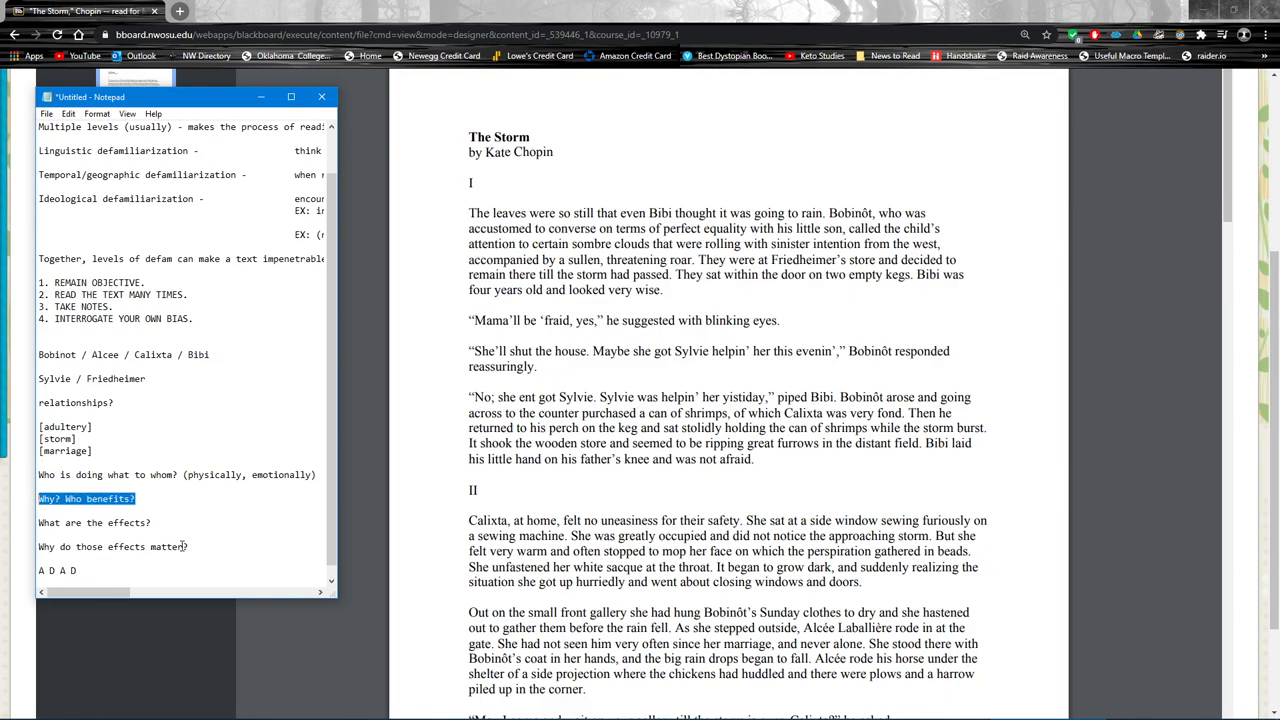
click(199, 546)
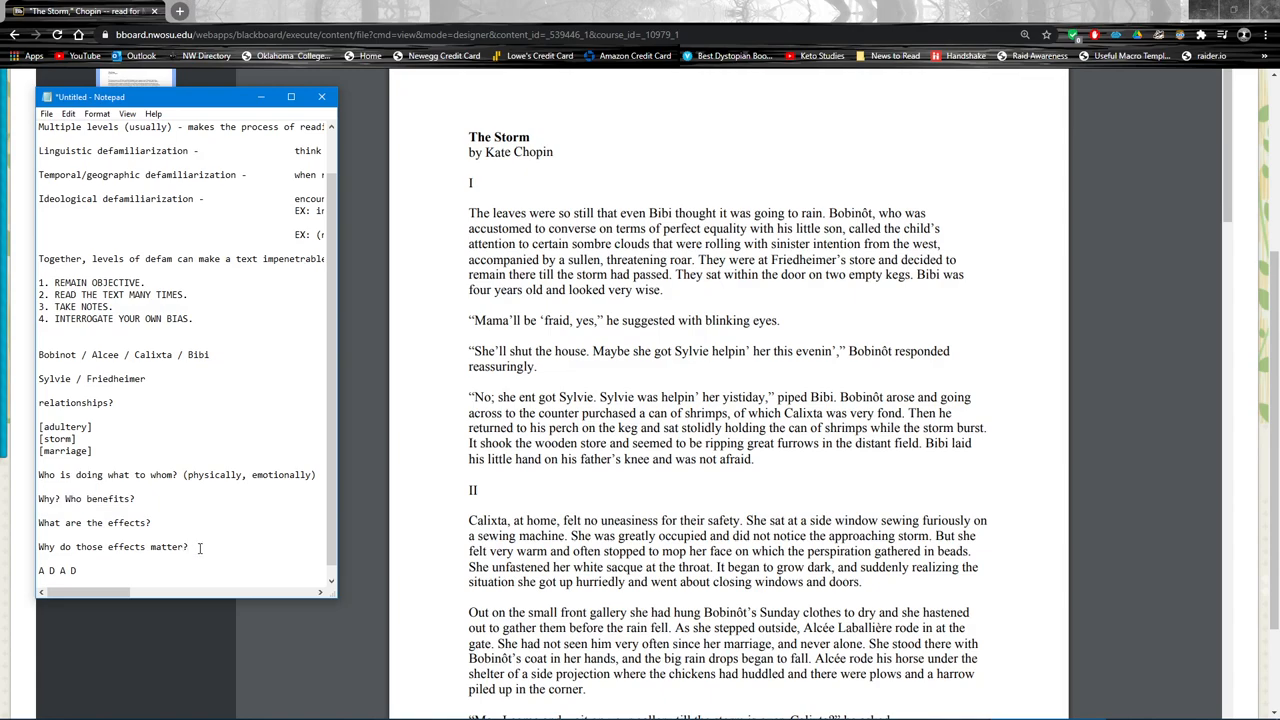